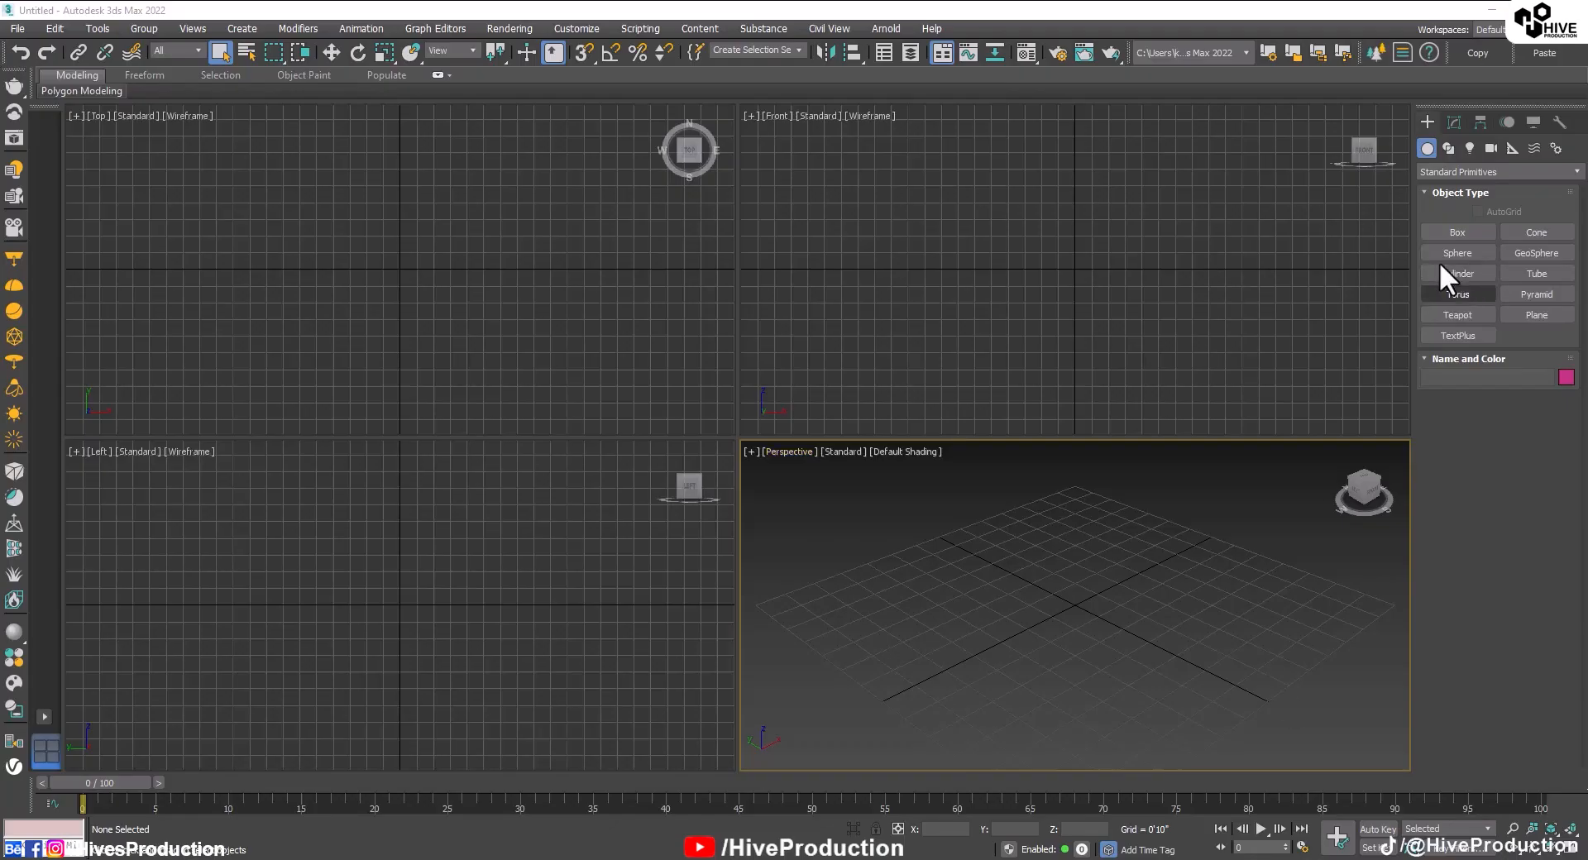
{"action": "mouse_move", "coordinate": [1526, 388]}
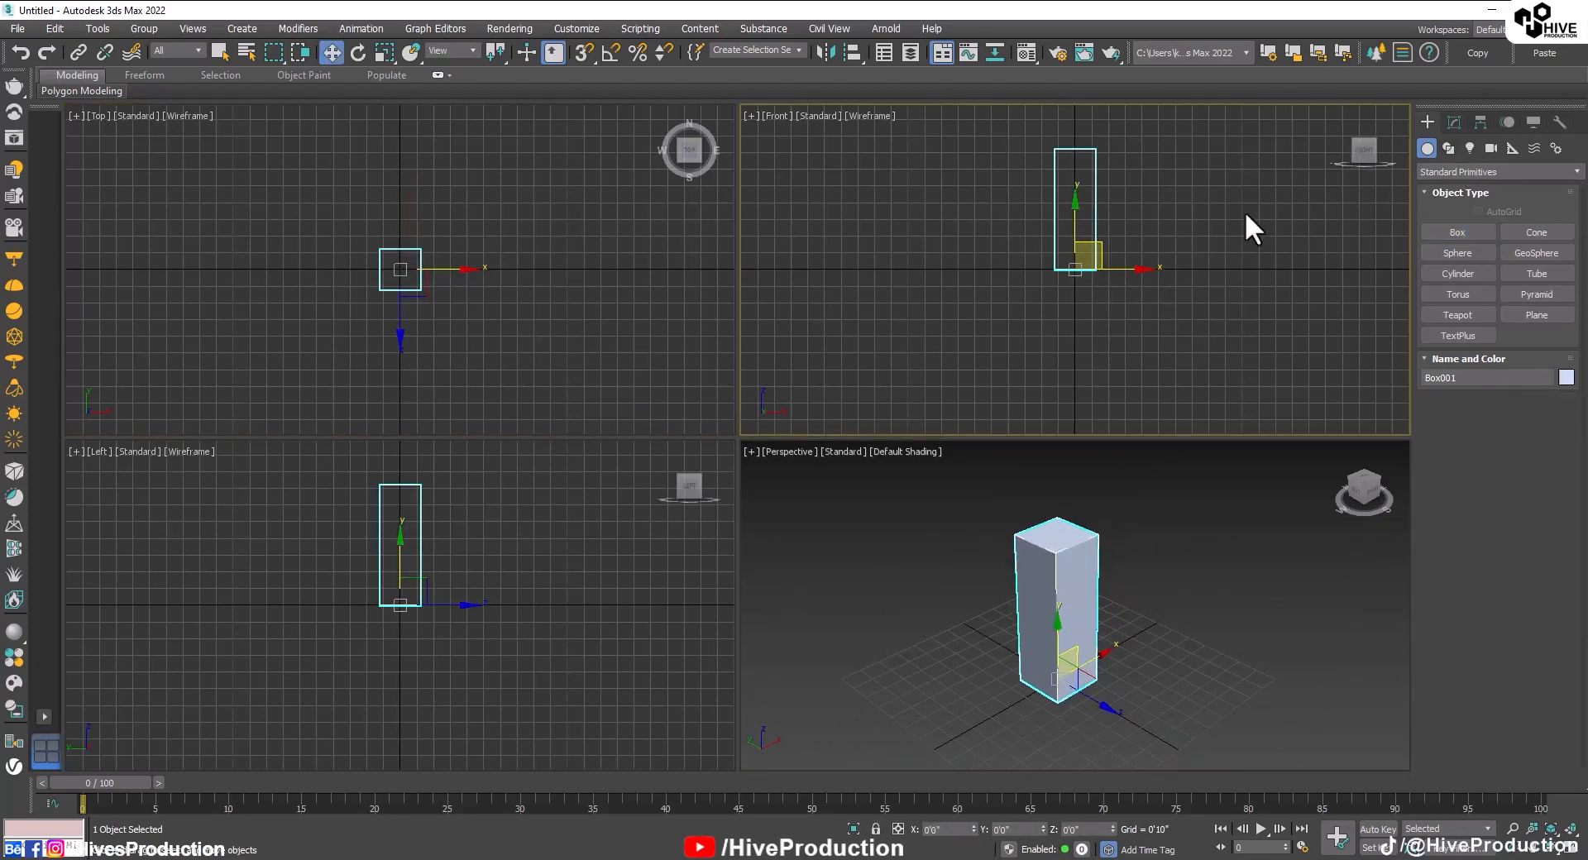
Create a tall Standard Primitives box at the scene origin as a bottle reference.
{"action": "left_click", "coordinate": [1448, 149]}
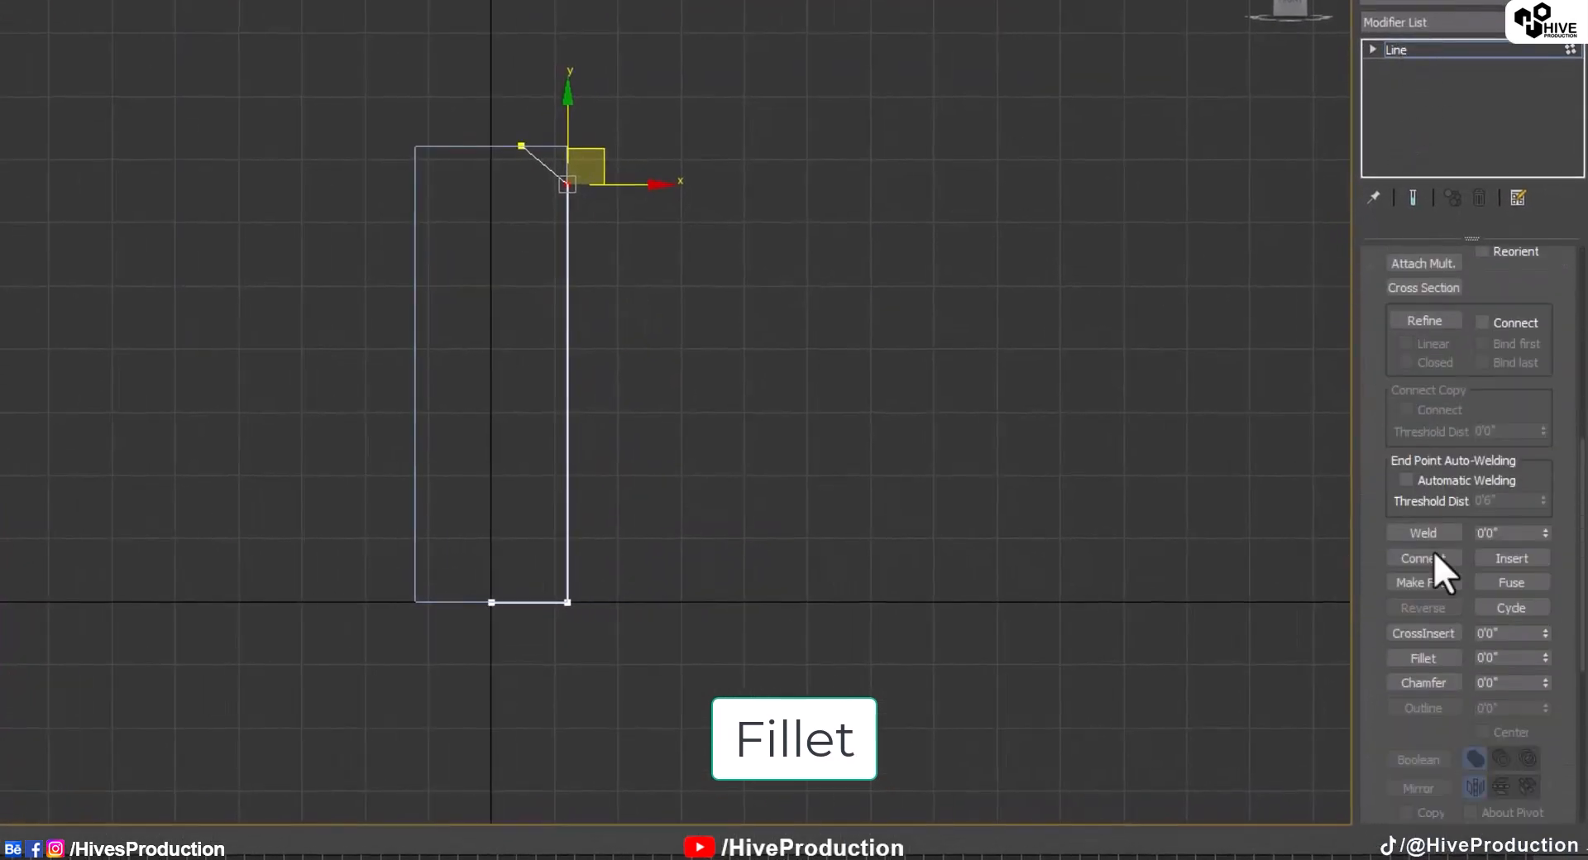
Fillet the upper shoulder corner vertex of the half-bottle profile line.
{"action": "left_click", "coordinate": [1423, 657]}
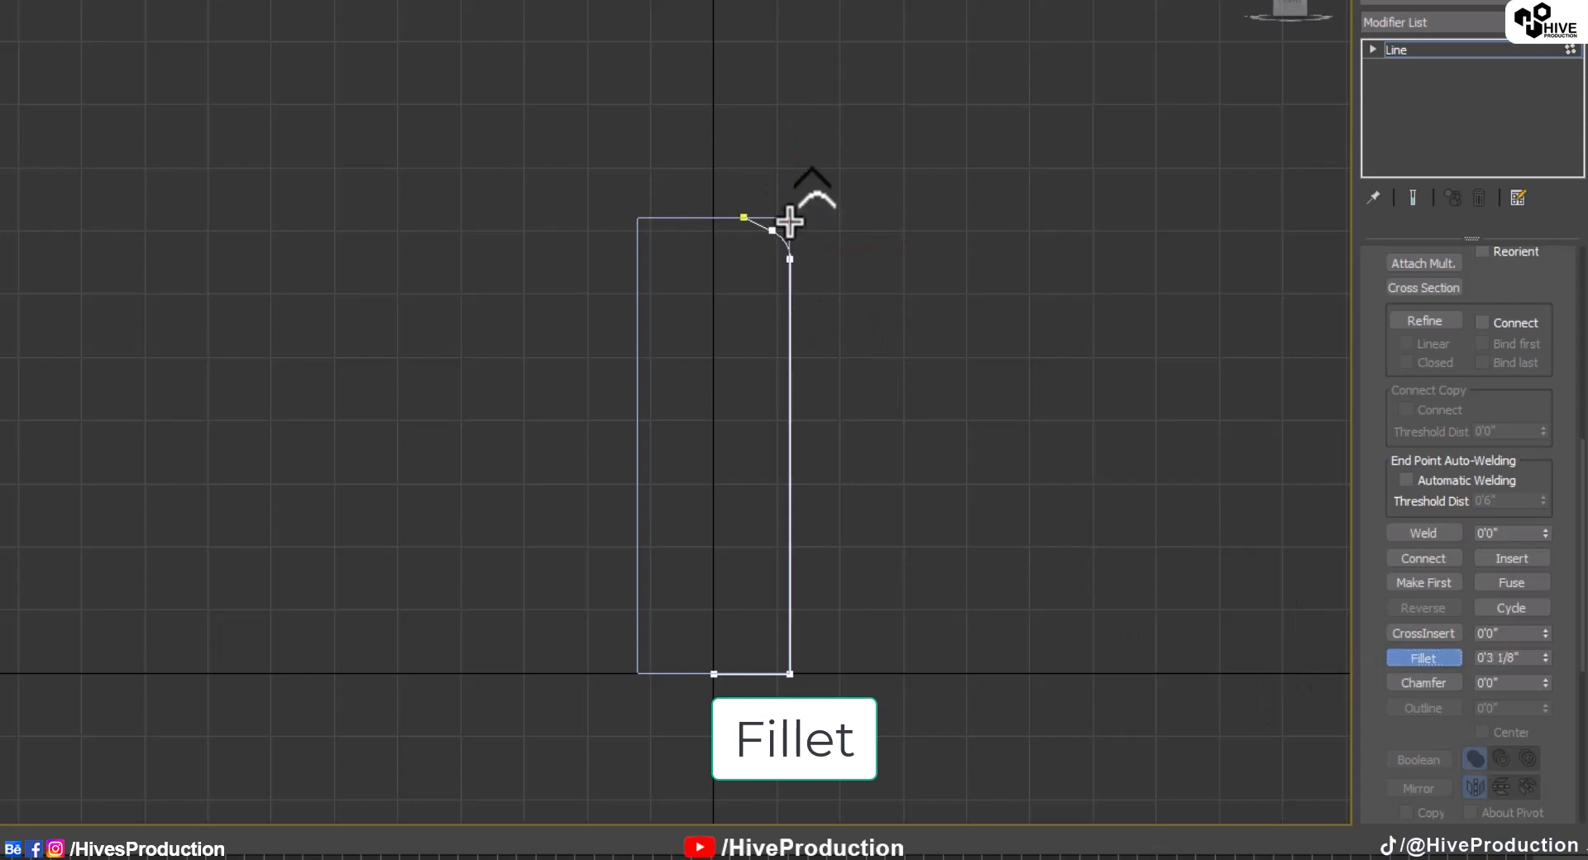
{"action": "left_click_drag", "start_coordinate": [790, 221], "coordinate": [793, 674]}
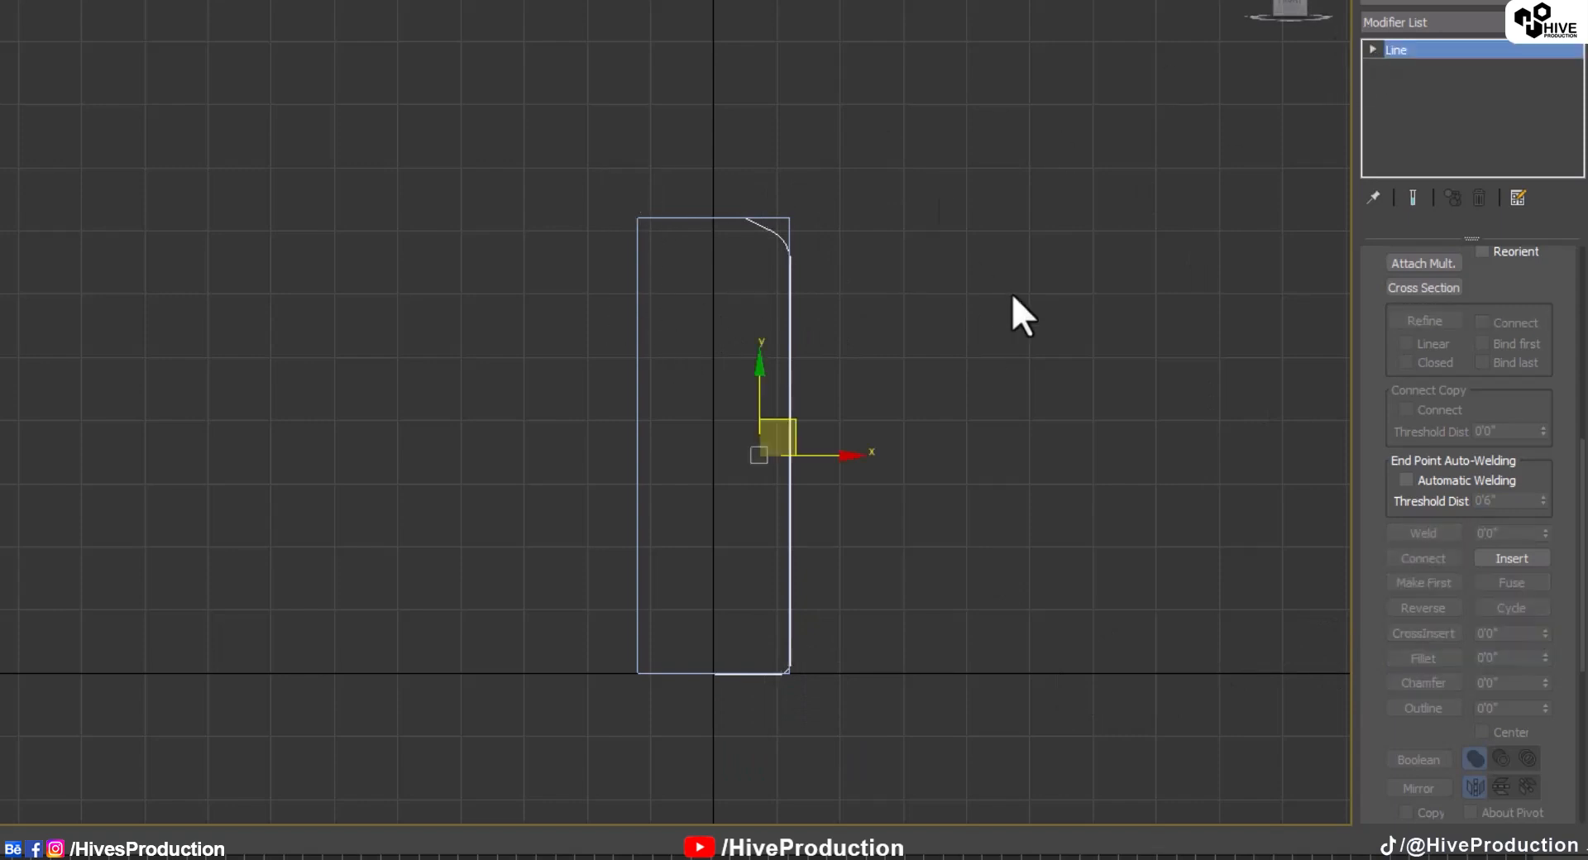
{"action": "left_click", "coordinate": [1431, 21]}
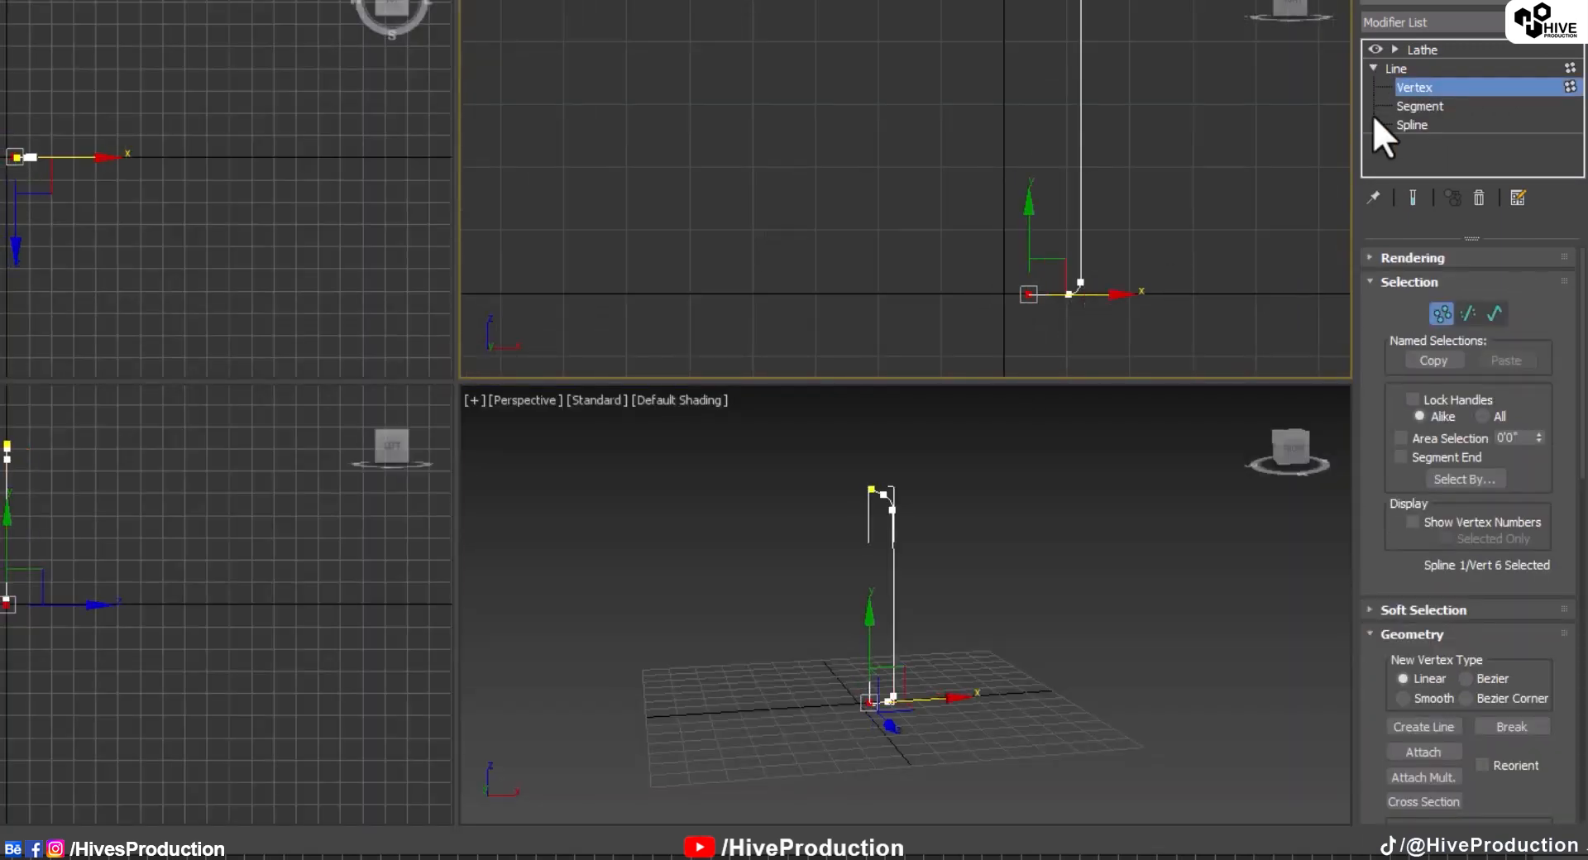
Lathe the profile into a solid body, tweak its vertex level, and exit sub-object mode.
{"action": "left_click", "coordinate": [1423, 49]}
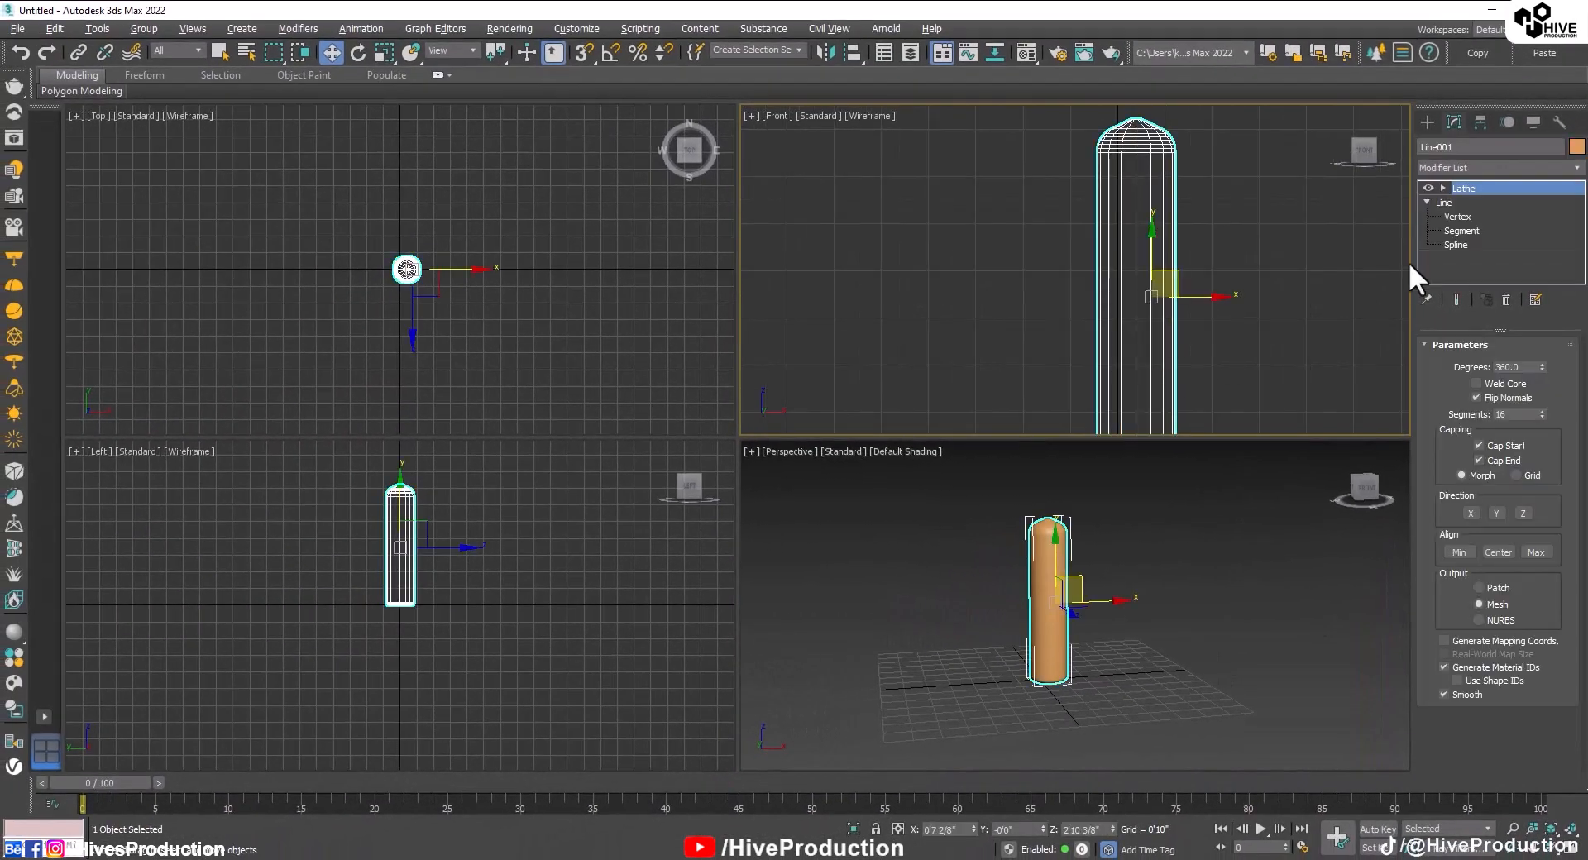
{"action": "left_click", "coordinate": [1457, 217]}
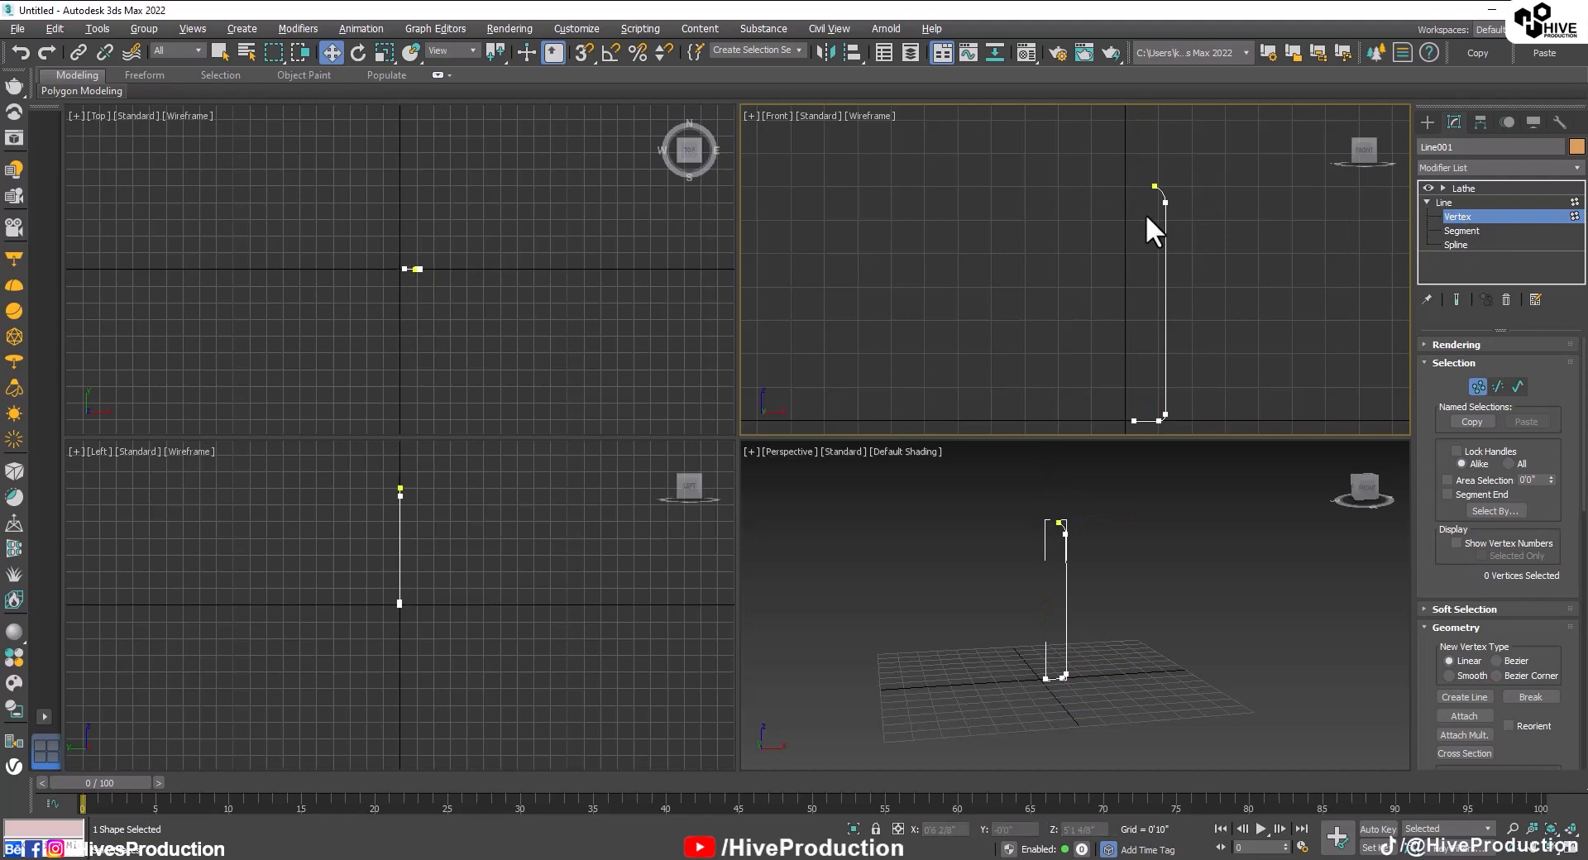
{"action": "left_click", "coordinate": [1465, 188]}
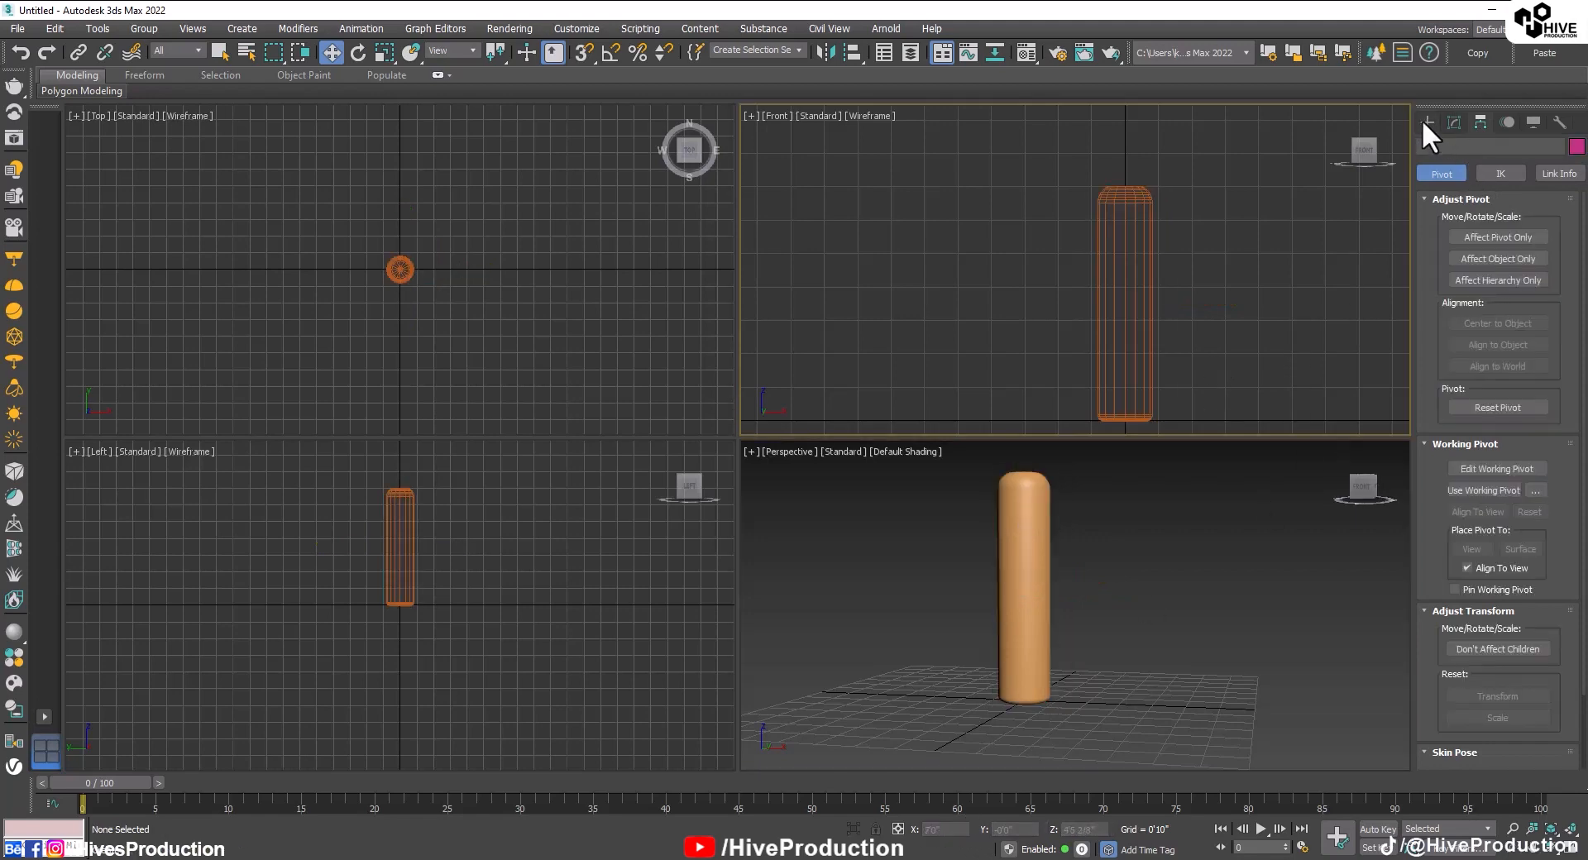
Place a narrow cylinder neck on top of the lathed body and reselect the body.
{"action": "left_click", "coordinate": [1429, 121]}
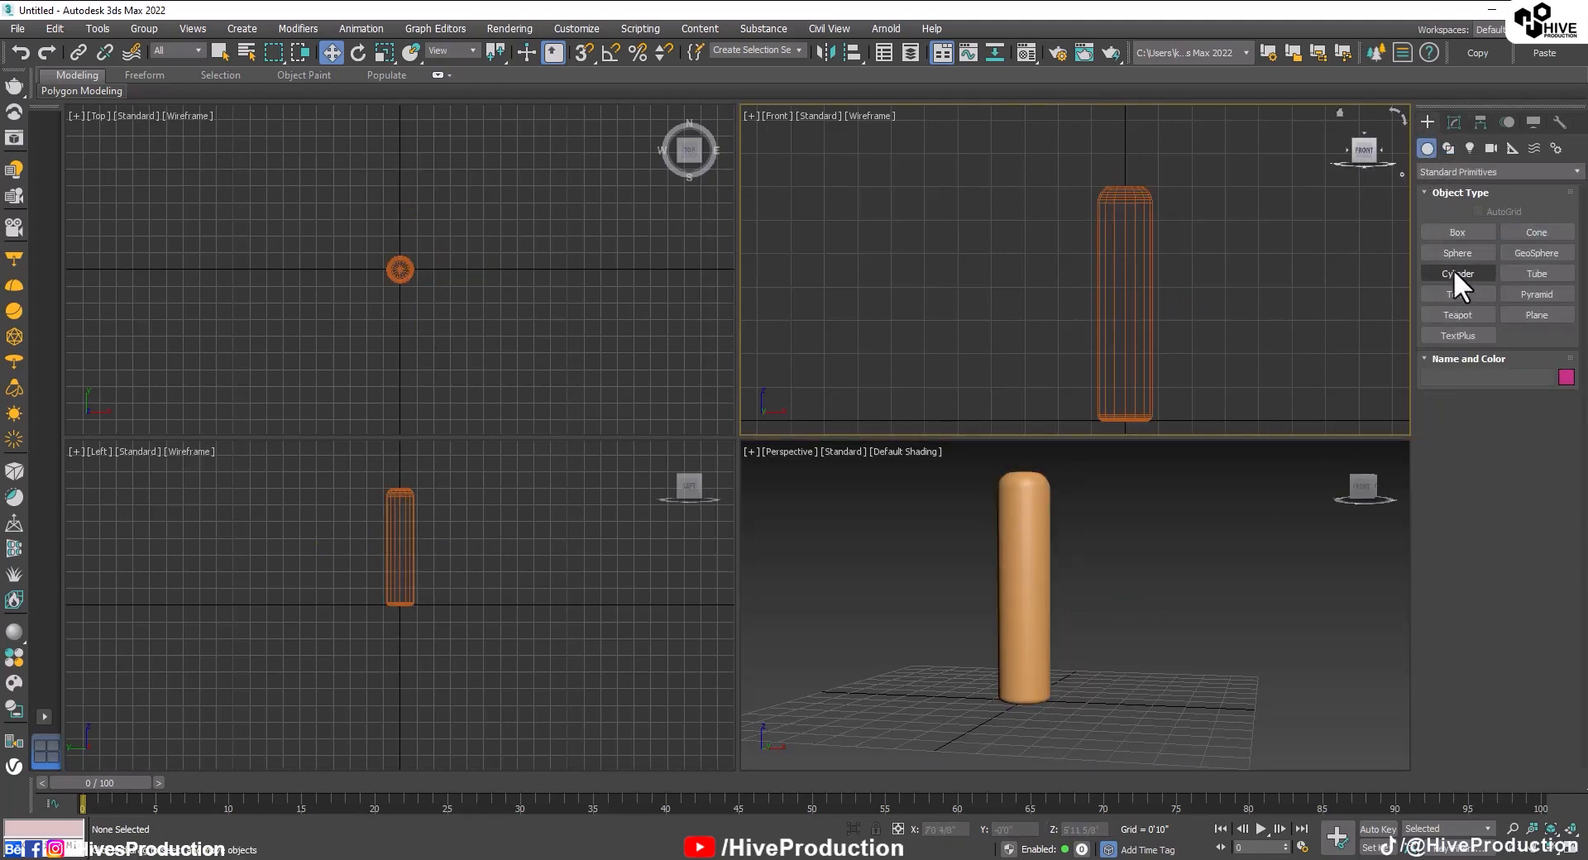
{"action": "left_click", "coordinate": [1456, 273]}
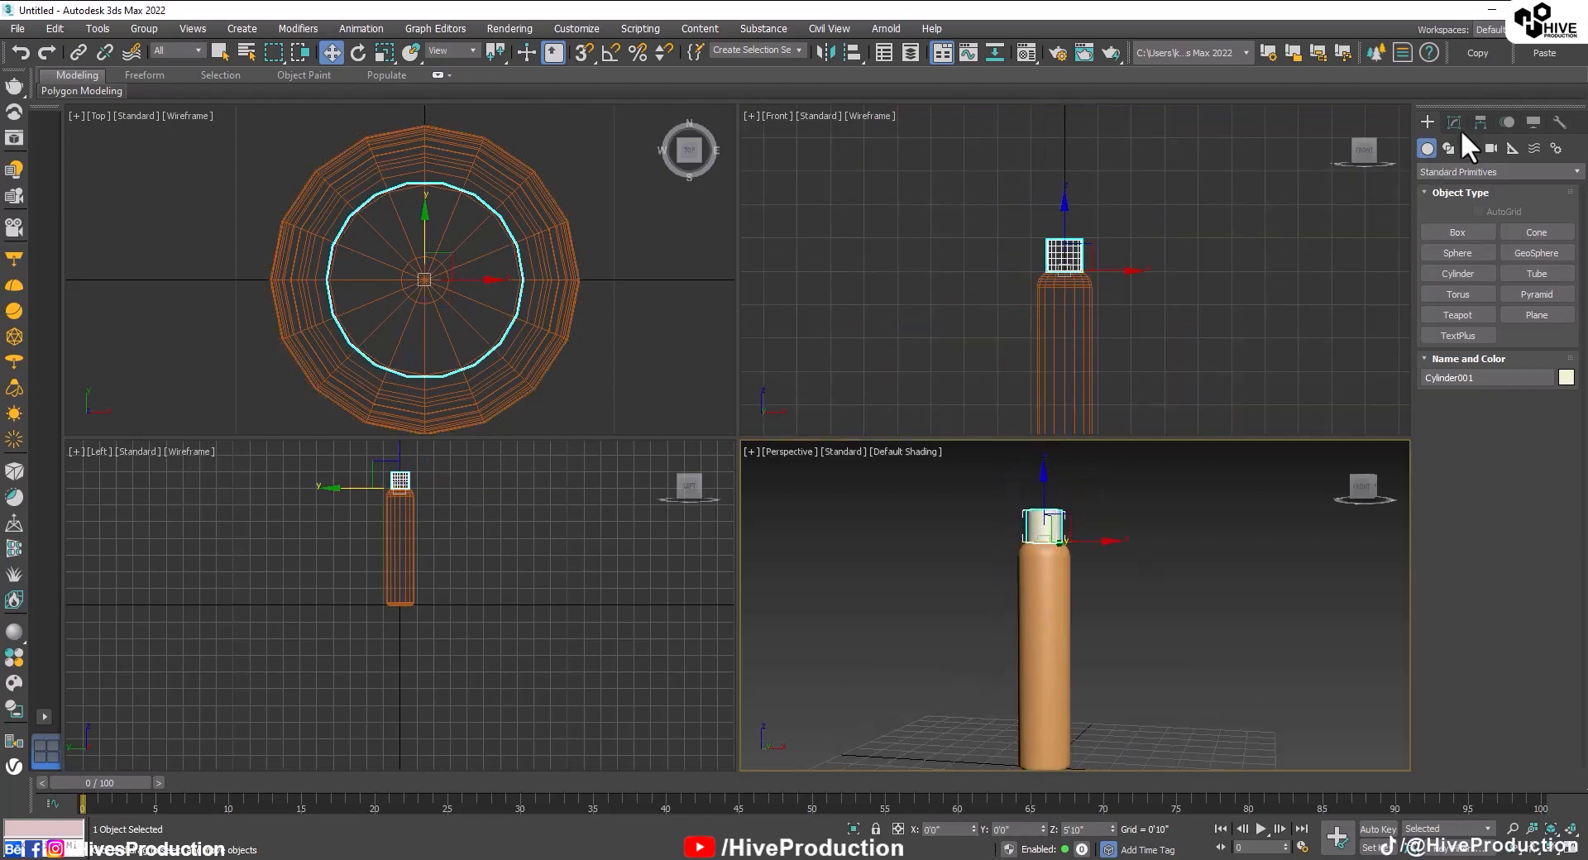
{"action": "left_click", "coordinate": [1452, 122]}
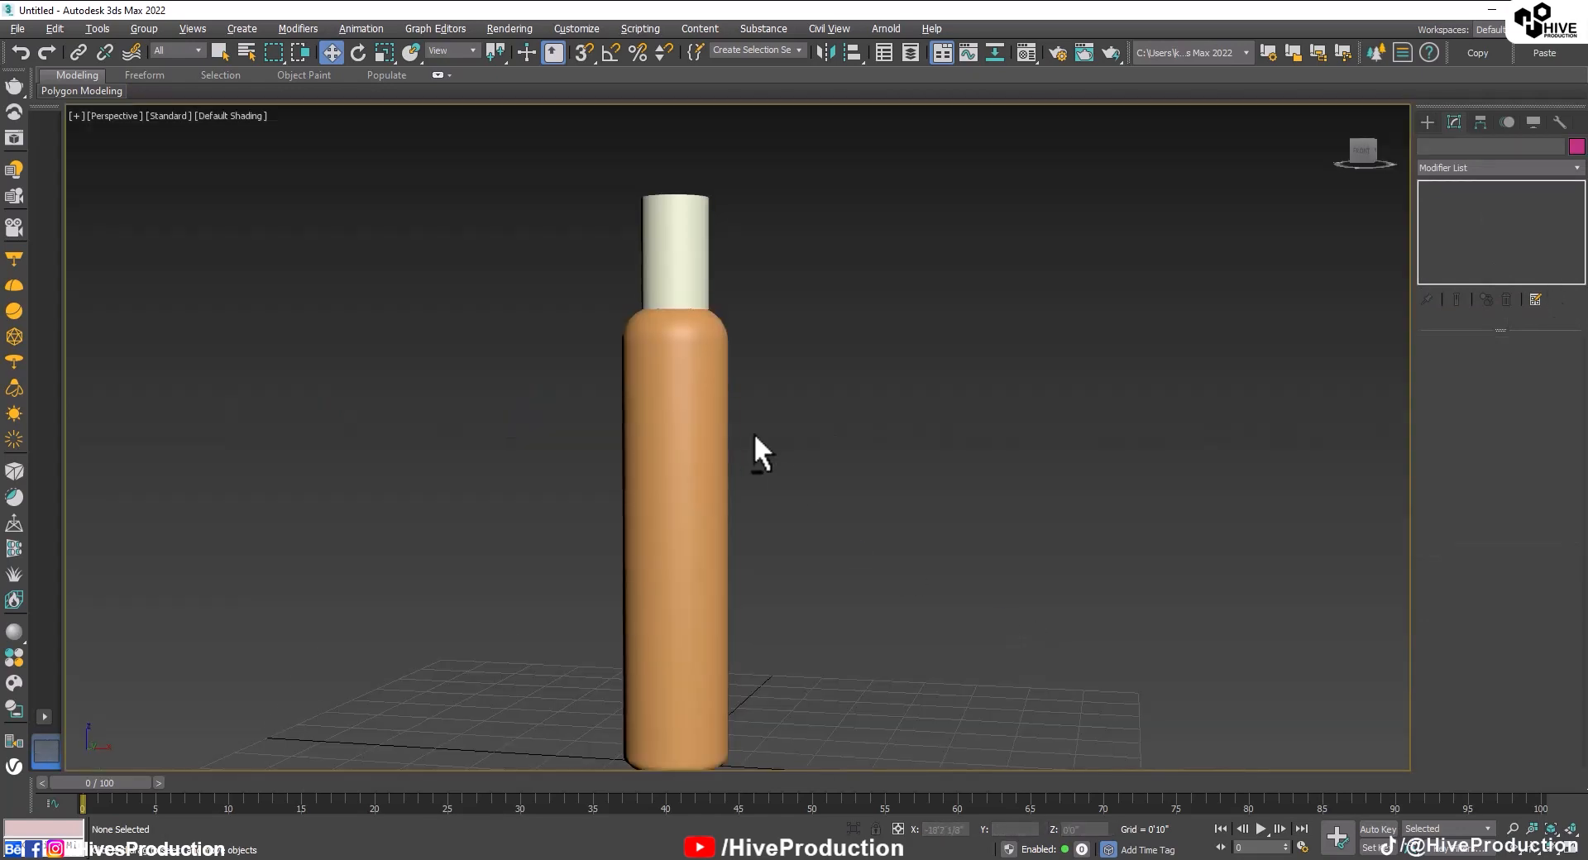
{"action": "left_click", "coordinate": [681, 248]}
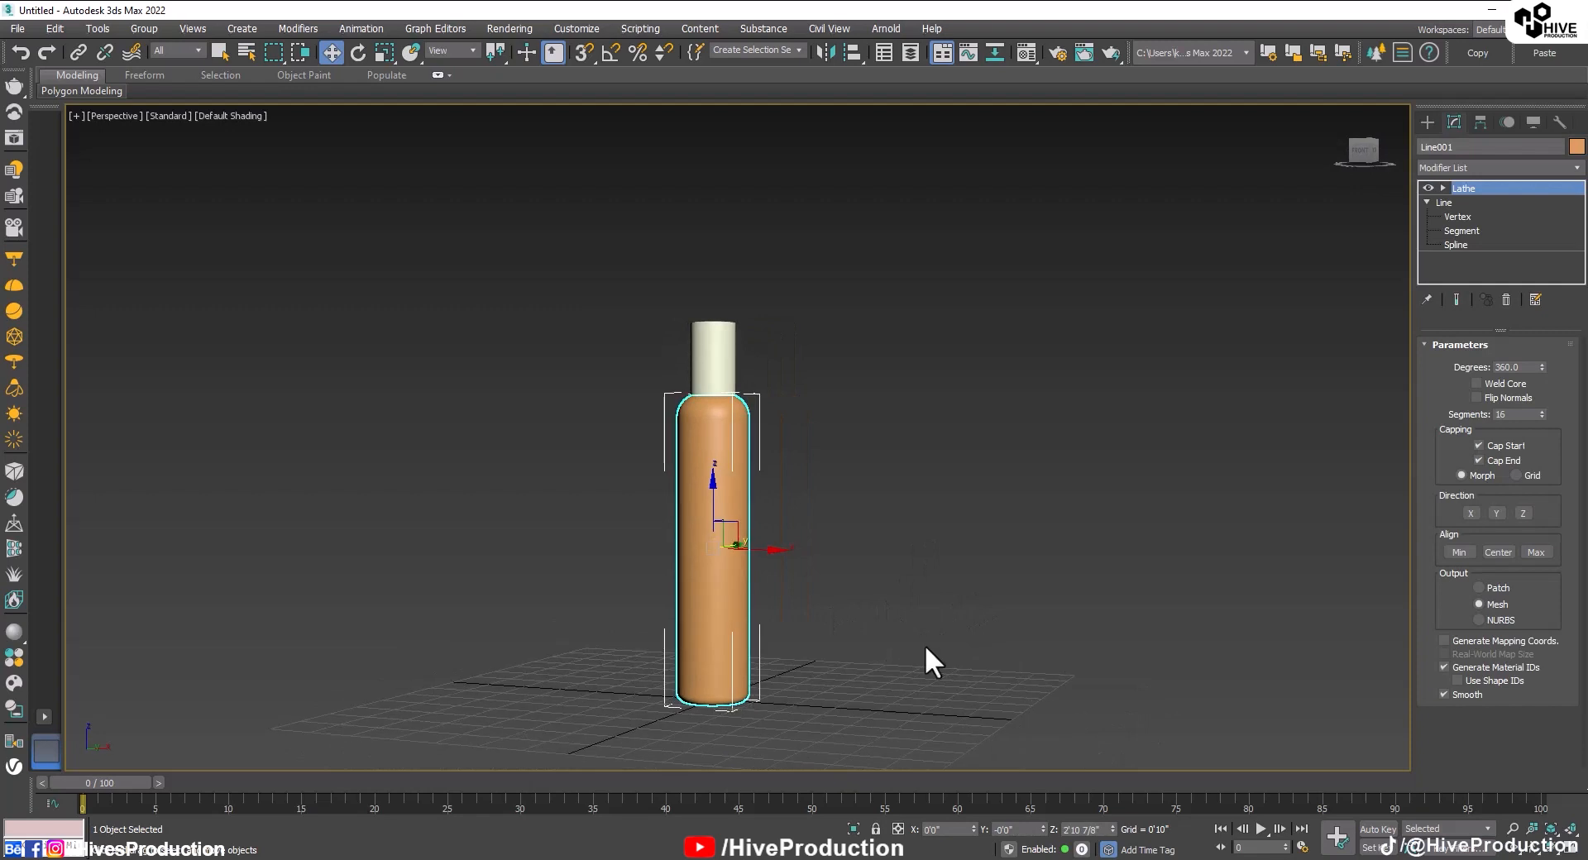
{"action": "left_click", "coordinate": [712, 360]}
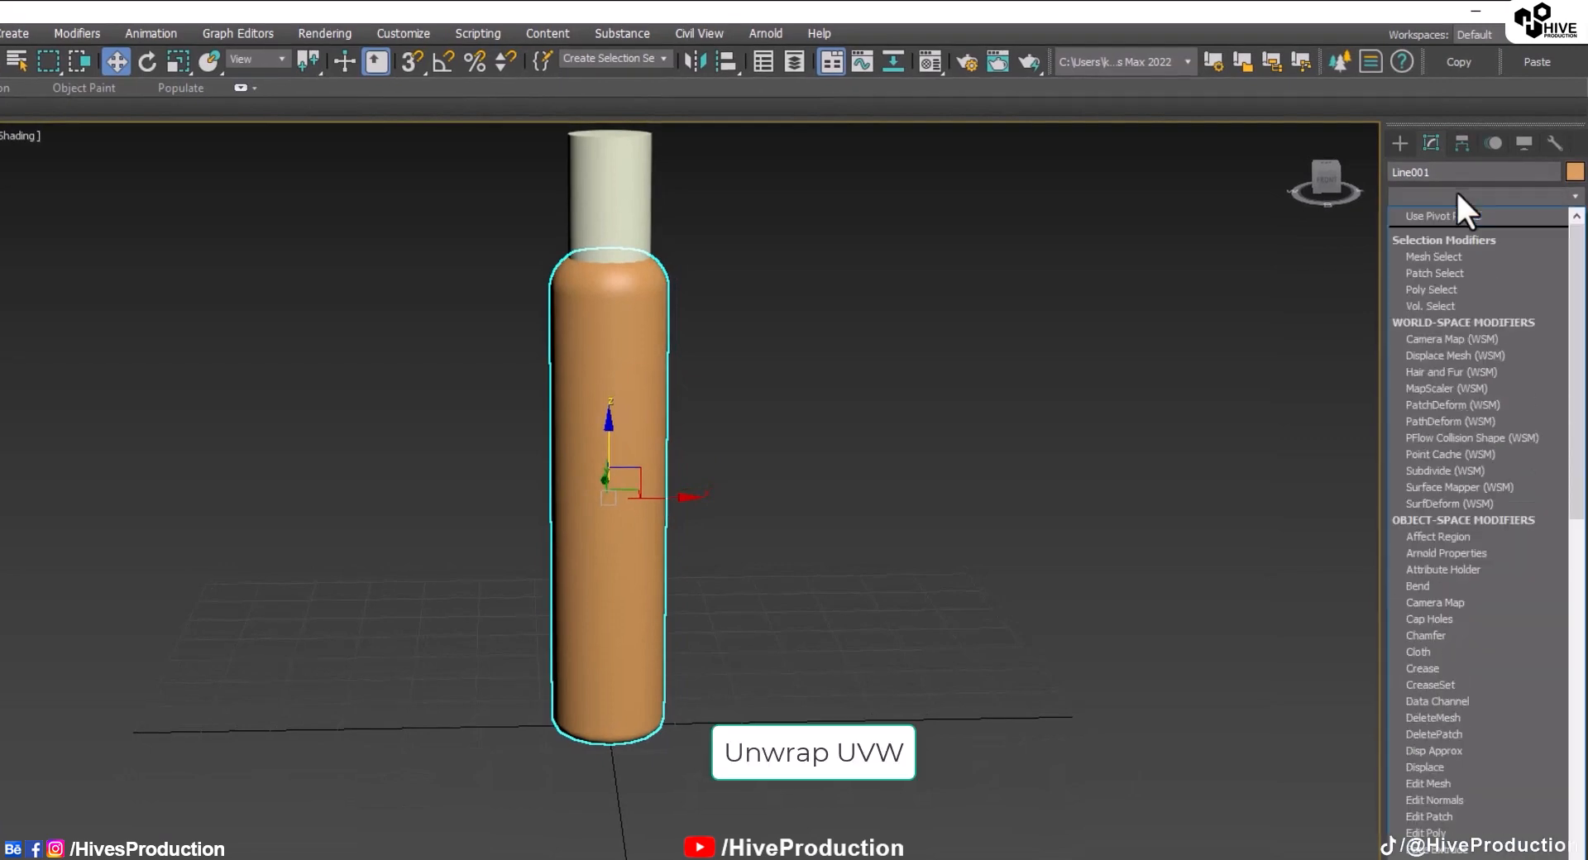
Add an Unwrap UVW modifier to the bottle body and open the UV Editor.
{"action": "scroll", "scroll_direction": "down", "scroll_amount": 3}
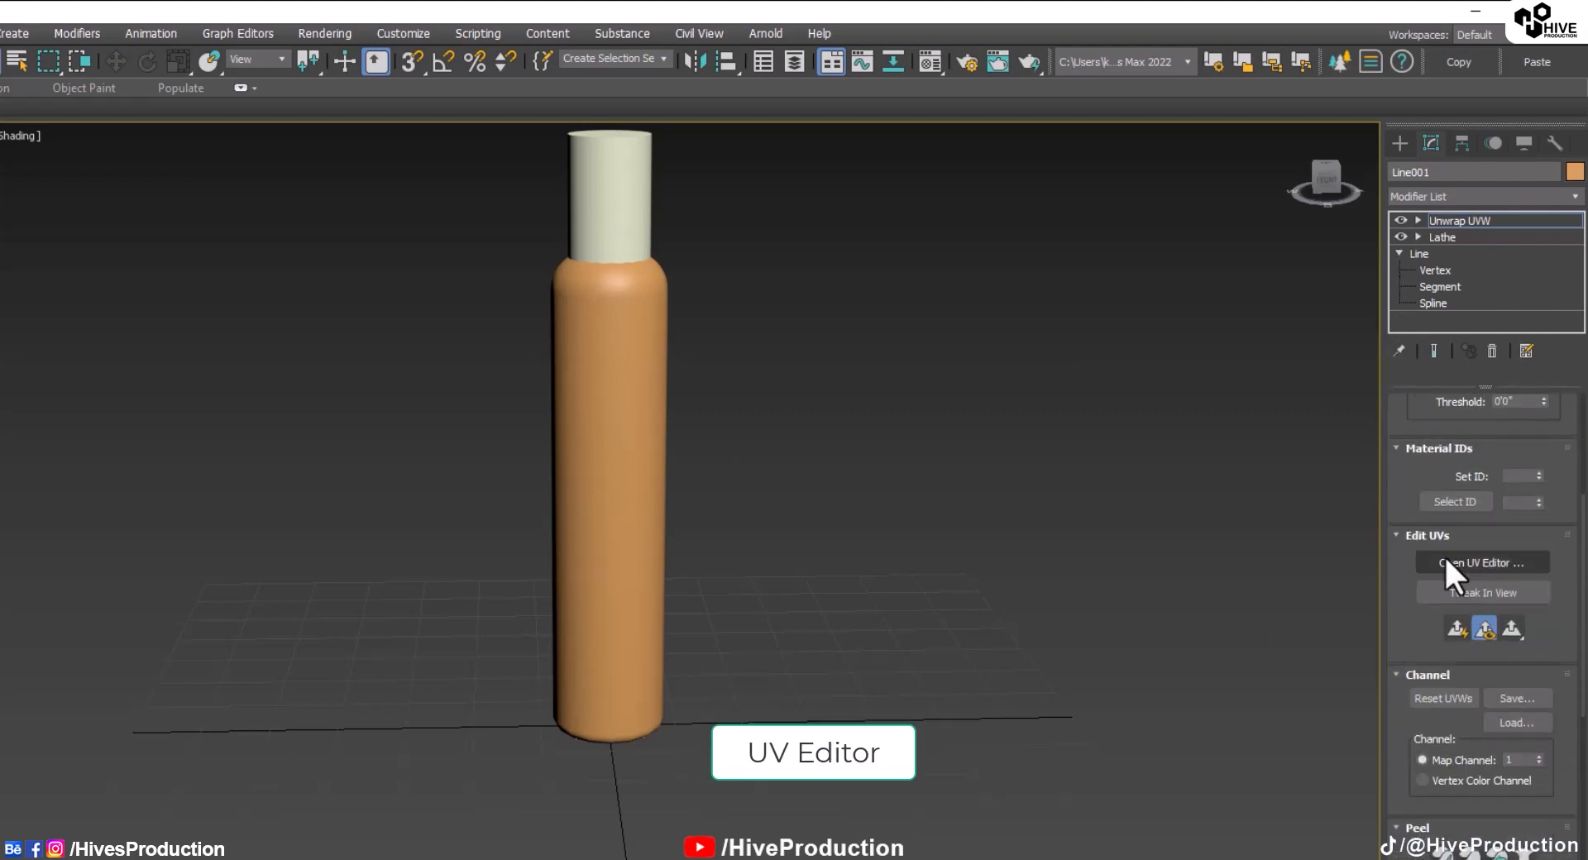
{"action": "left_click", "coordinate": [1479, 563]}
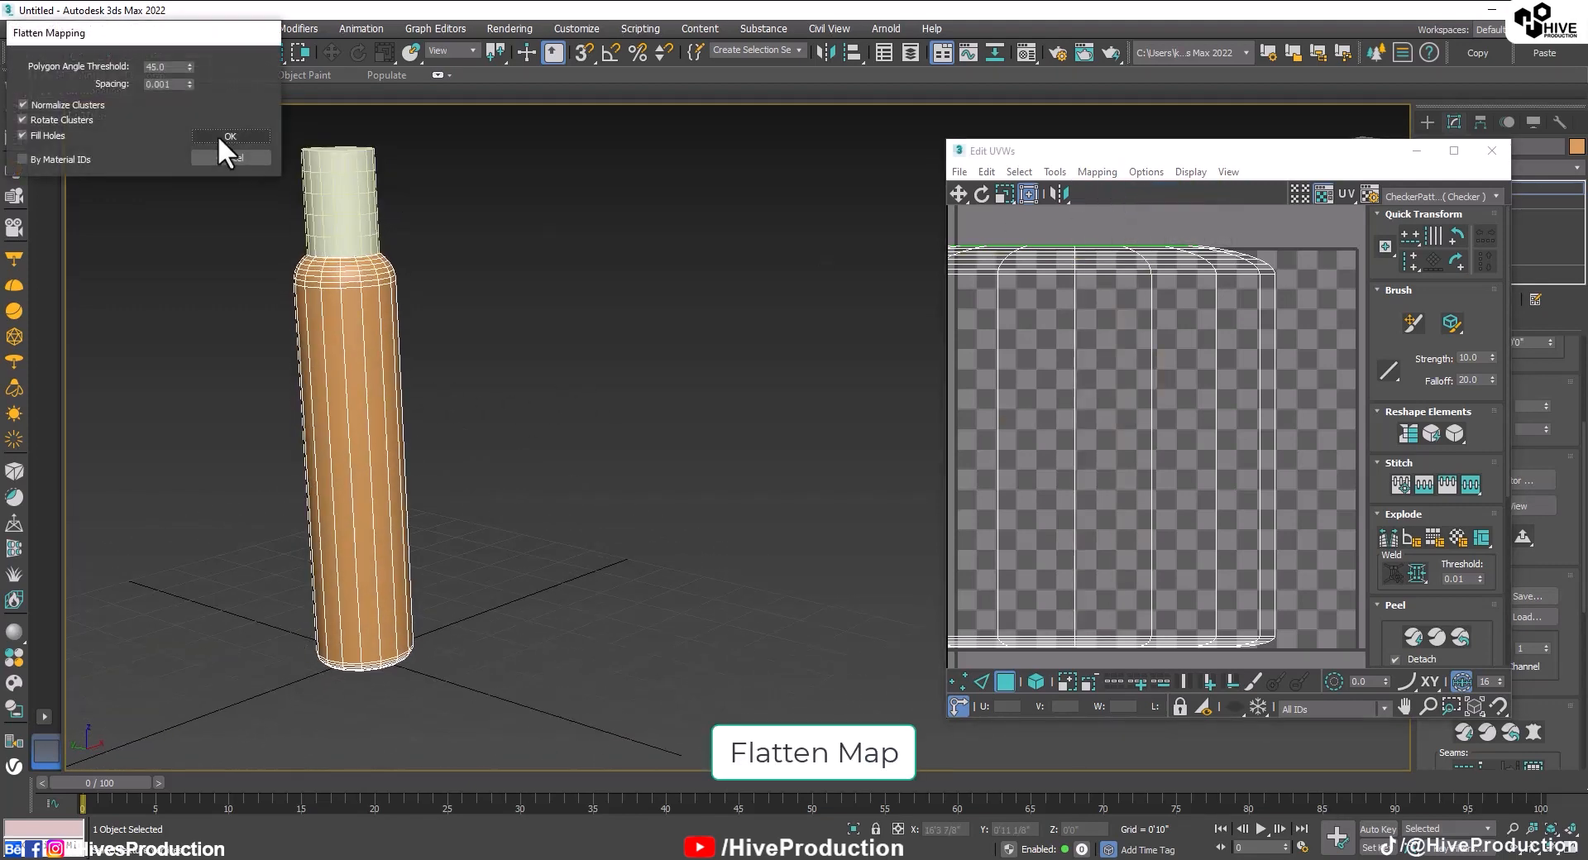
Flatten the bottle's UVs and scale the body strips up inside the texture square.
{"action": "left_click", "coordinate": [229, 137]}
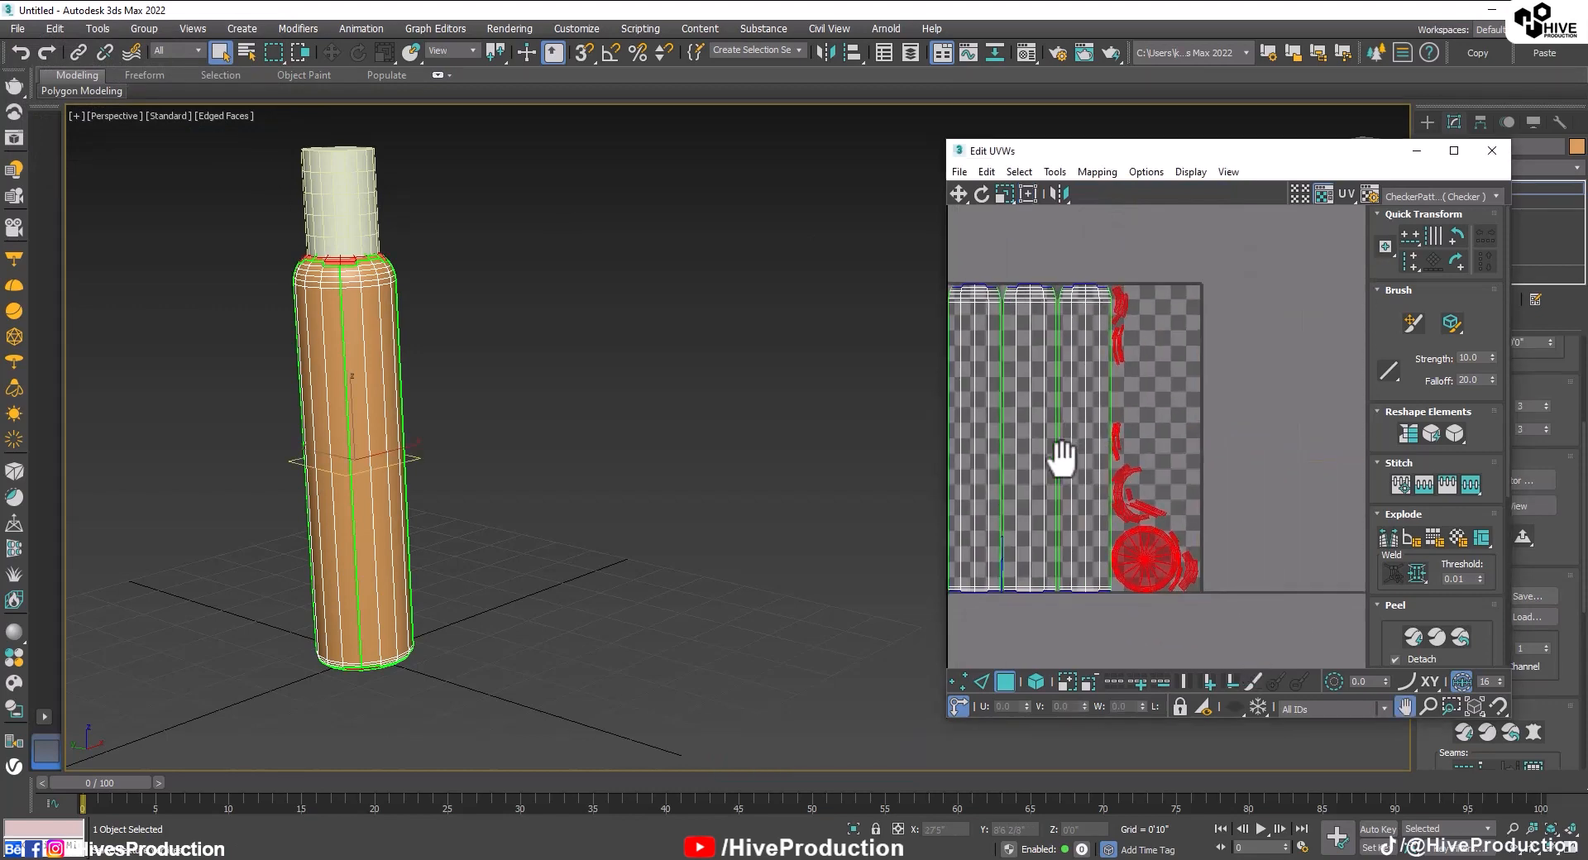
{"action": "left_click_drag", "start_coordinate": [1061, 458], "coordinate": [1296, 441]}
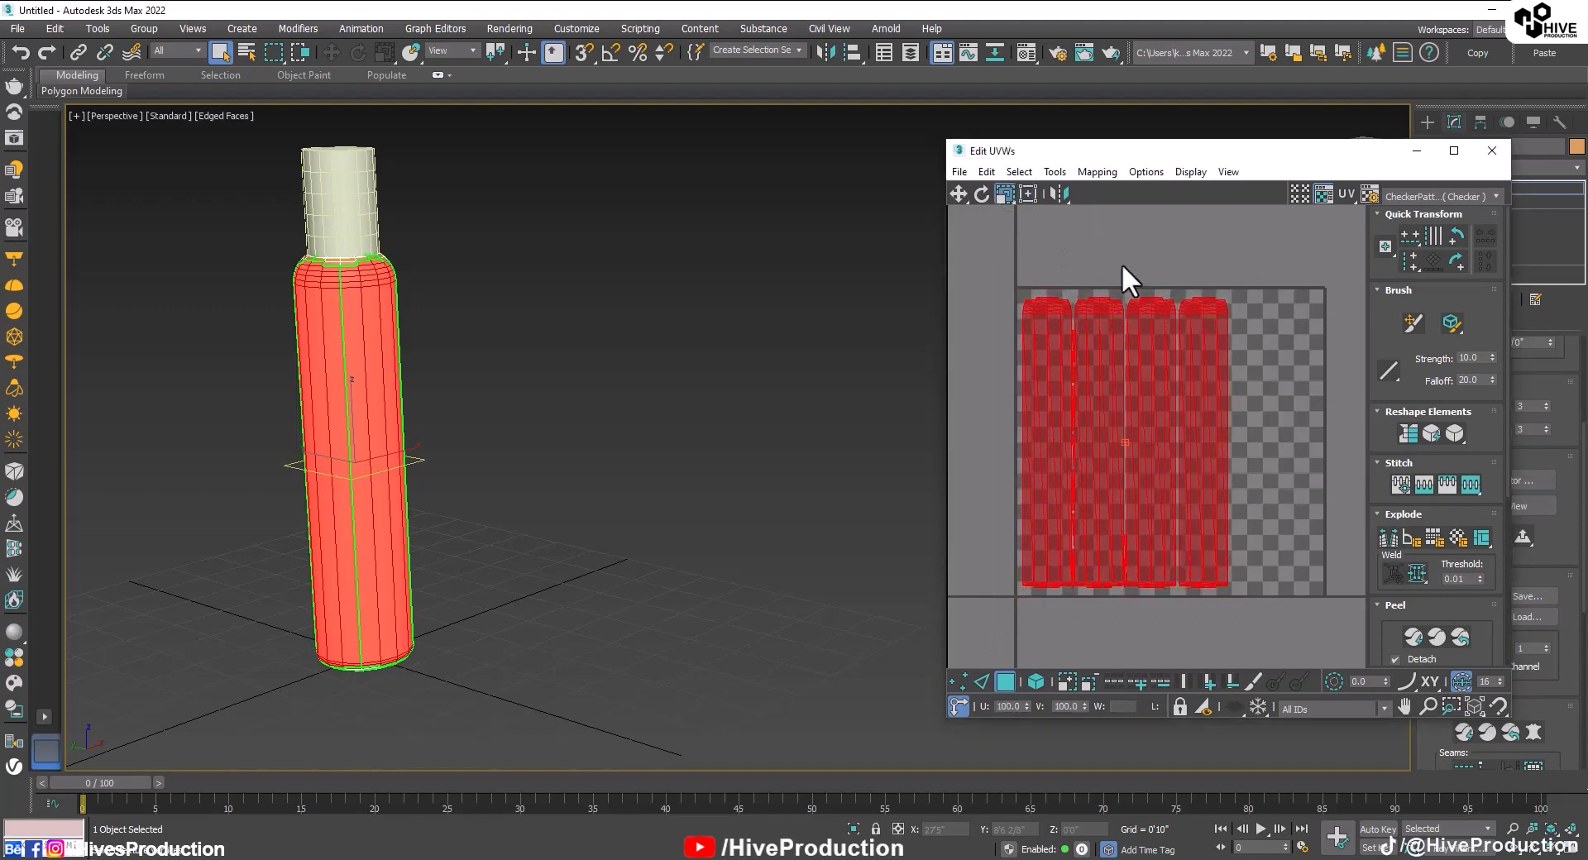
{"action": "left_click_drag", "start_coordinate": [1185, 149], "coordinate": [1058, 149]}
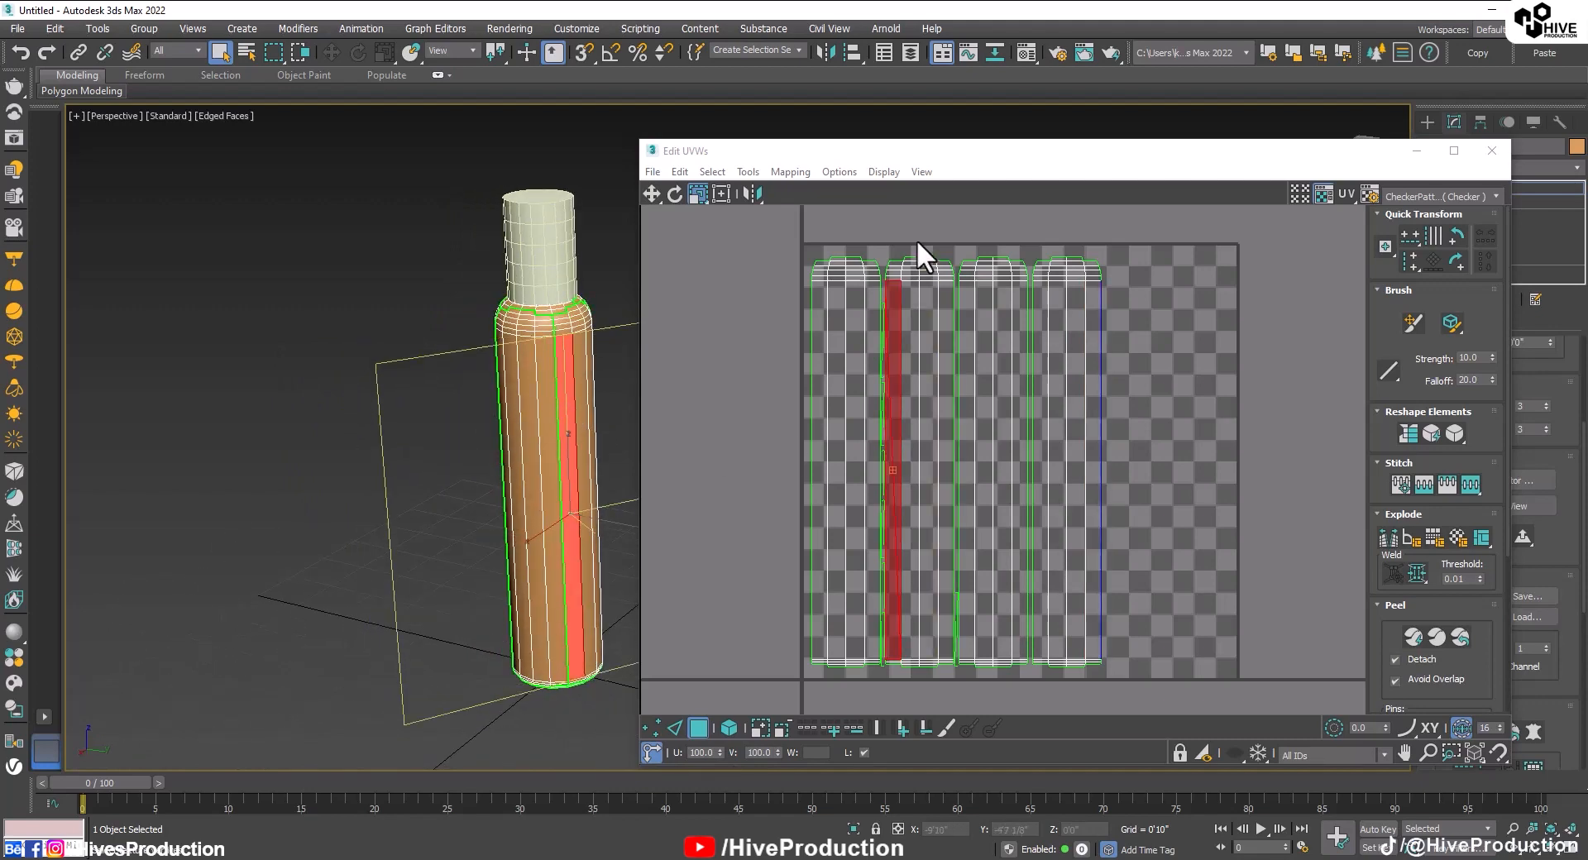
Rearrange the body UV strips side by side and shift them right.
{"action": "left_click_drag", "start_coordinate": [919, 250], "coordinate": [947, 699]}
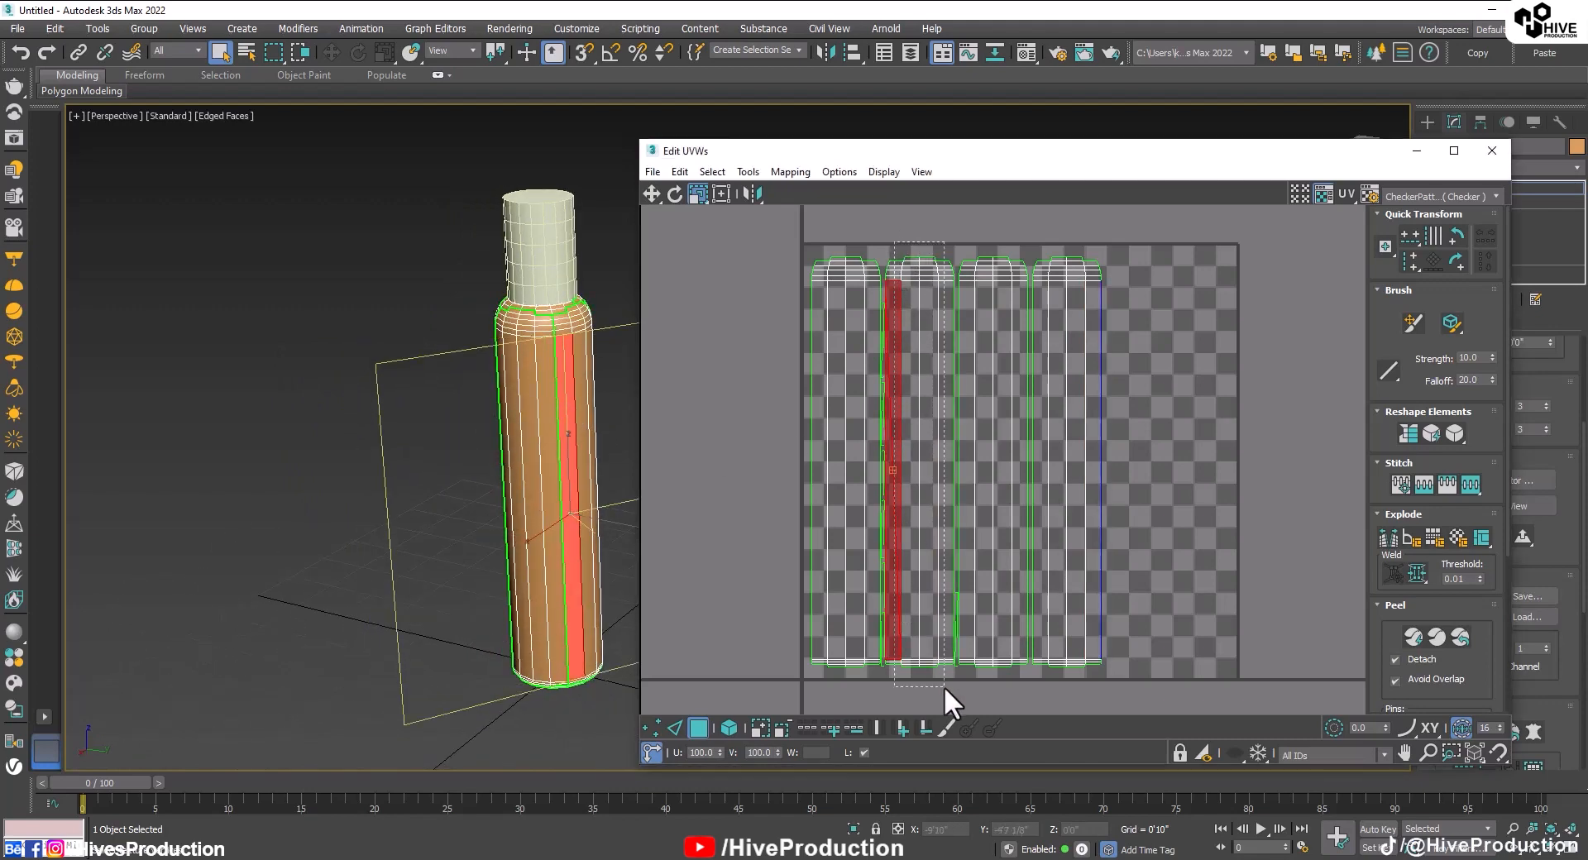
{"action": "left_click_drag", "start_coordinate": [892, 455], "coordinate": [952, 405]}
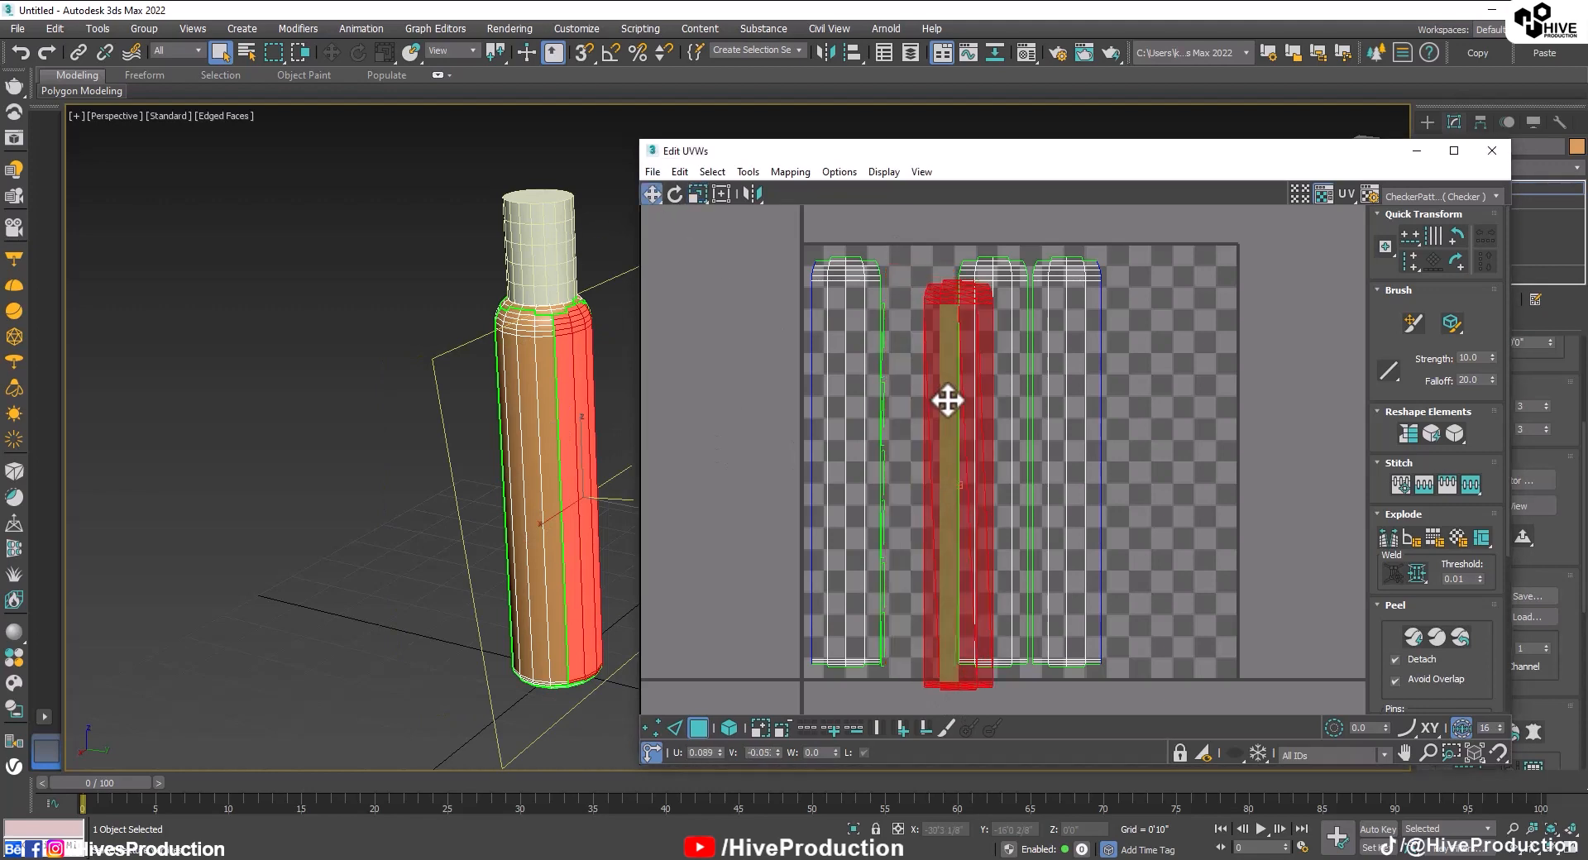
{"action": "left_click_drag", "start_coordinate": [947, 401], "coordinate": [1124, 375]}
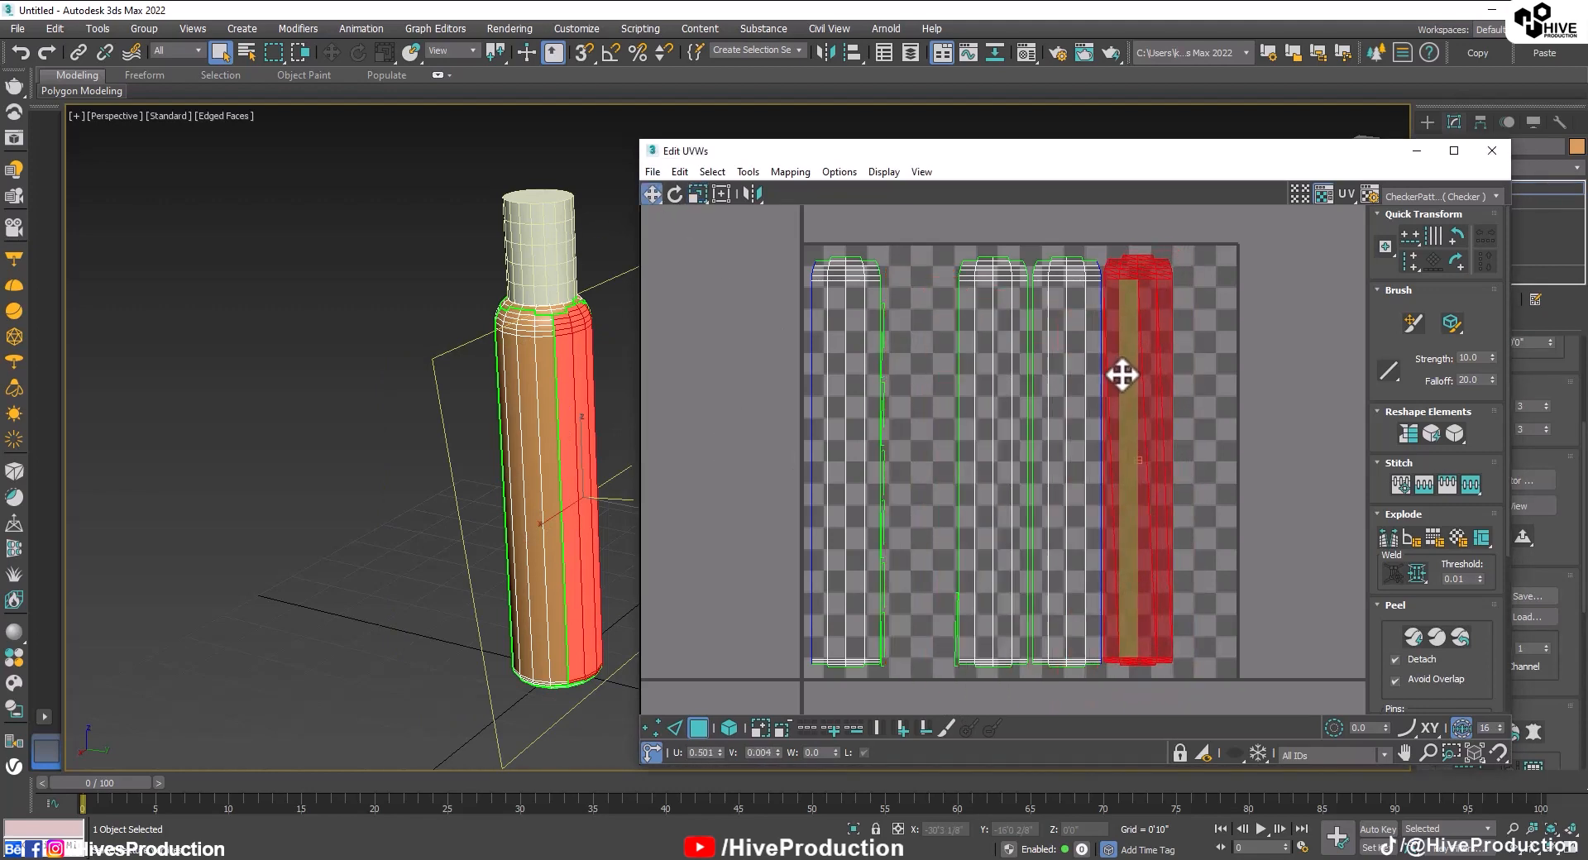
{"action": "left_click_drag", "start_coordinate": [1123, 374], "coordinate": [923, 428]}
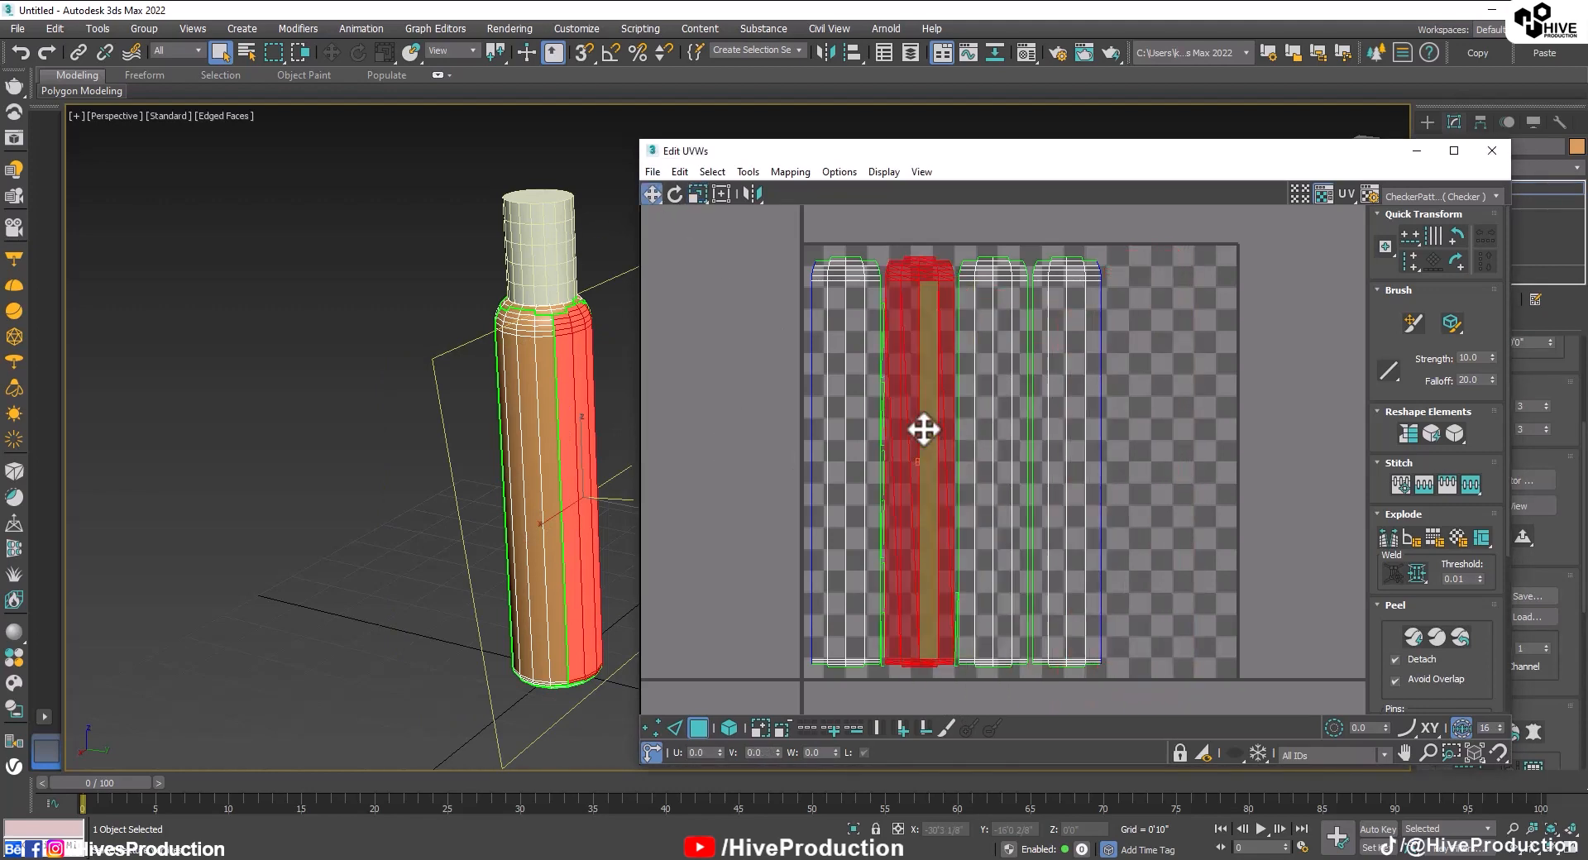
{"action": "left_click_drag", "start_coordinate": [921, 430], "coordinate": [1140, 436]}
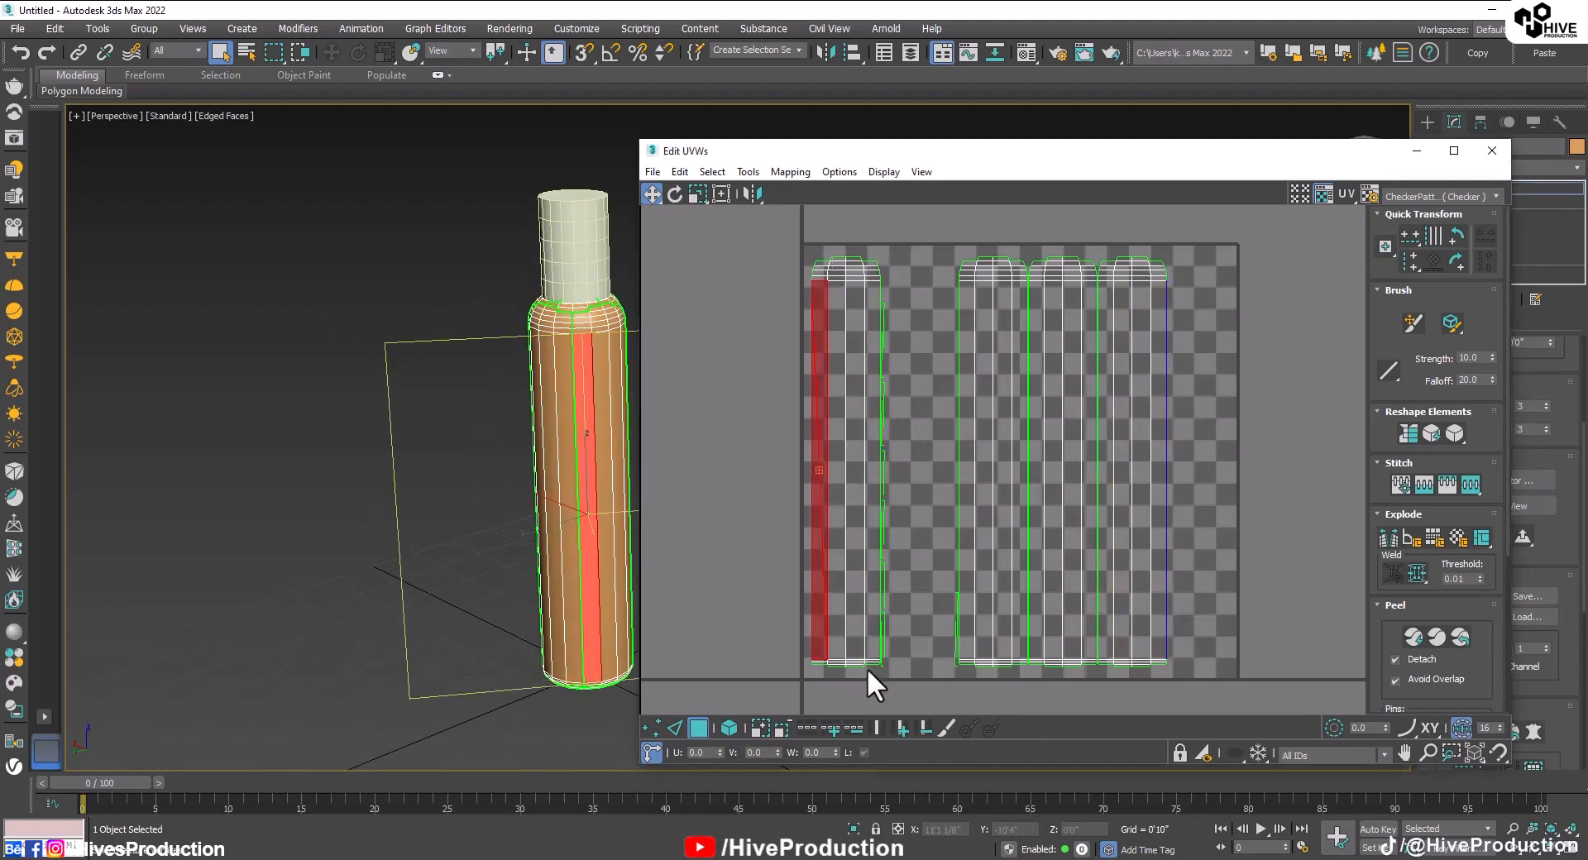
{"action": "left_click_drag", "start_coordinate": [821, 471], "coordinate": [1192, 577]}
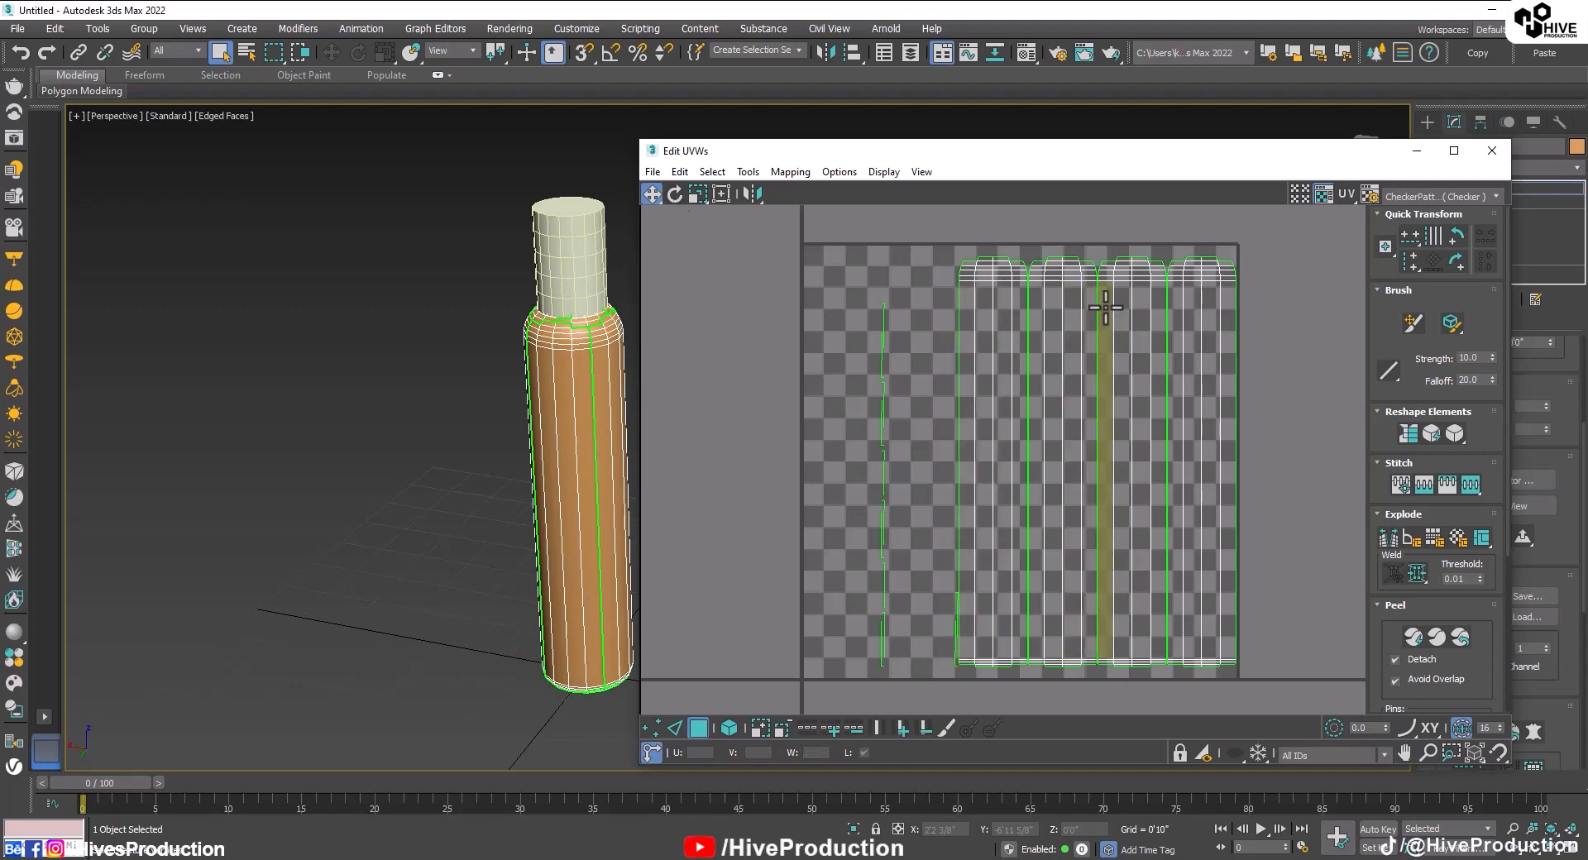
Move the seam piece and gather the small shoulder and cap pieces into the square.
{"action": "left_click", "coordinate": [880, 496]}
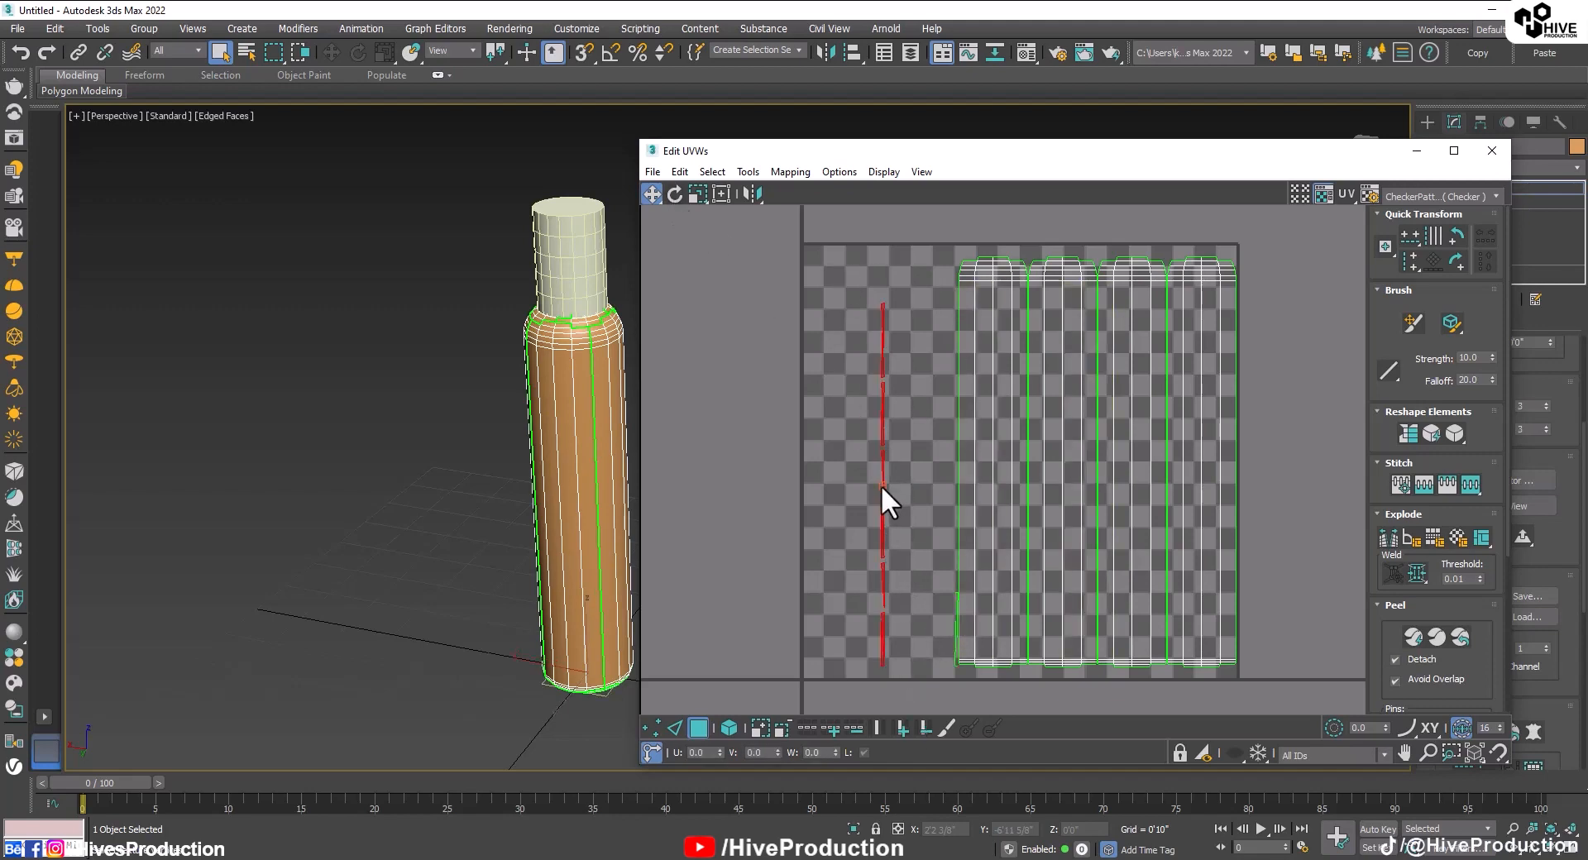
{"action": "left_click_drag", "start_coordinate": [880, 496], "coordinate": [1251, 458]}
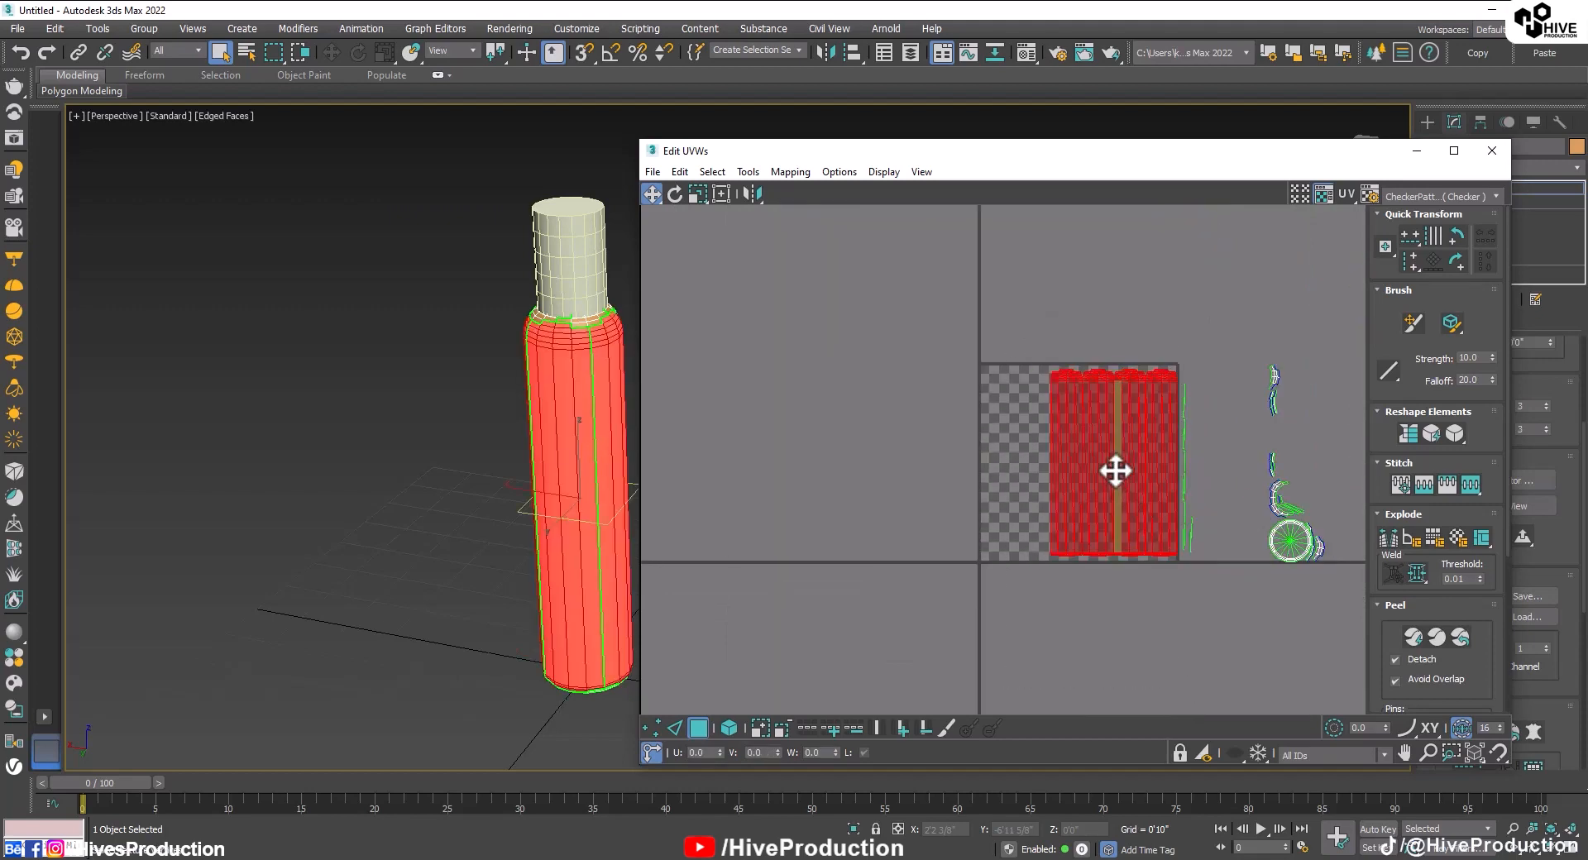
{"action": "left_click_drag", "start_coordinate": [1114, 469], "coordinate": [1086, 496]}
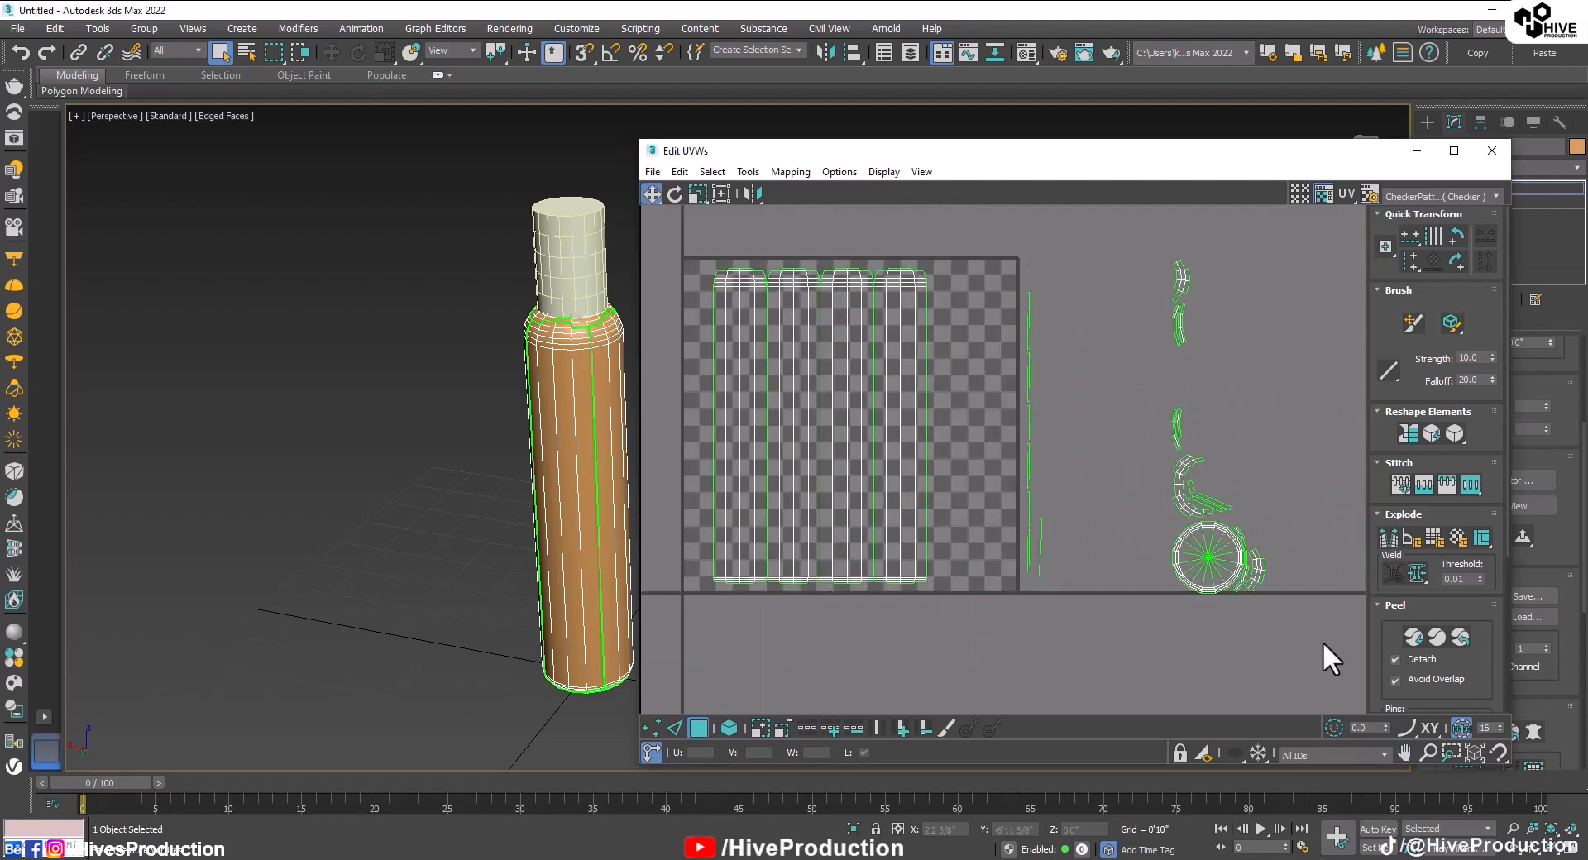
{"action": "left_click_drag", "start_coordinate": [1221, 550], "coordinate": [1145, 550]}
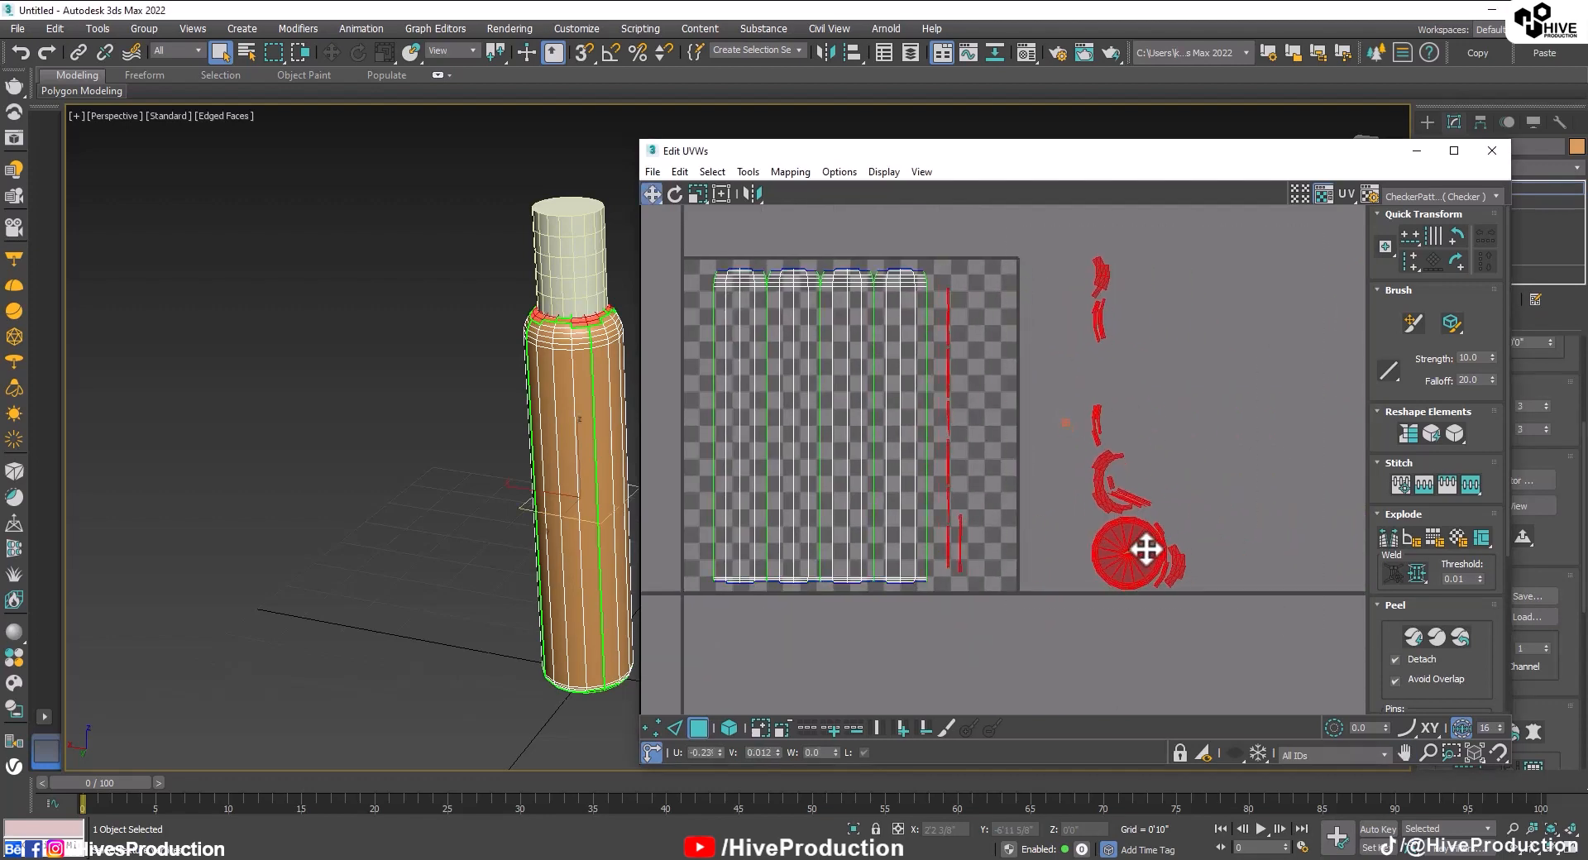
{"action": "left_click_drag", "start_coordinate": [1142, 550], "coordinate": [1018, 547]}
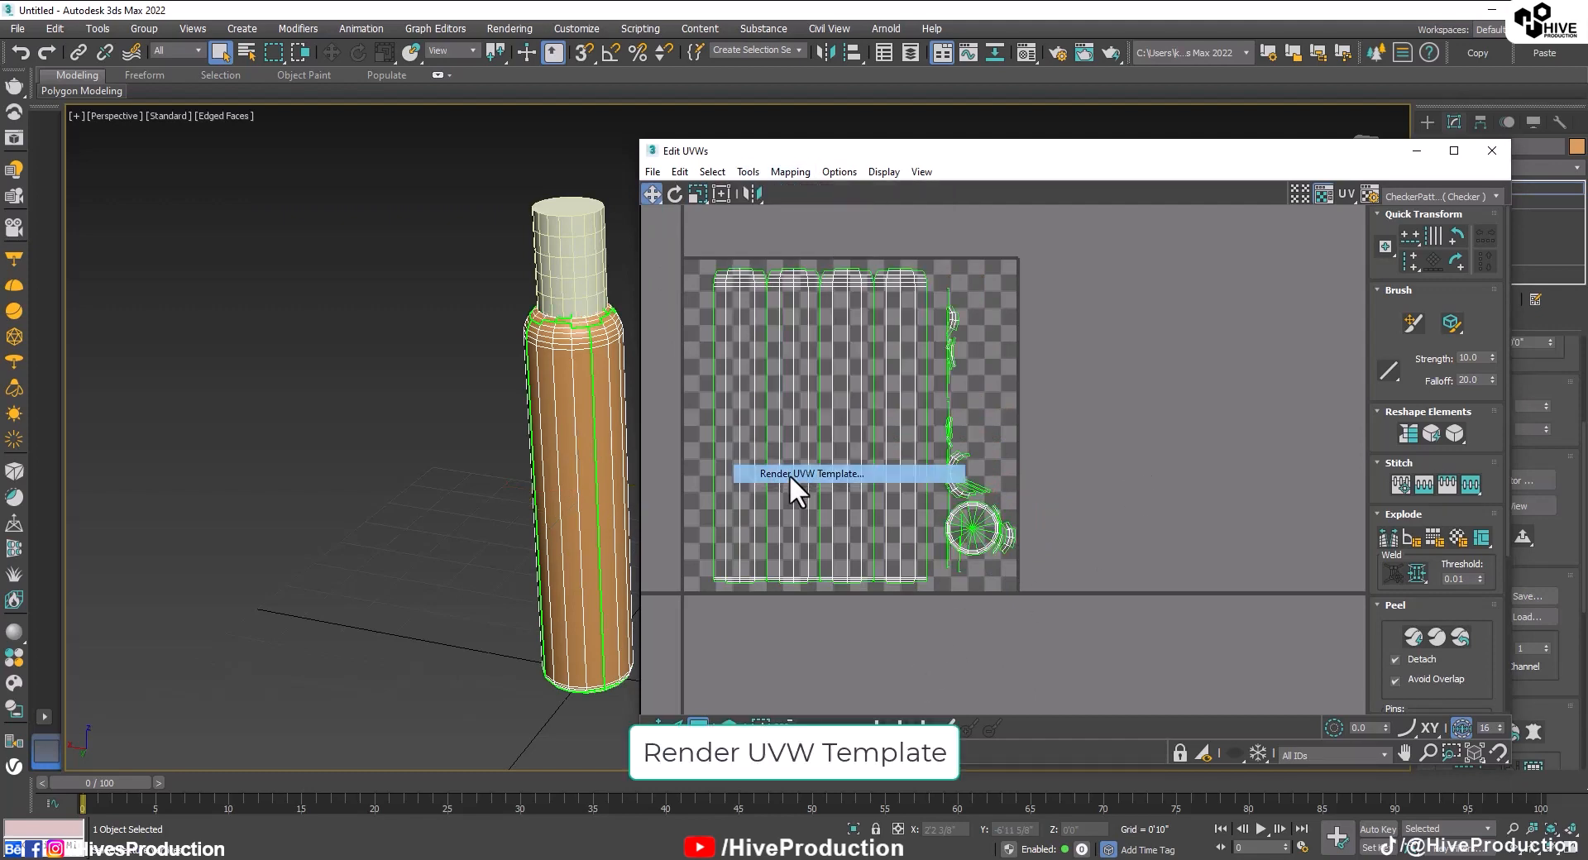
Render the UVW template and save it as Bottle PNG in a new UVW_Map folder.
{"action": "left_click", "coordinate": [813, 473]}
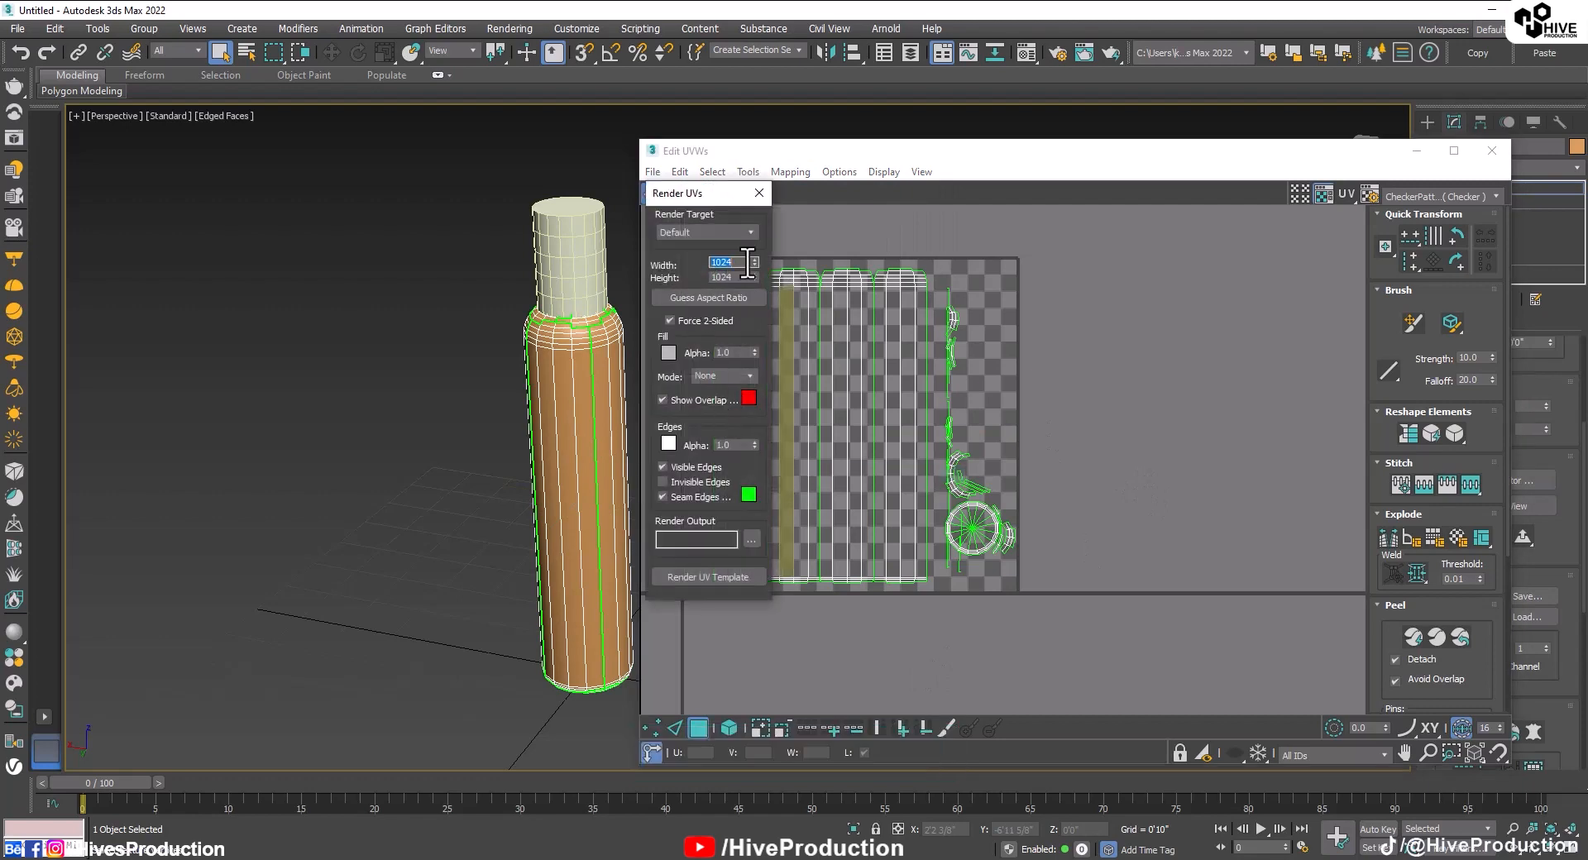
{"action": "left_click", "coordinate": [708, 576]}
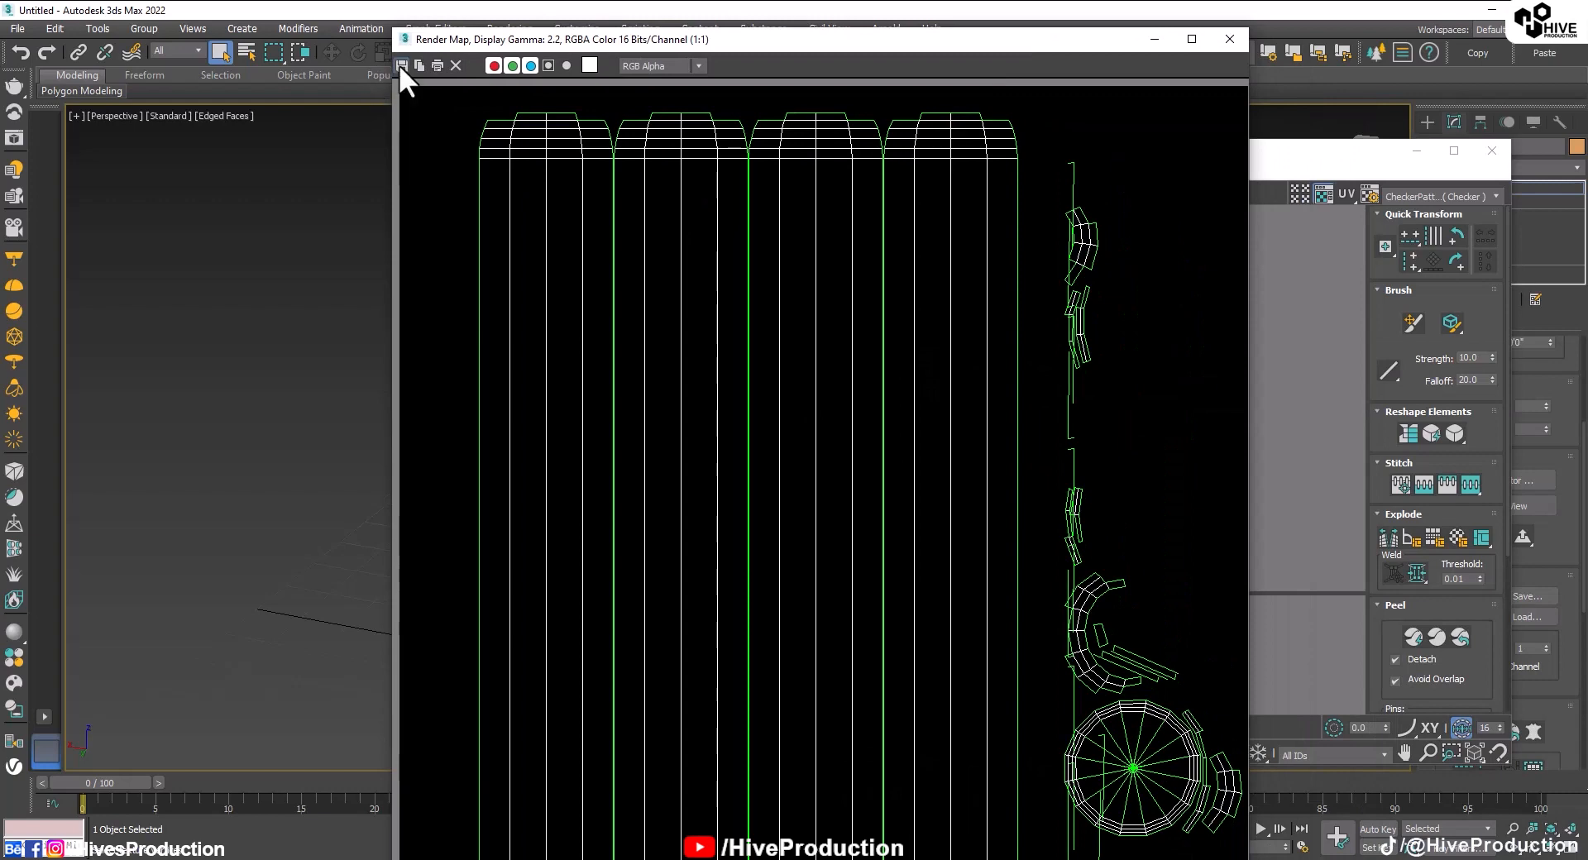
{"action": "left_click", "coordinate": [401, 64]}
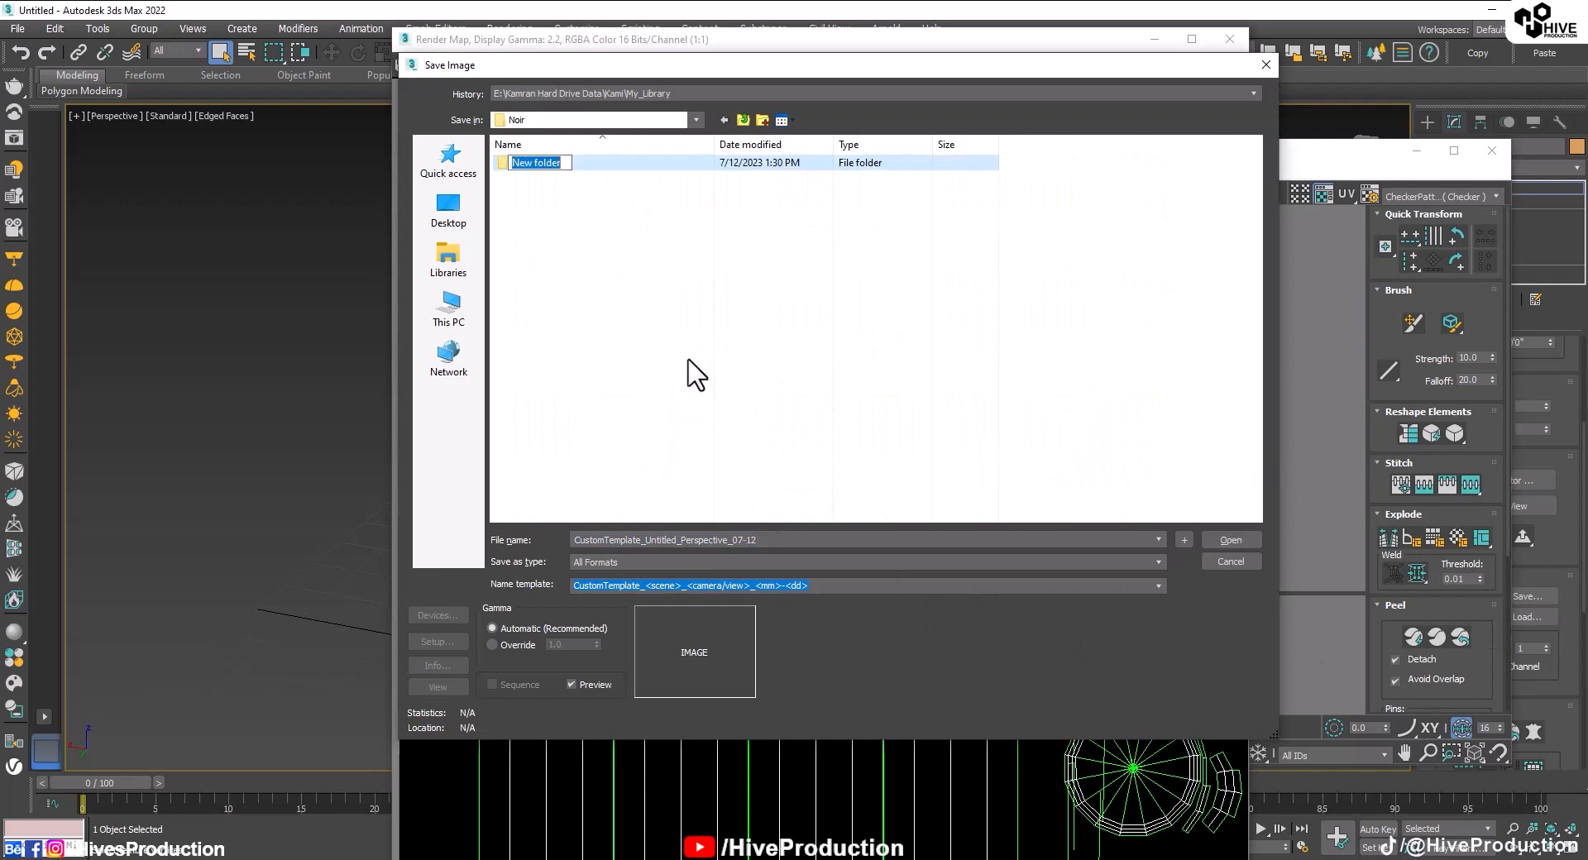
{"action": "type", "text": "UVW_"}
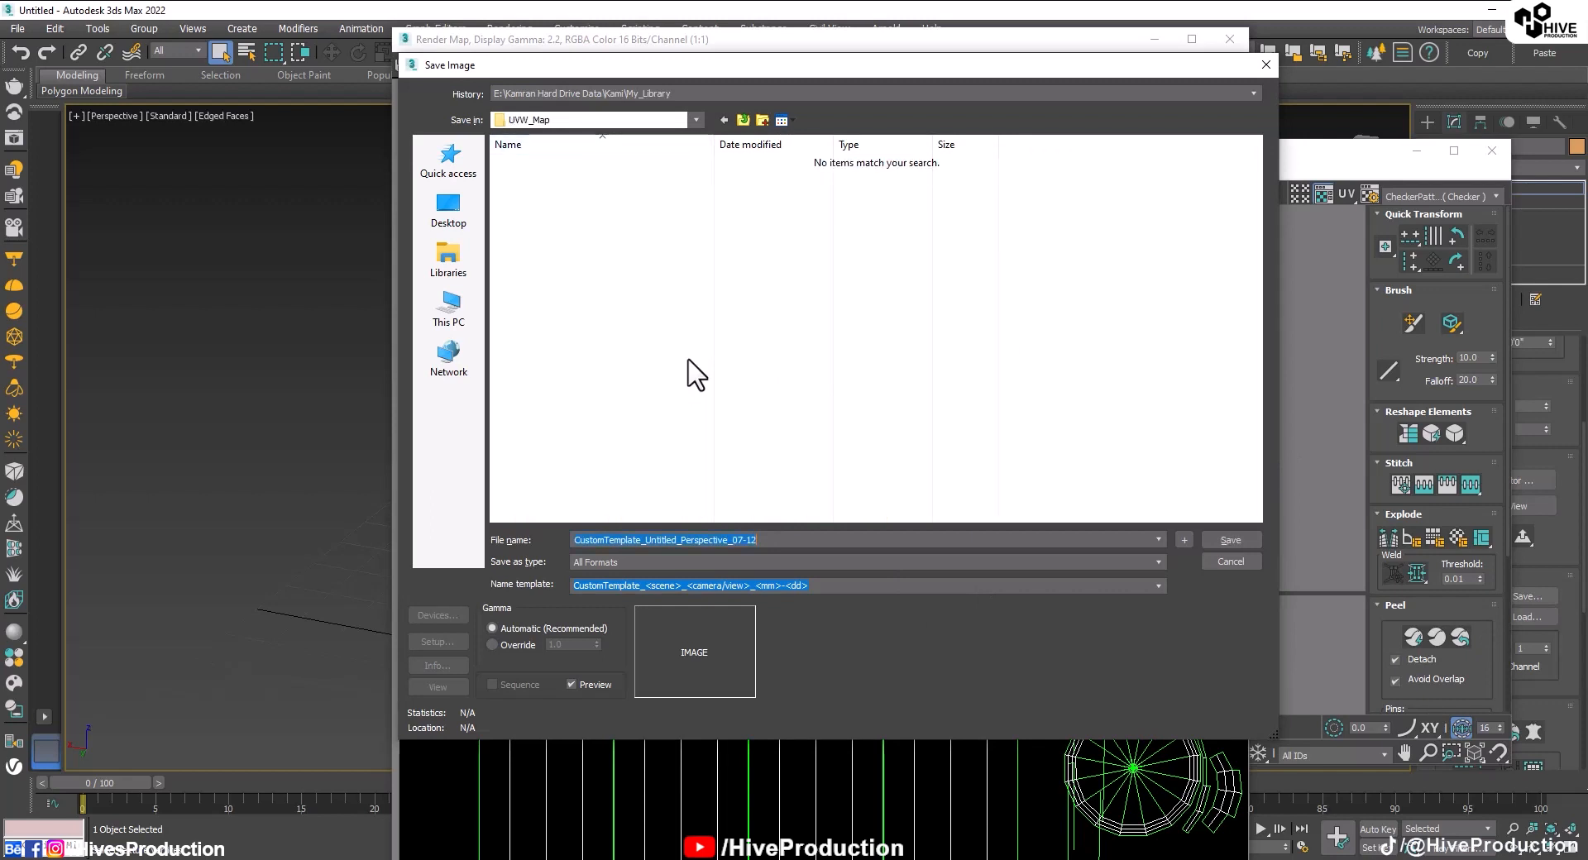
{"action": "type", "text": "Bottle"}
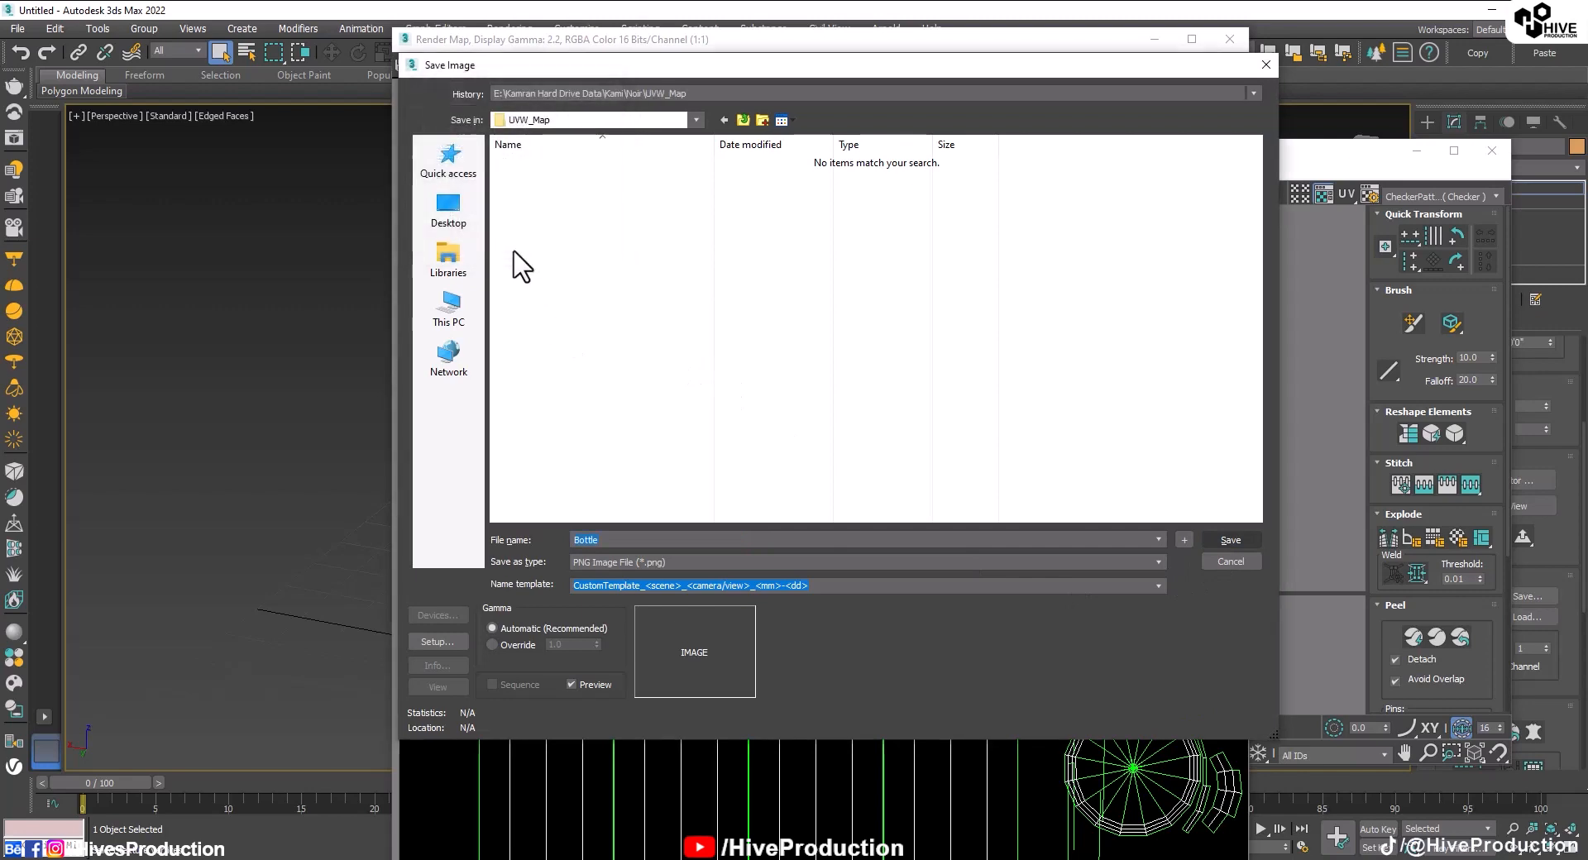
{"action": "left_click", "coordinate": [1230, 540]}
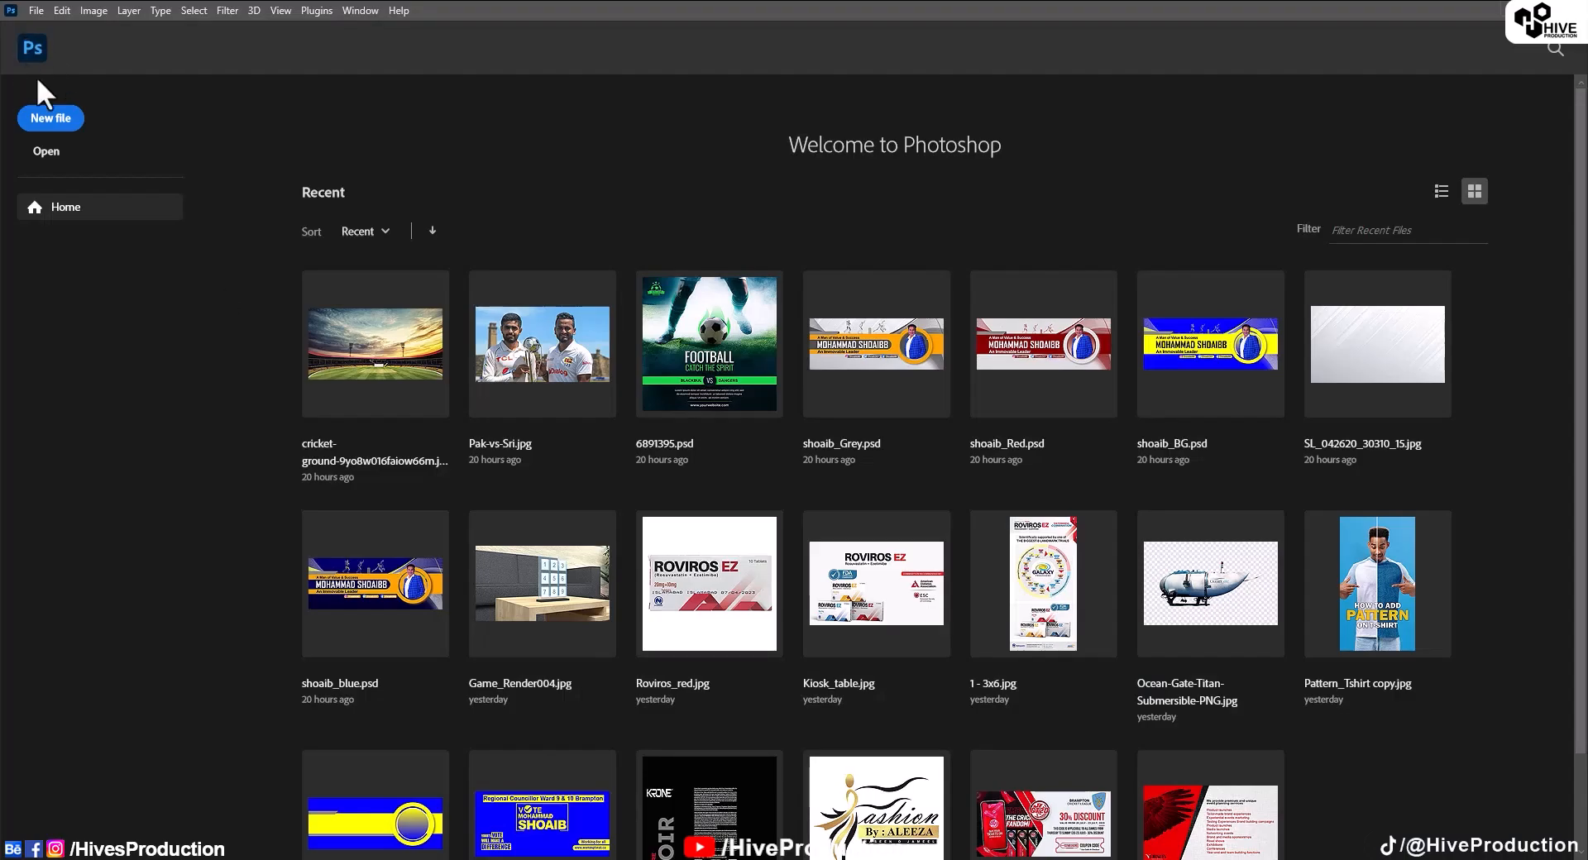
In Photoshop's Open dialog, browse from Backup (E:) through Noir into UVW_Map.
{"action": "left_click", "coordinate": [45, 152]}
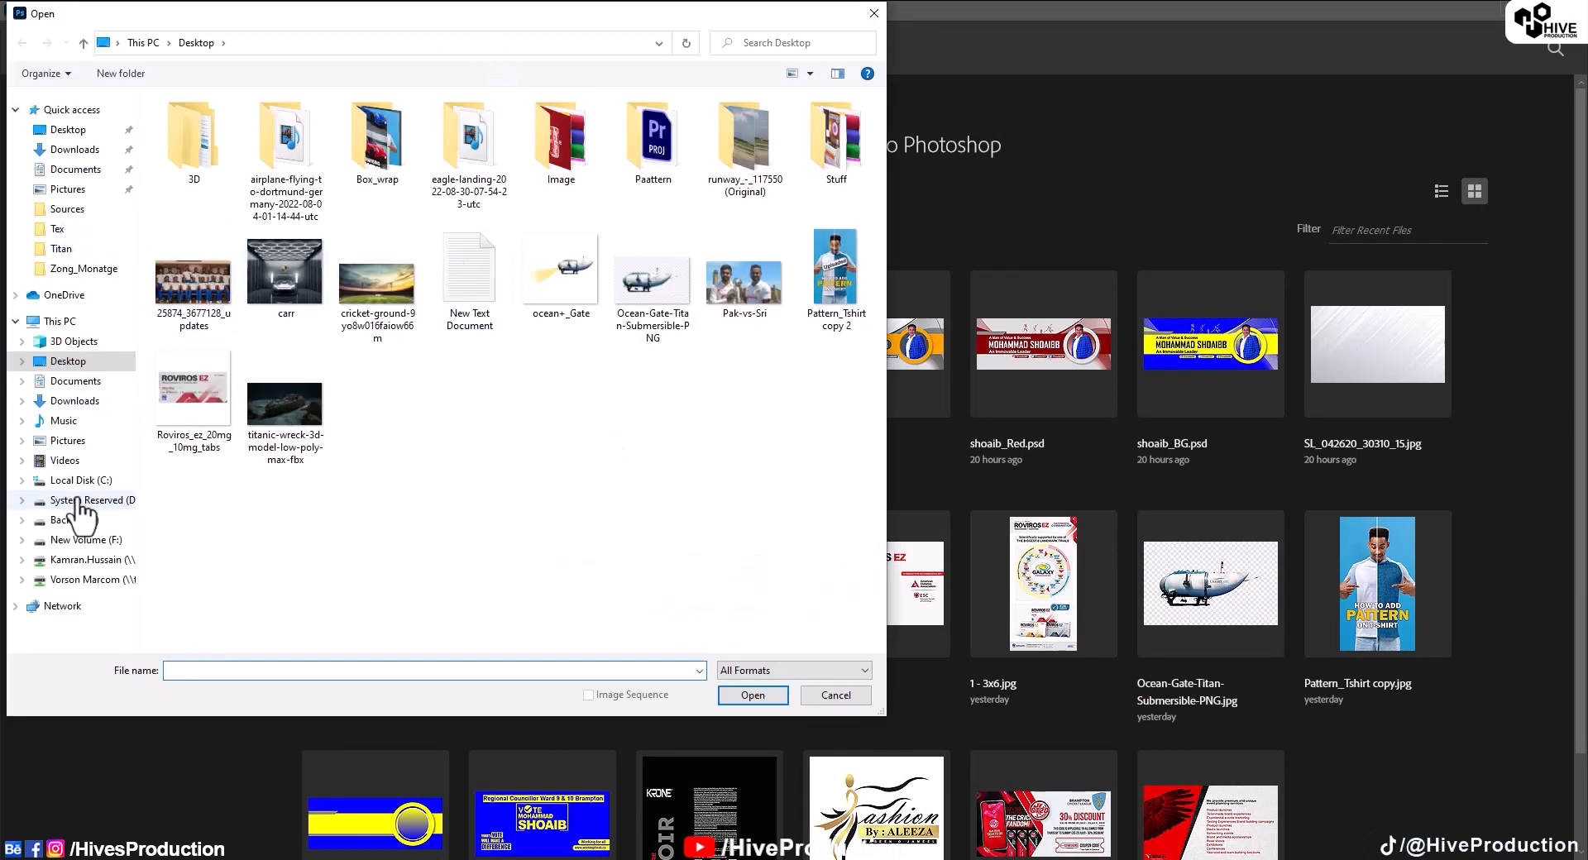
{"action": "left_click", "coordinate": [64, 521]}
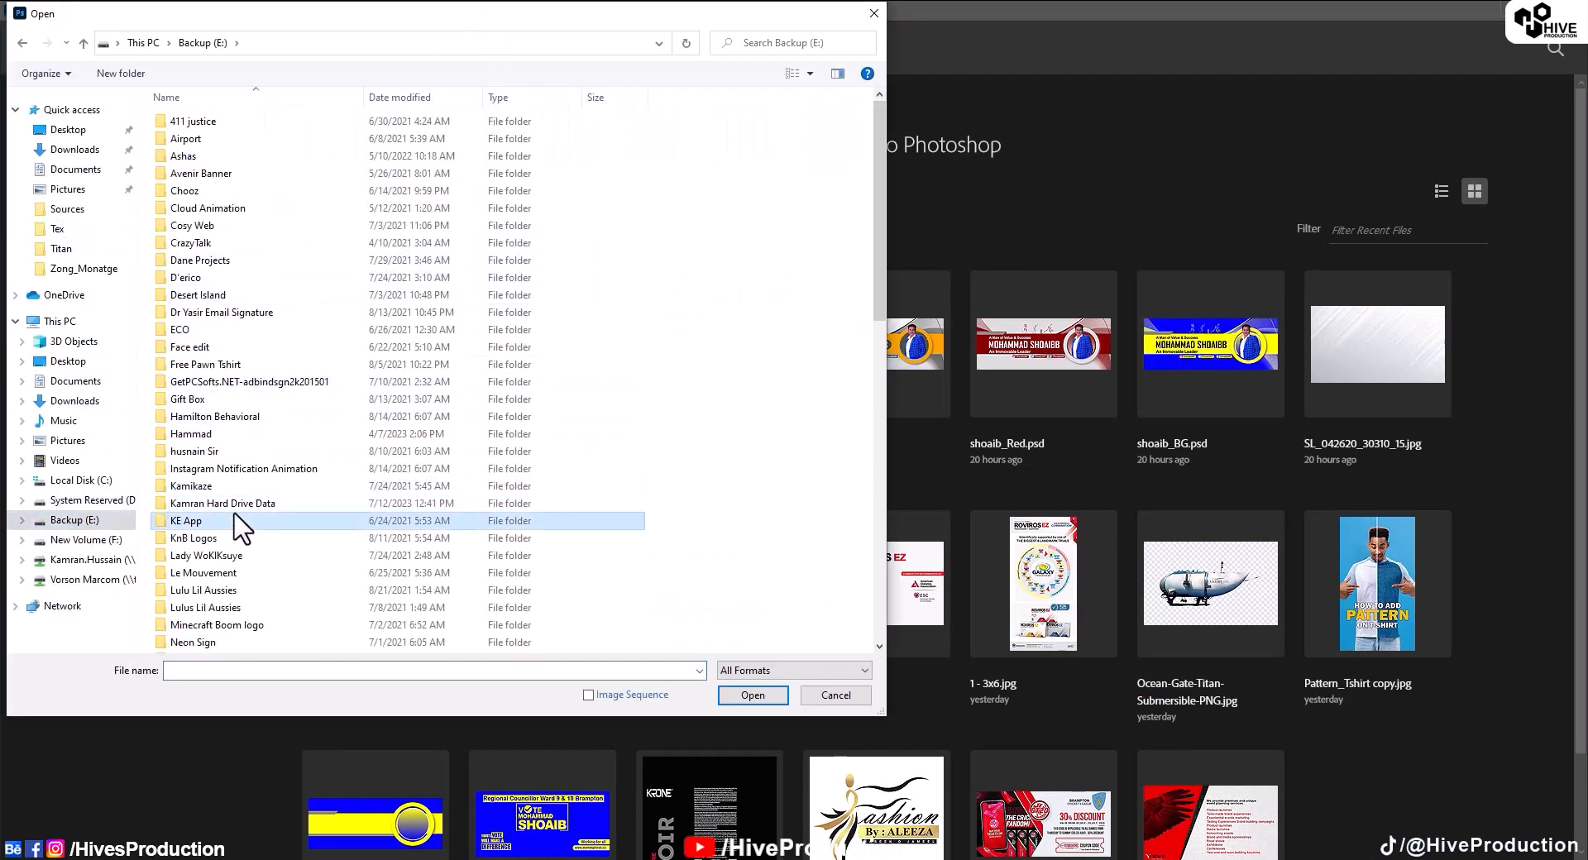
{"action": "double_click", "coordinate": [220, 504]}
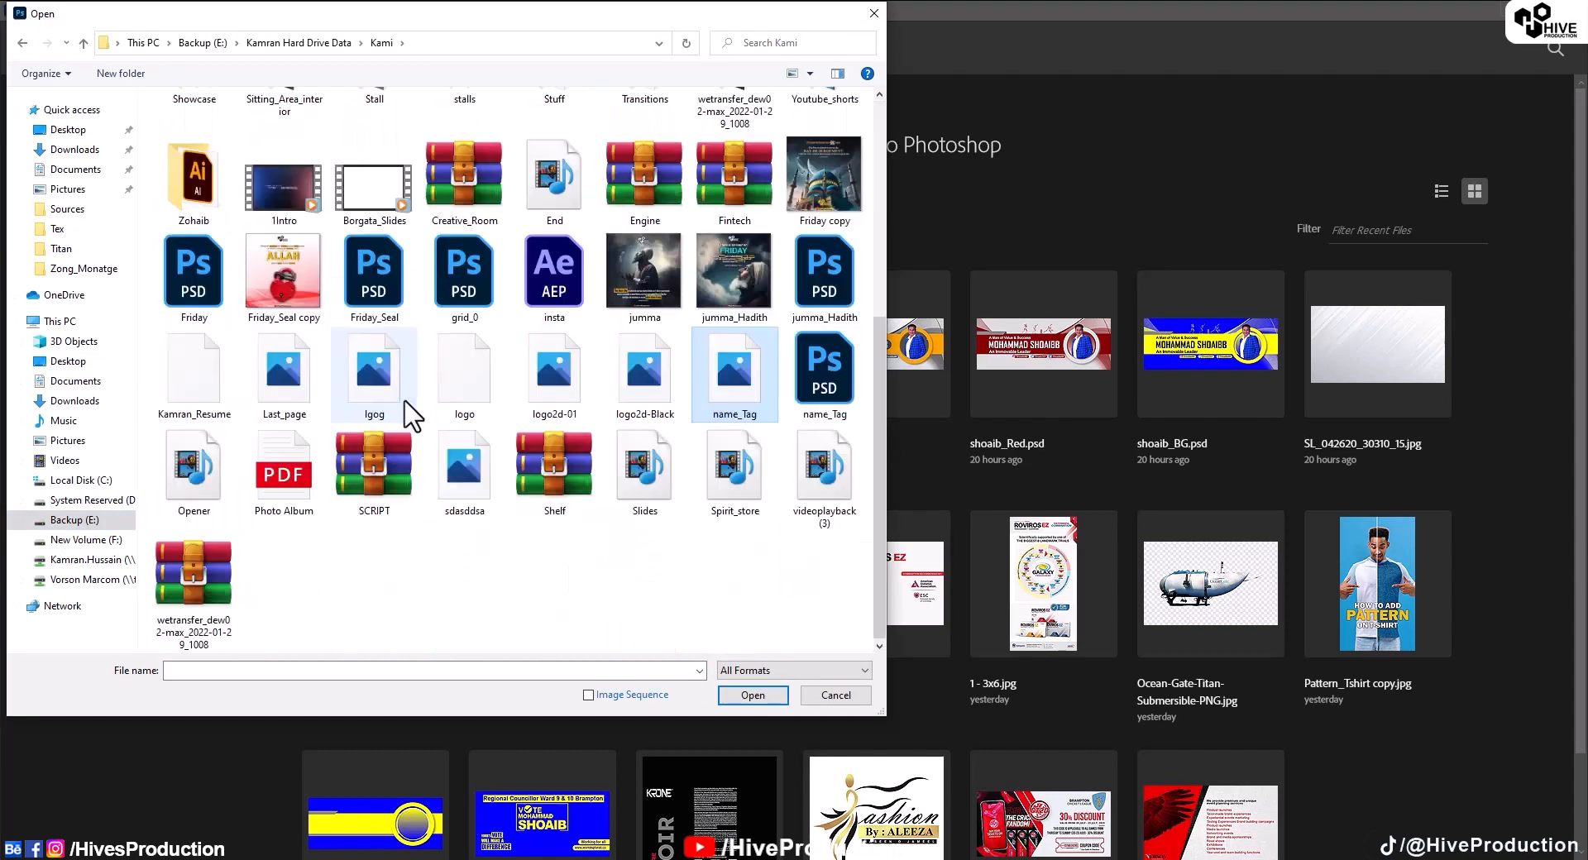
{"action": "left_click", "coordinate": [735, 365]}
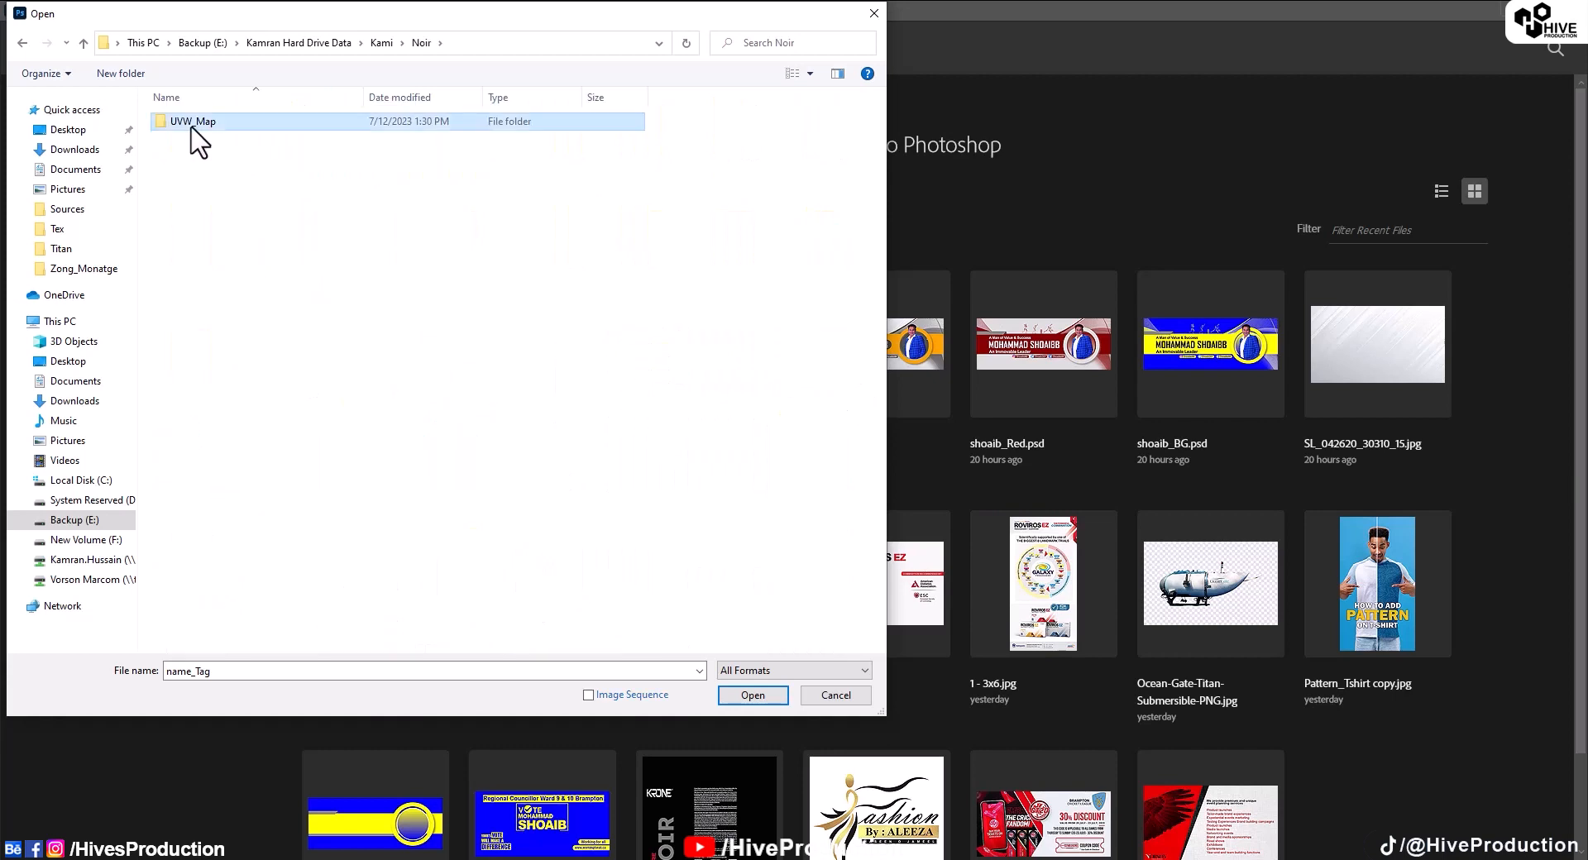
{"action": "left_click", "coordinate": [835, 695]}
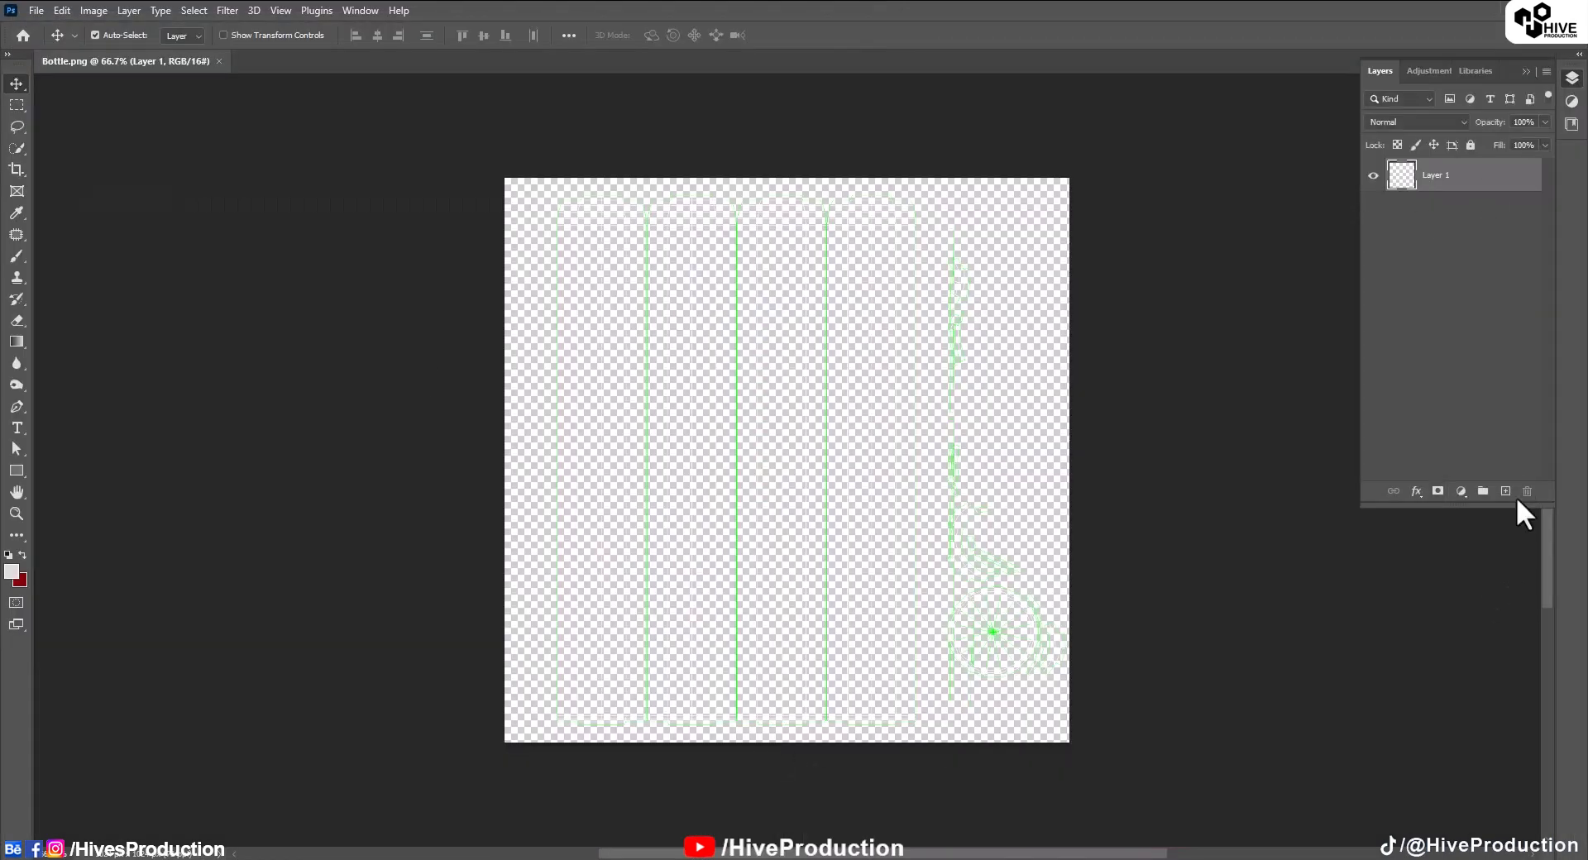
Add a new layer beneath the UV lines and fill it with near-black.
{"action": "left_click", "coordinate": [1505, 492]}
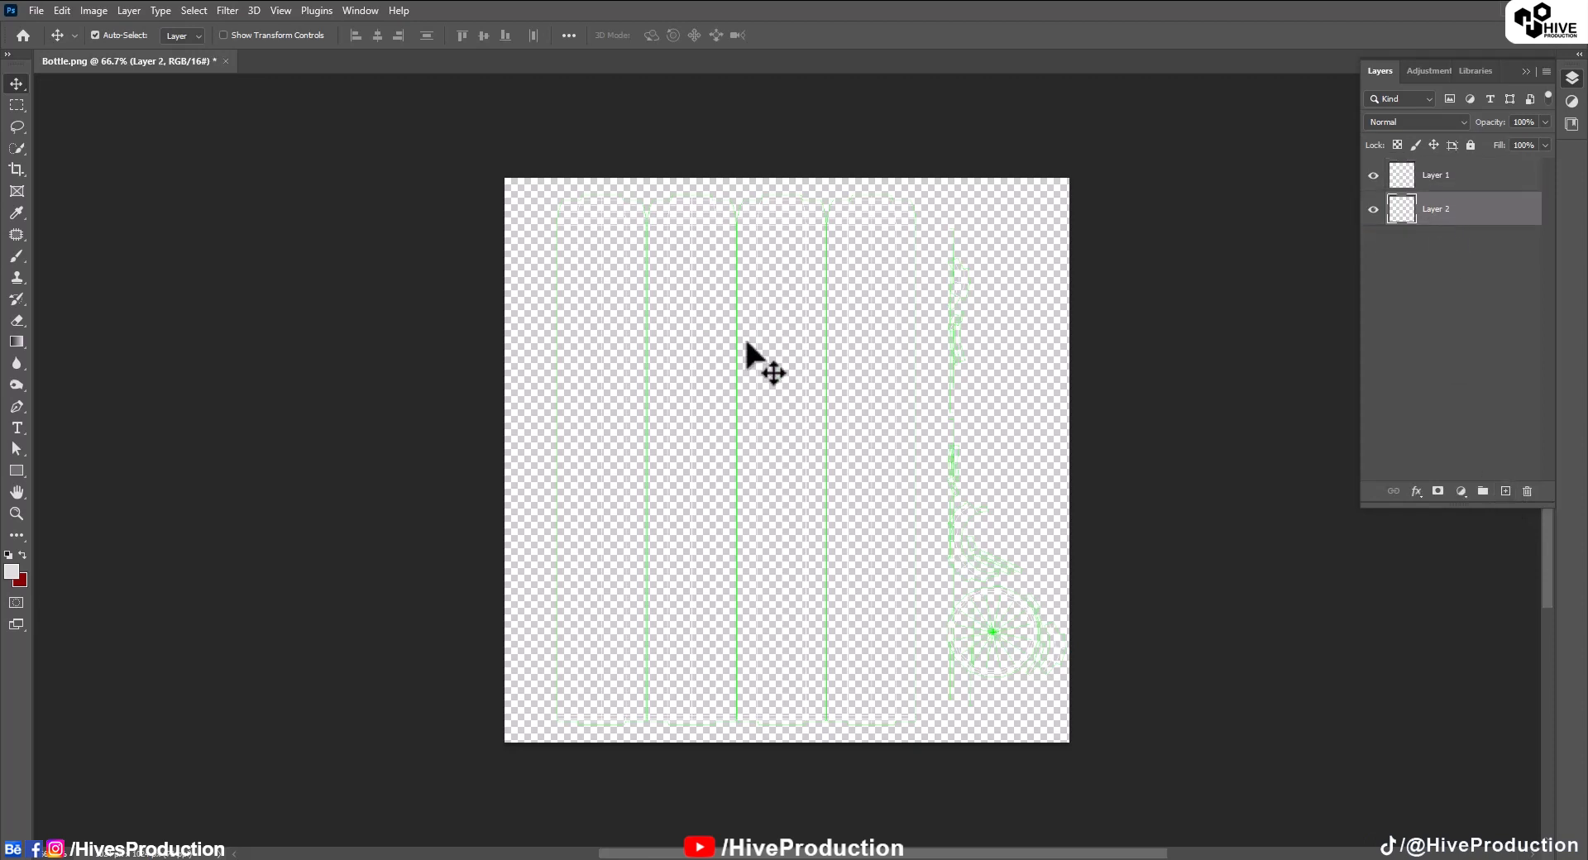
{"action": "left_click", "coordinate": [11, 573]}
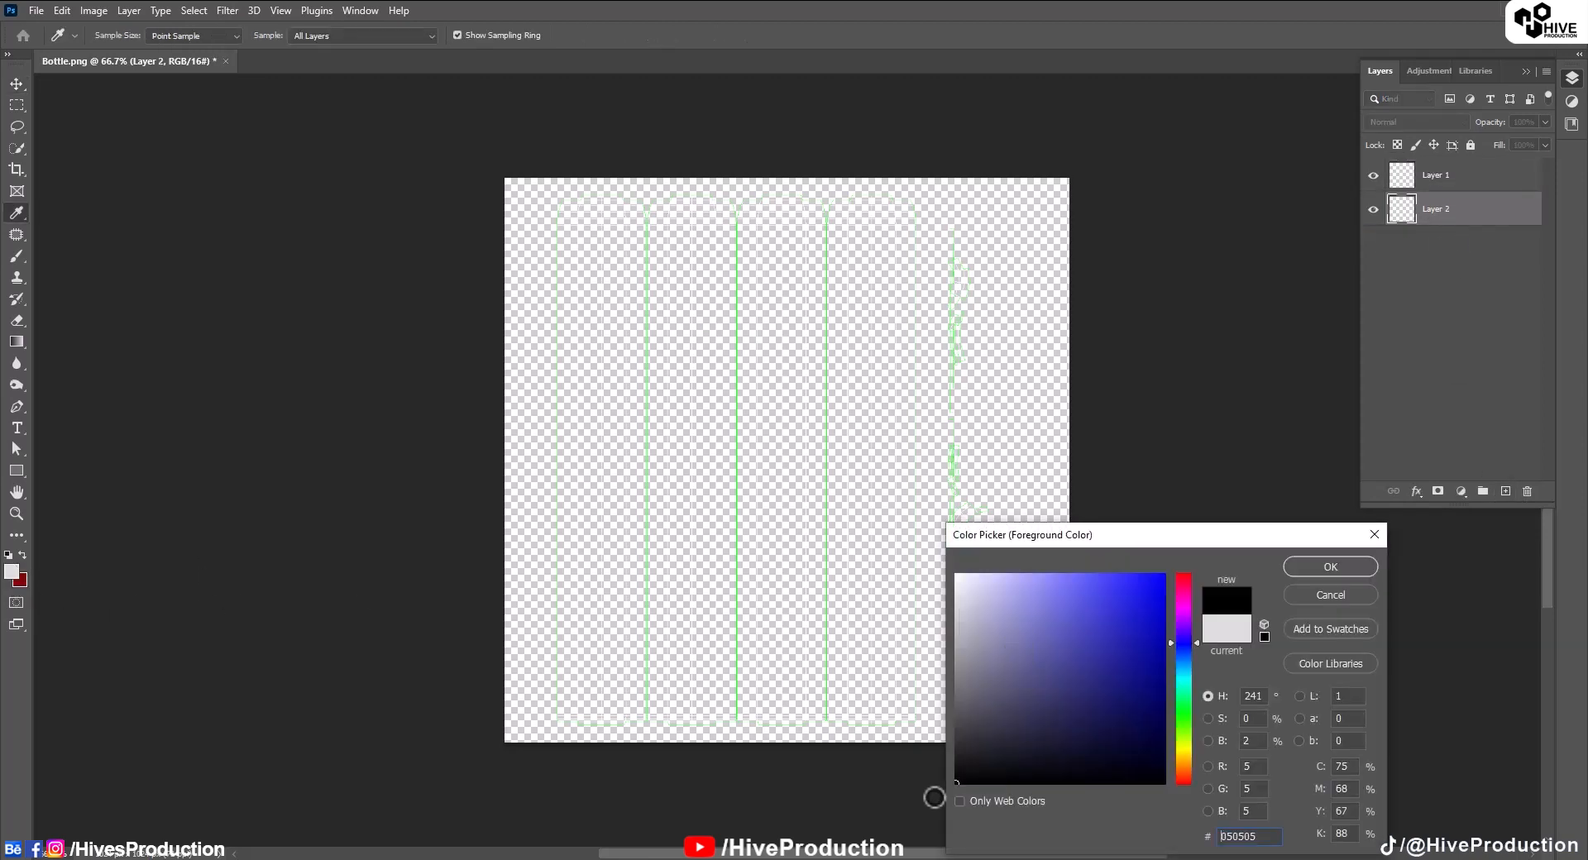
{"action": "left_click", "coordinate": [1329, 567]}
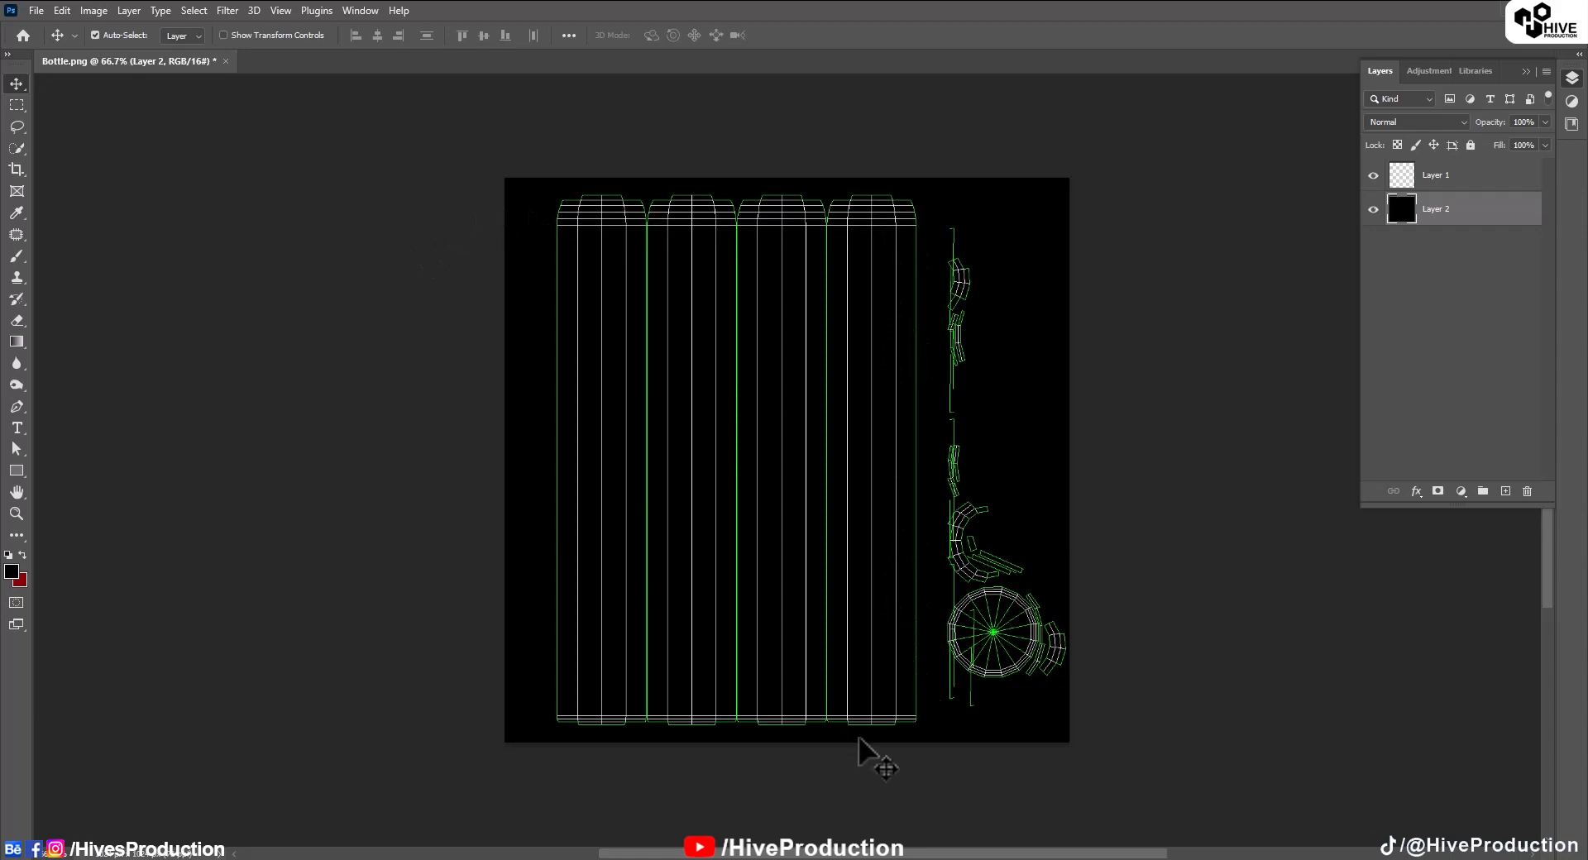
{"action": "mouse_move", "coordinate": [1014, 760]}
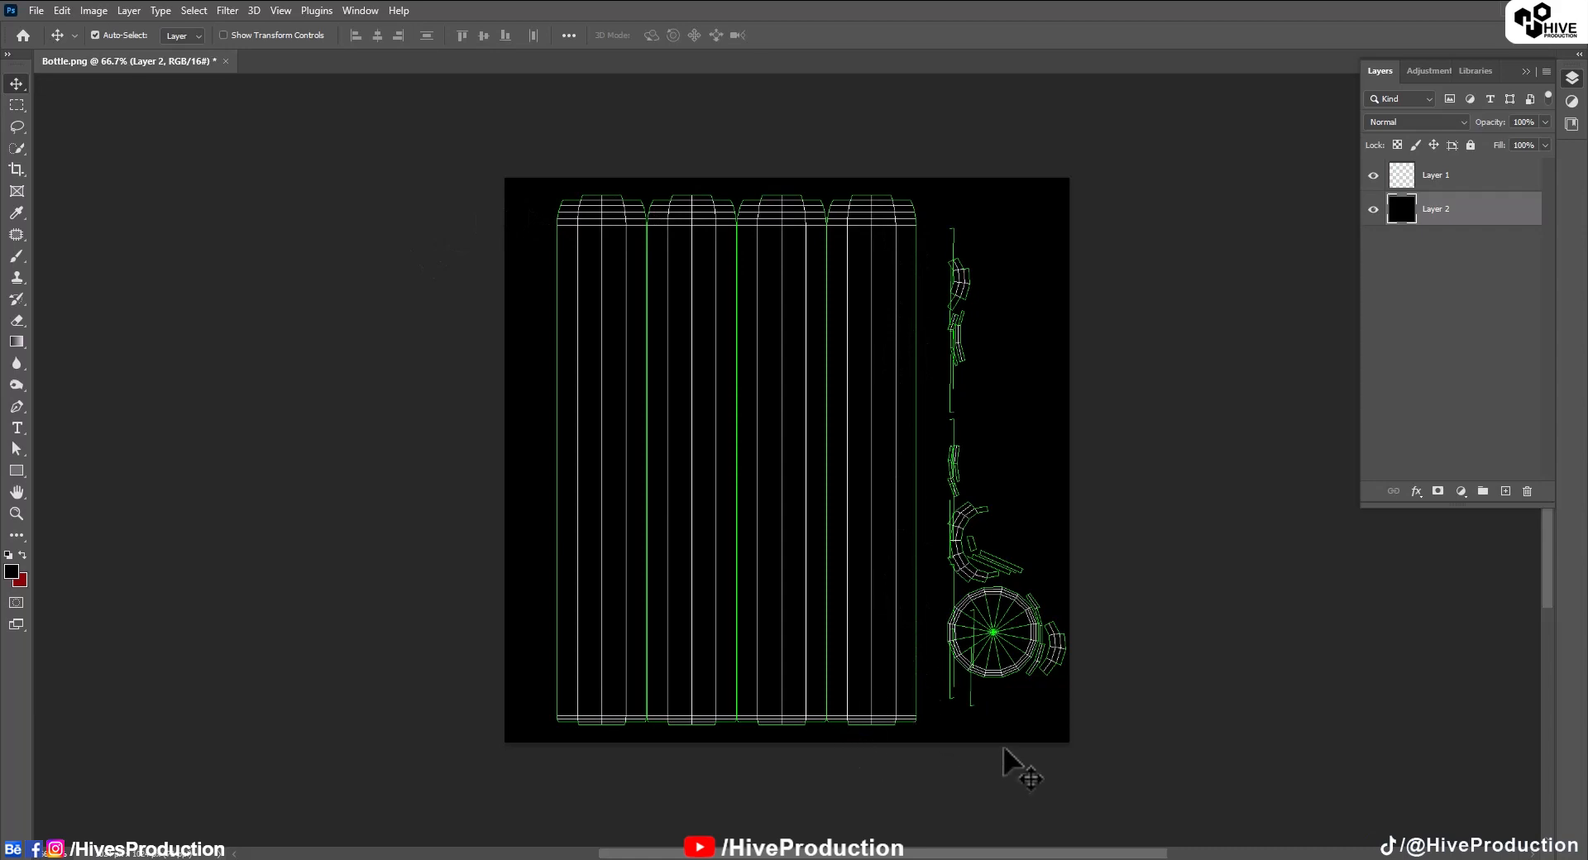
{"action": "mouse_move", "coordinate": [1012, 765]}
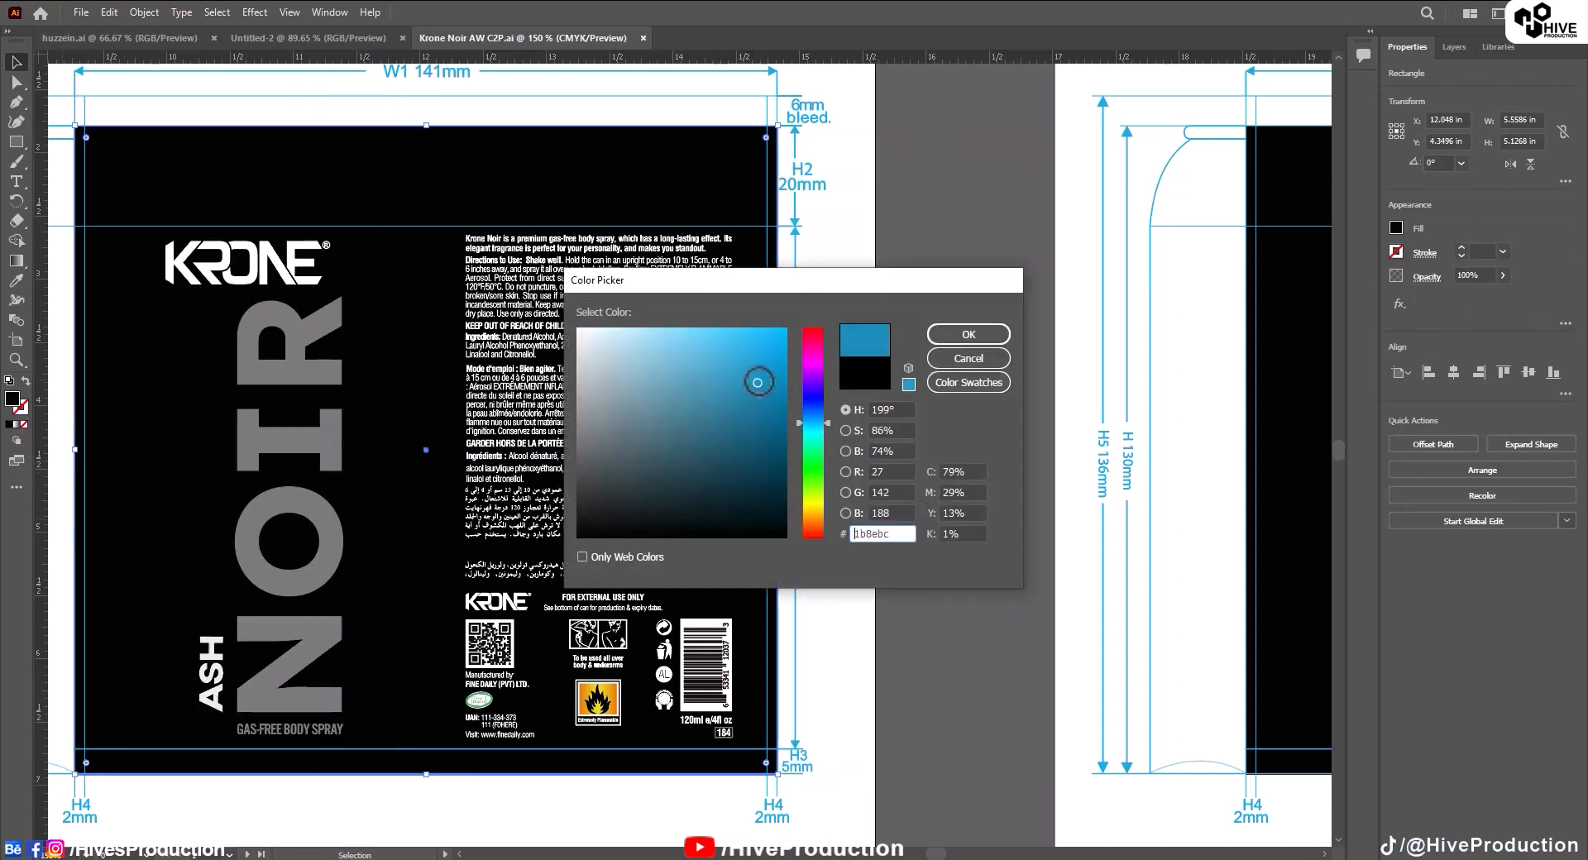
Pick a muted blue for the label background rectangle and confirm it, copying its hex code.
{"action": "left_click", "coordinate": [766, 317]}
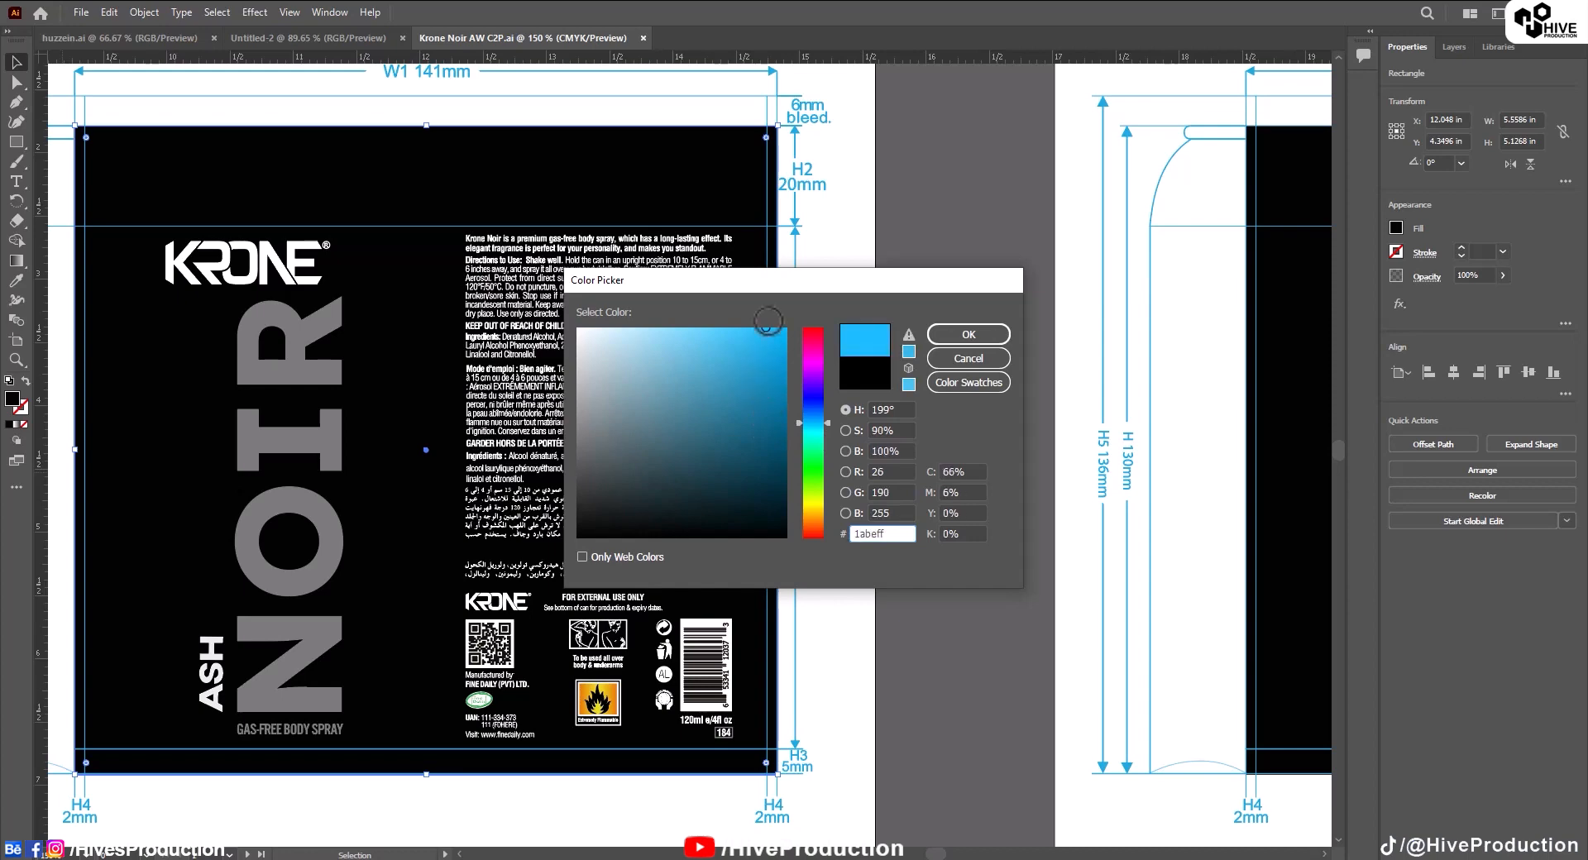
{"action": "left_click", "coordinate": [762, 396]}
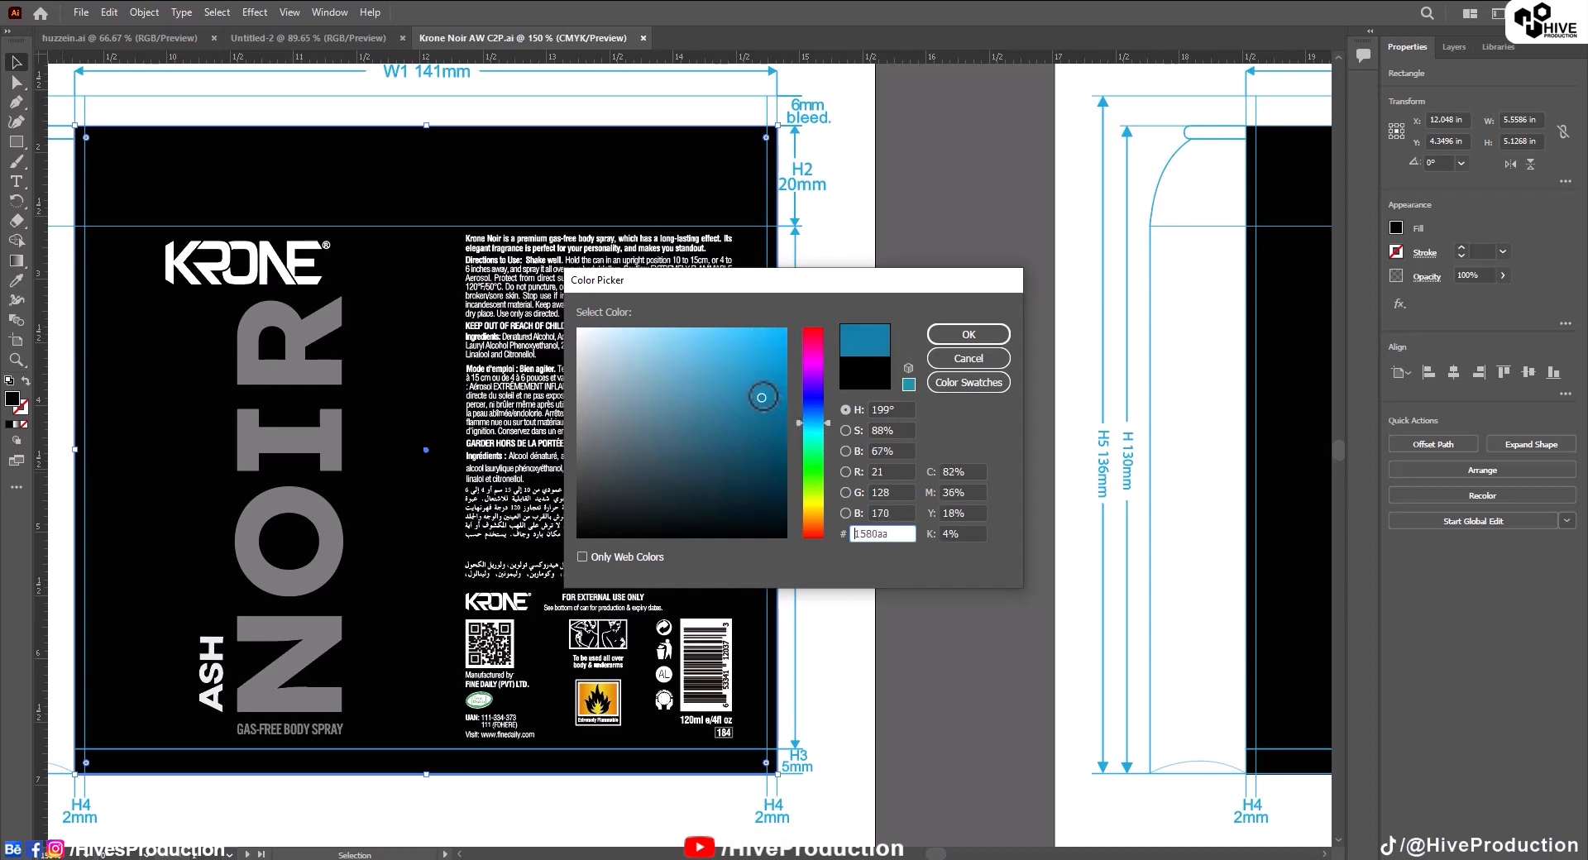
{"action": "left_click_drag", "start_coordinate": [763, 396], "coordinate": [760, 407]}
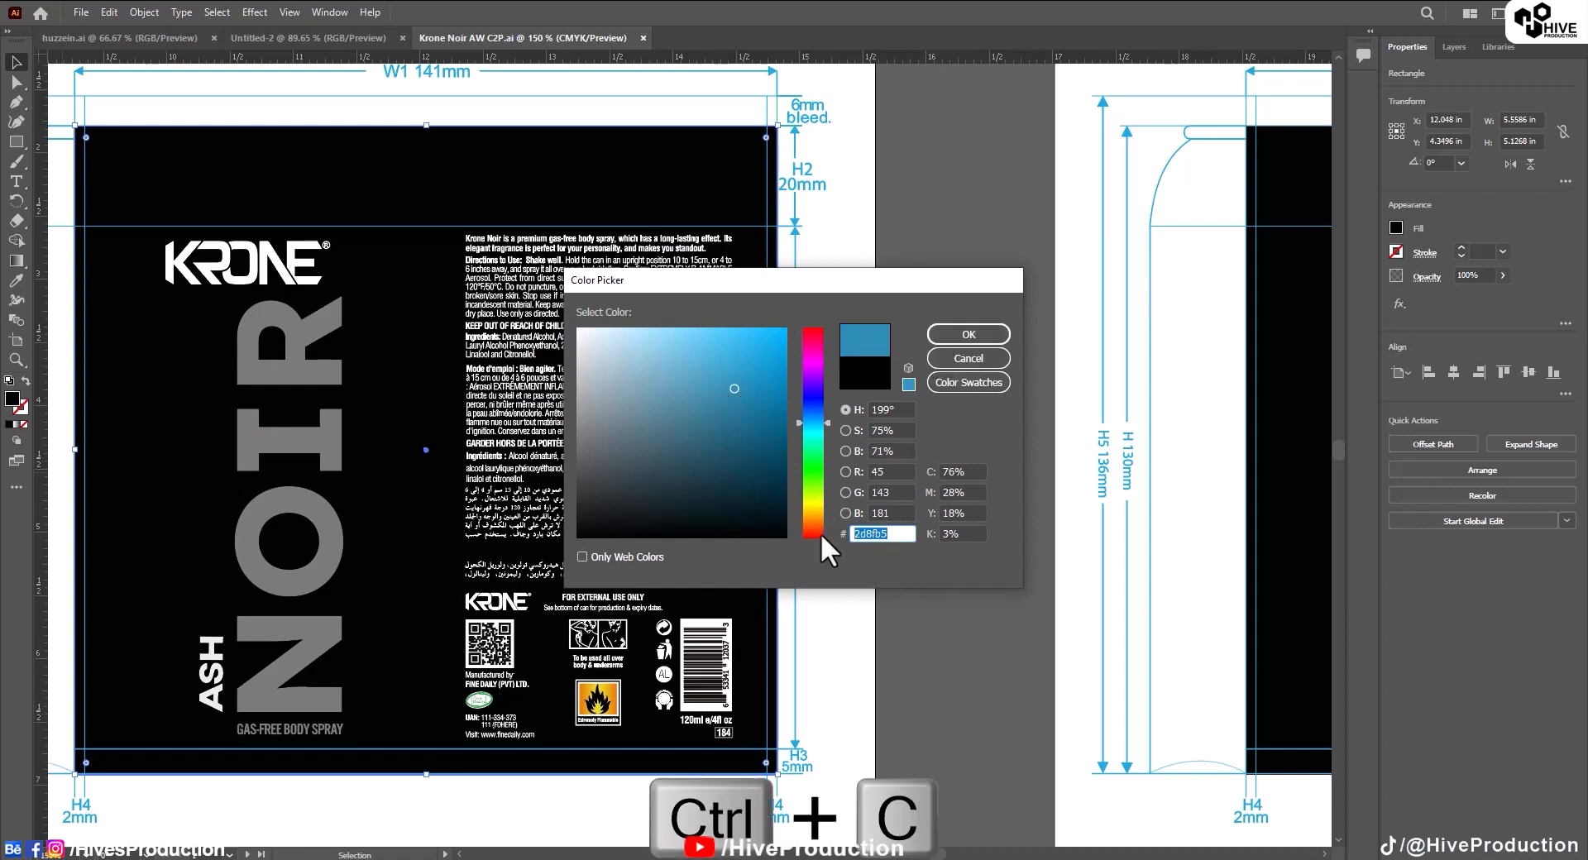
{"action": "mouse_move", "coordinate": [948, 352]}
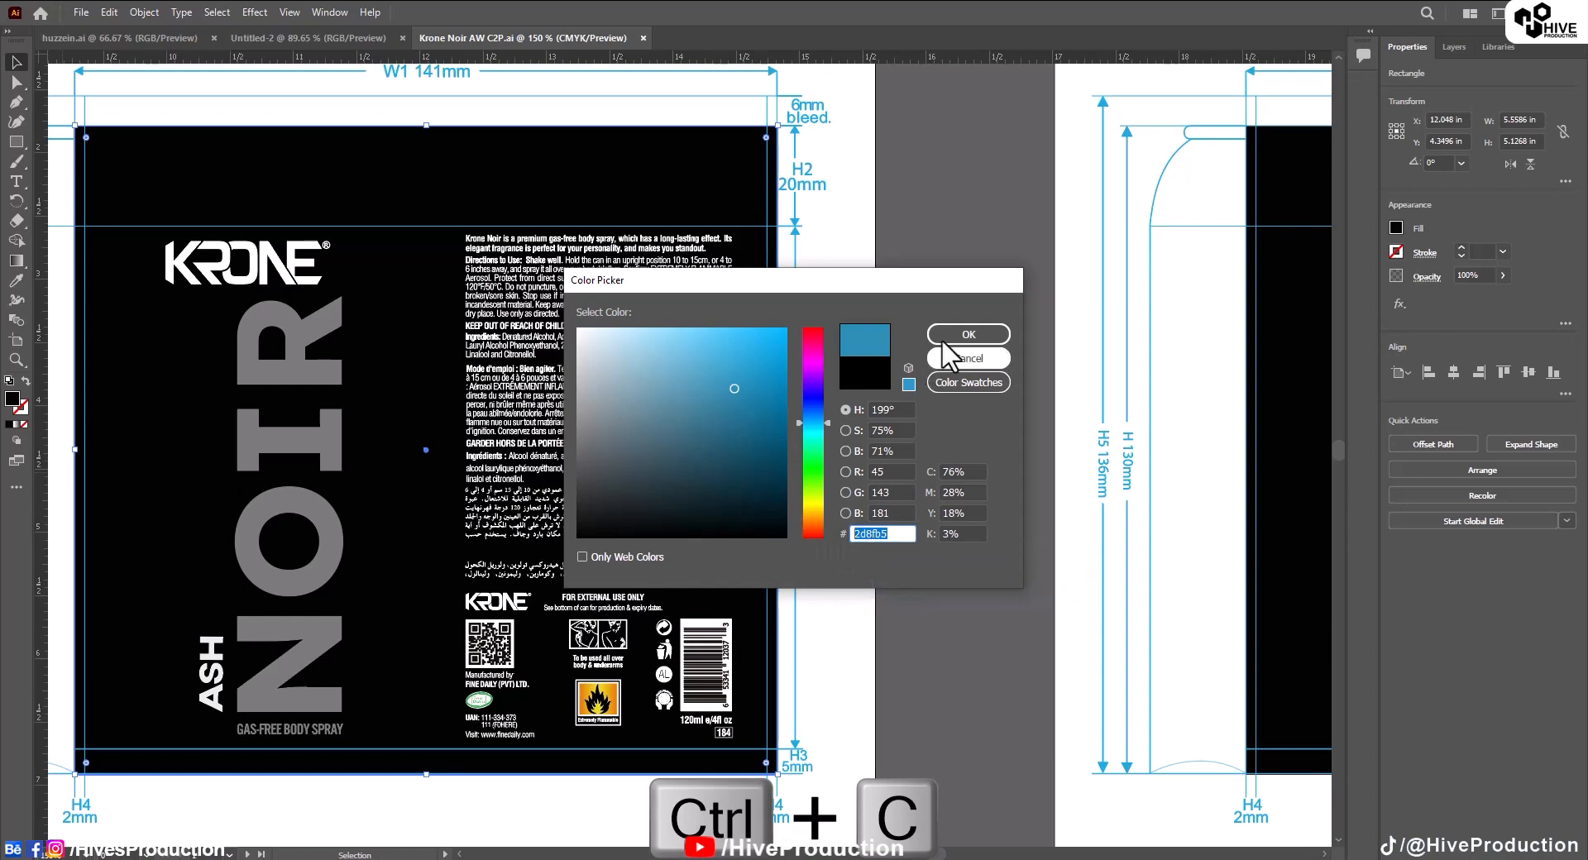
{"action": "left_click", "coordinate": [966, 334]}
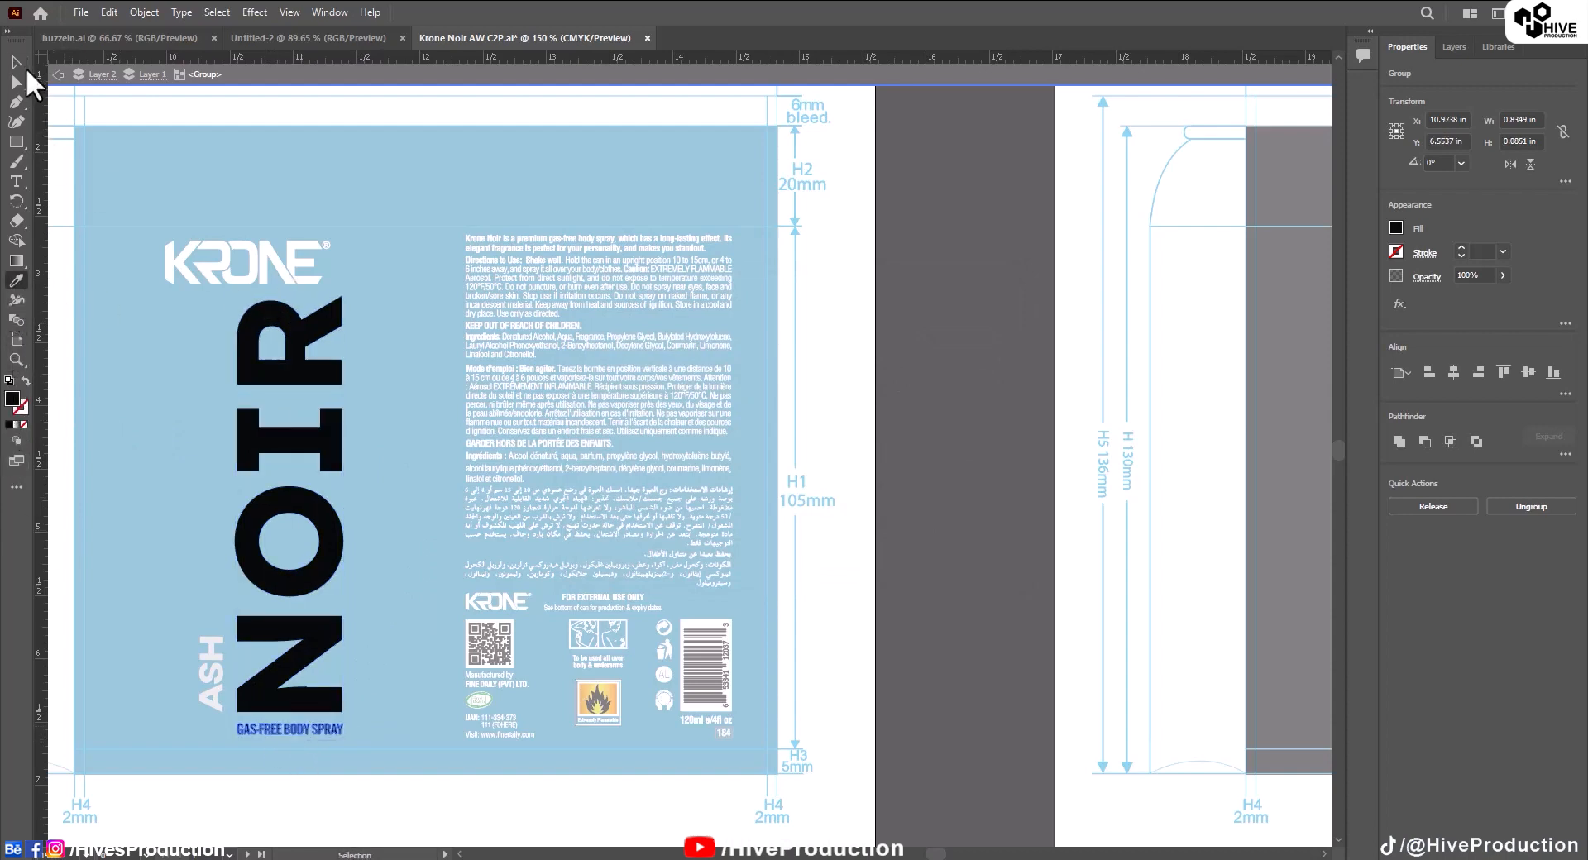
{"action": "left_click", "coordinate": [466, 91]}
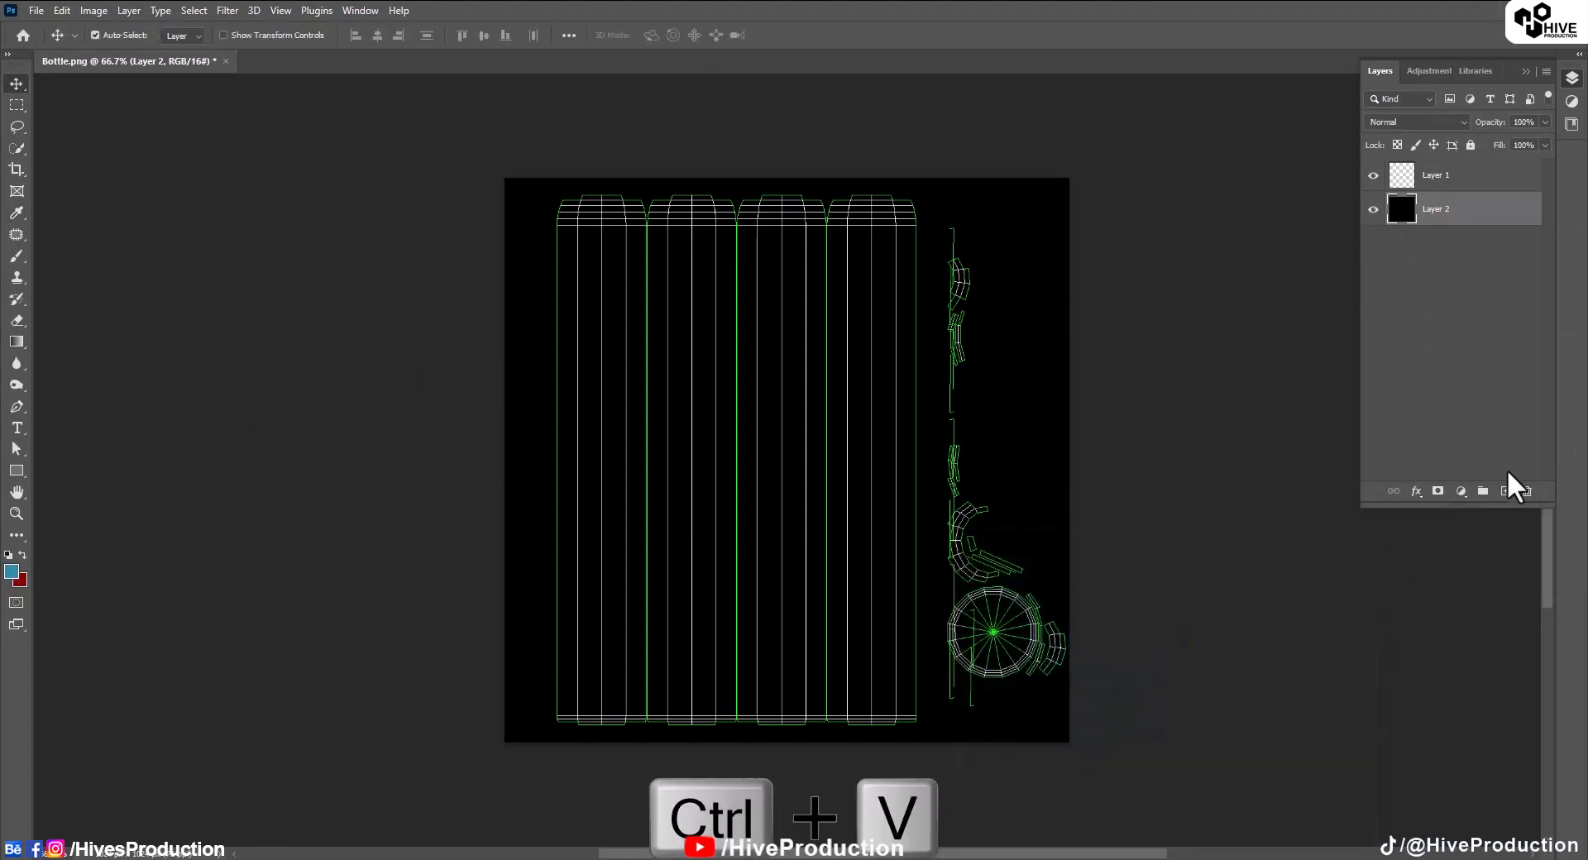
Paste the blue hex code as Photoshop's foreground colour, view the label as outlines, and copy it.
{"action": "key", "text": "ctrl+v"}
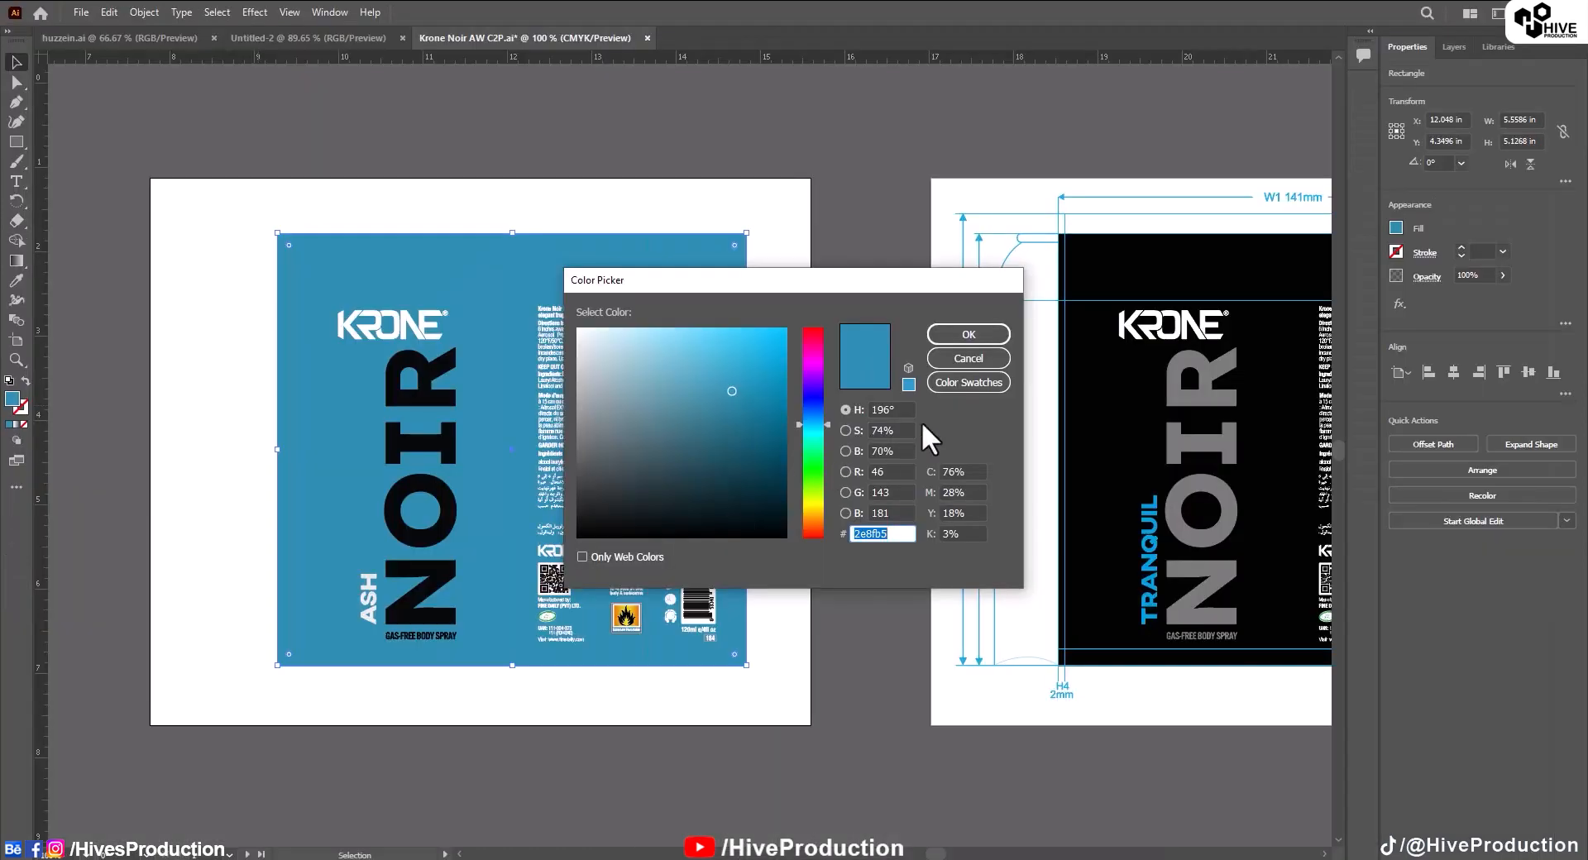
{"action": "left_click", "coordinate": [967, 334]}
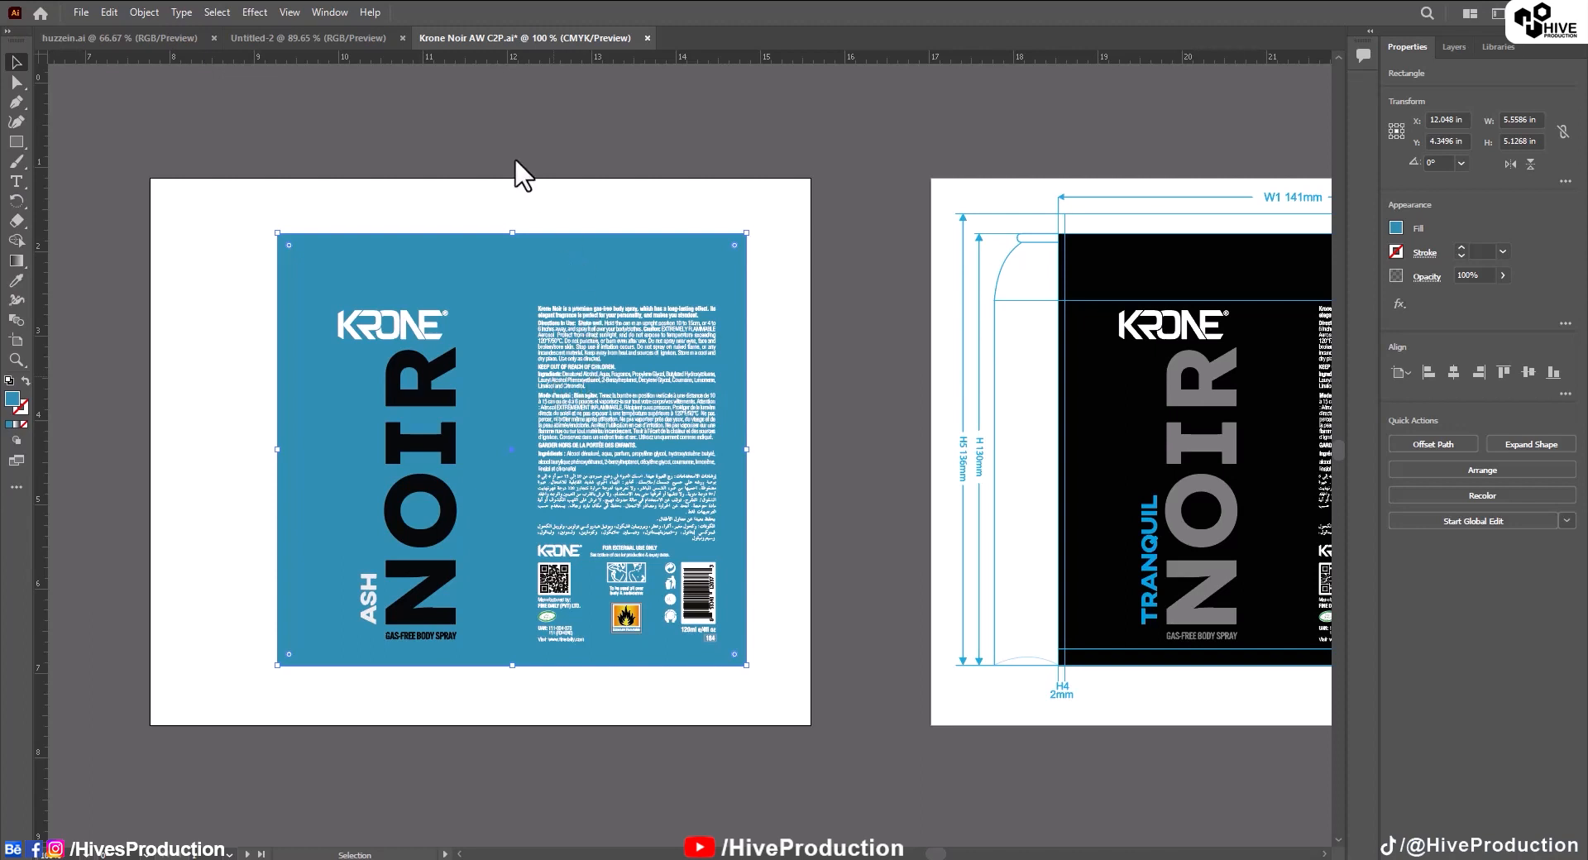
{"action": "left_click", "coordinate": [626, 445]}
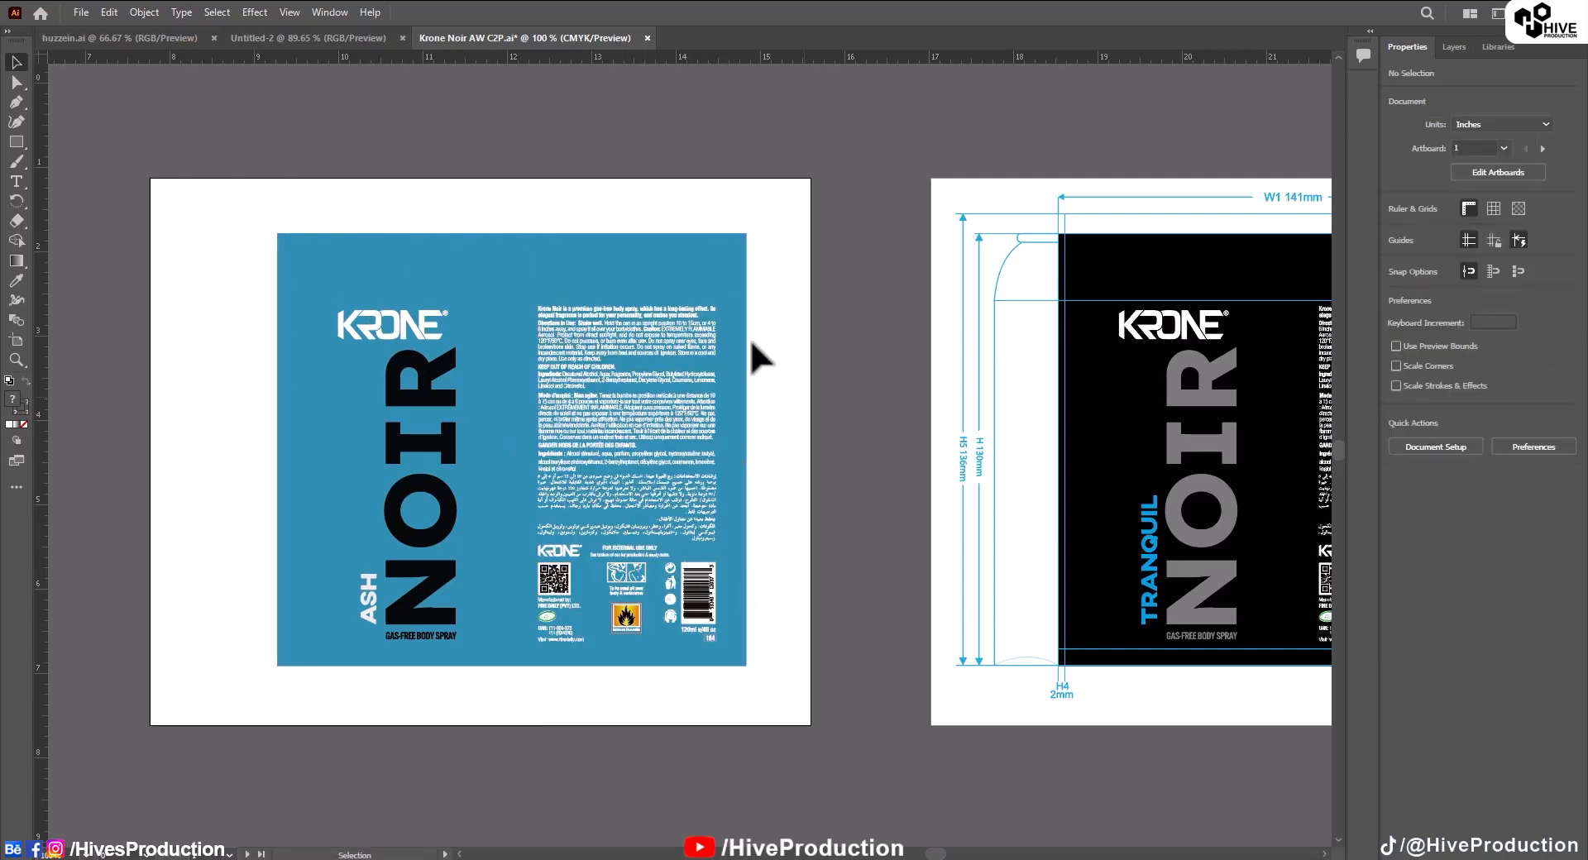
{"action": "key", "text": "ctrl+y"}
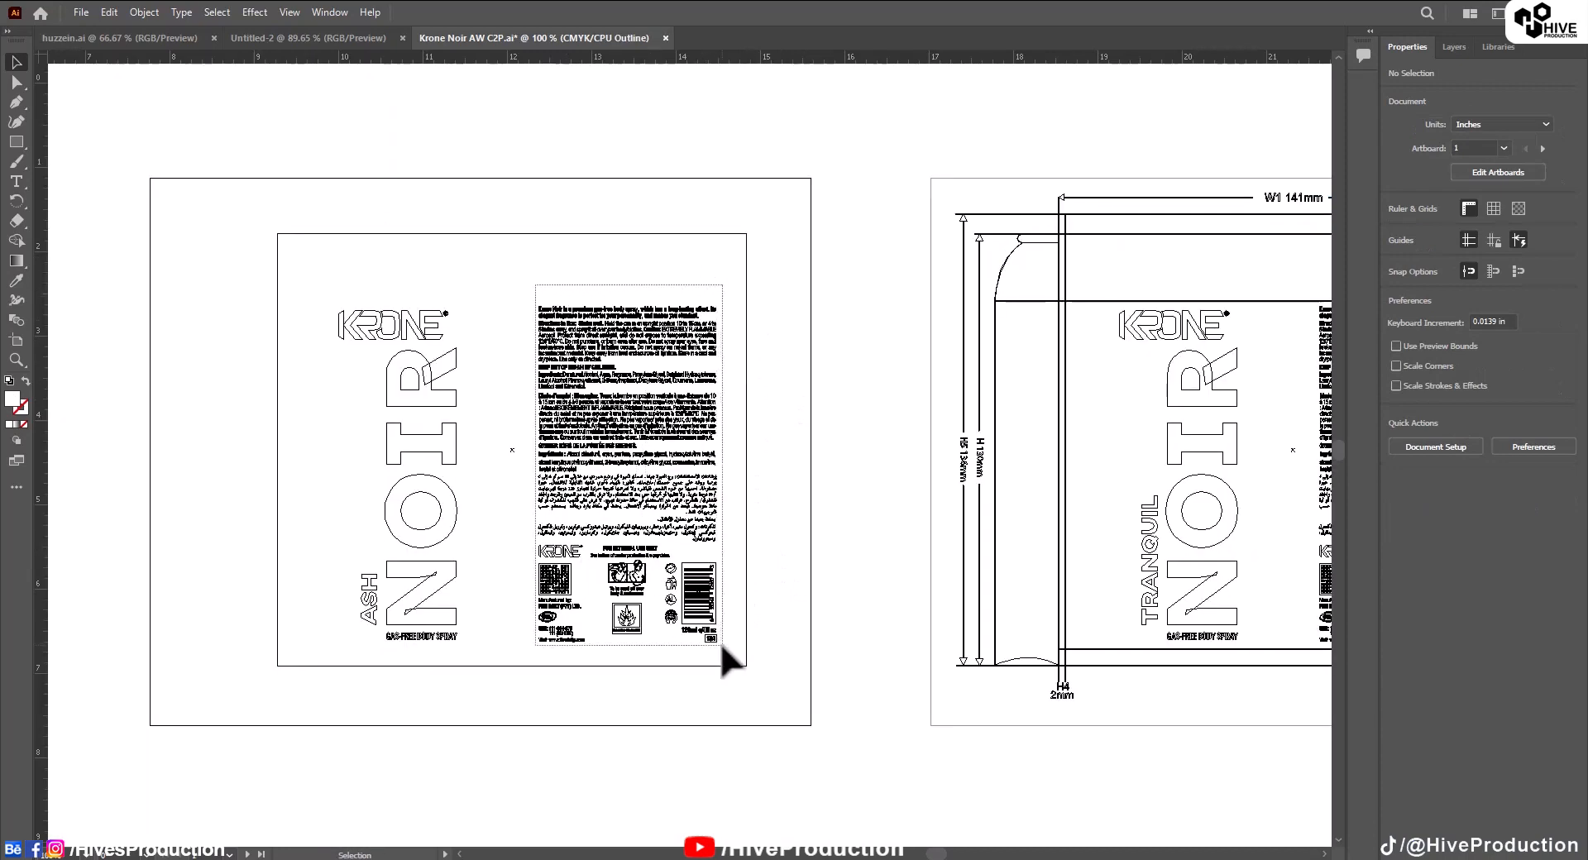
{"action": "key", "text": "Ctrl+C"}
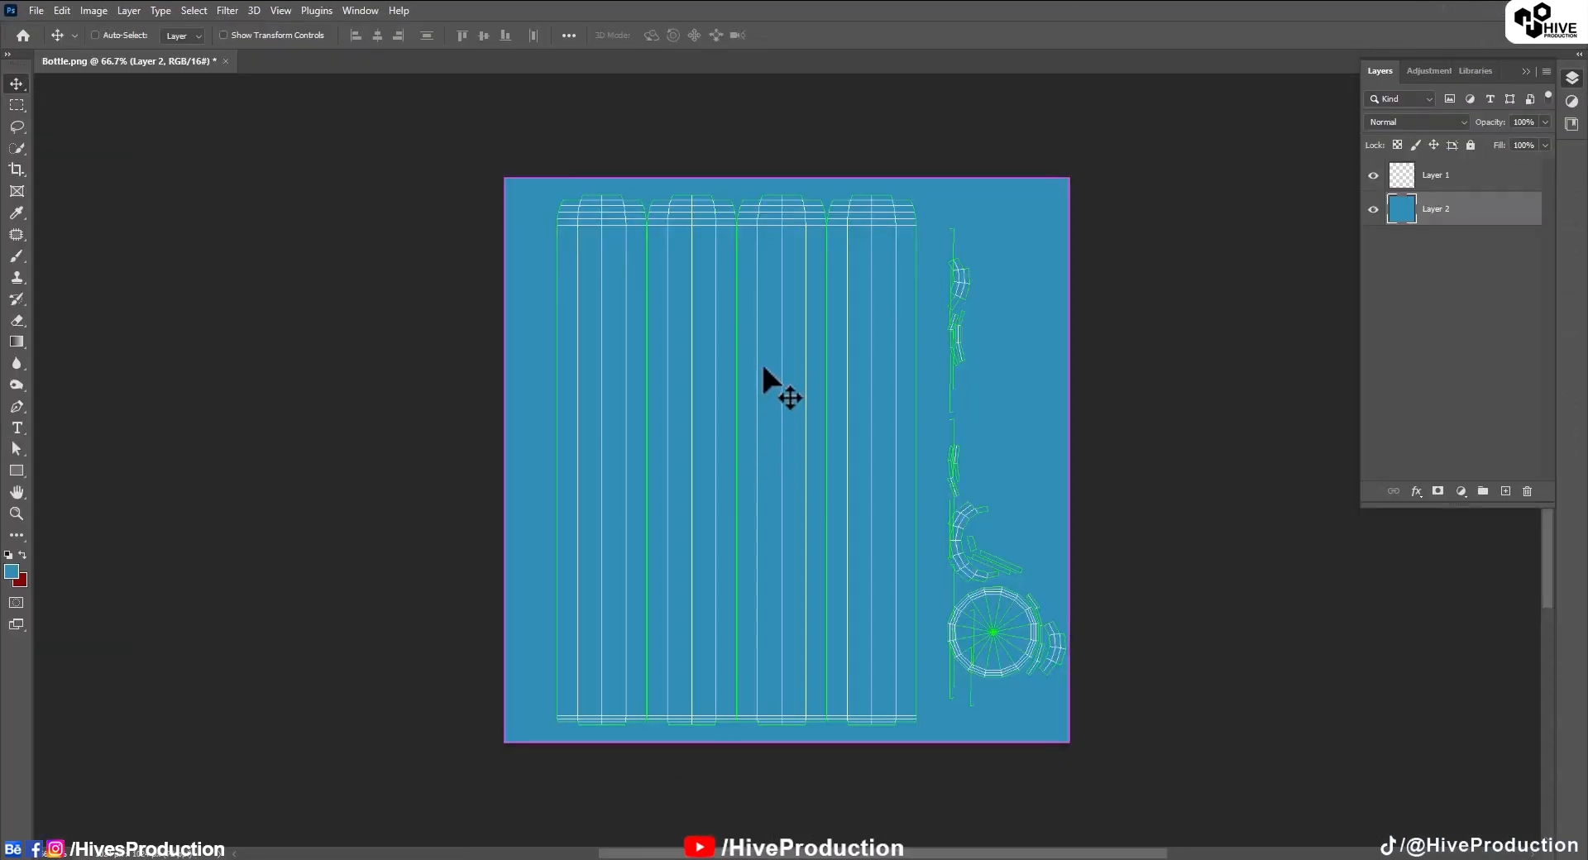
Paste the label's back-panel text artwork as a new layer and shrink it onto the bottle body.
{"action": "key", "text": "ctrl+v"}
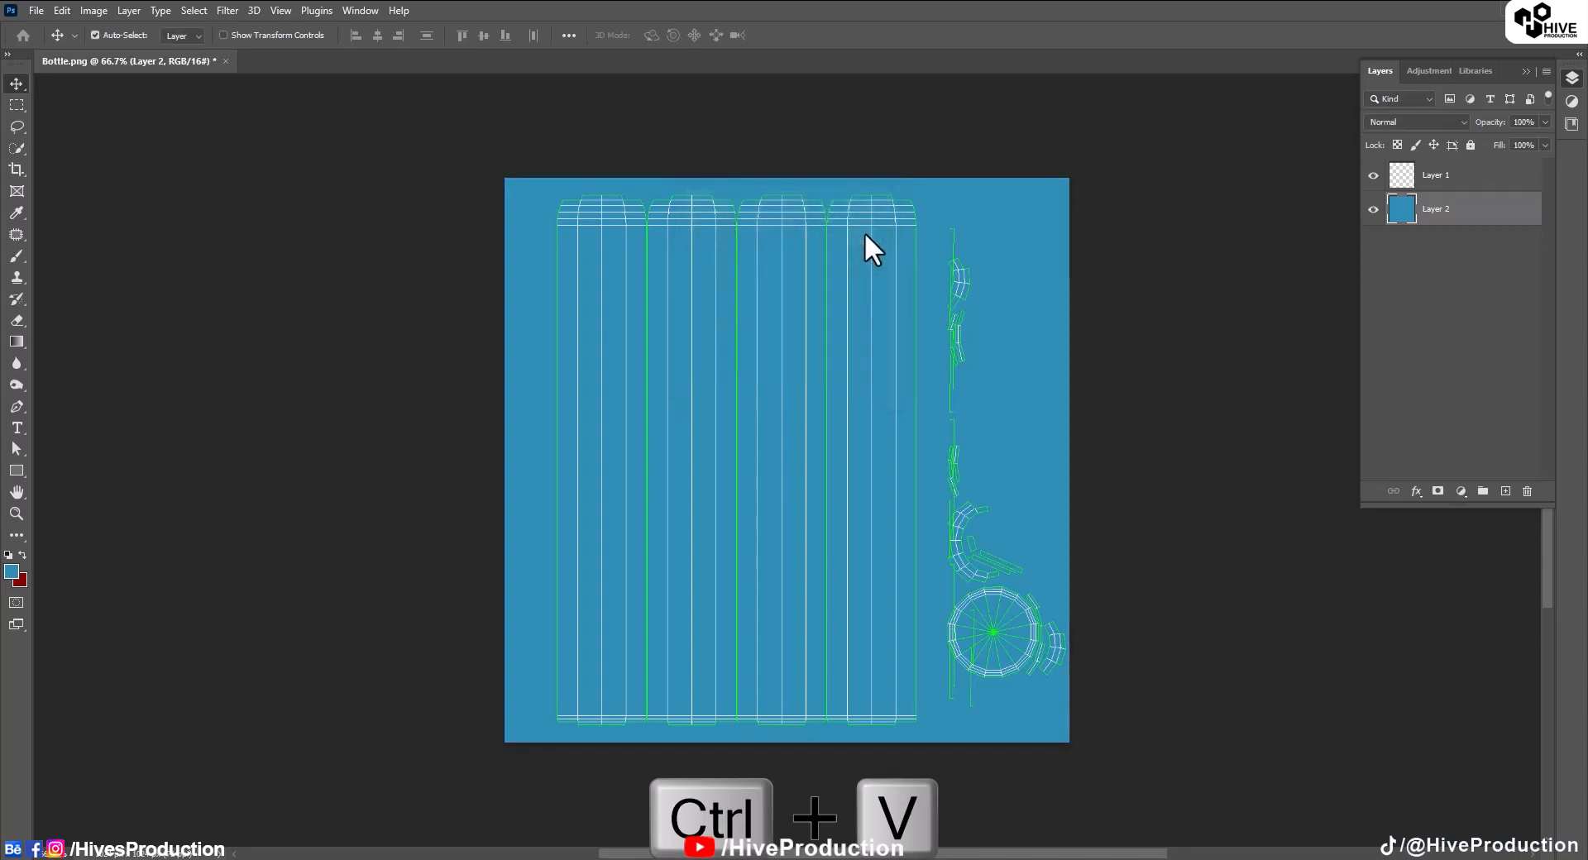
{"action": "key", "text": "ctrl+v"}
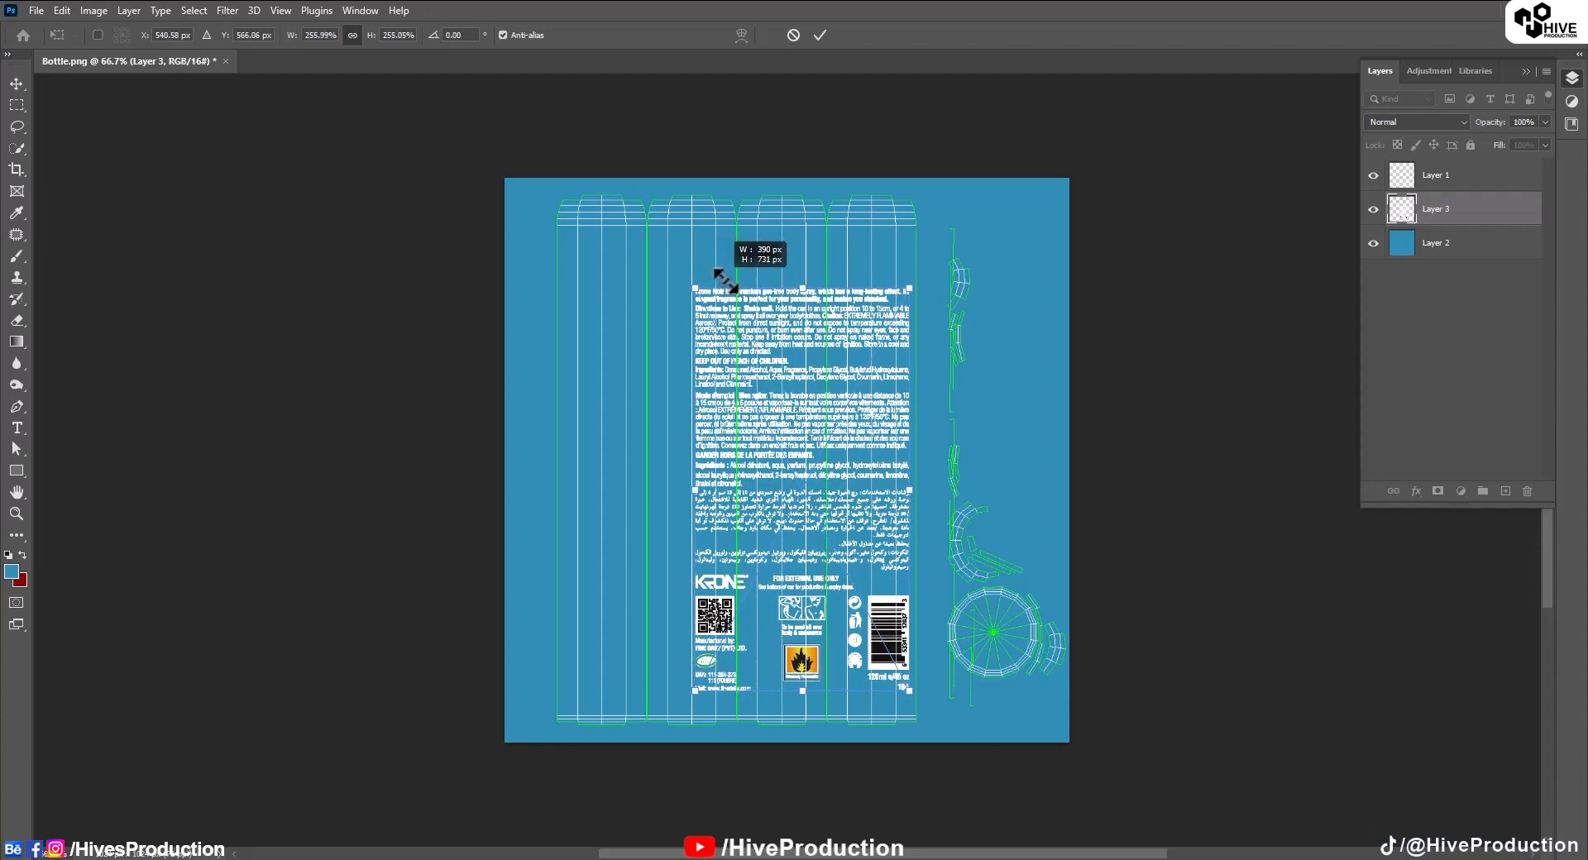
{"action": "left_click_drag", "start_coordinate": [718, 279], "coordinate": [714, 261]}
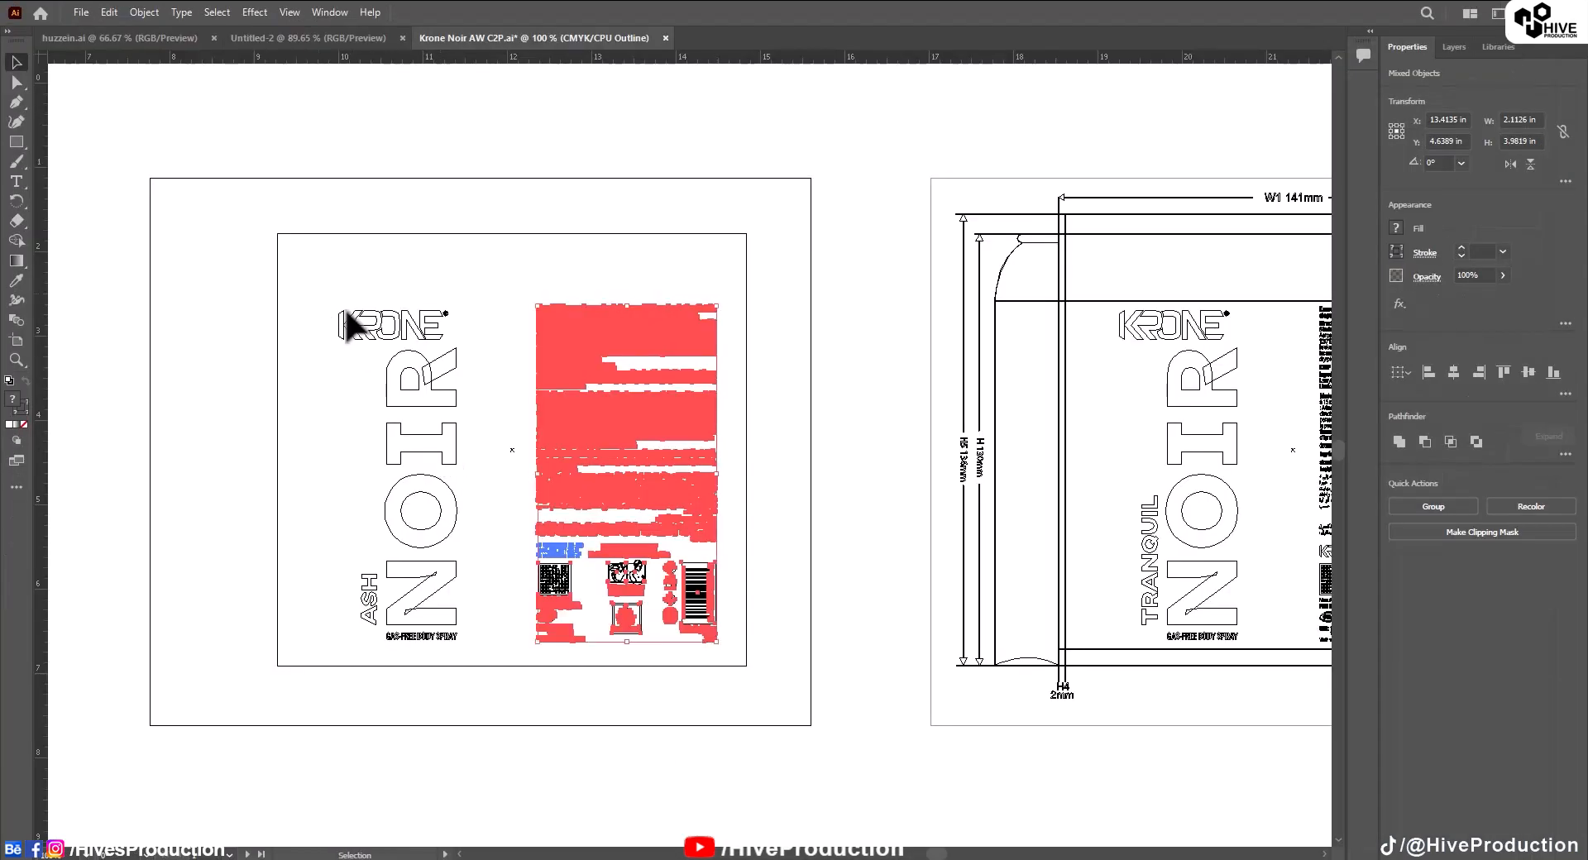
{"action": "key", "text": "ctrl+c"}
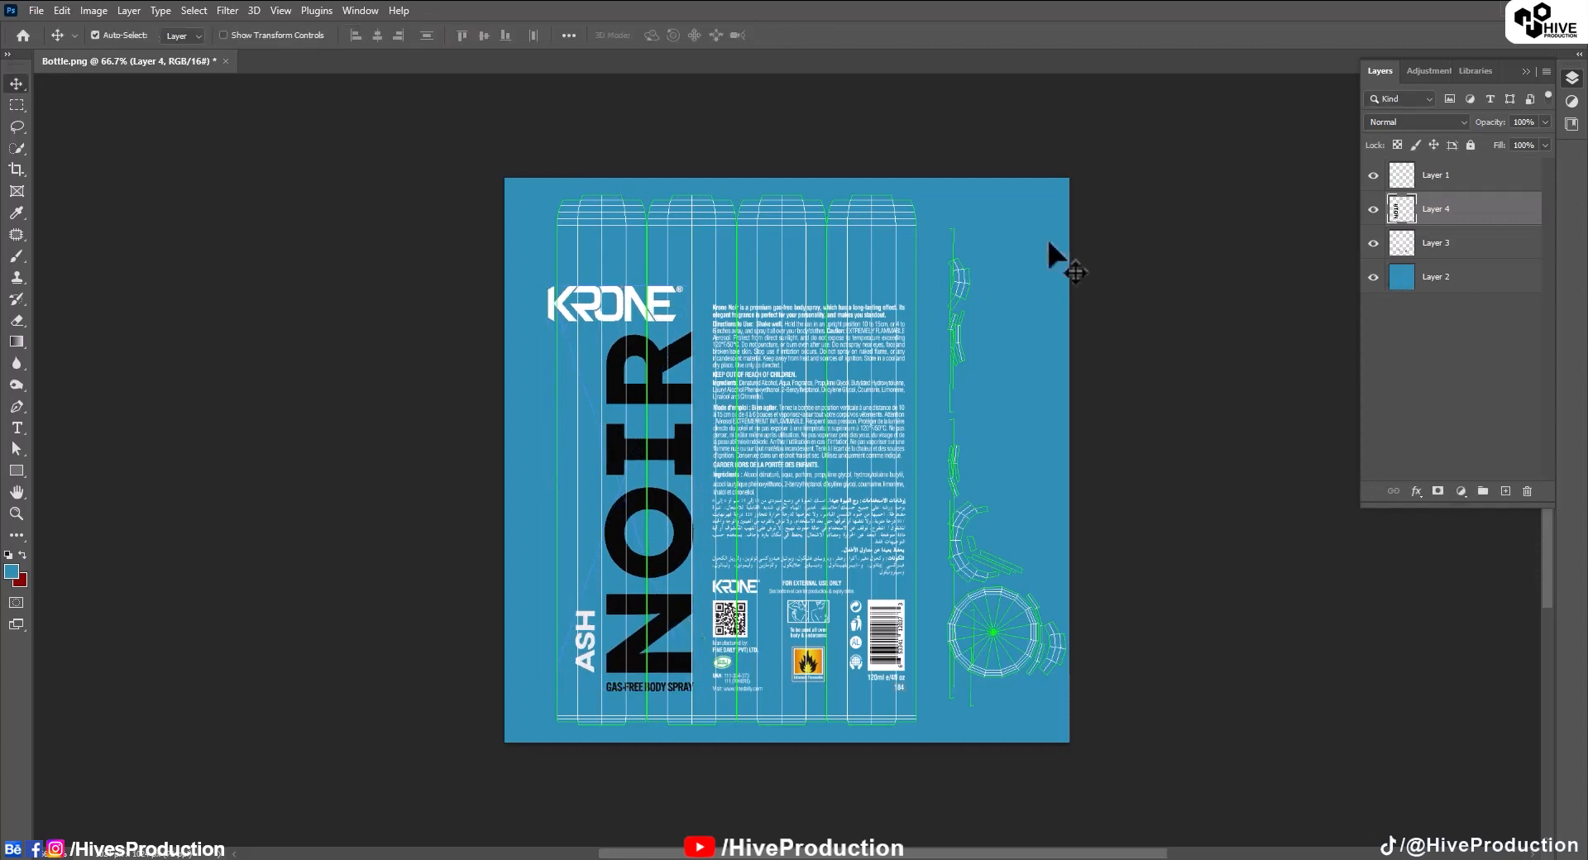
Scale down the selected KRONE logo with Free Transform and hide the Layer 1 wireframe.
{"action": "left_click_drag", "start_coordinate": [519, 279], "coordinate": [689, 326]}
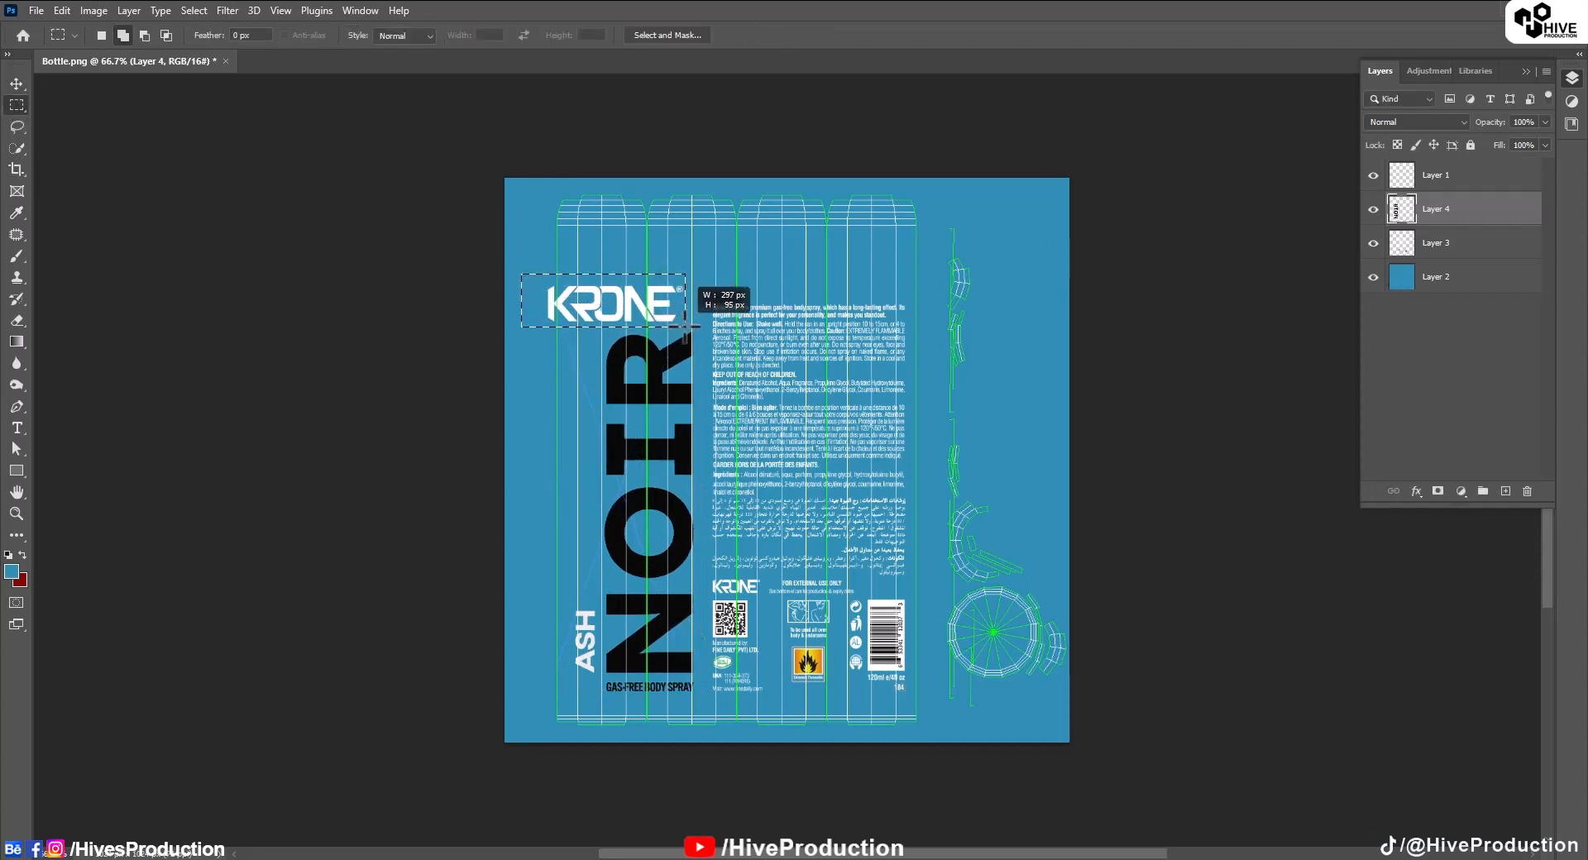
{"action": "key", "text": "ctrl+t"}
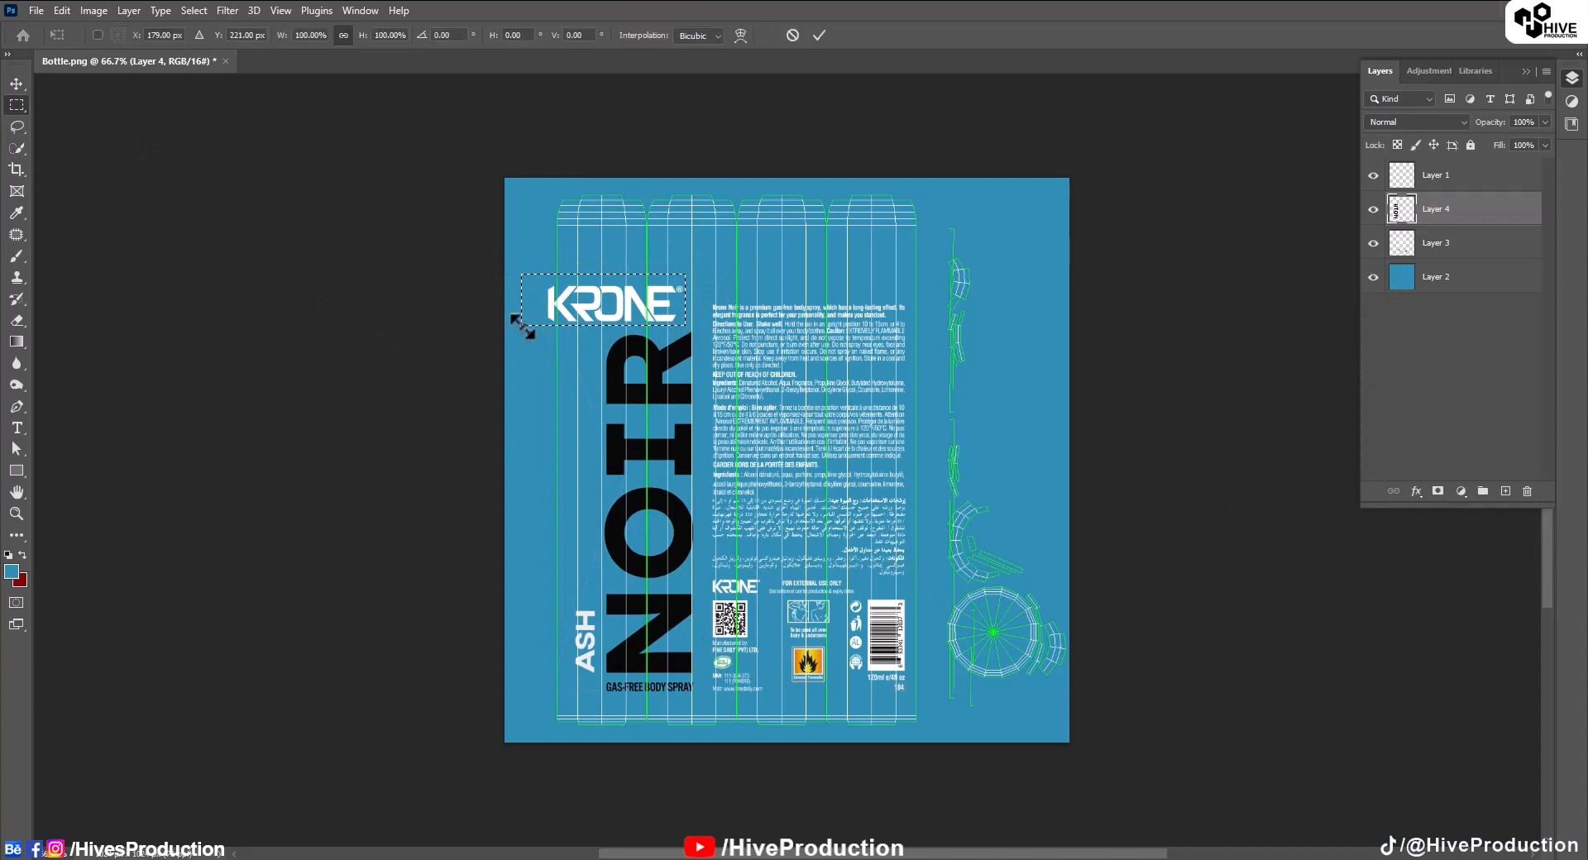
{"action": "left_click_drag", "start_coordinate": [516, 323], "coordinate": [555, 332]}
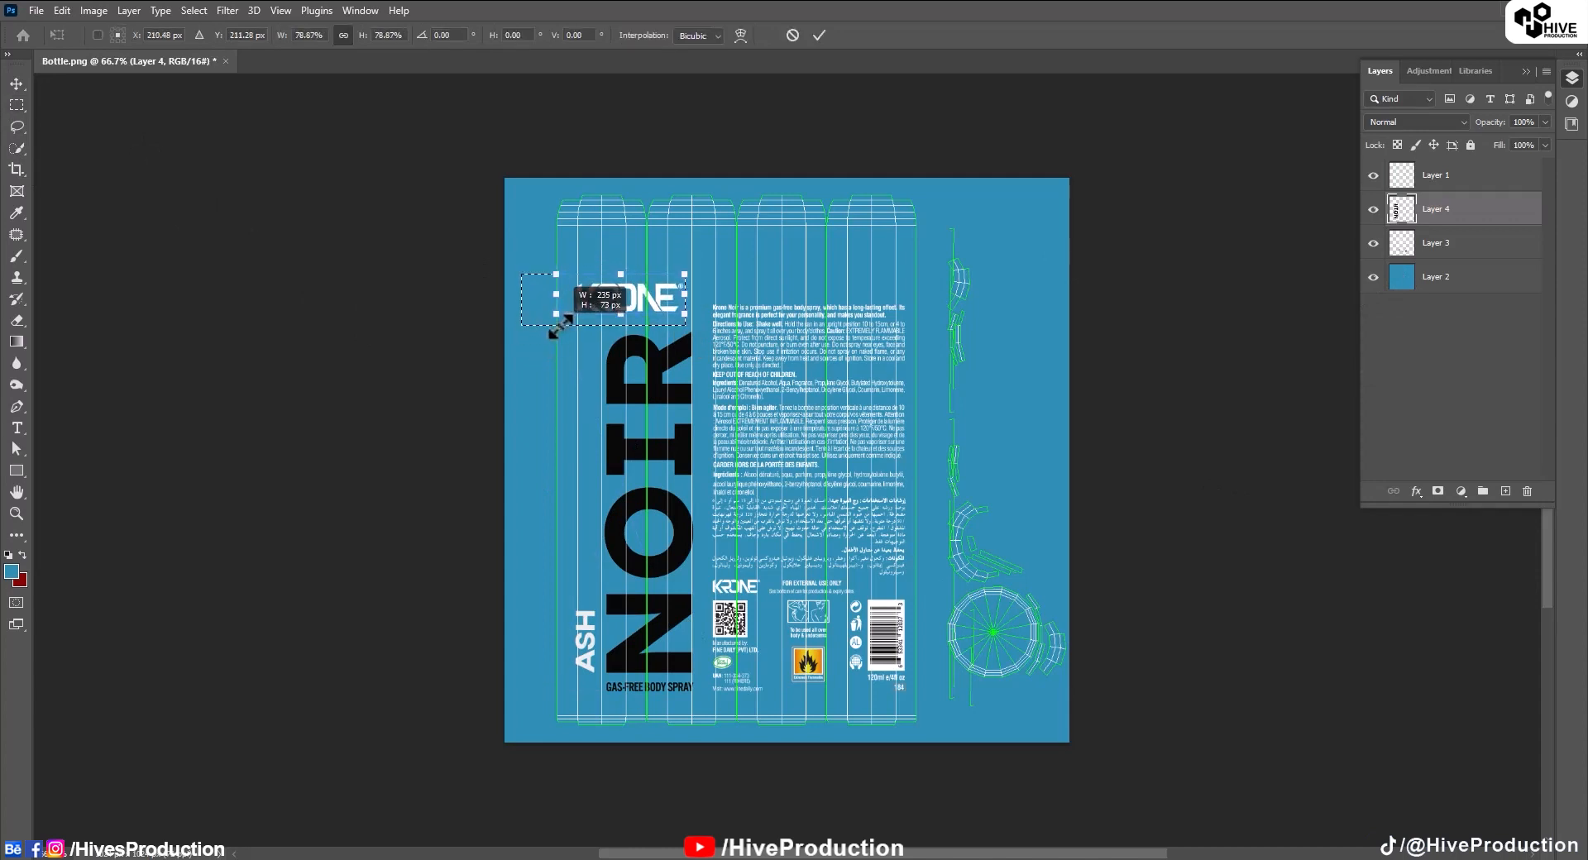
{"action": "left_click_drag", "start_coordinate": [555, 327], "coordinate": [547, 336]}
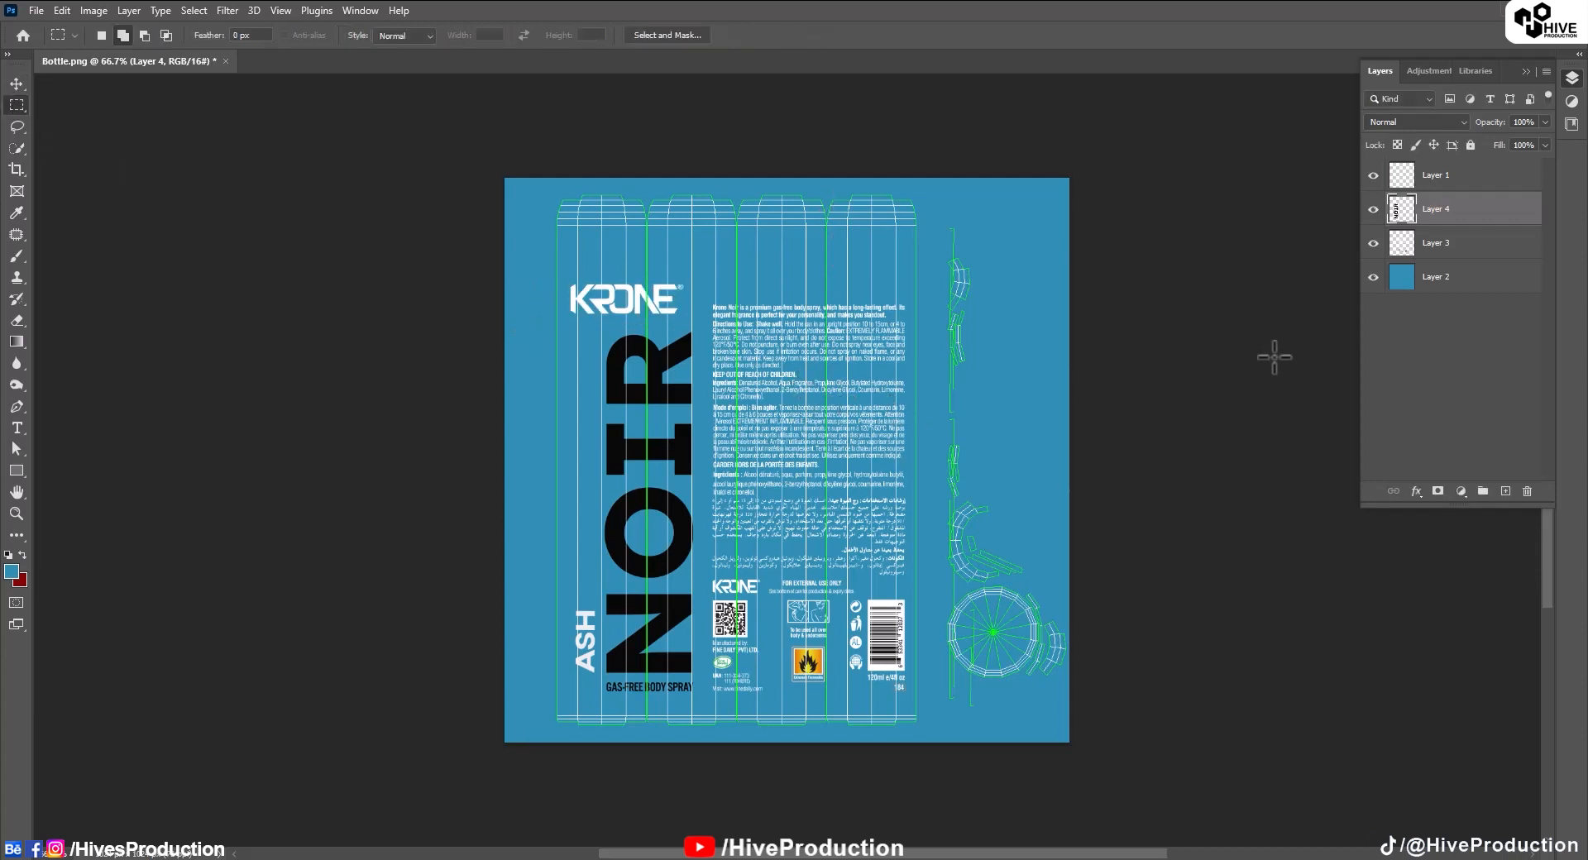
{"action": "left_click", "coordinate": [1375, 176]}
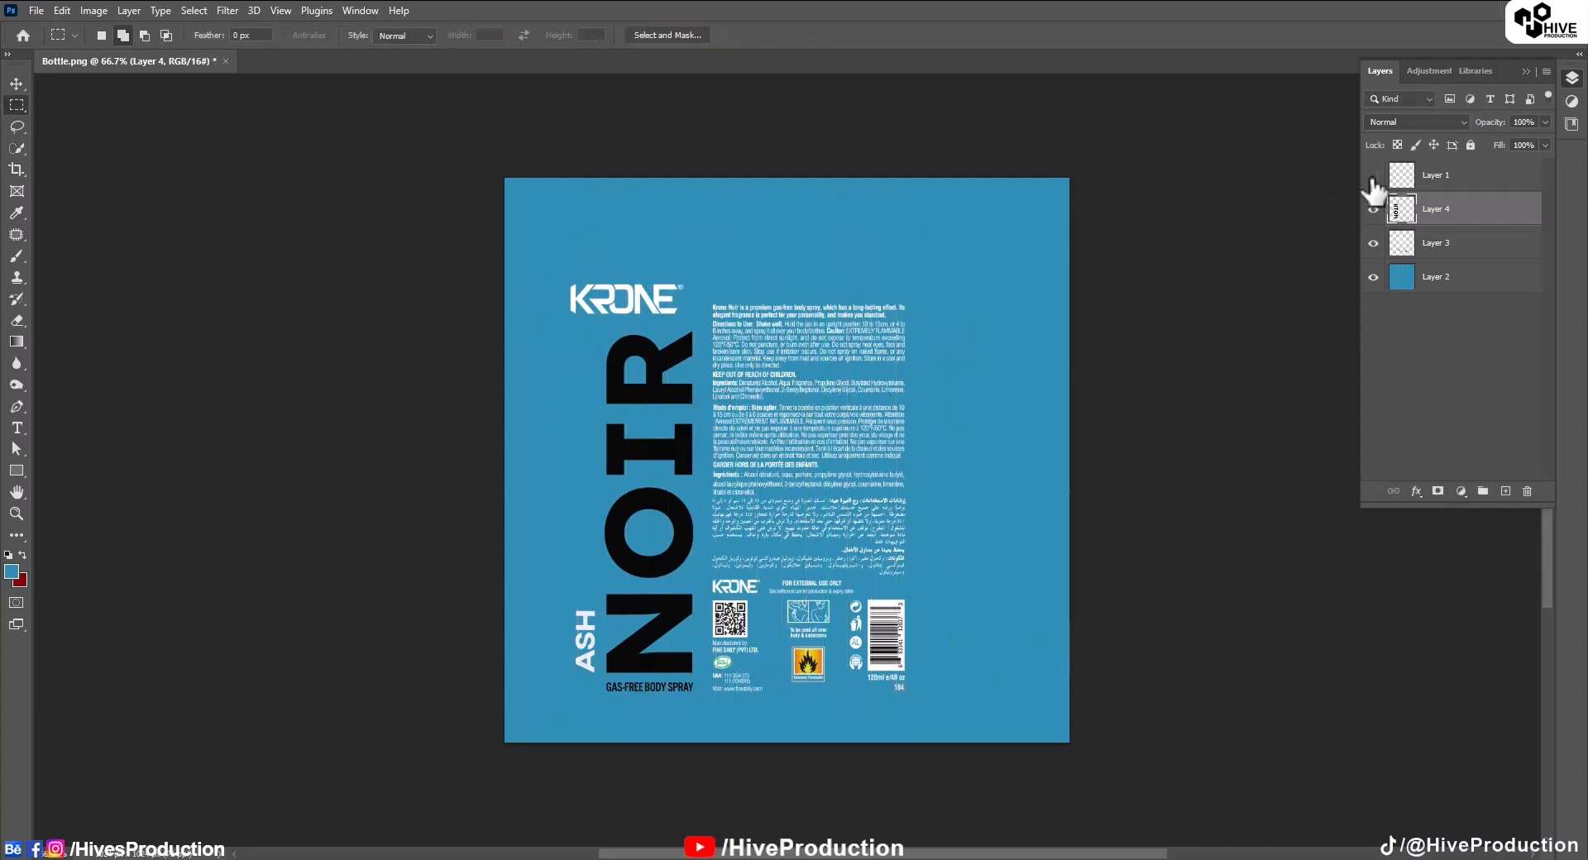
Save the label as Bottle.psd in UVW_Map, plus a JPEG copy named Bottle copy.
{"action": "left_click", "coordinate": [1373, 174]}
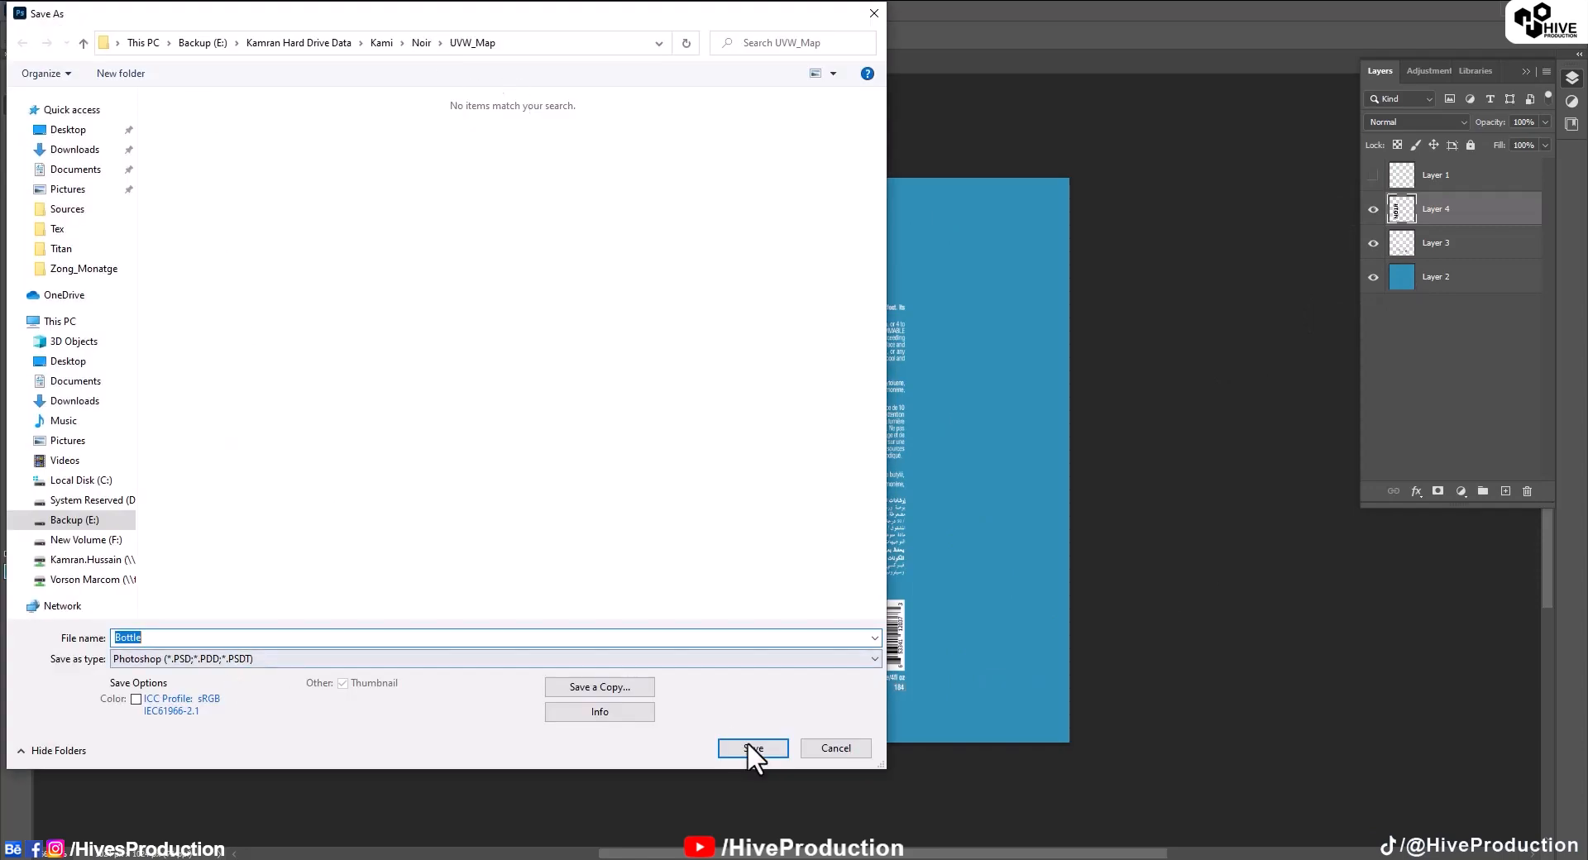
{"action": "left_click", "coordinate": [750, 748]}
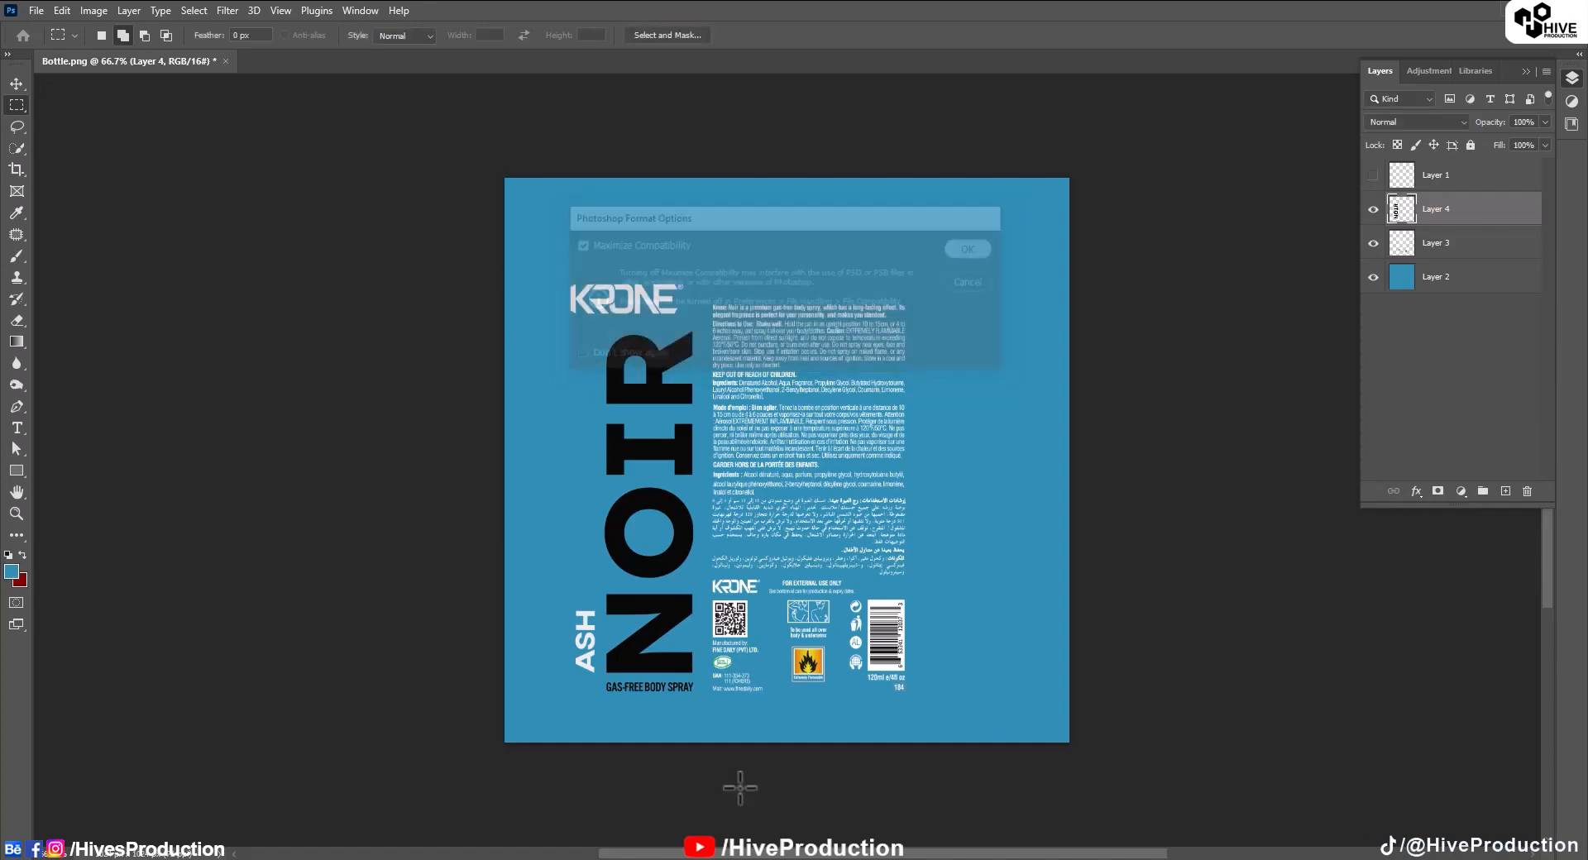
{"action": "left_click", "coordinate": [36, 11]}
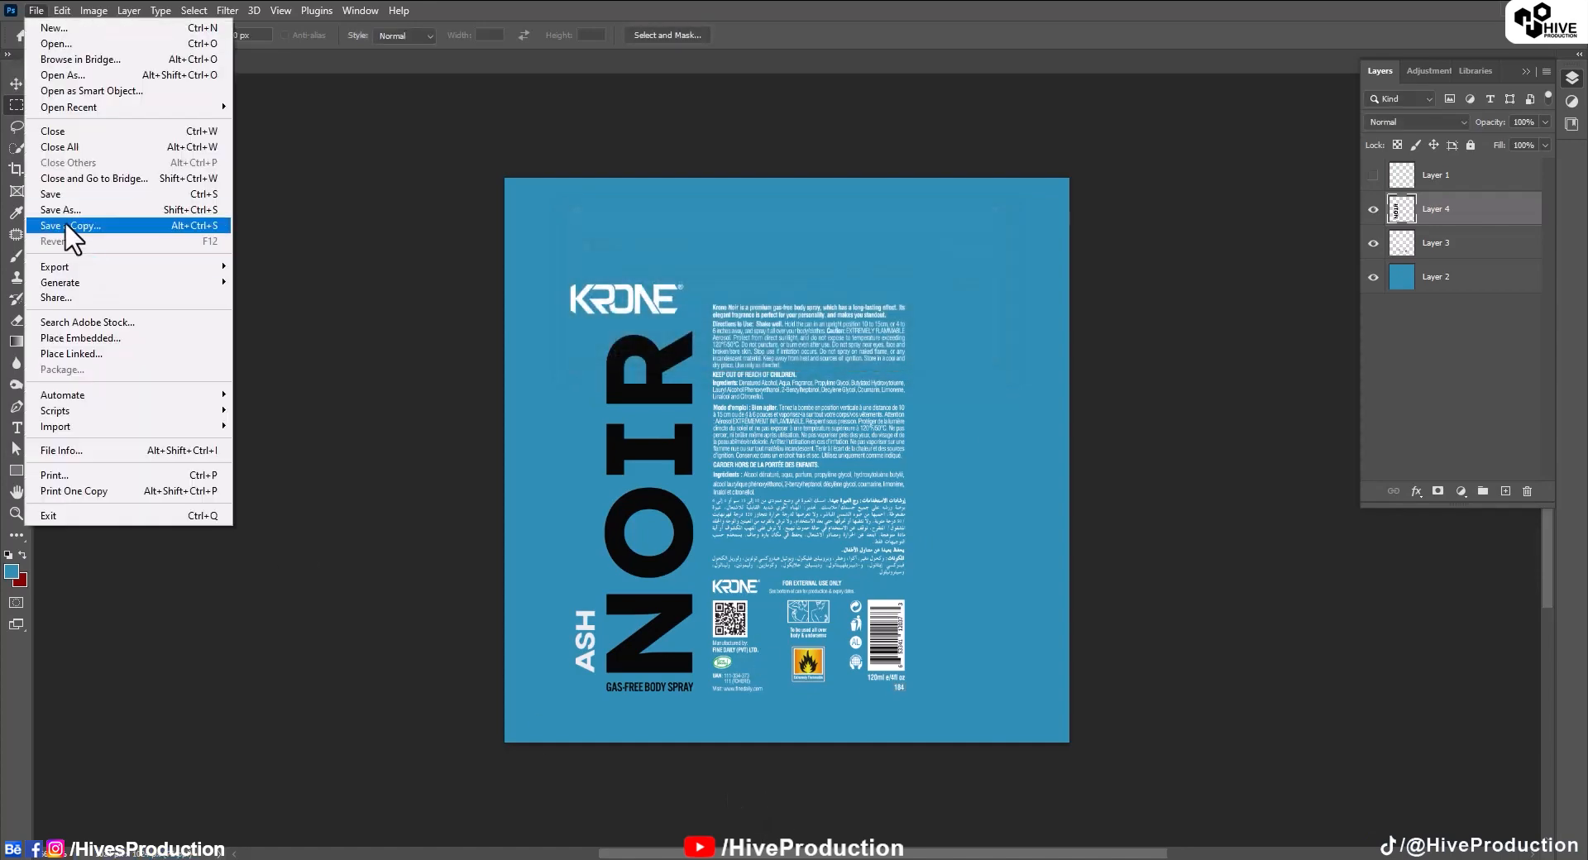
{"action": "left_click", "coordinate": [75, 225]}
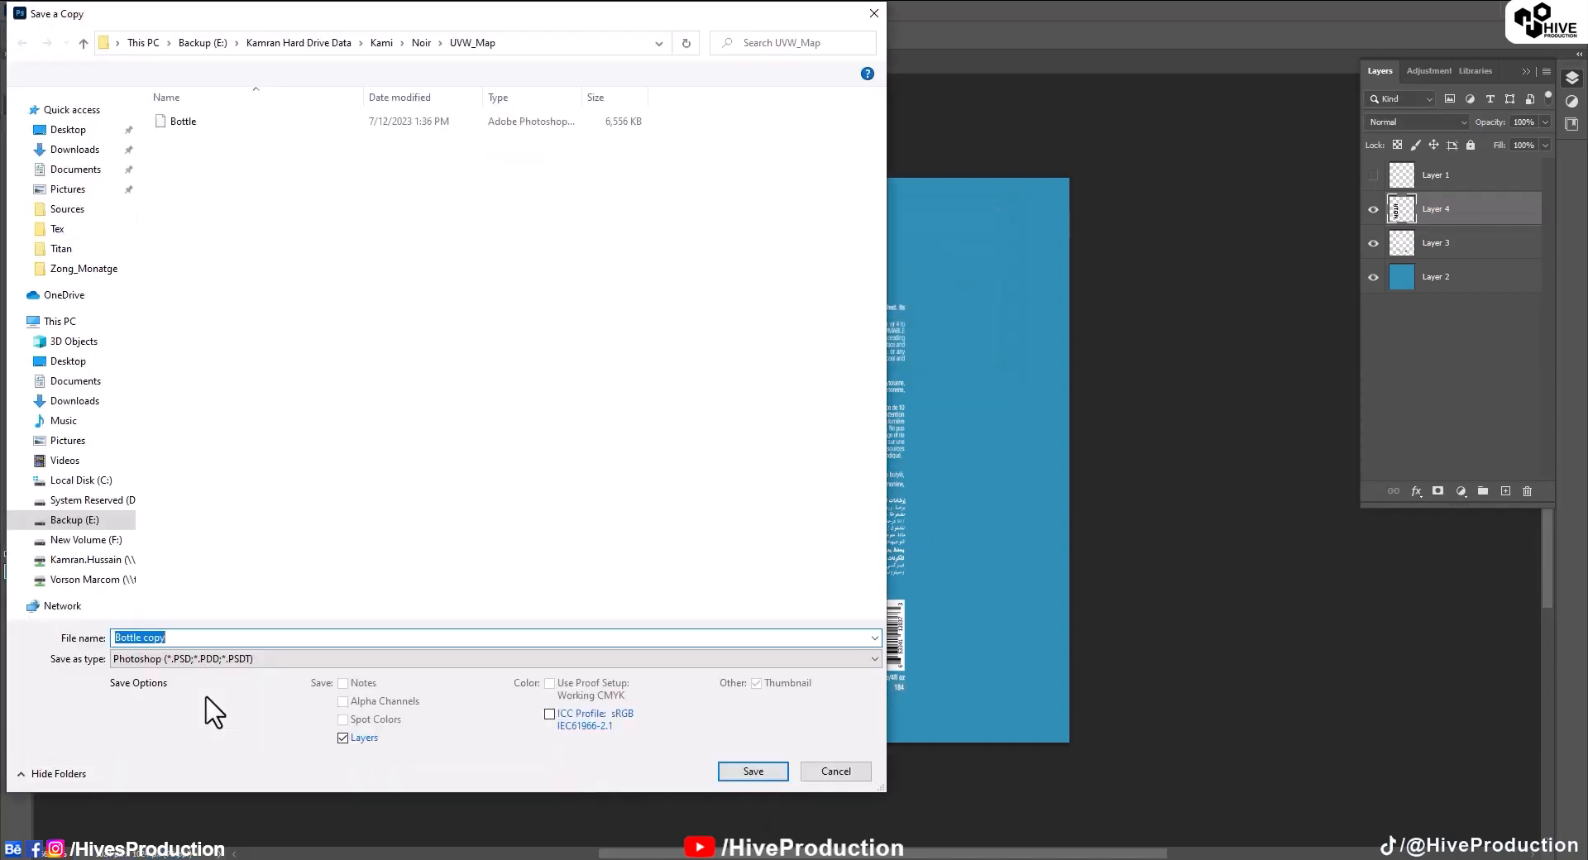
{"action": "left_click", "coordinate": [497, 658]}
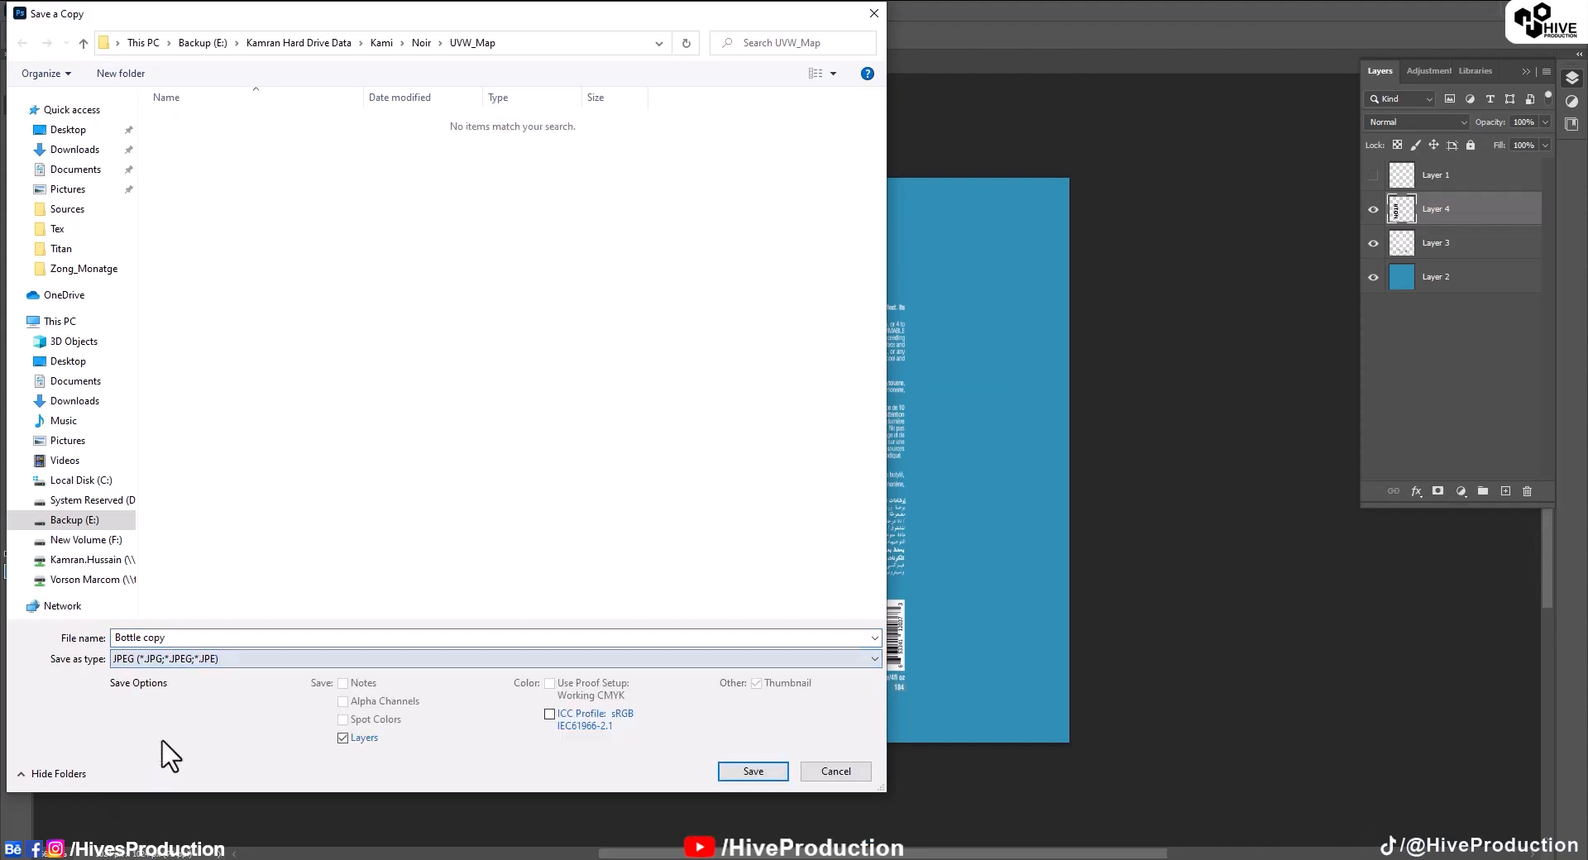
{"action": "left_click", "coordinate": [752, 771]}
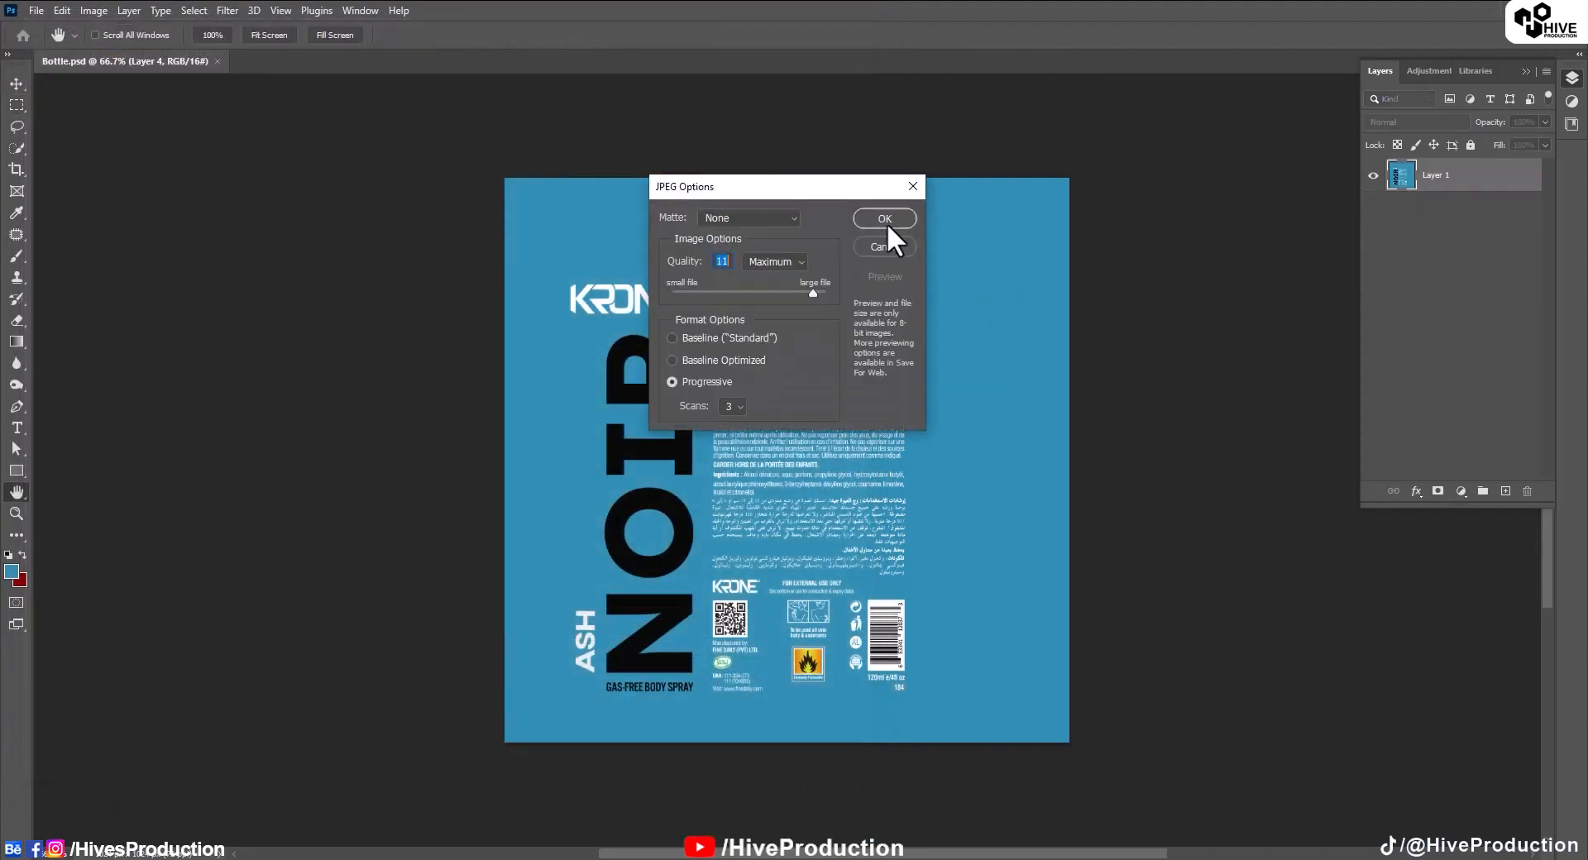
{"action": "left_click", "coordinate": [883, 217]}
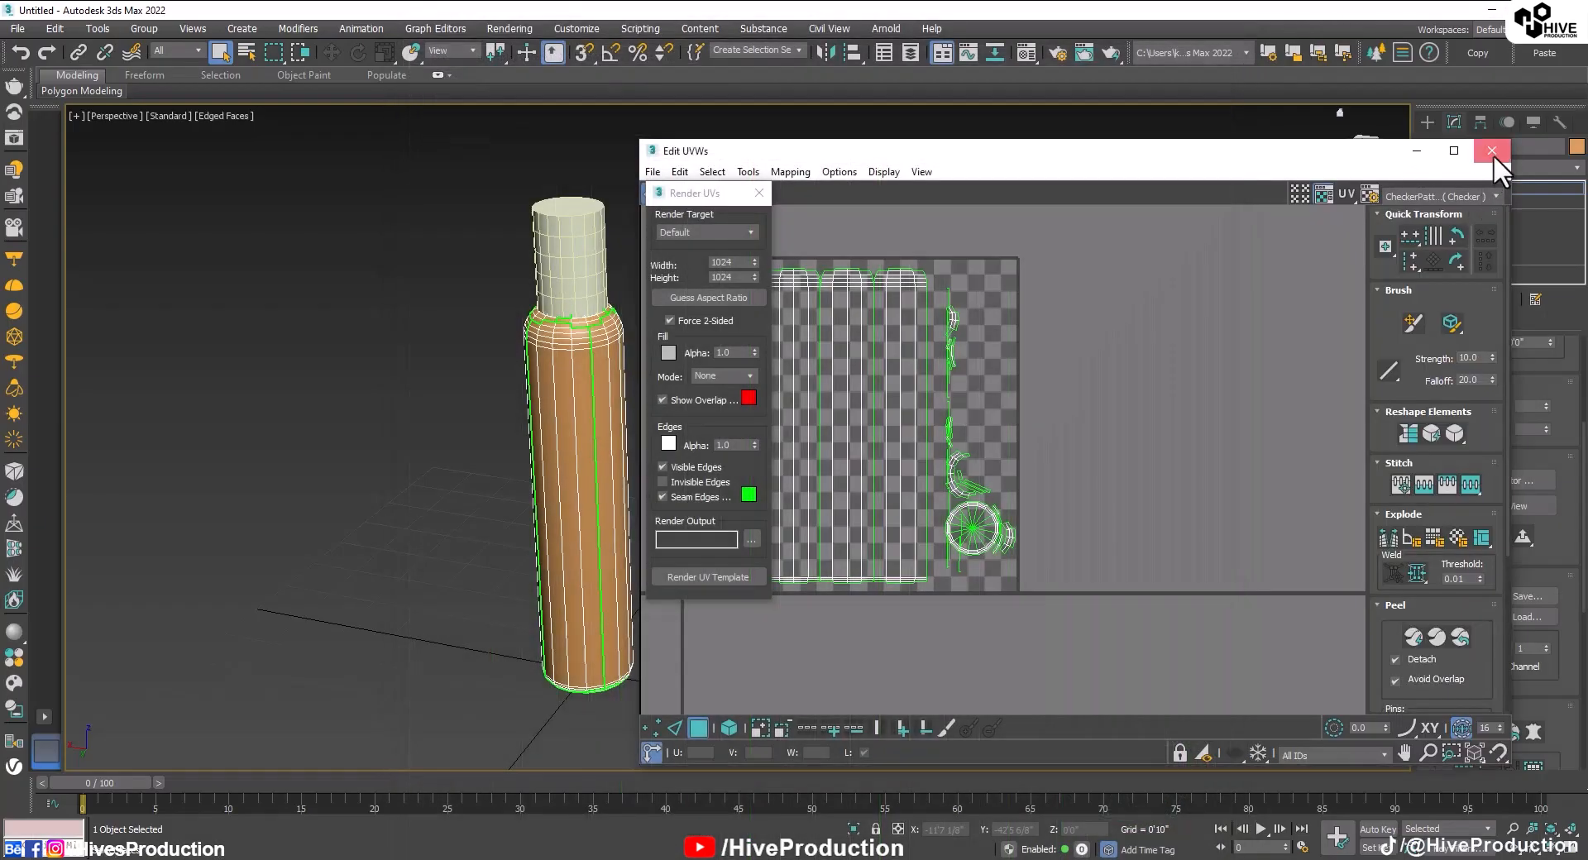
Close the Edit UVWs window, zoom out on the bottle, and open the Material Editor.
{"action": "left_click", "coordinate": [1490, 150]}
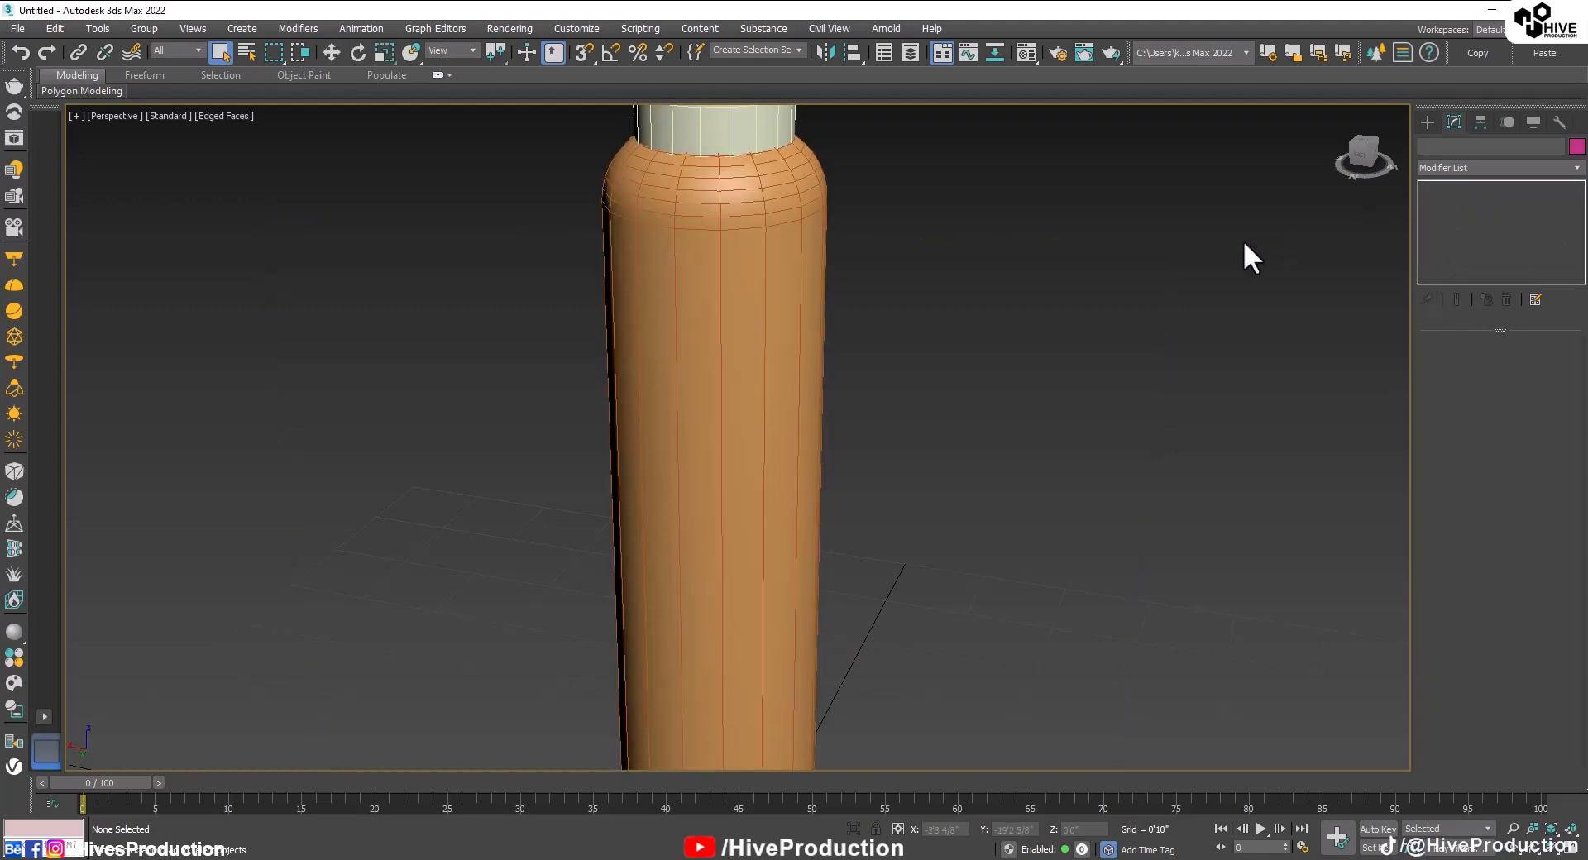
{"action": "left_click", "coordinate": [1059, 53]}
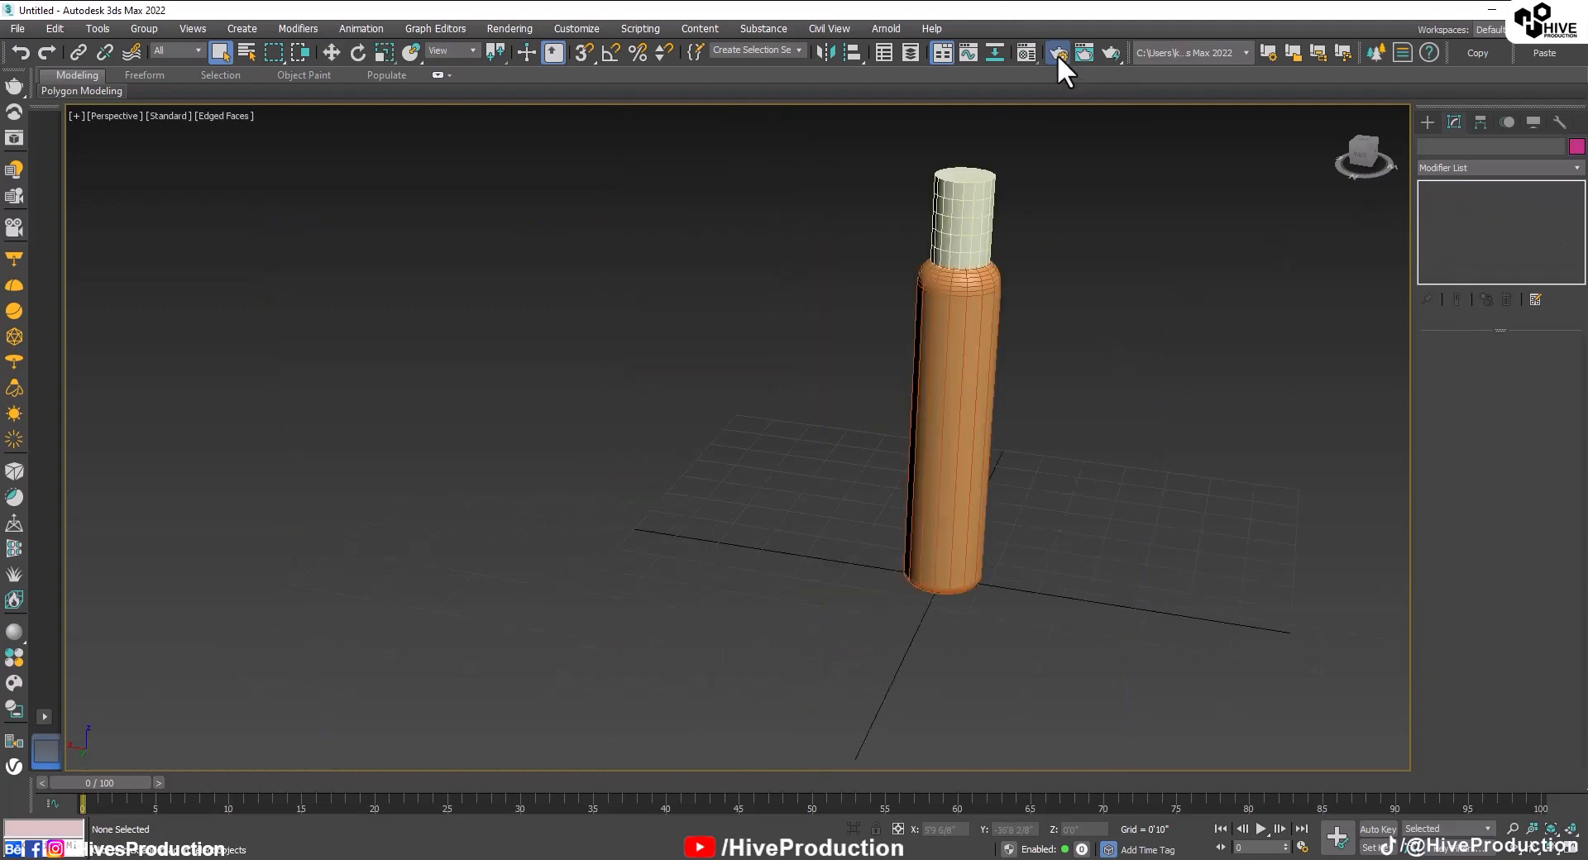
{"action": "left_click", "coordinate": [1056, 53]}
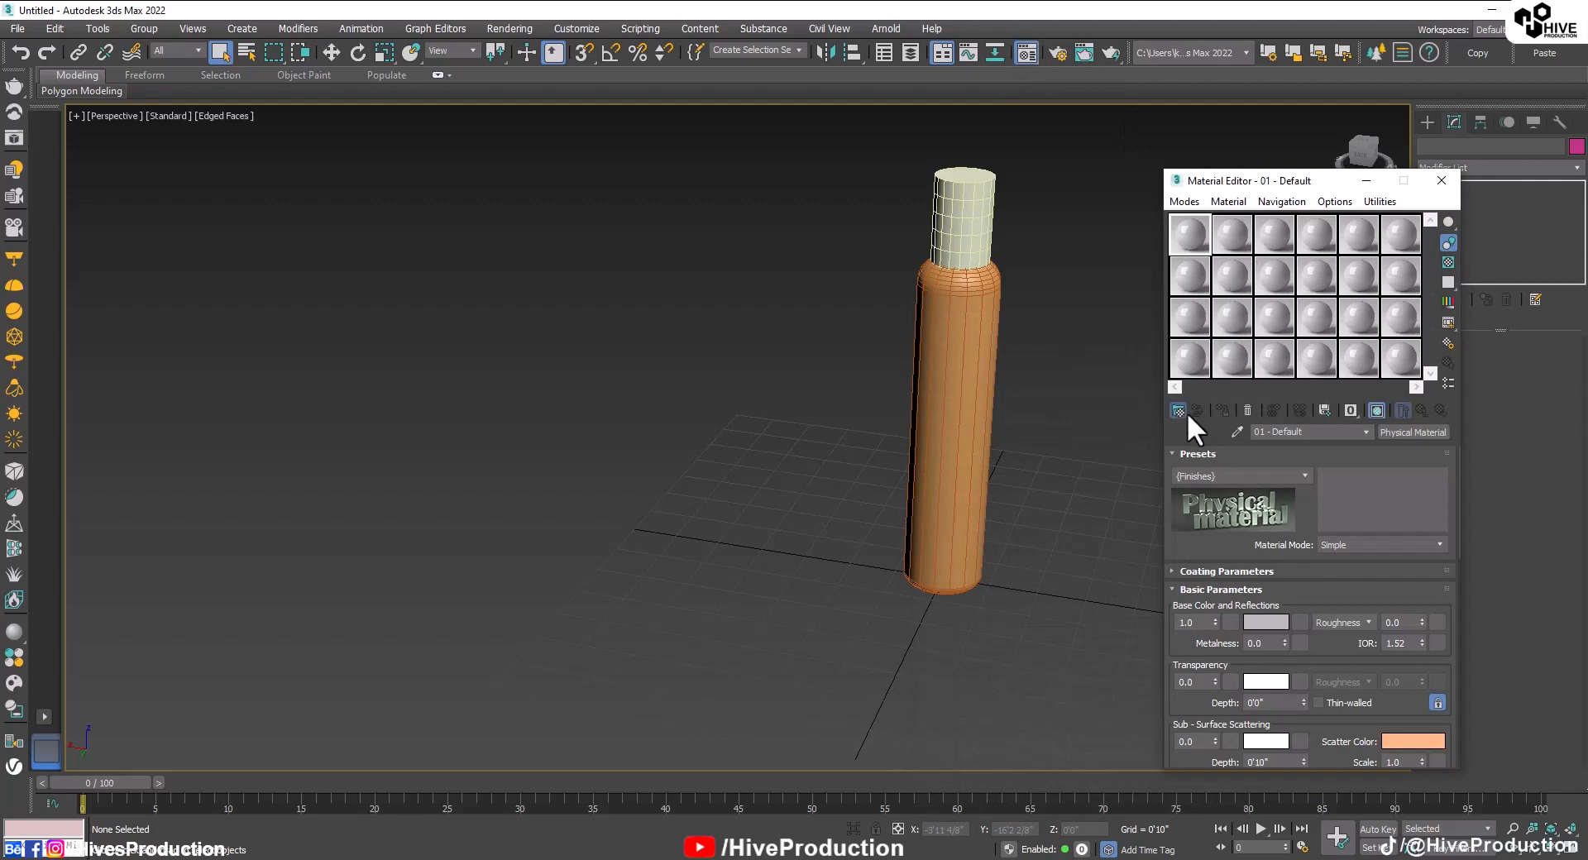
Make a label-textured VRayMtl for the bottle and a blue VRayMtl with grey reflection for the cap.
{"action": "left_click", "coordinate": [1178, 410]}
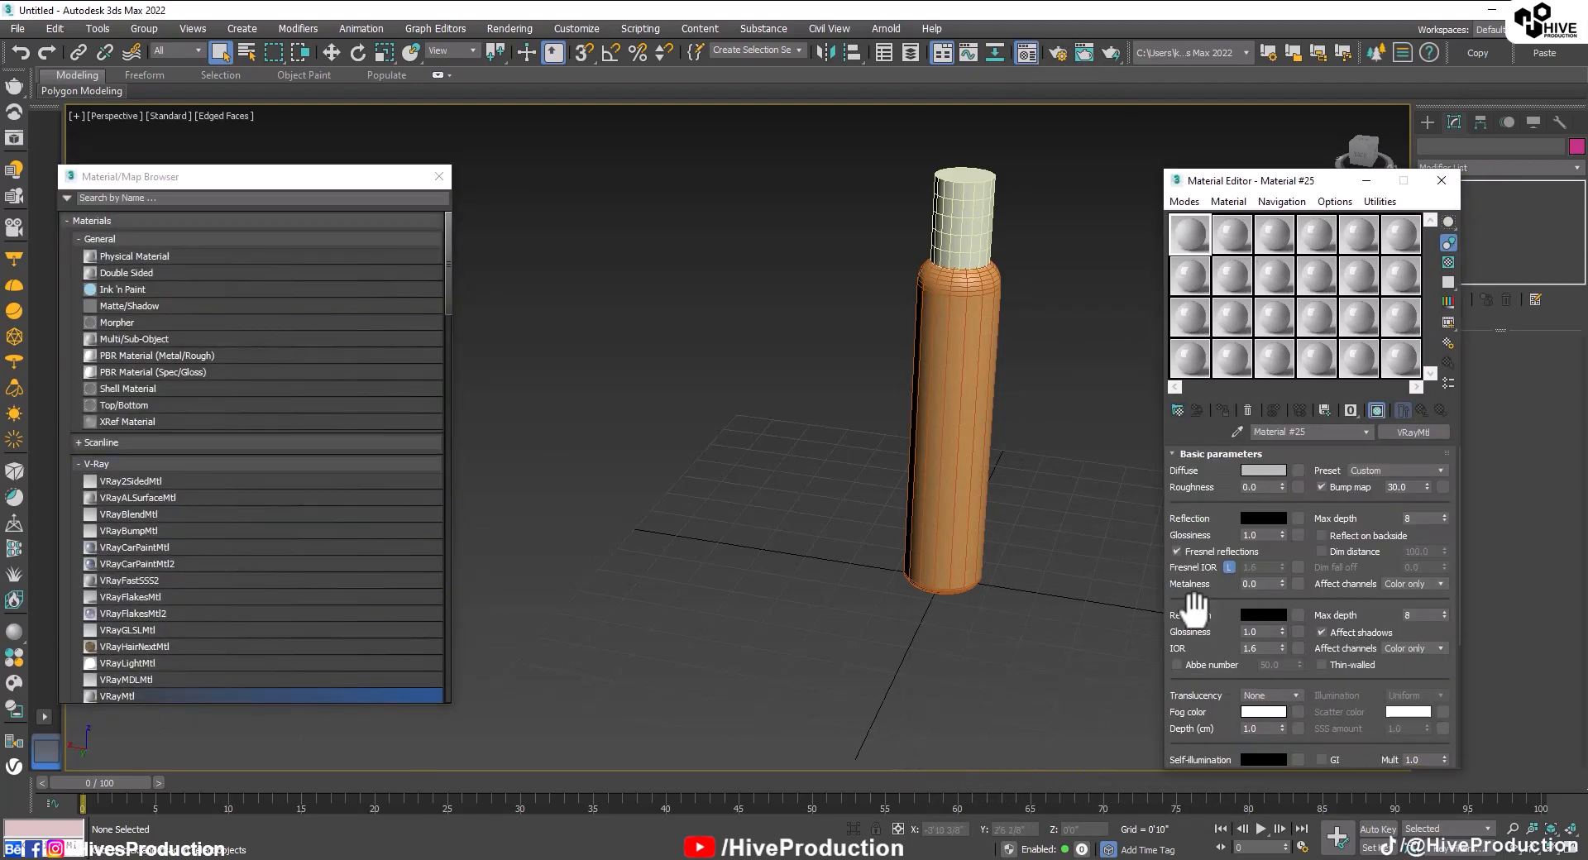
{"action": "left_click", "coordinate": [947, 405]}
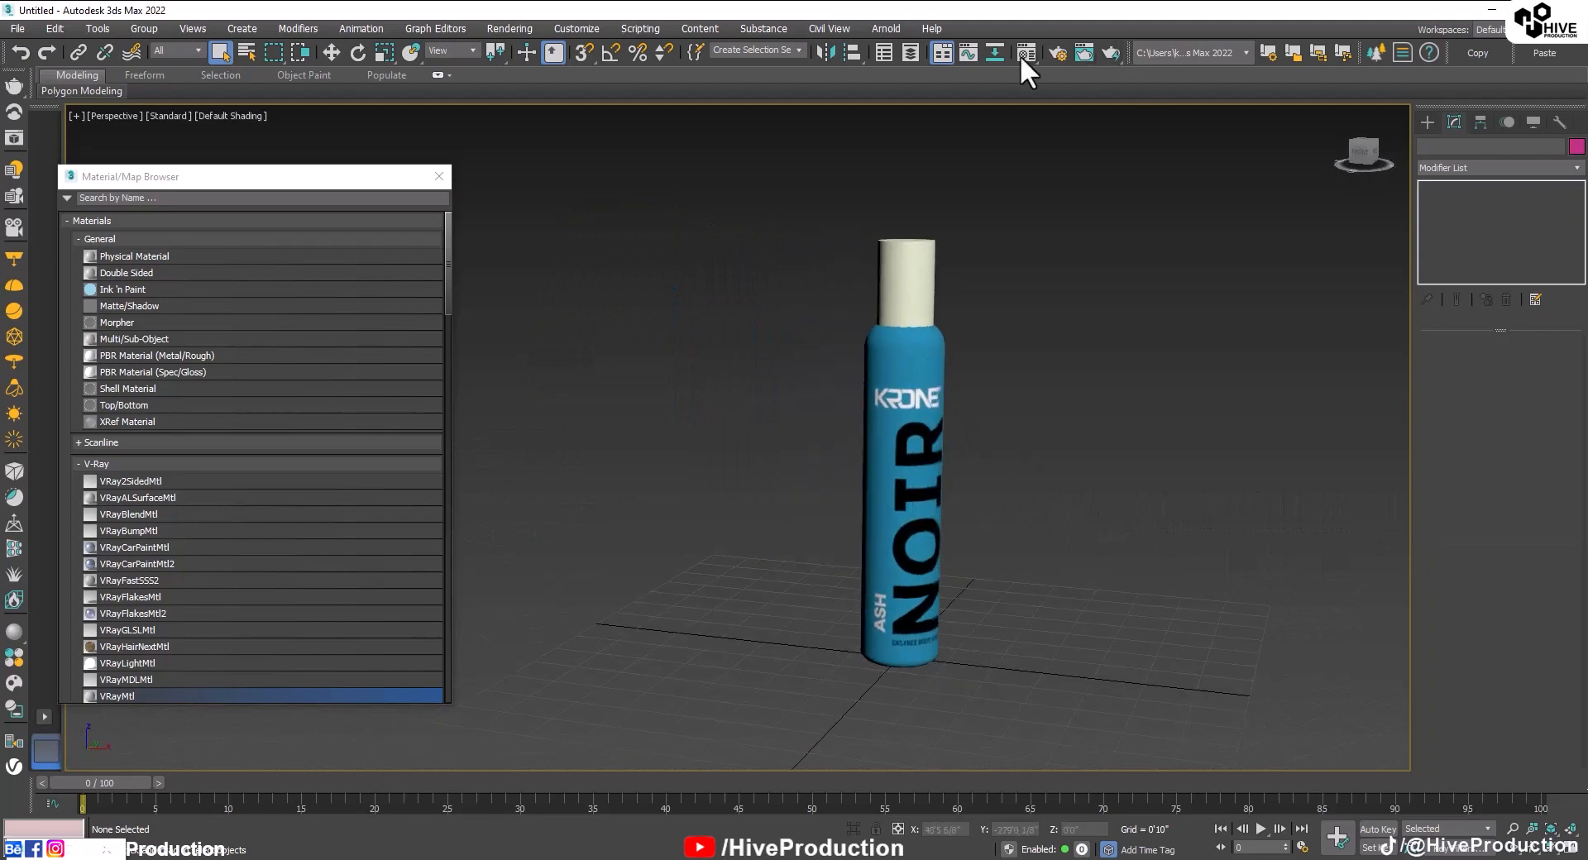
{"action": "left_click", "coordinate": [1025, 53]}
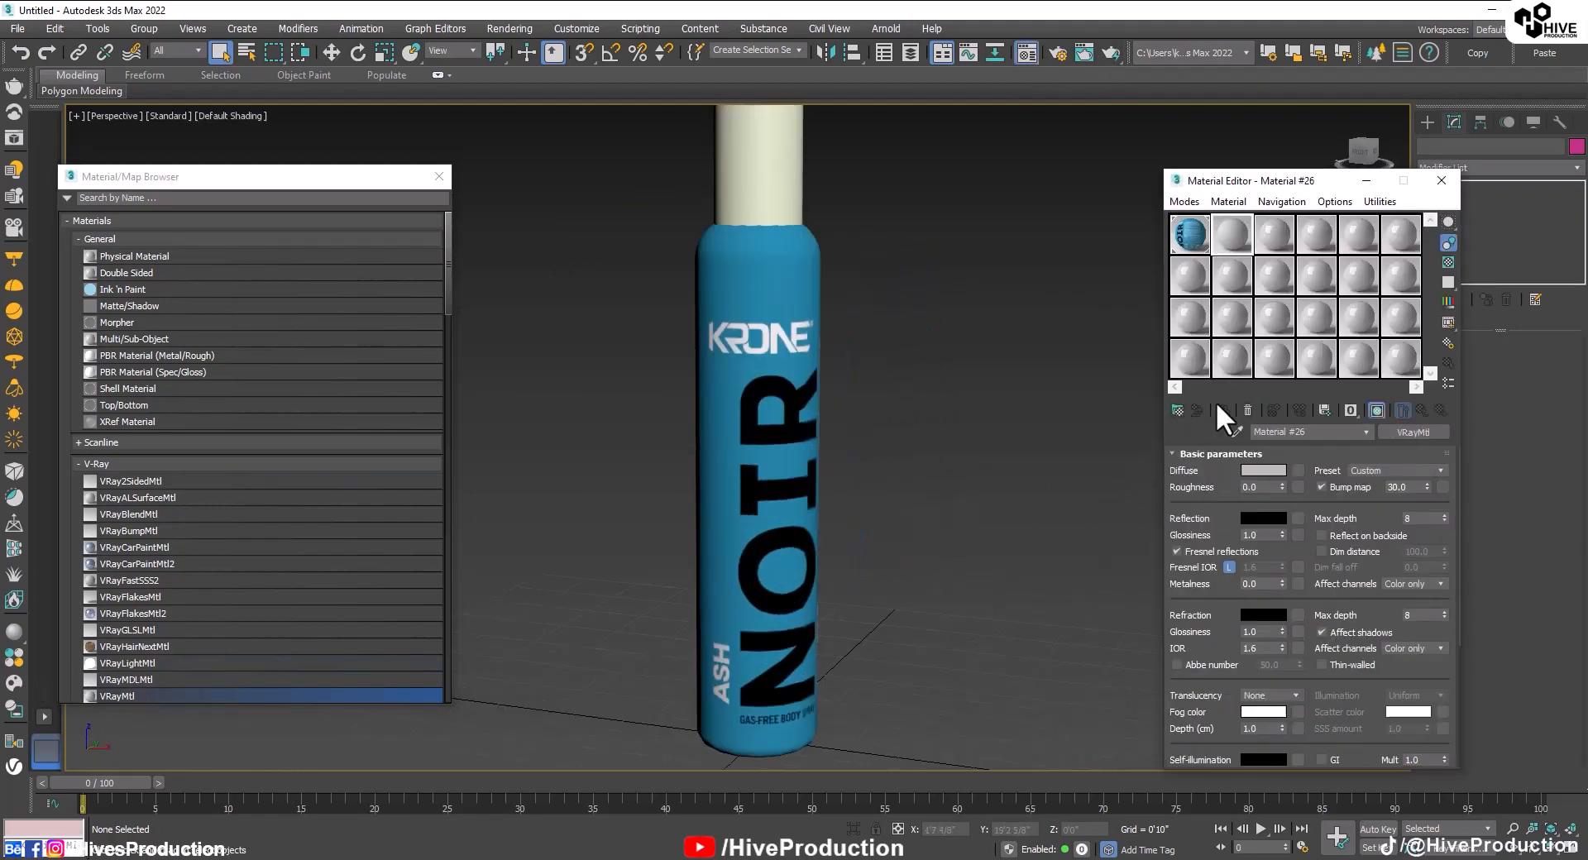
{"action": "left_click", "coordinate": [762, 167]}
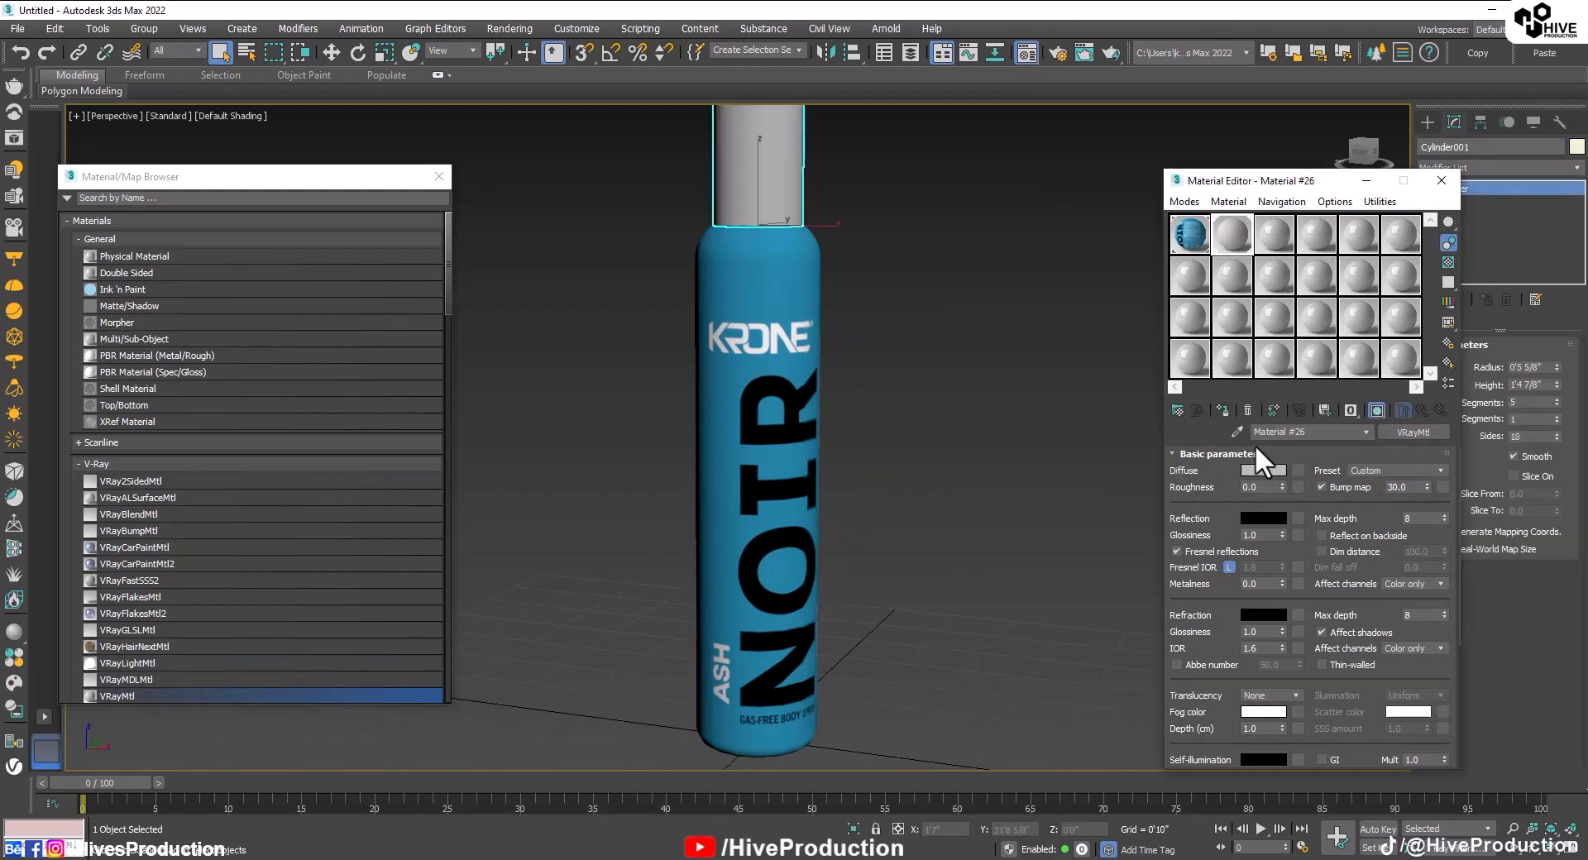
{"action": "left_click", "coordinate": [1262, 470]}
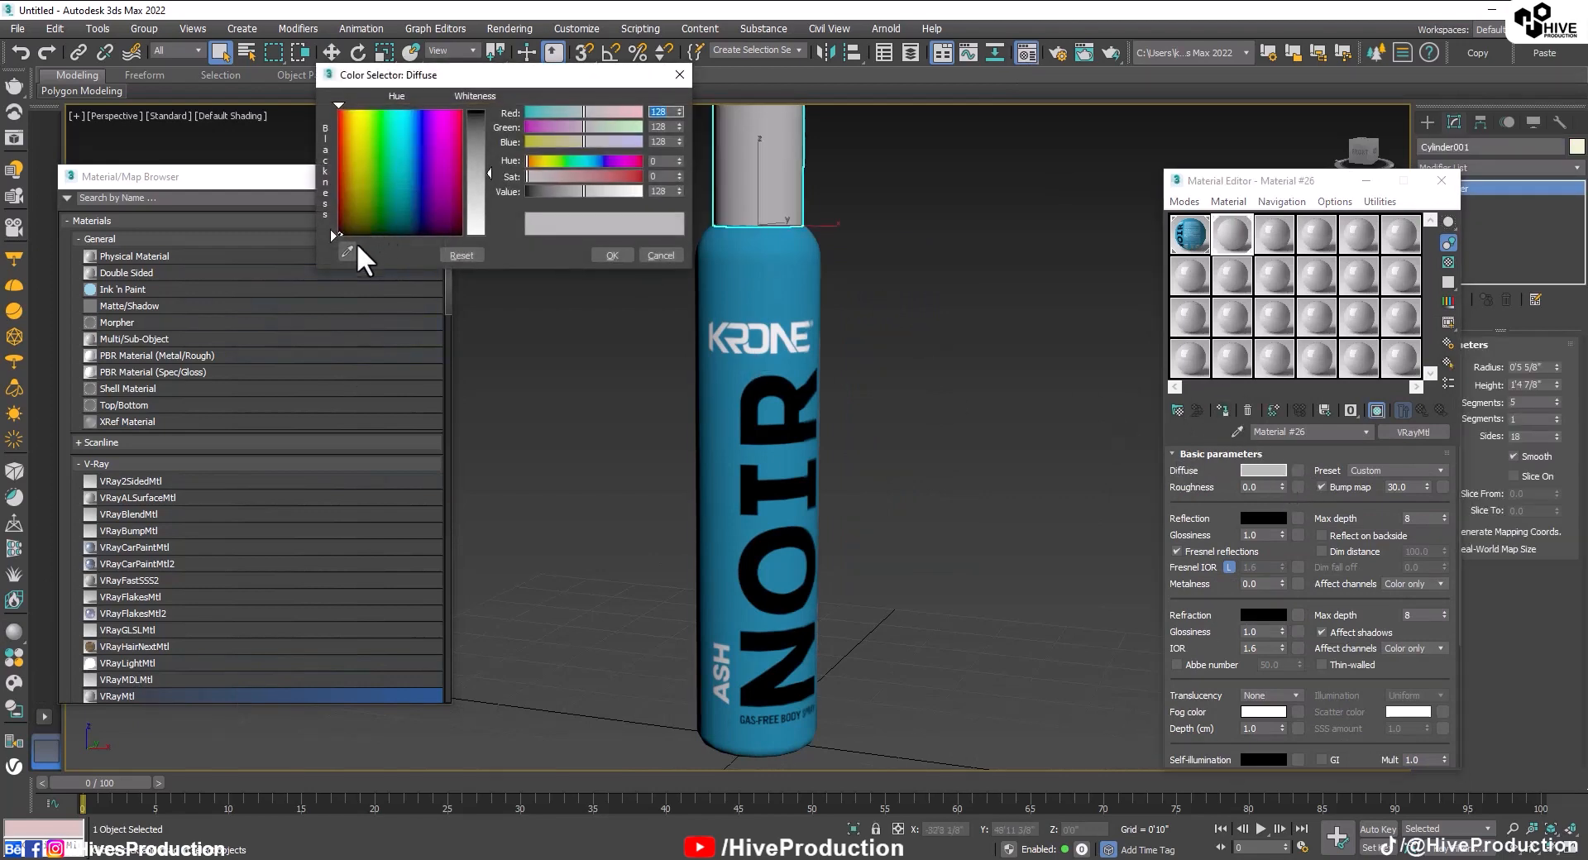
{"action": "left_click", "coordinate": [405, 198]}
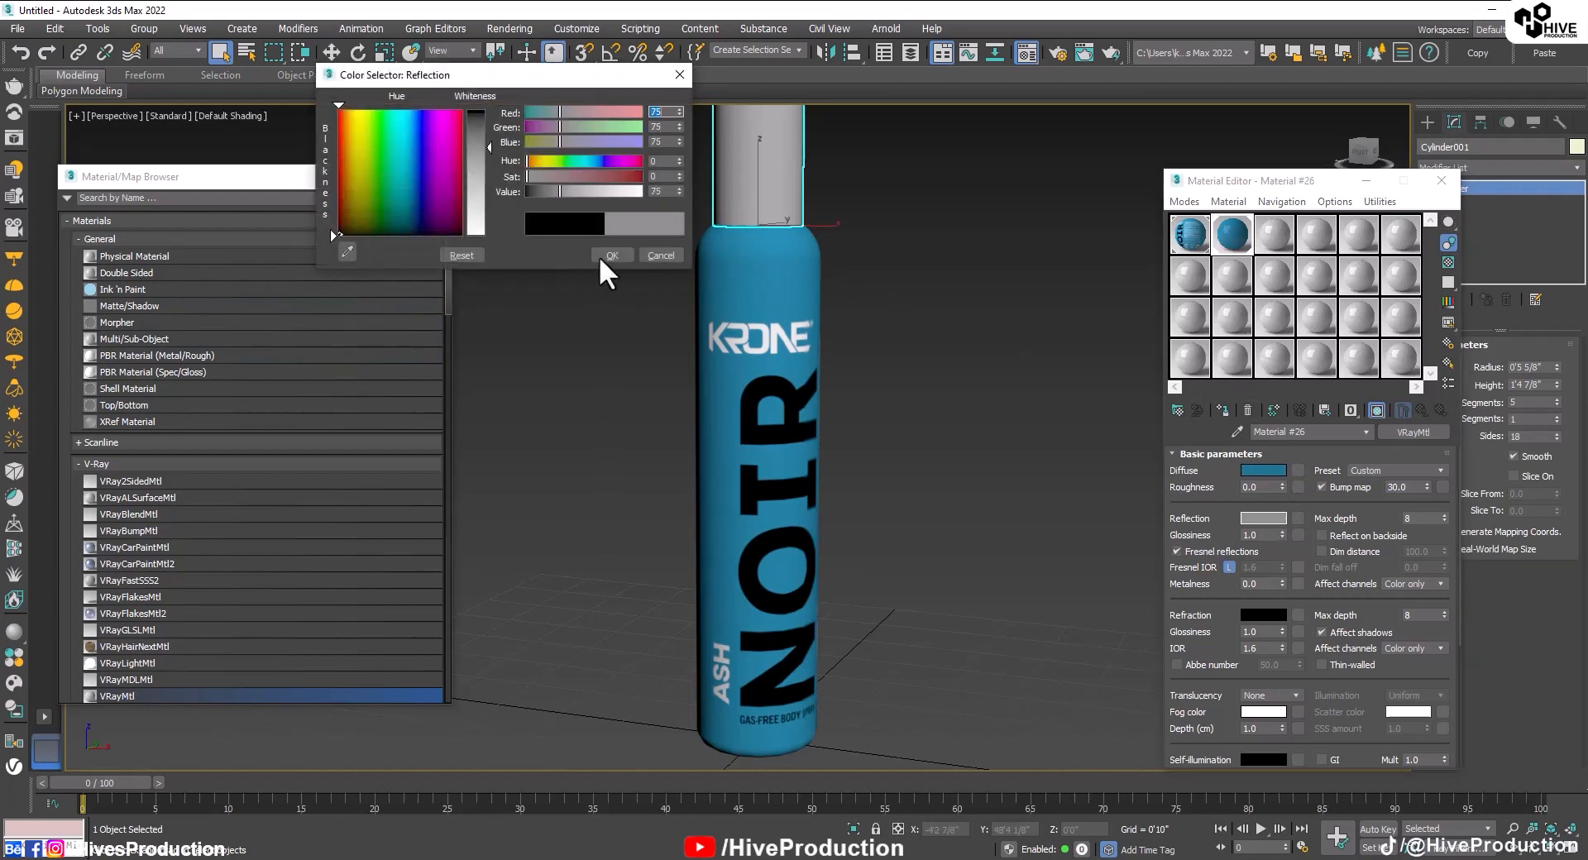
{"action": "left_click", "coordinate": [659, 255]}
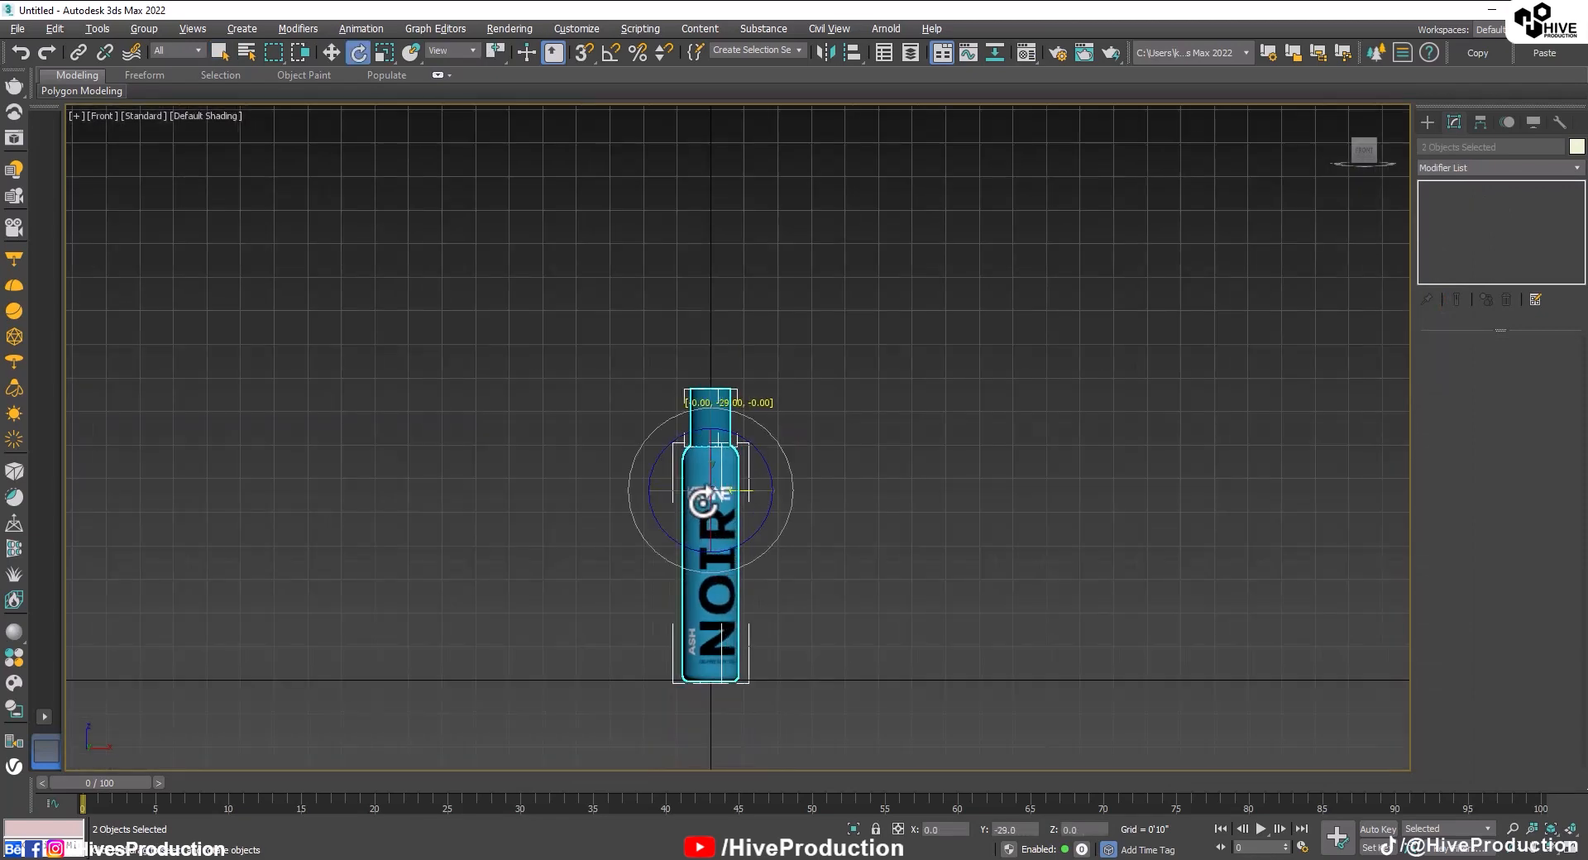
Select the bottle and cap together and group them from the Group menu.
{"action": "left_click", "coordinate": [775, 560]}
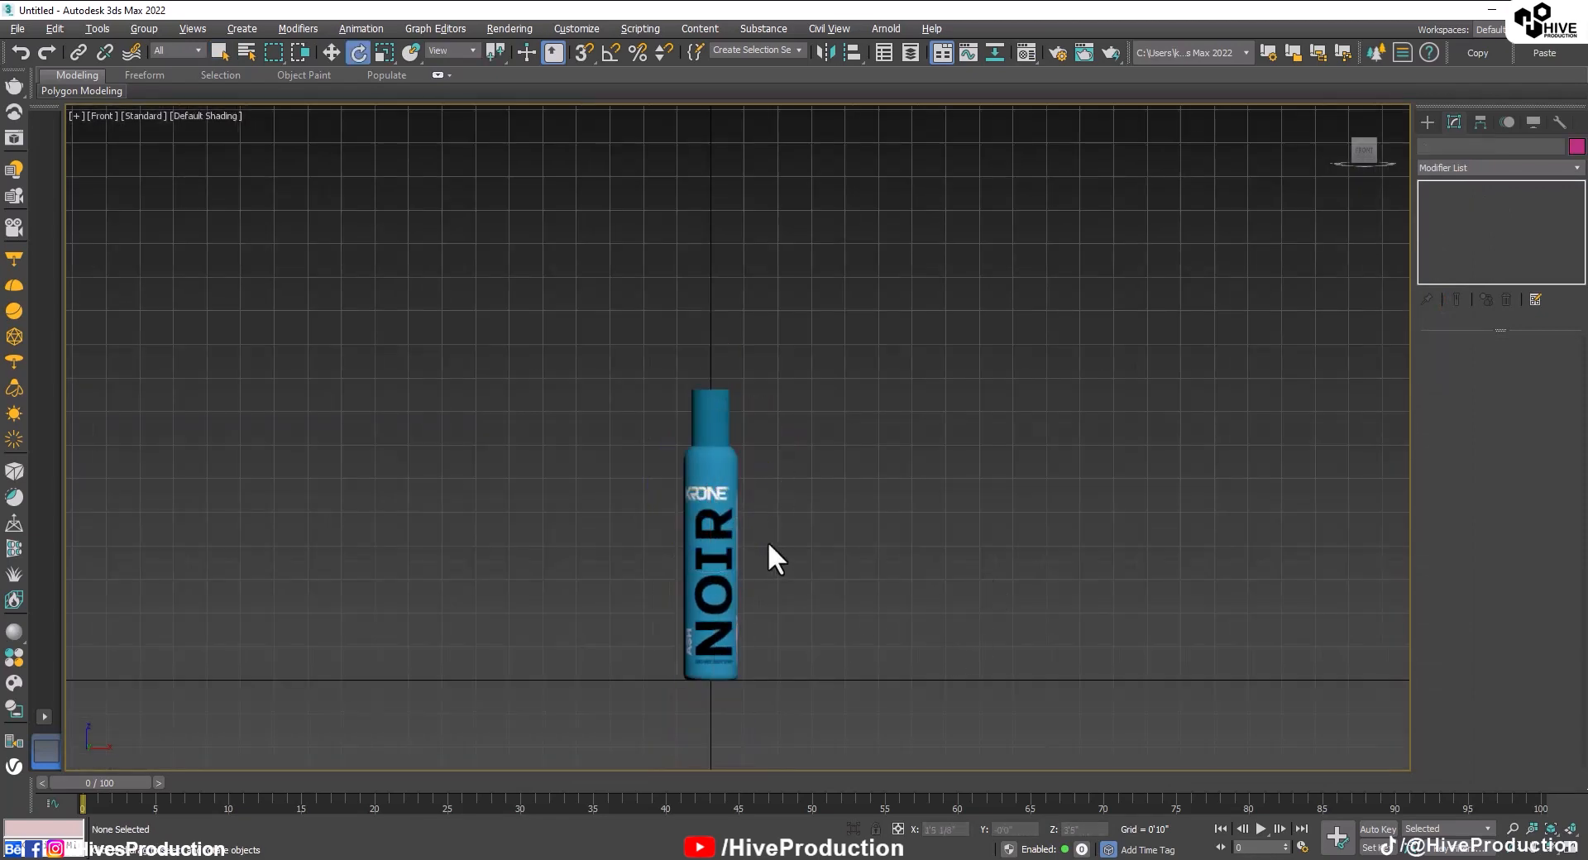
{"action": "left_click", "coordinate": [709, 532]}
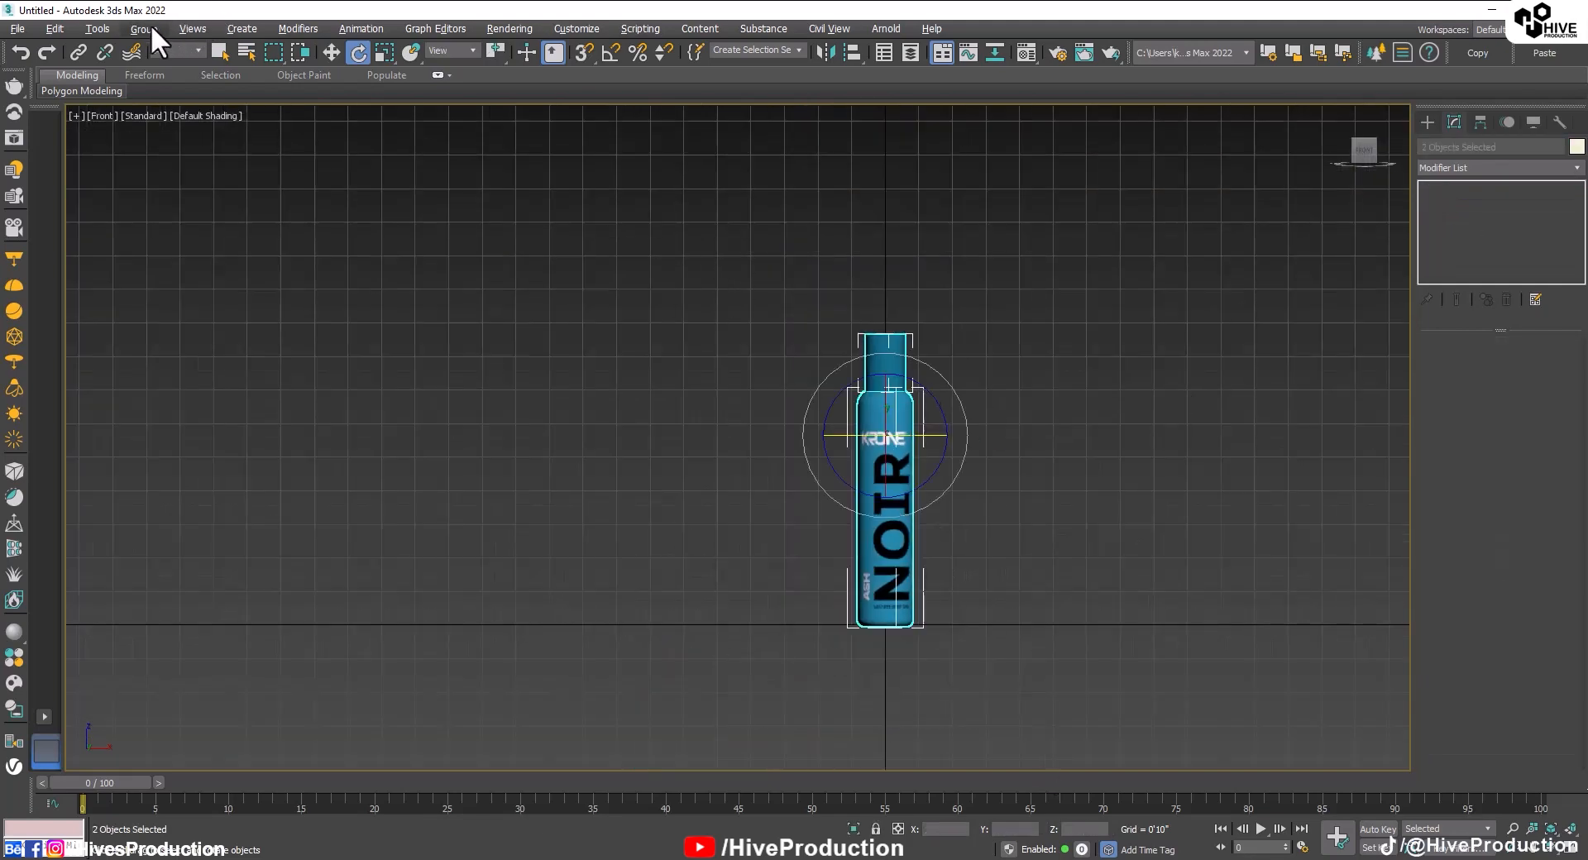
{"action": "left_click", "coordinate": [144, 27]}
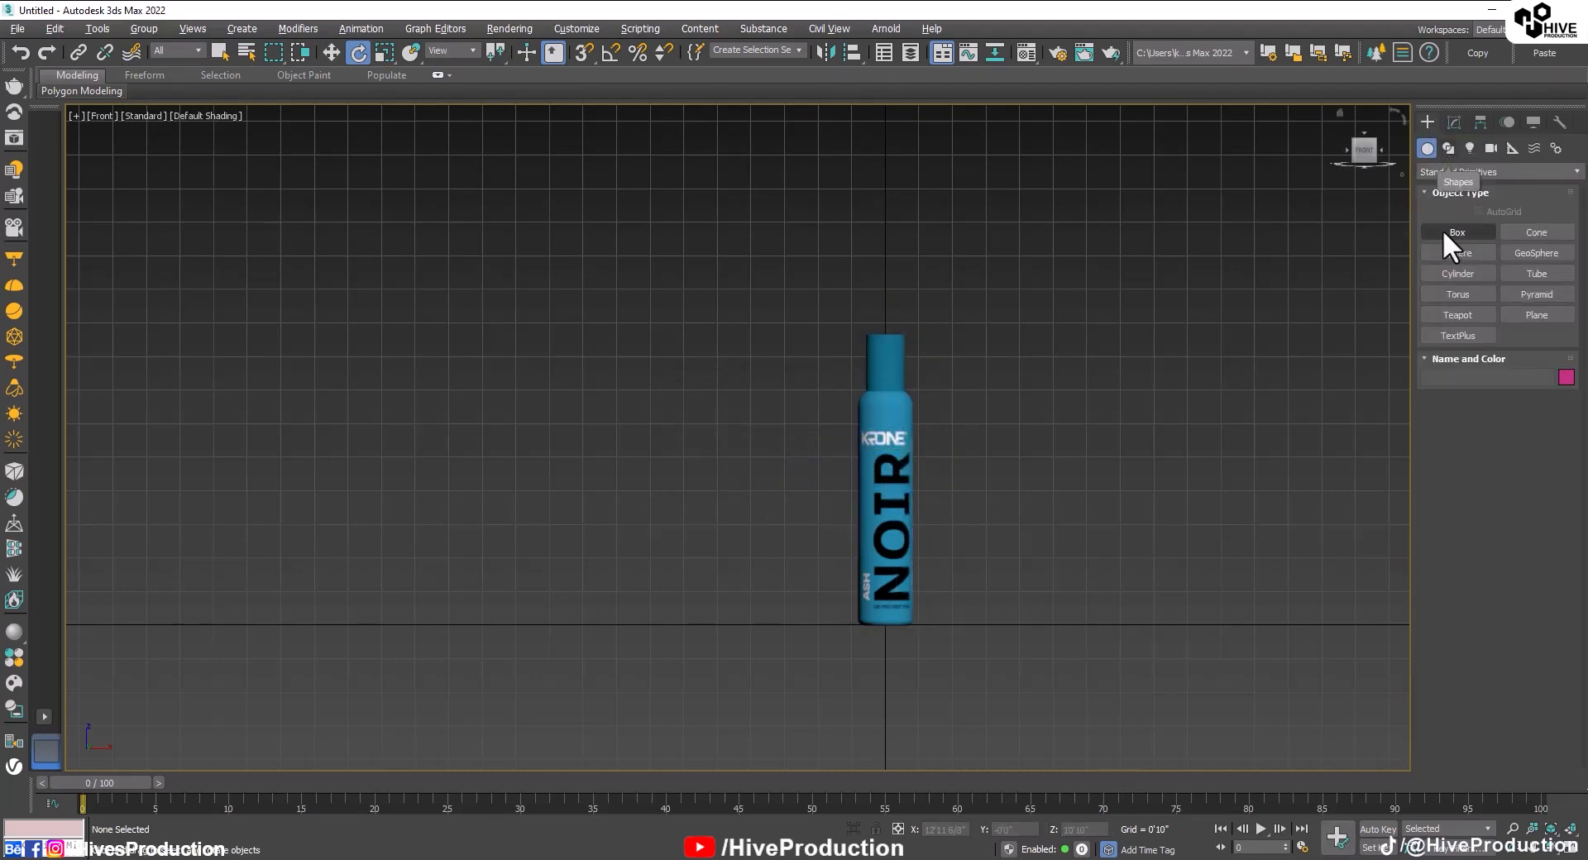
Draw a box around the bottle for the backdrop and convert it to an editable poly.
{"action": "left_click", "coordinate": [1456, 232]}
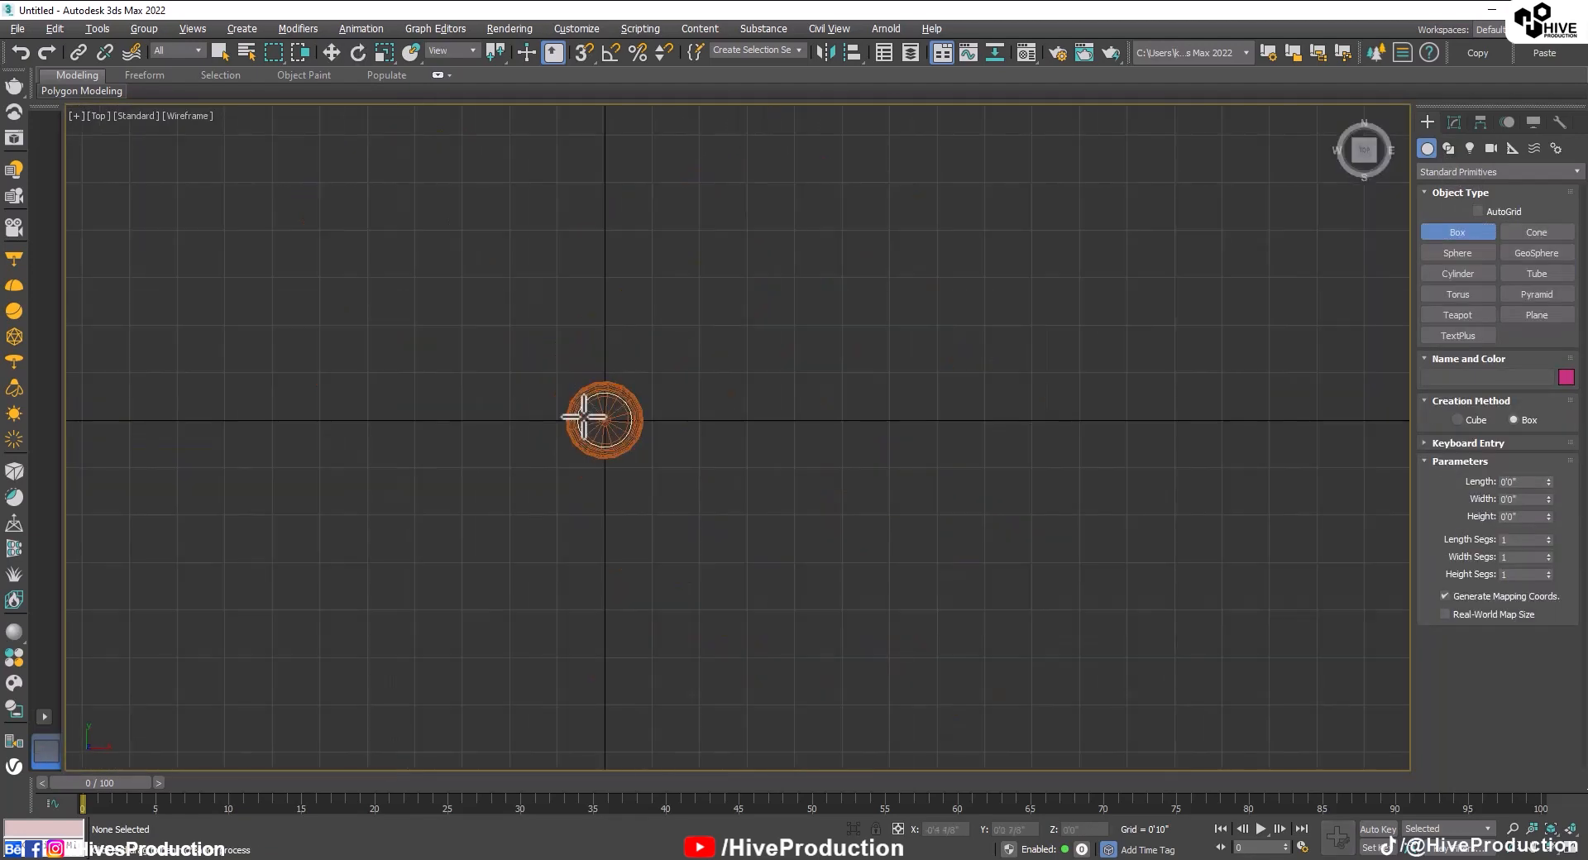
{"action": "left_click_drag", "start_coordinate": [602, 418], "coordinate": [876, 607]}
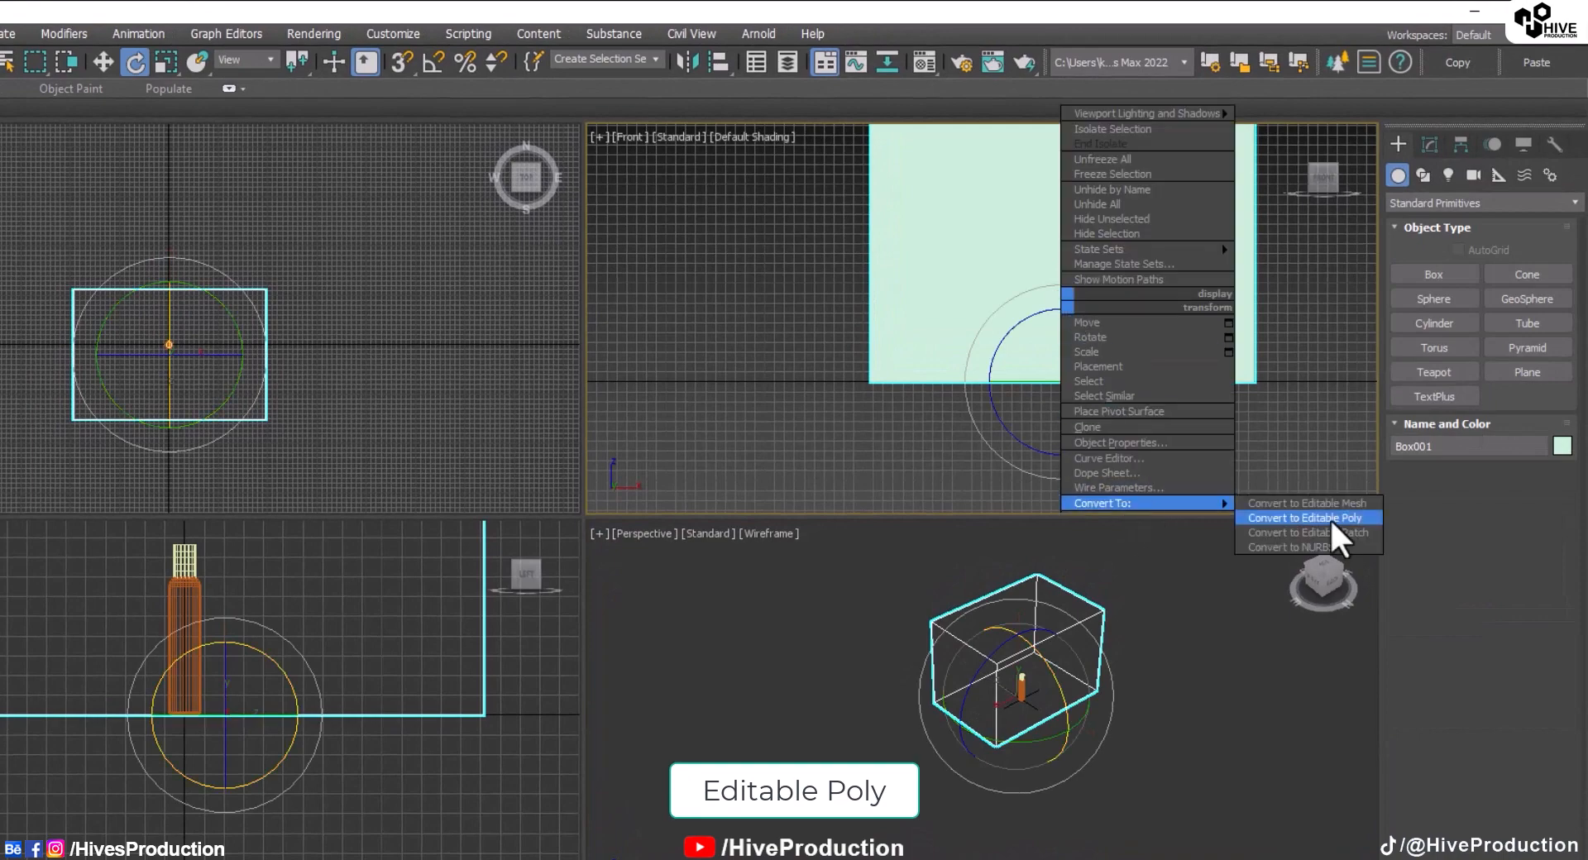
{"action": "left_click", "coordinate": [1305, 518]}
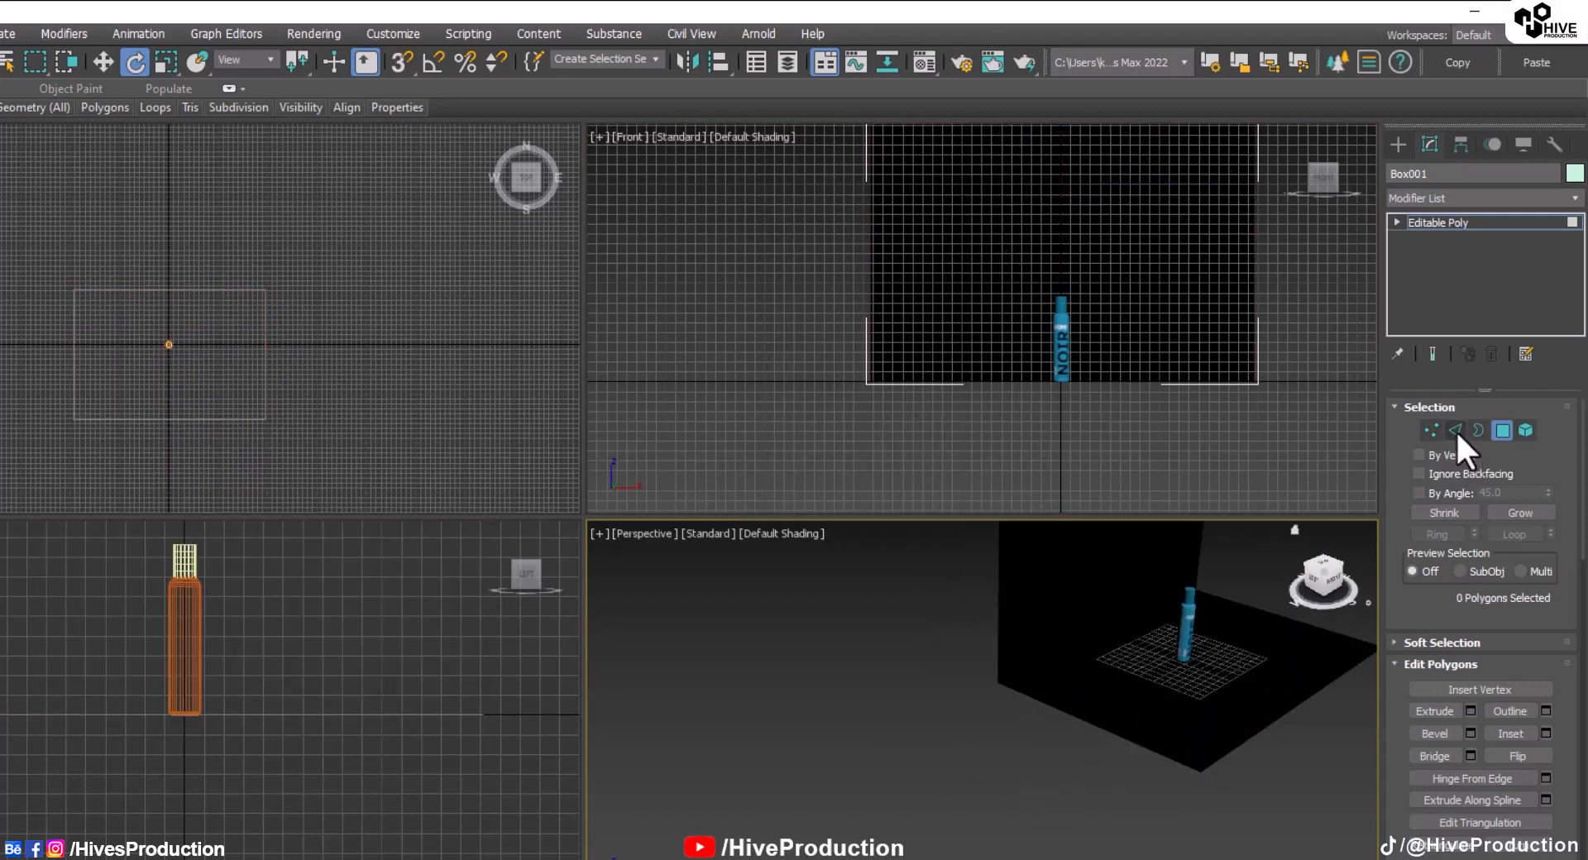
Remove the extra backdrop edges, chamfer the inner corner, and add a Shell with 0.1 outer amount.
{"action": "left_click", "coordinate": [1454, 429]}
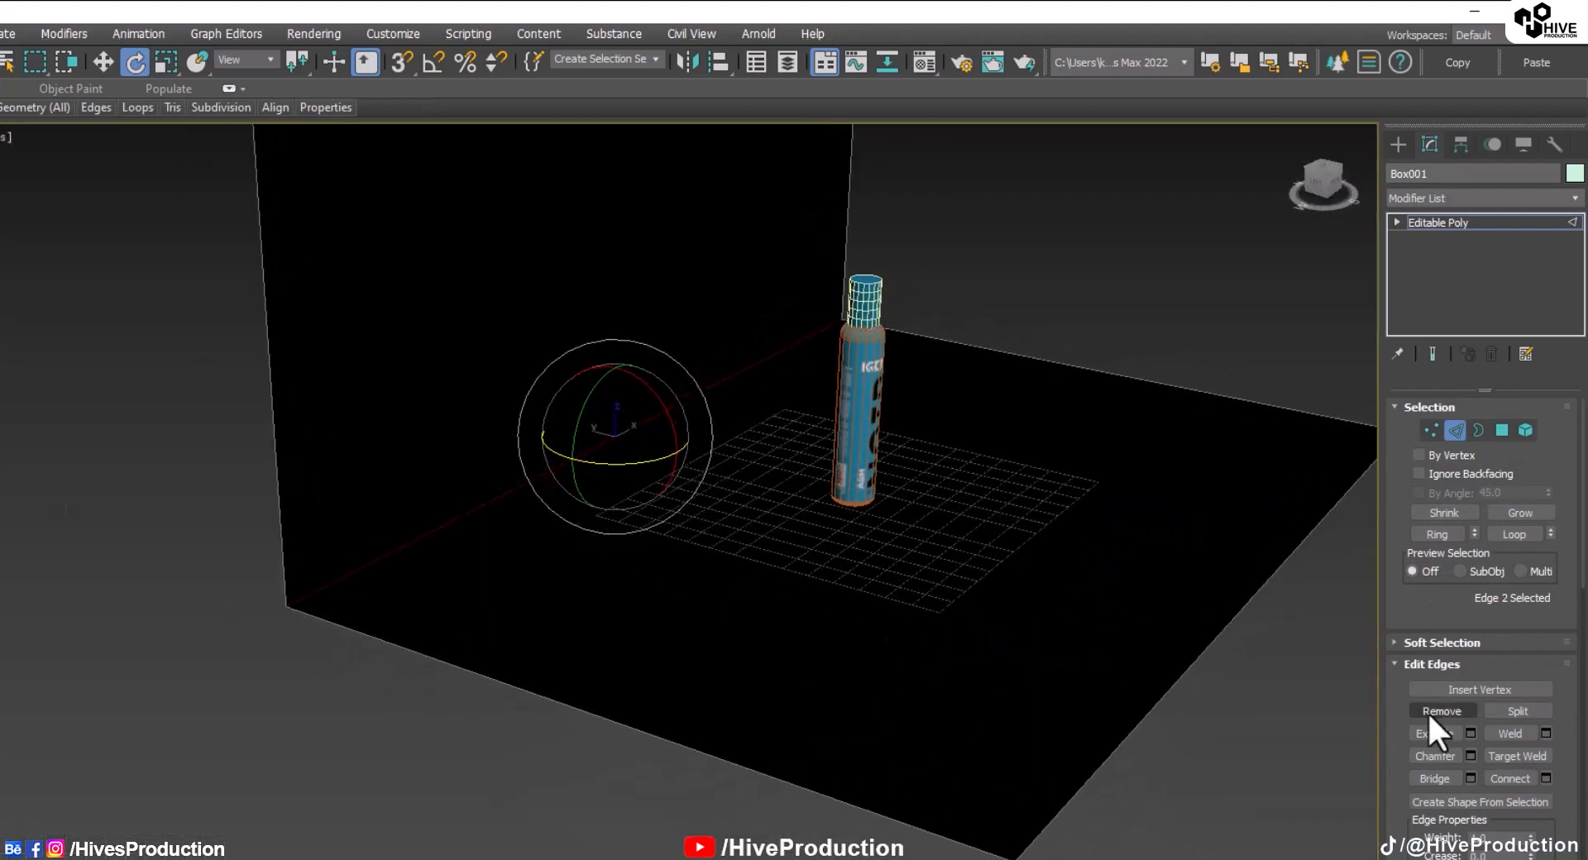
{"action": "left_click", "coordinate": [1435, 756]}
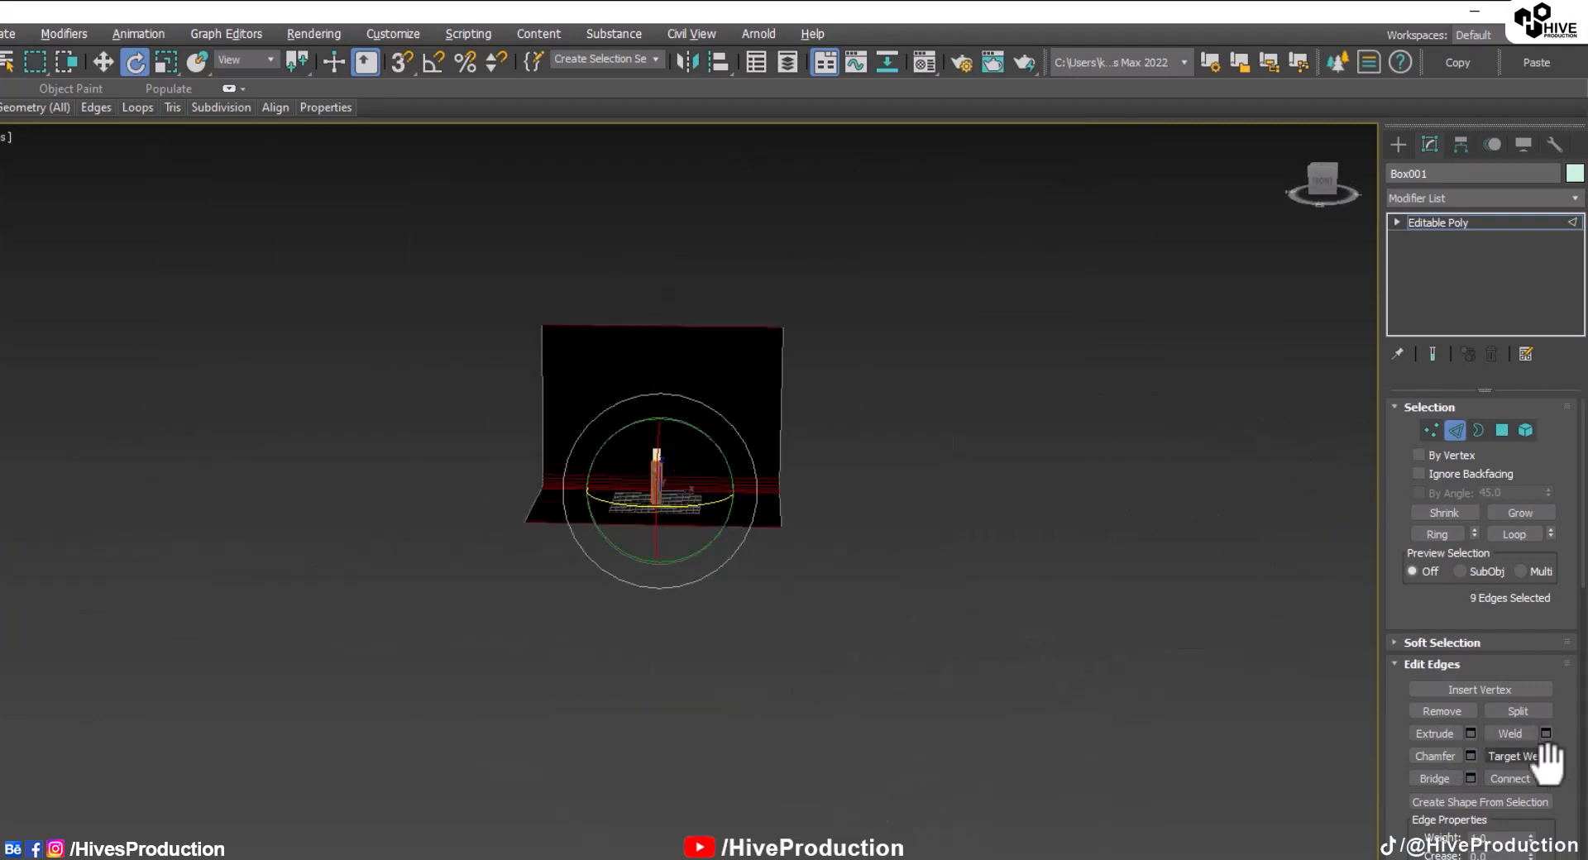
{"action": "left_click", "coordinate": [1544, 778]}
{"action": "type", "text": "Shell"}
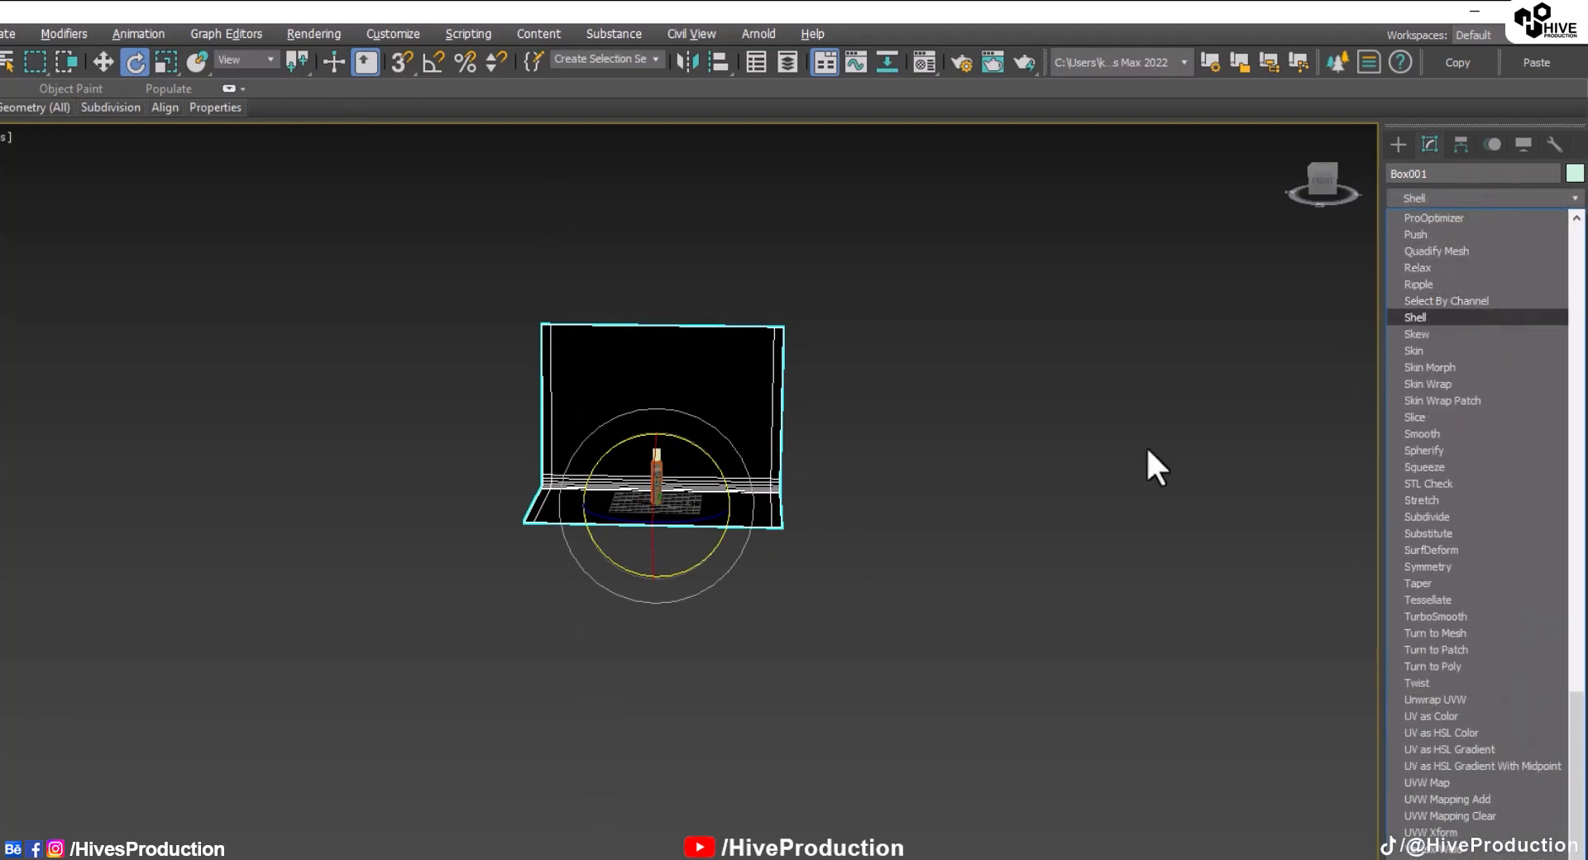
{"action": "left_click", "coordinate": [1414, 317]}
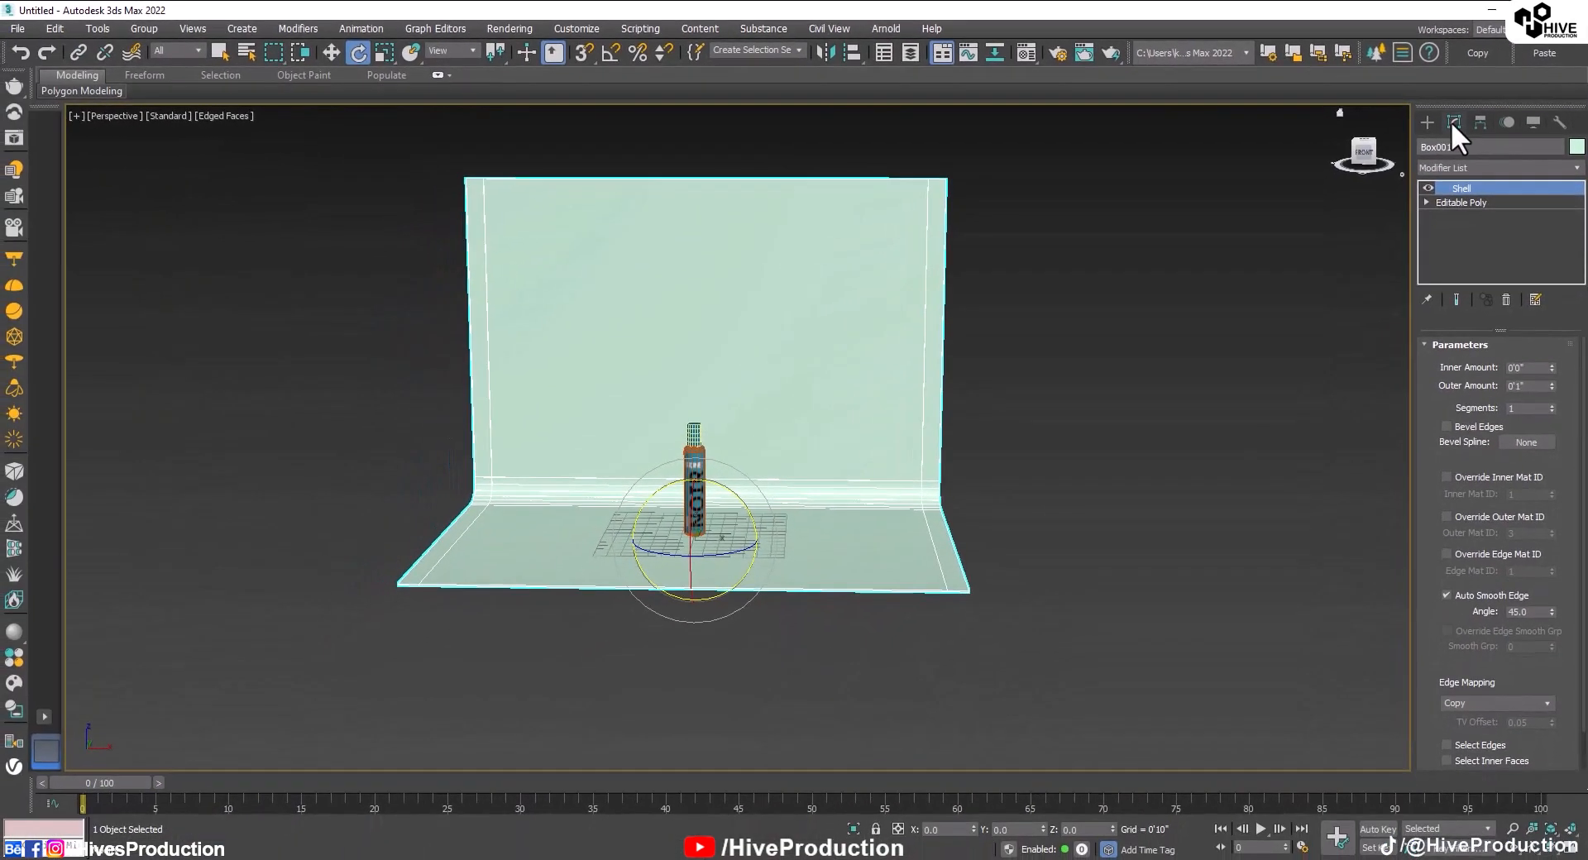
Add Camera001 framing the bottle, then select the backdrop and open the Material Editor.
{"action": "left_click", "coordinate": [1452, 122]}
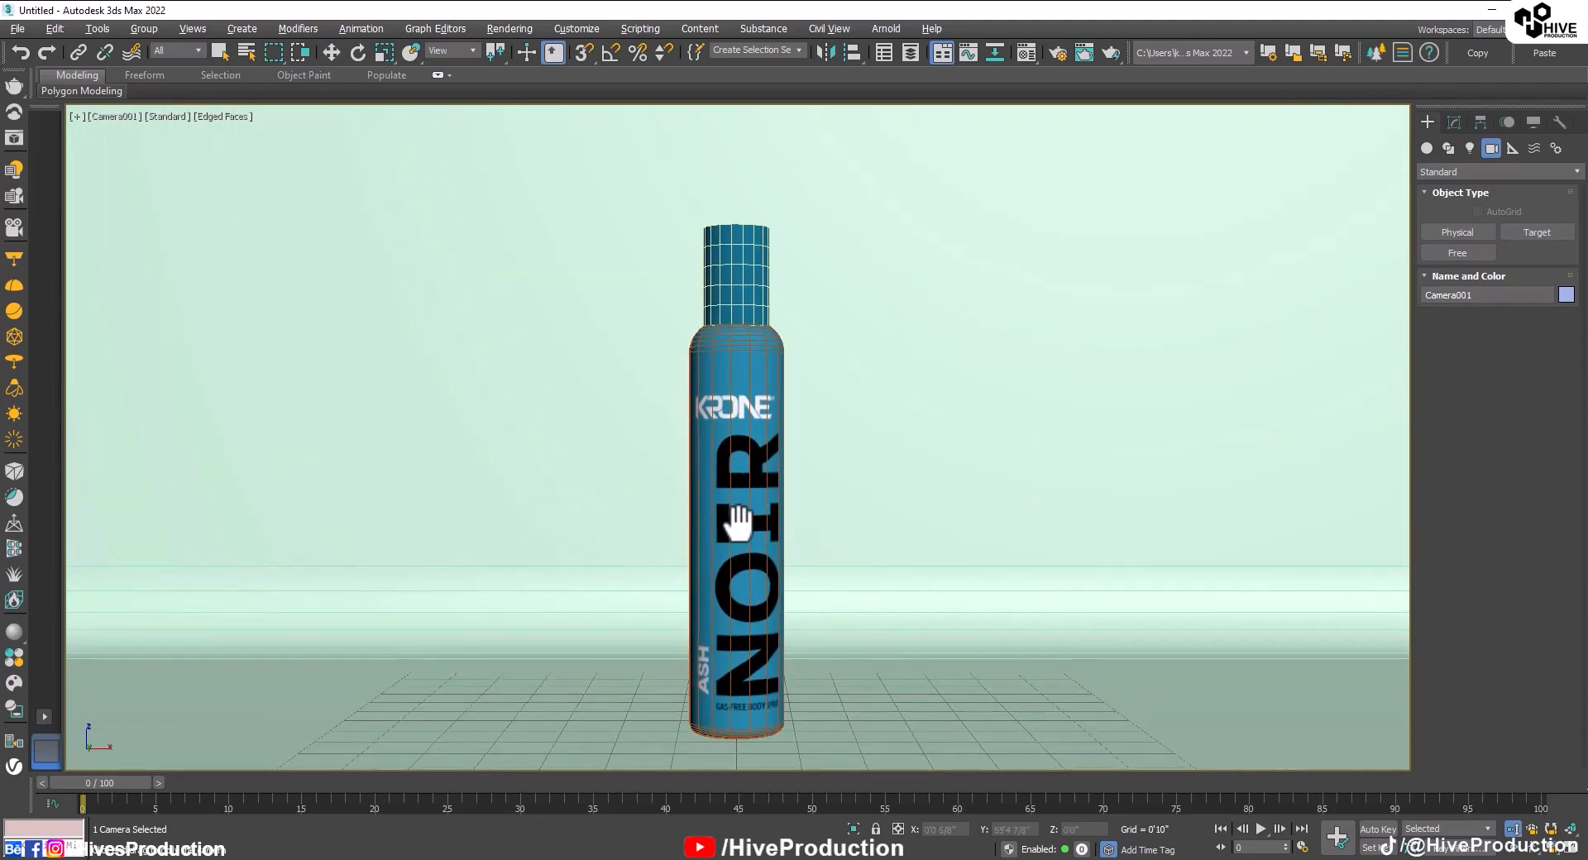
{"action": "left_click", "coordinate": [736, 522]}
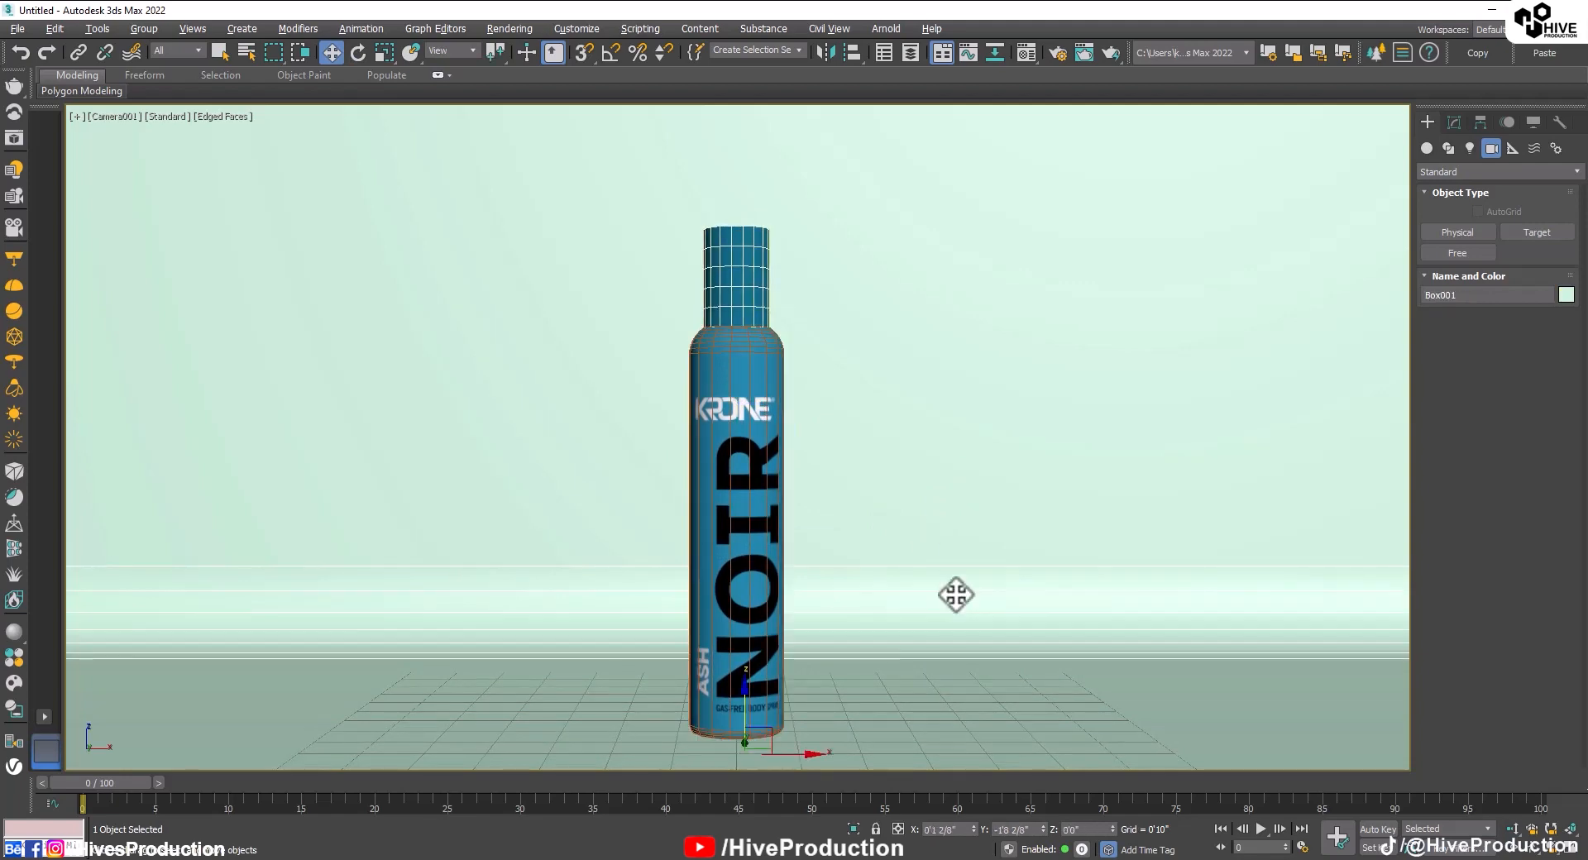
{"action": "left_click", "coordinate": [1053, 53]}
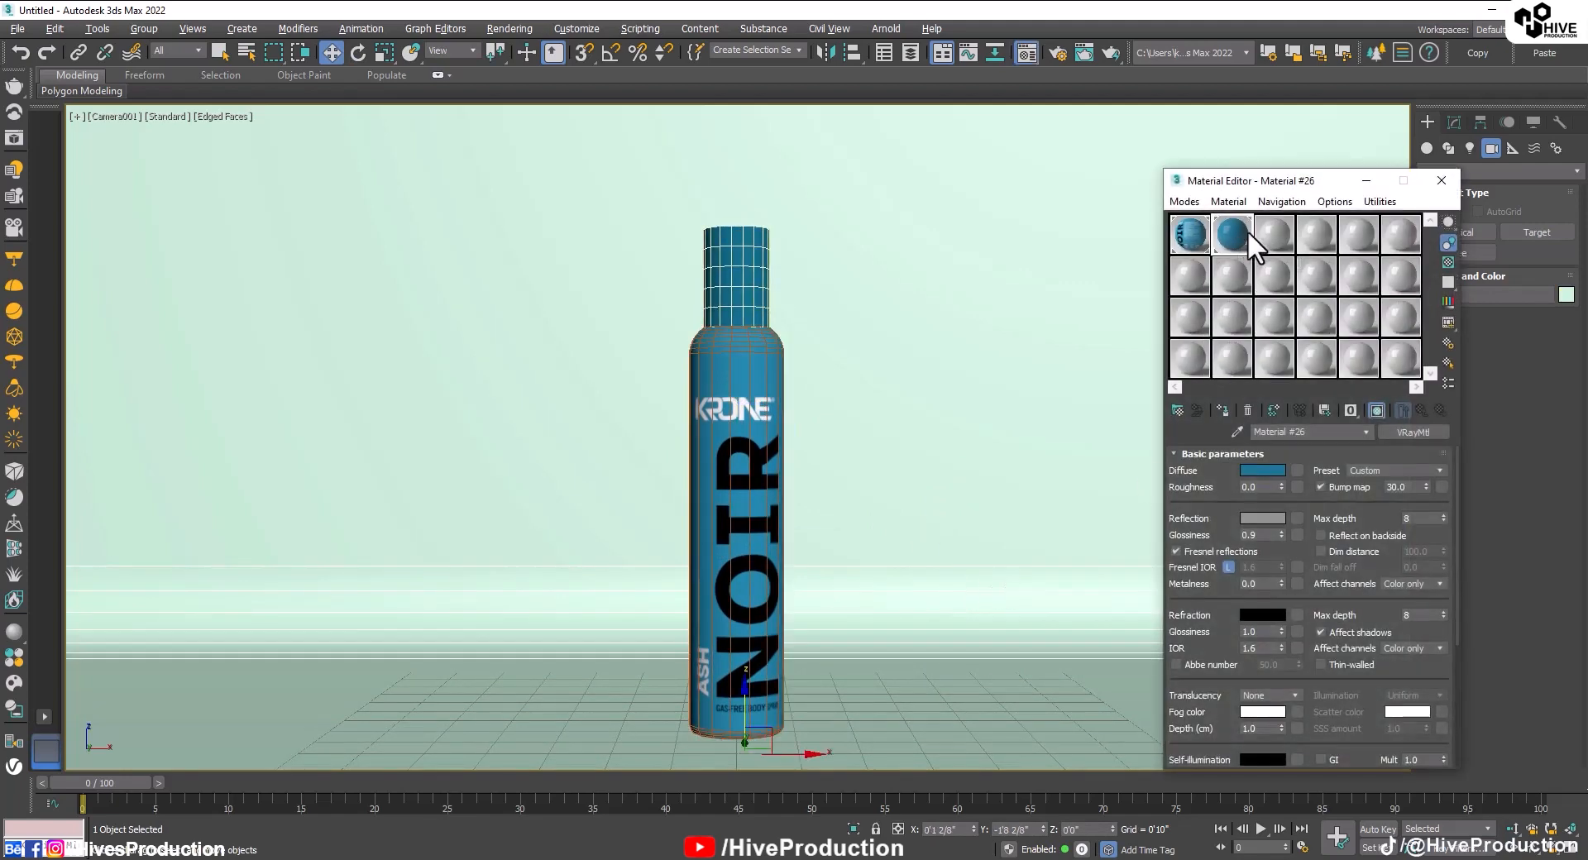
Give the backdrop a VRayMtl with a bright blue Diffuse colour matching the bottle.
{"action": "left_click", "coordinate": [1273, 235]}
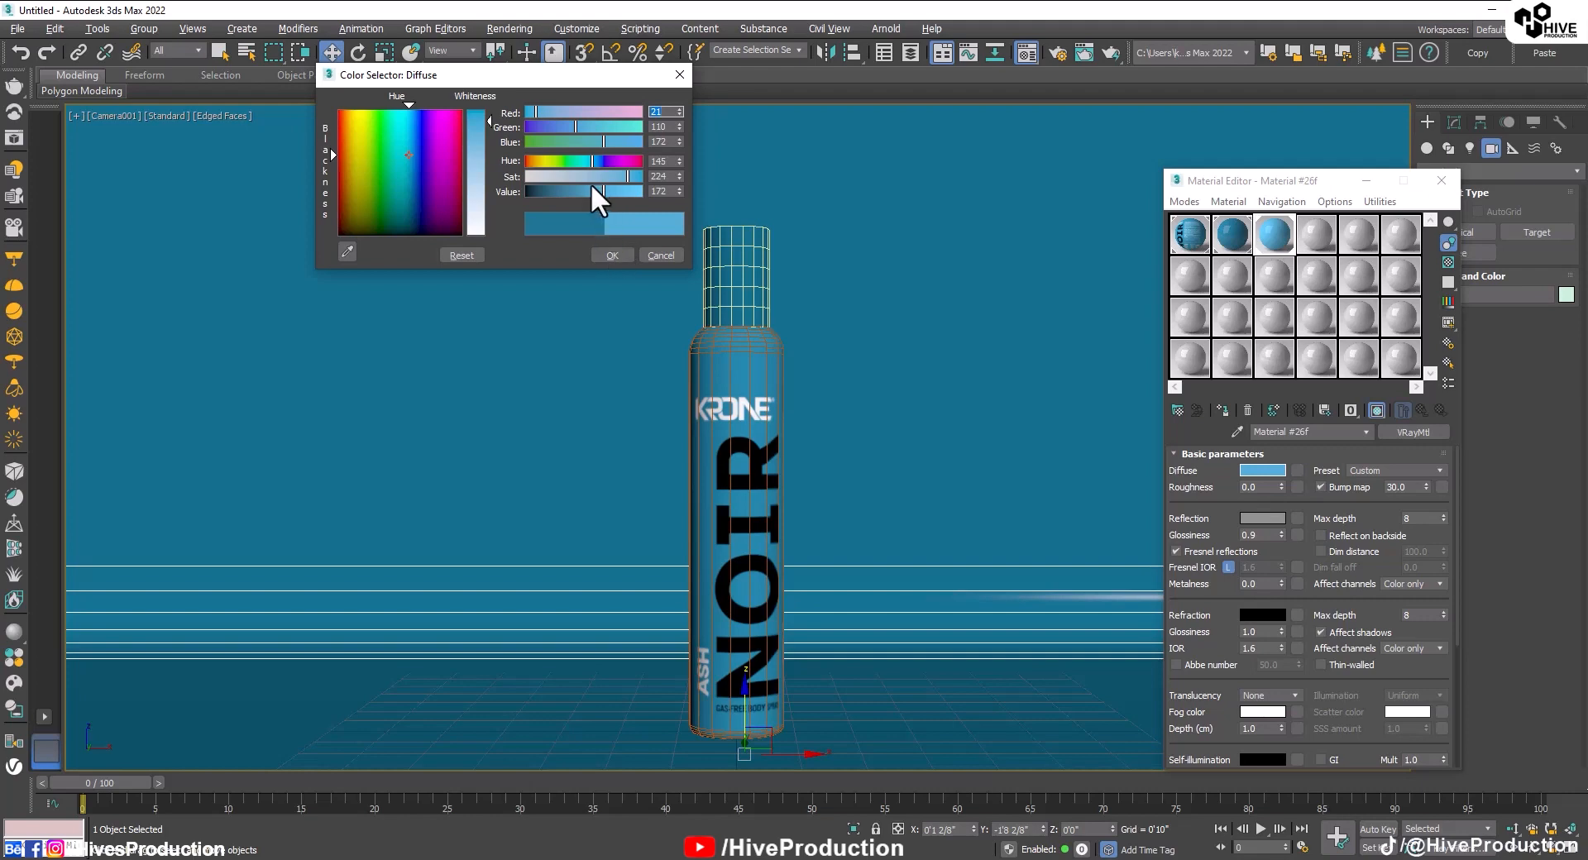
{"action": "left_click", "coordinate": [611, 254]}
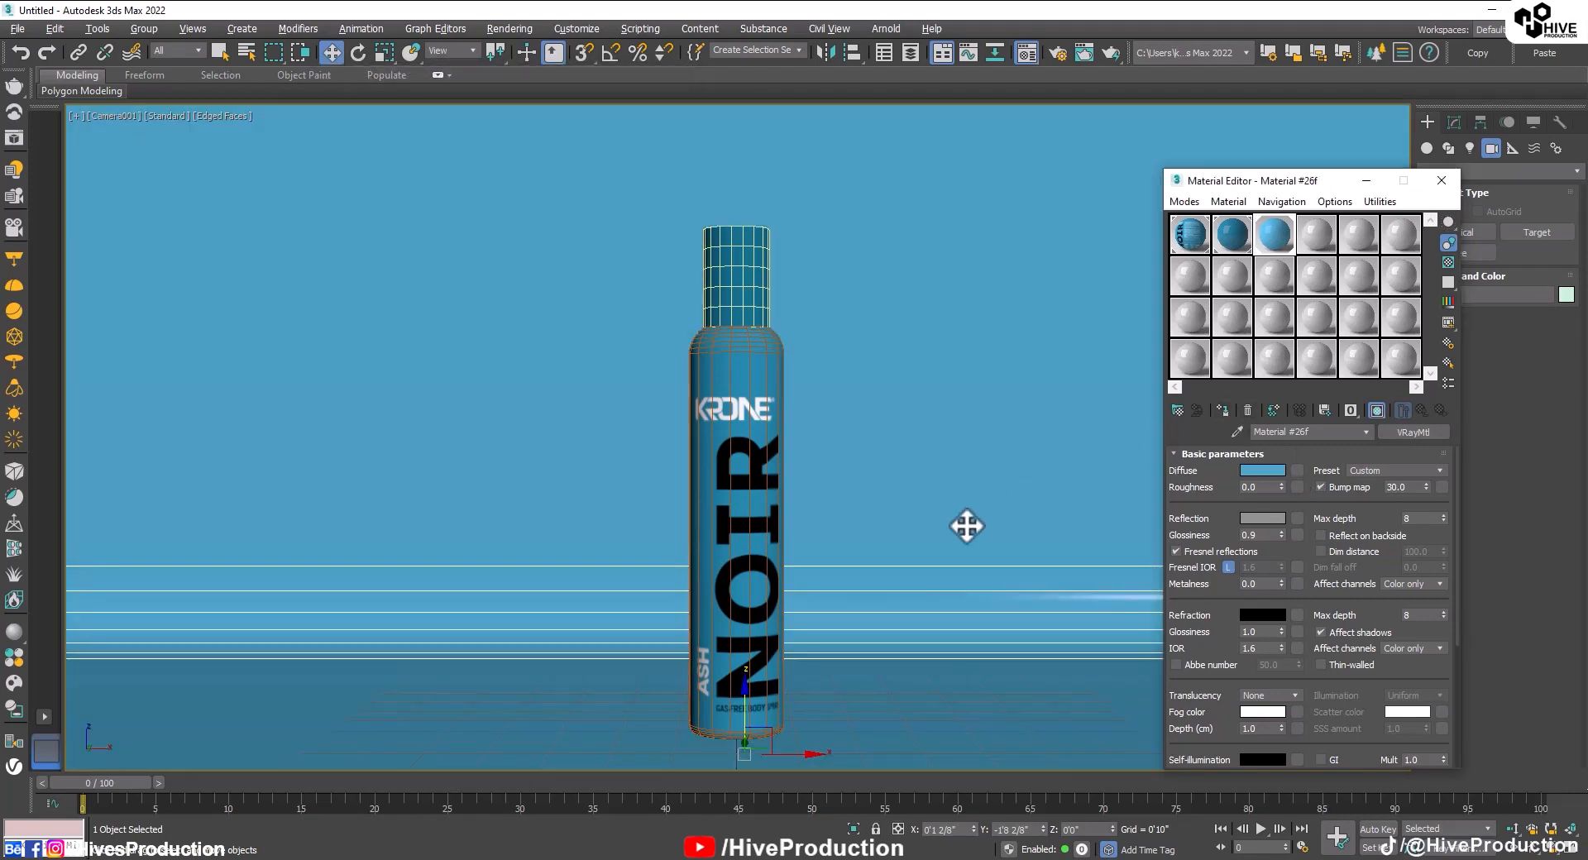
{"action": "left_click", "coordinate": [1262, 469]}
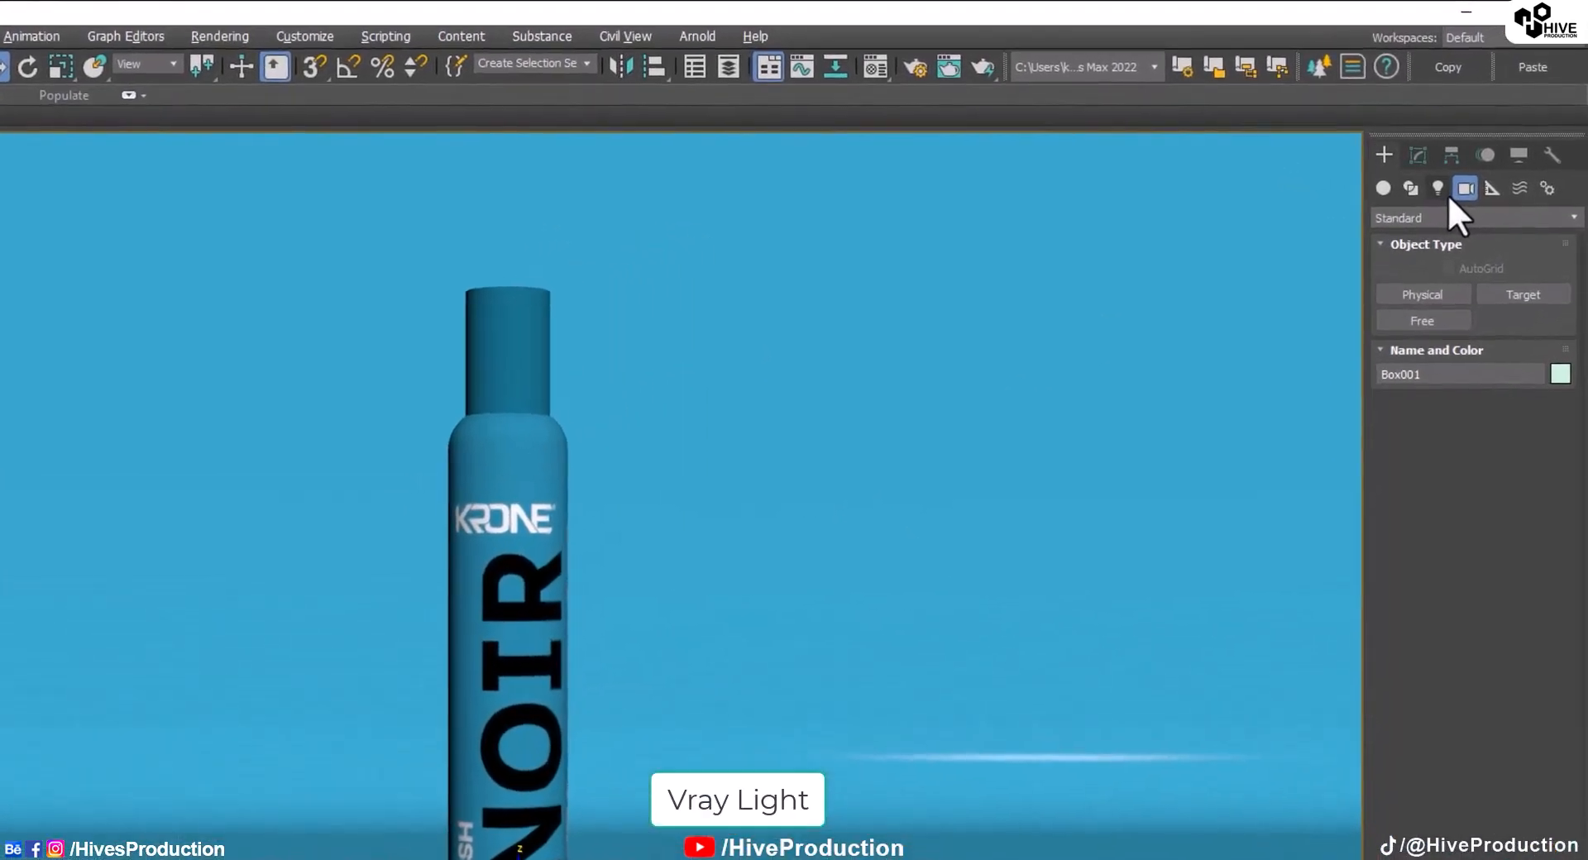
Add VRayLight plane lights with Multiplier 20 and white colour, flanking the bottle.
{"action": "left_click", "coordinate": [1436, 189]}
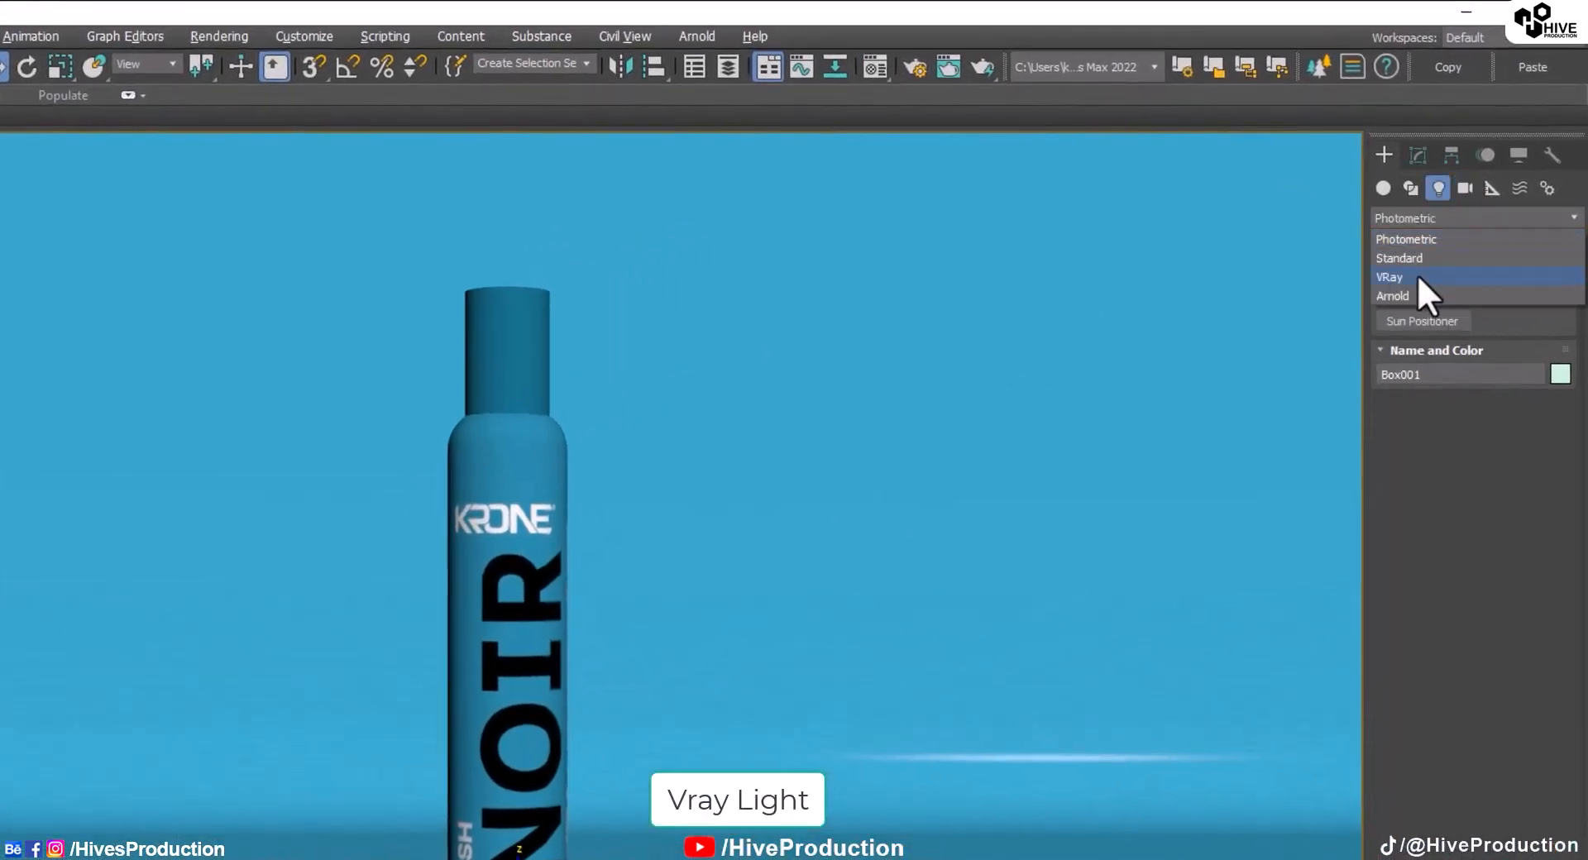
{"action": "left_click", "coordinate": [1390, 276]}
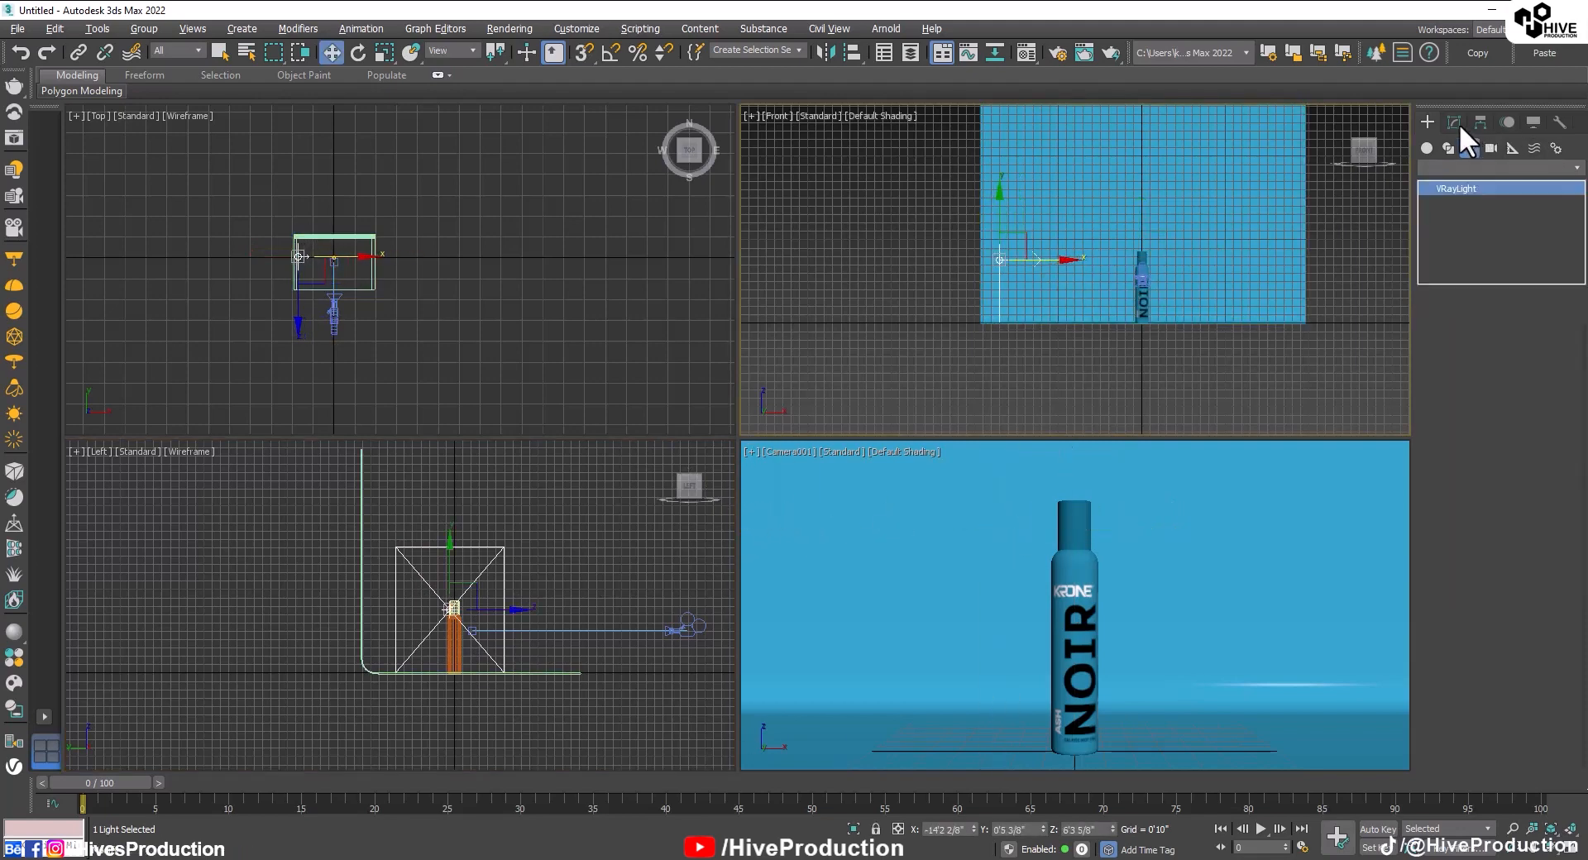
{"action": "left_click", "coordinate": [1456, 122]}
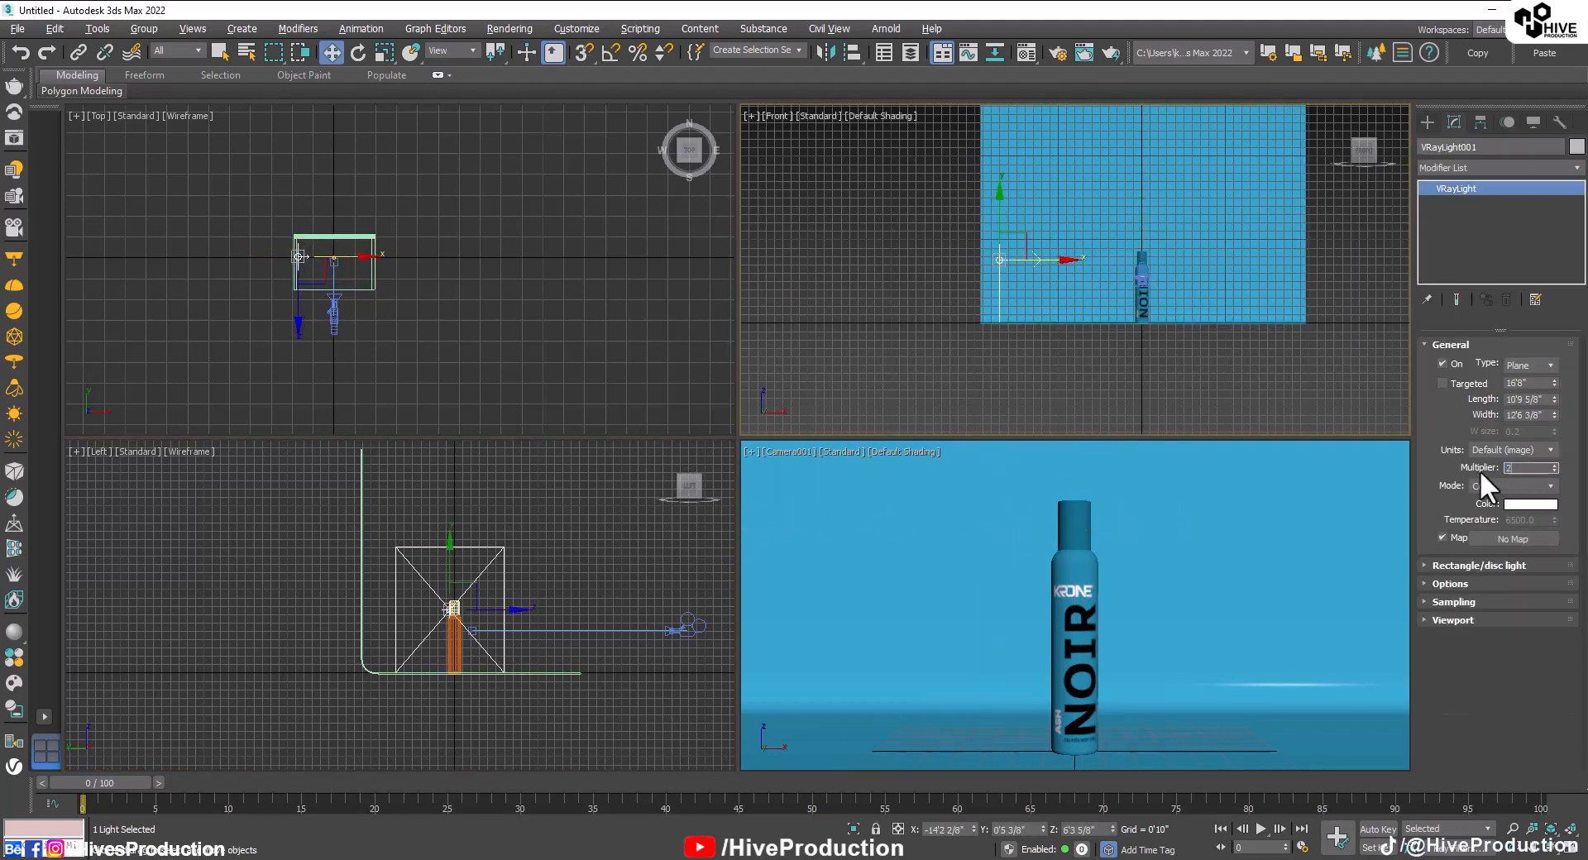
{"action": "left_click", "coordinate": [1513, 504]}
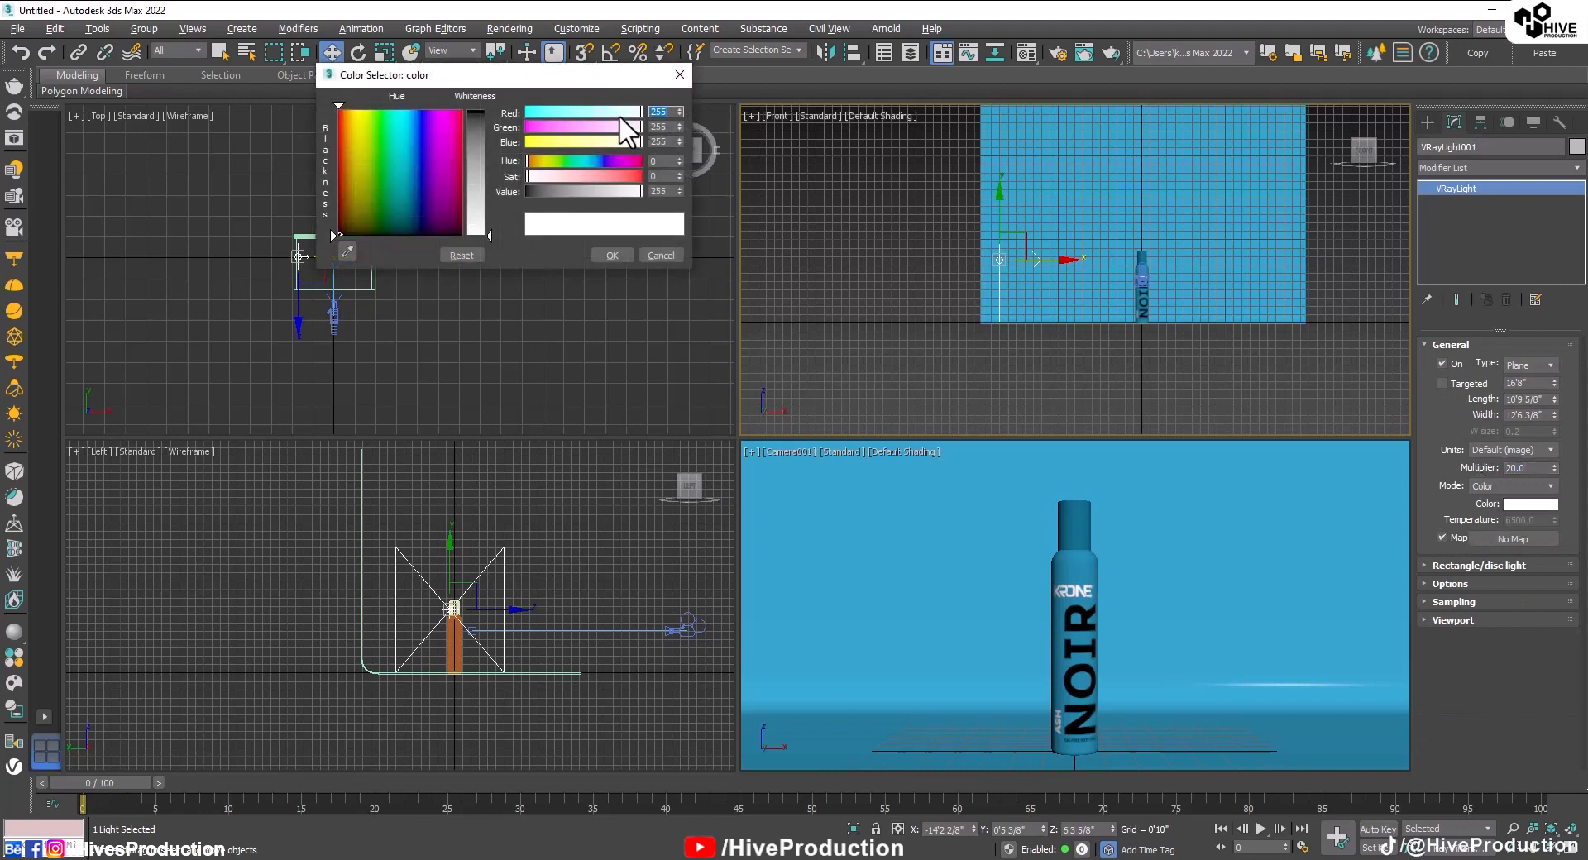
{"action": "left_click", "coordinate": [612, 254]}
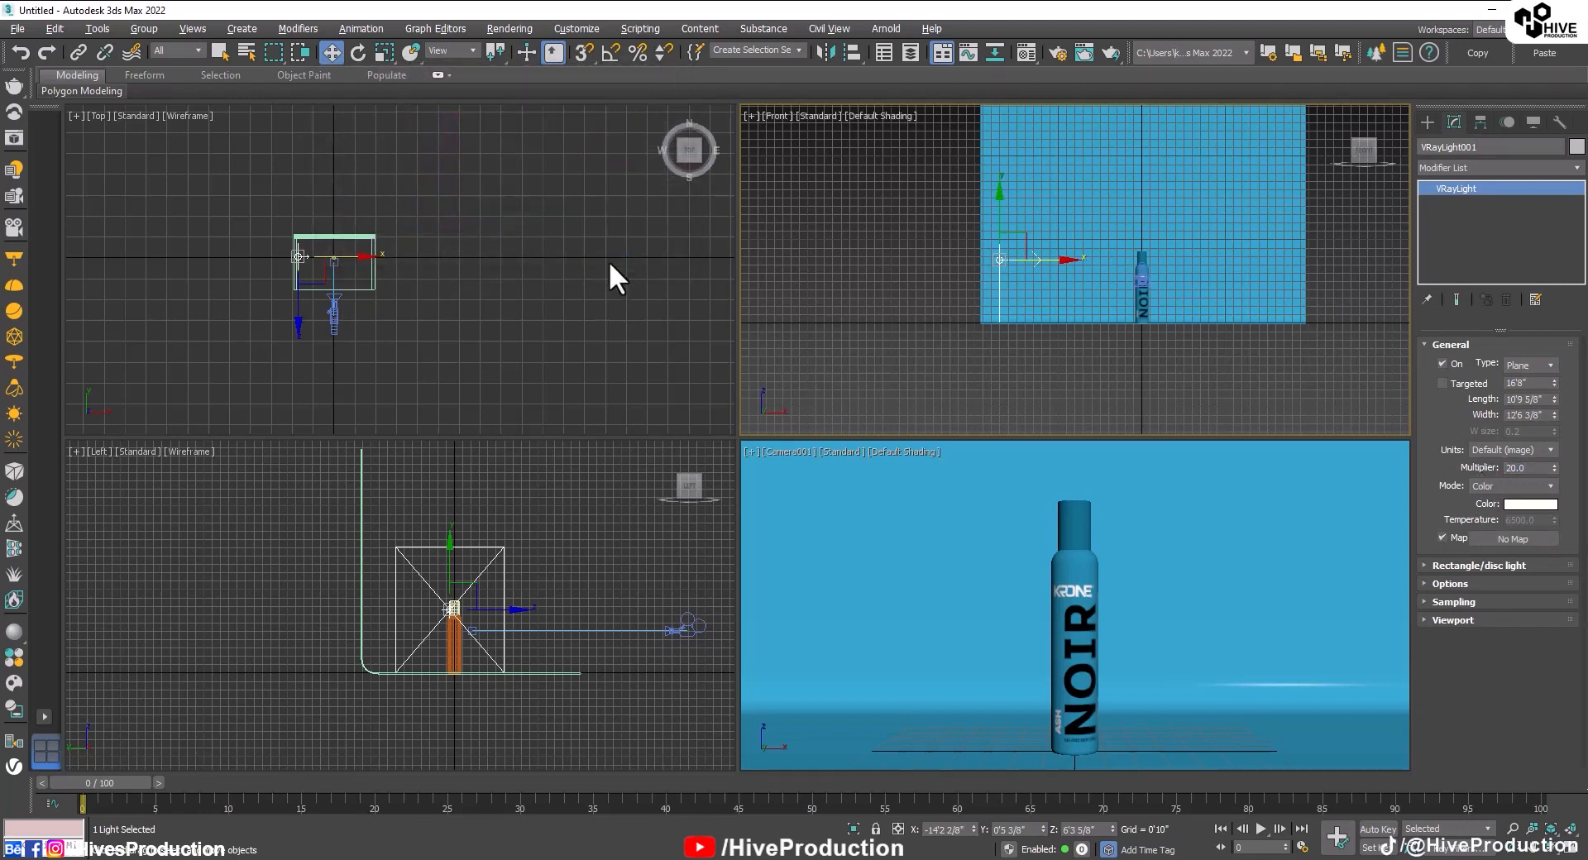
{"action": "left_click", "coordinate": [1449, 584]}
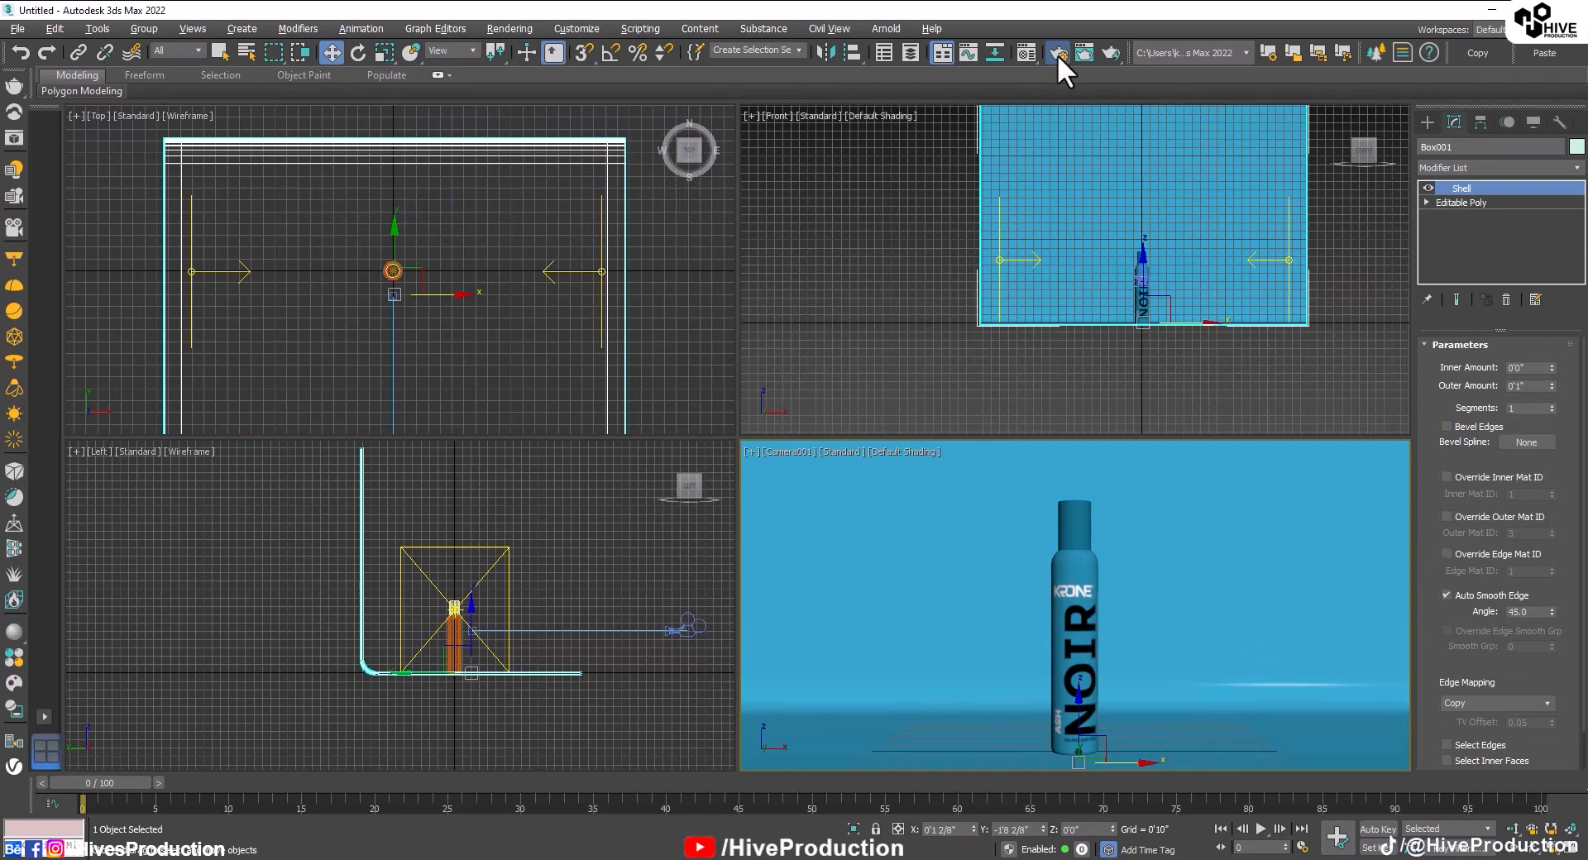
Set the V-Ray primary GI engine to irradiance map with a quality preset.
{"action": "left_click", "coordinate": [1056, 53]}
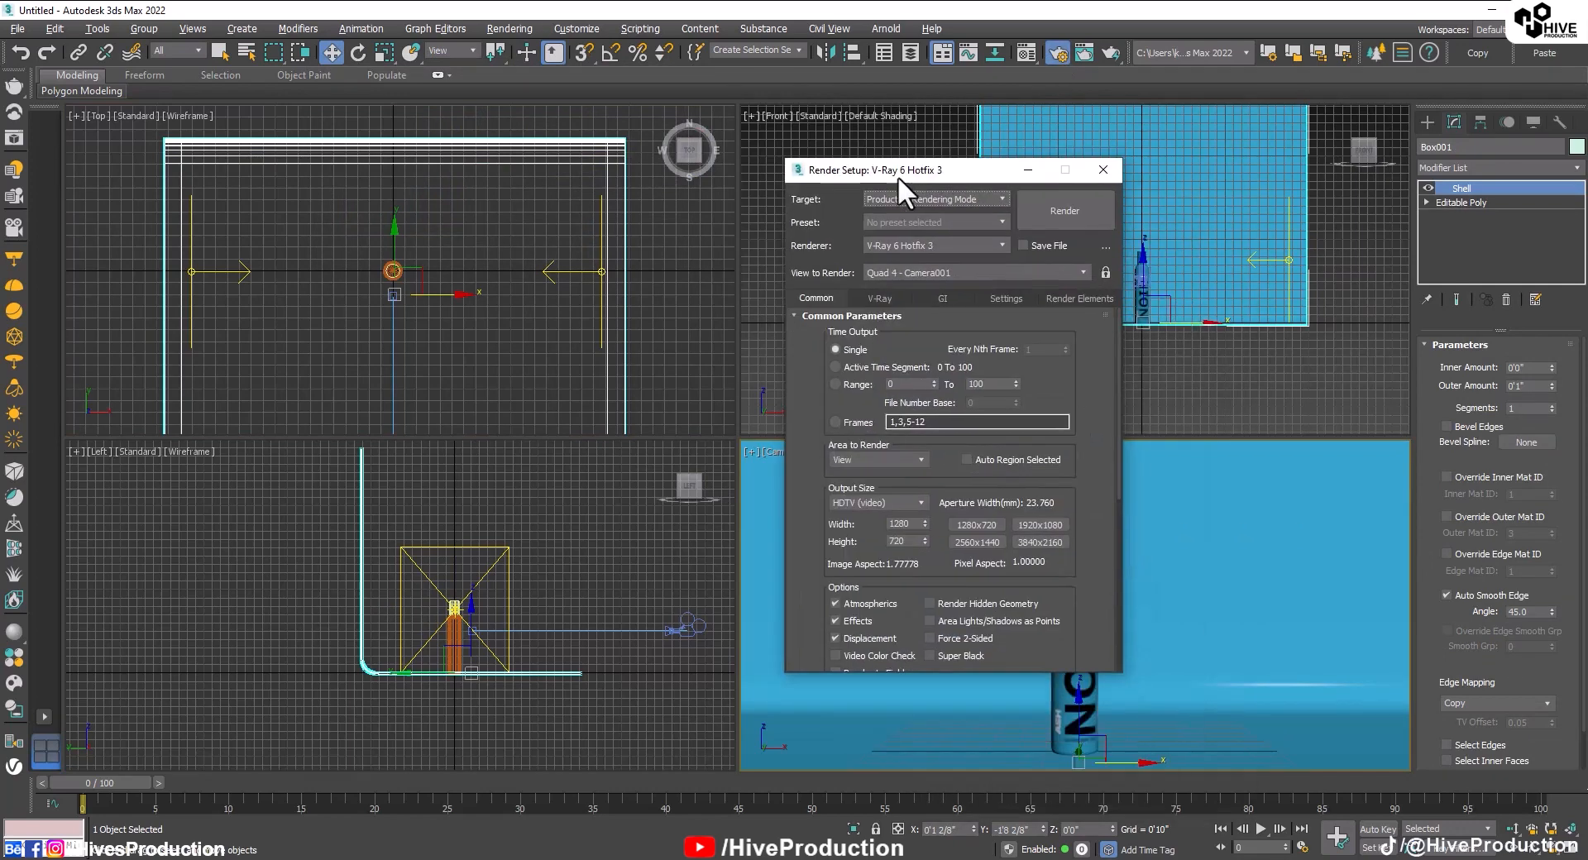
{"action": "left_click", "coordinate": [940, 296]}
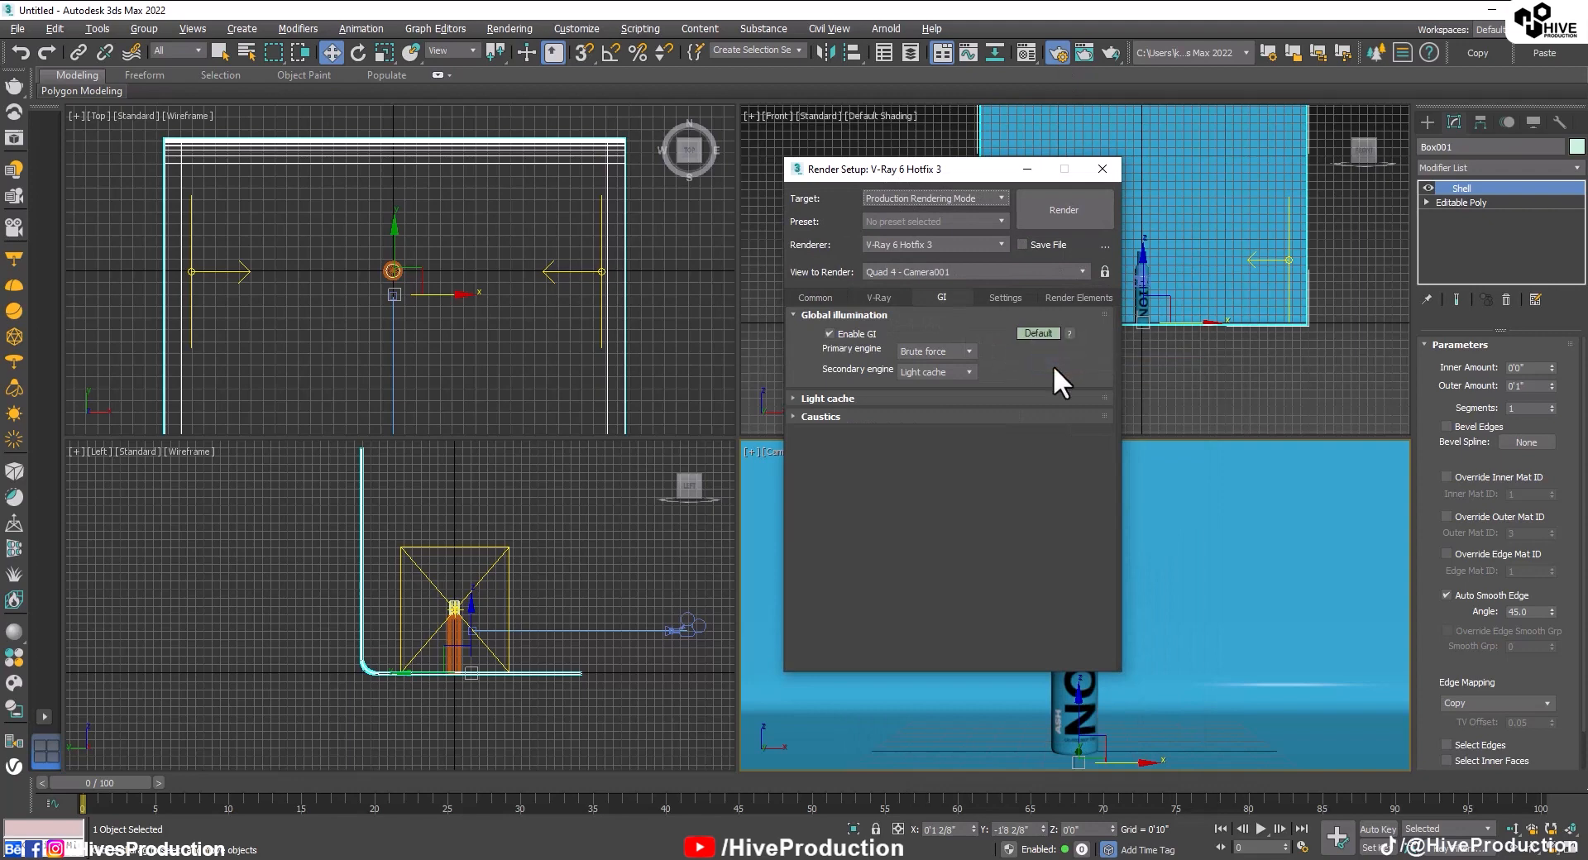
{"action": "left_click", "coordinate": [1037, 333]}
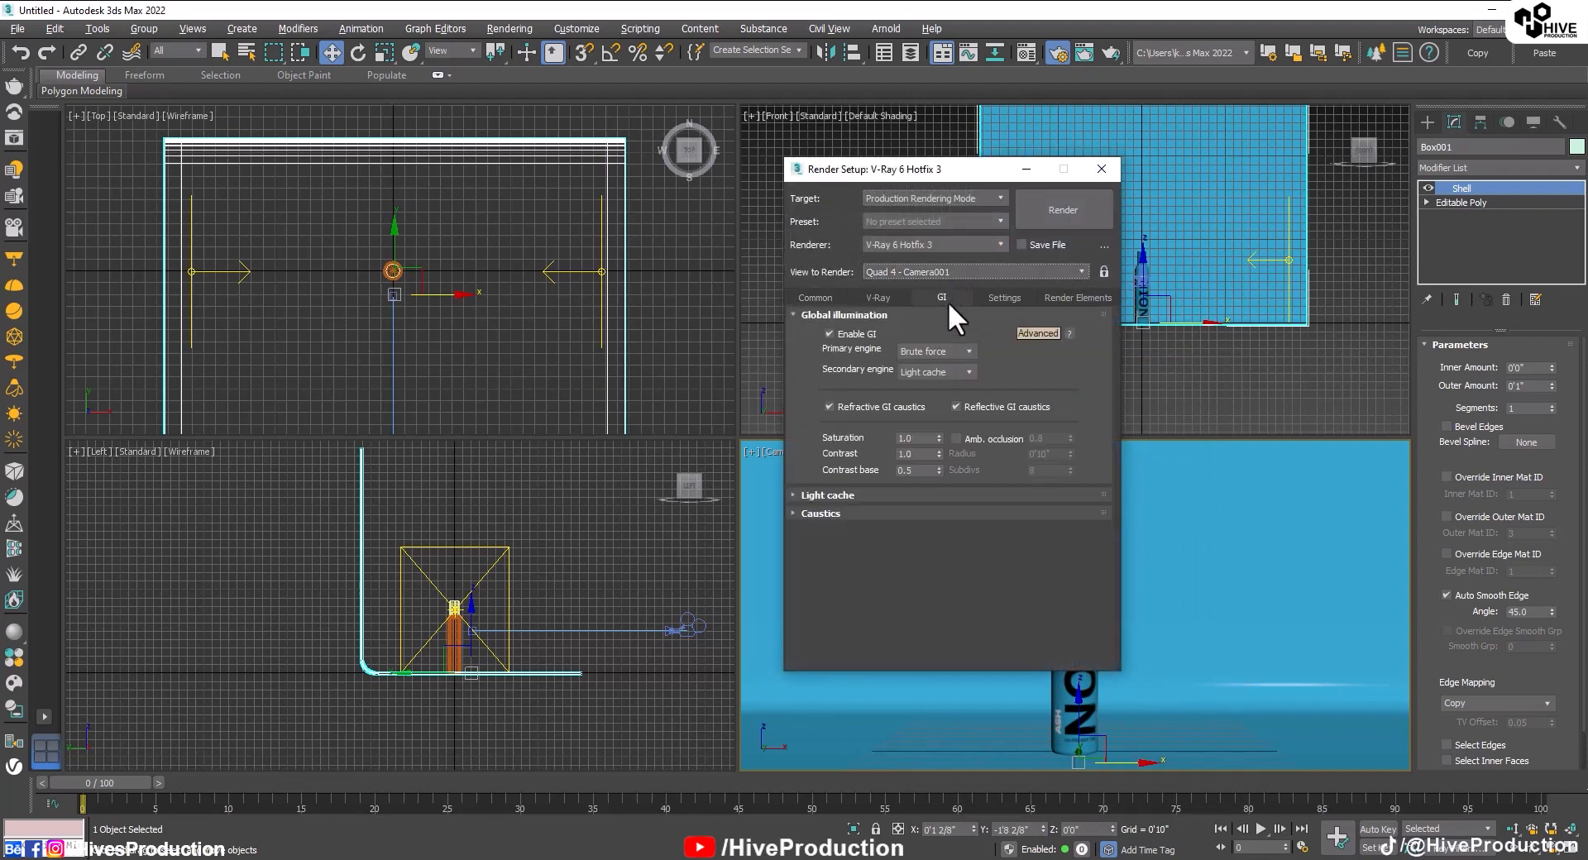
{"action": "left_click", "coordinate": [934, 351]}
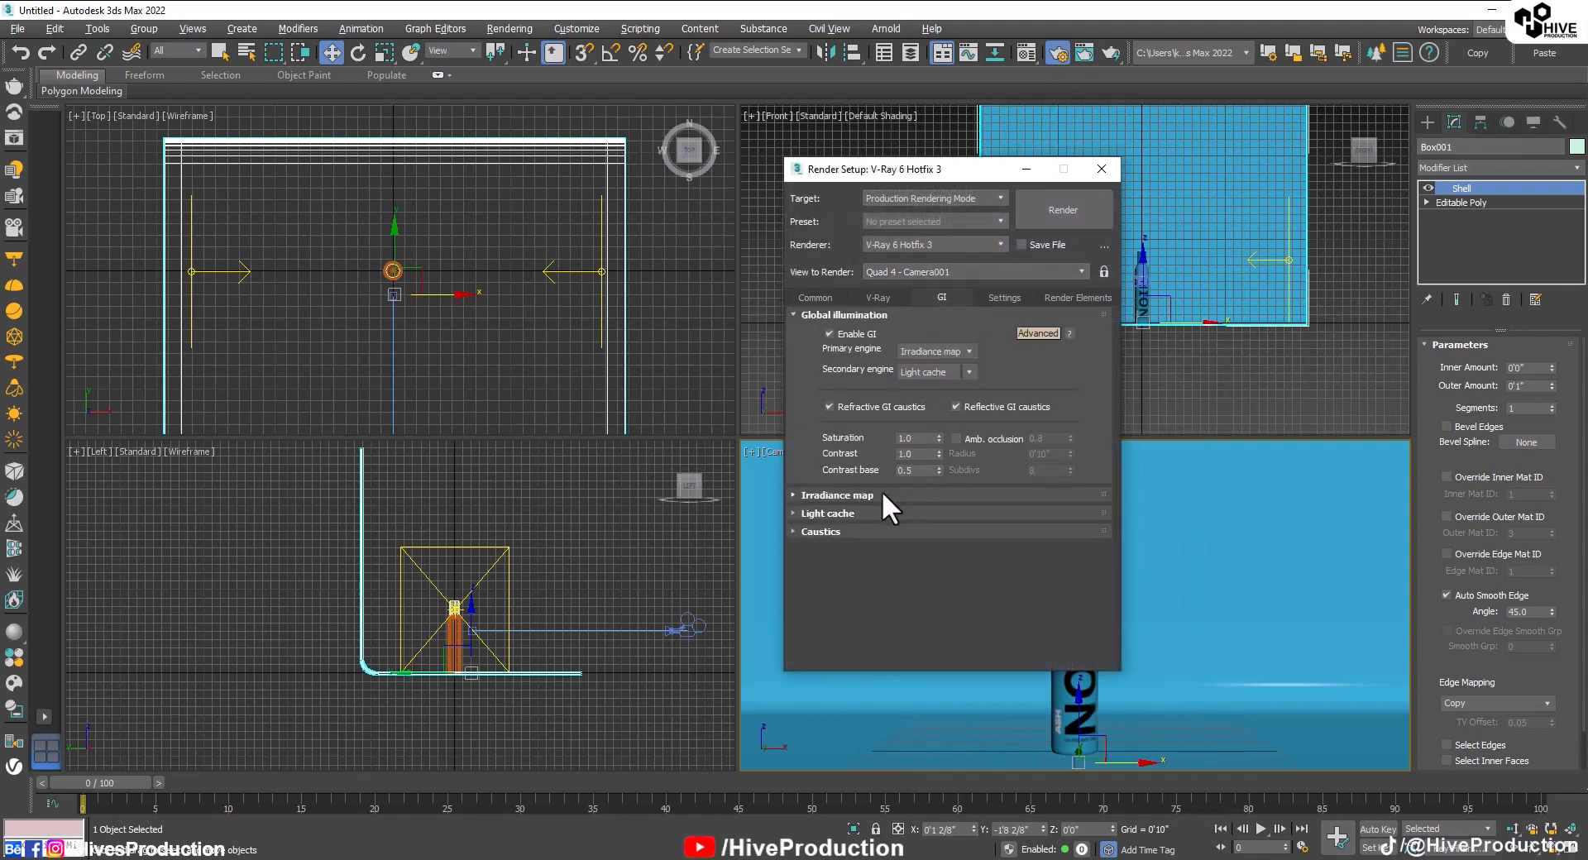
{"action": "left_click", "coordinate": [835, 494]}
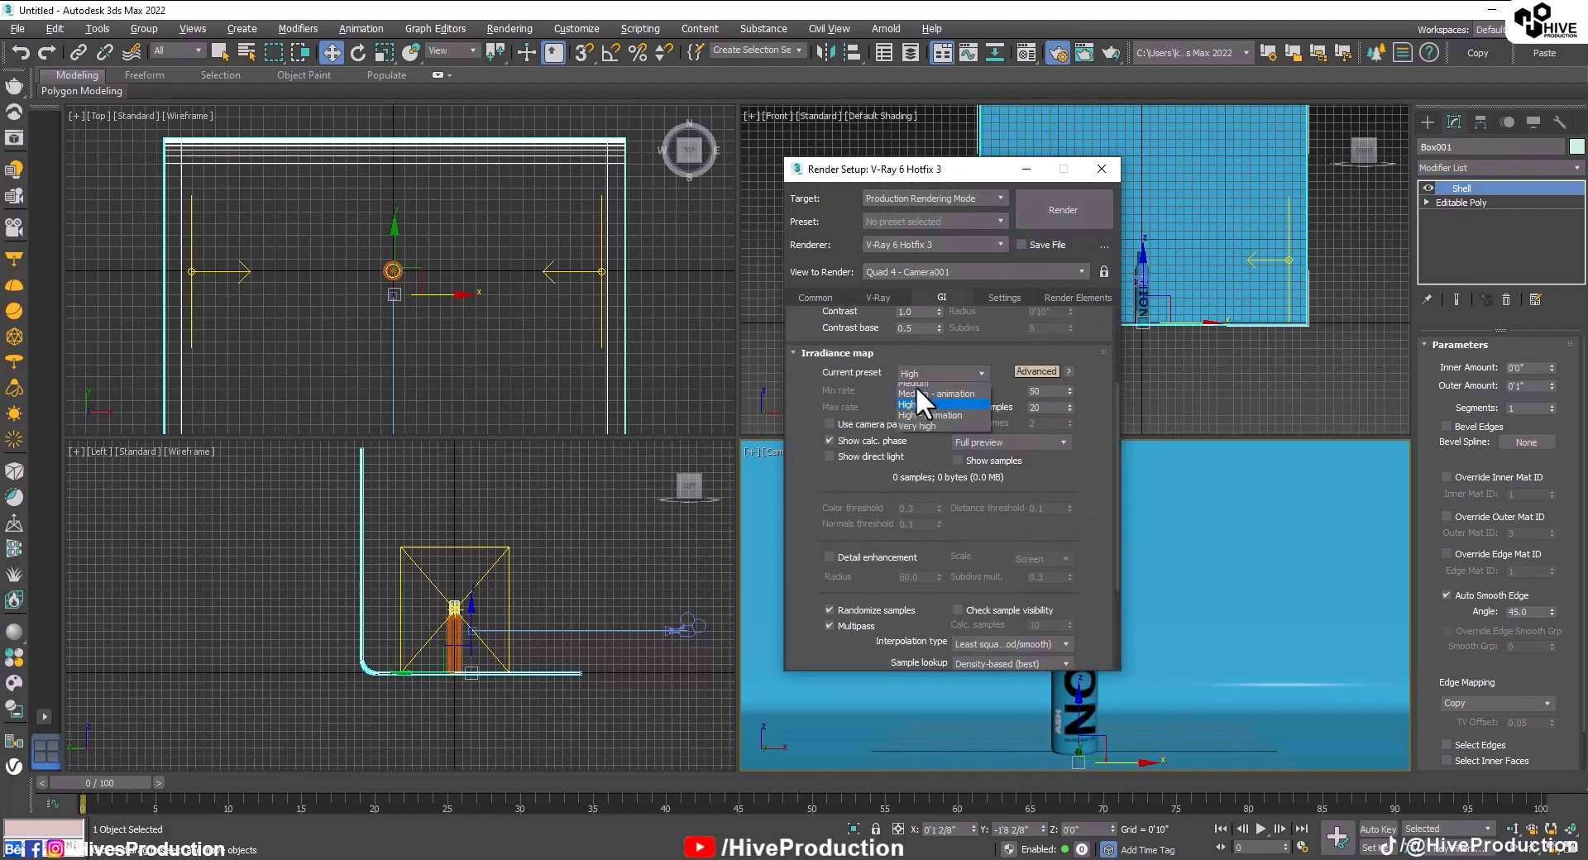
Change the image sampler, set output size to 1920x1080 and pick the render view.
{"action": "left_click", "coordinate": [876, 297]}
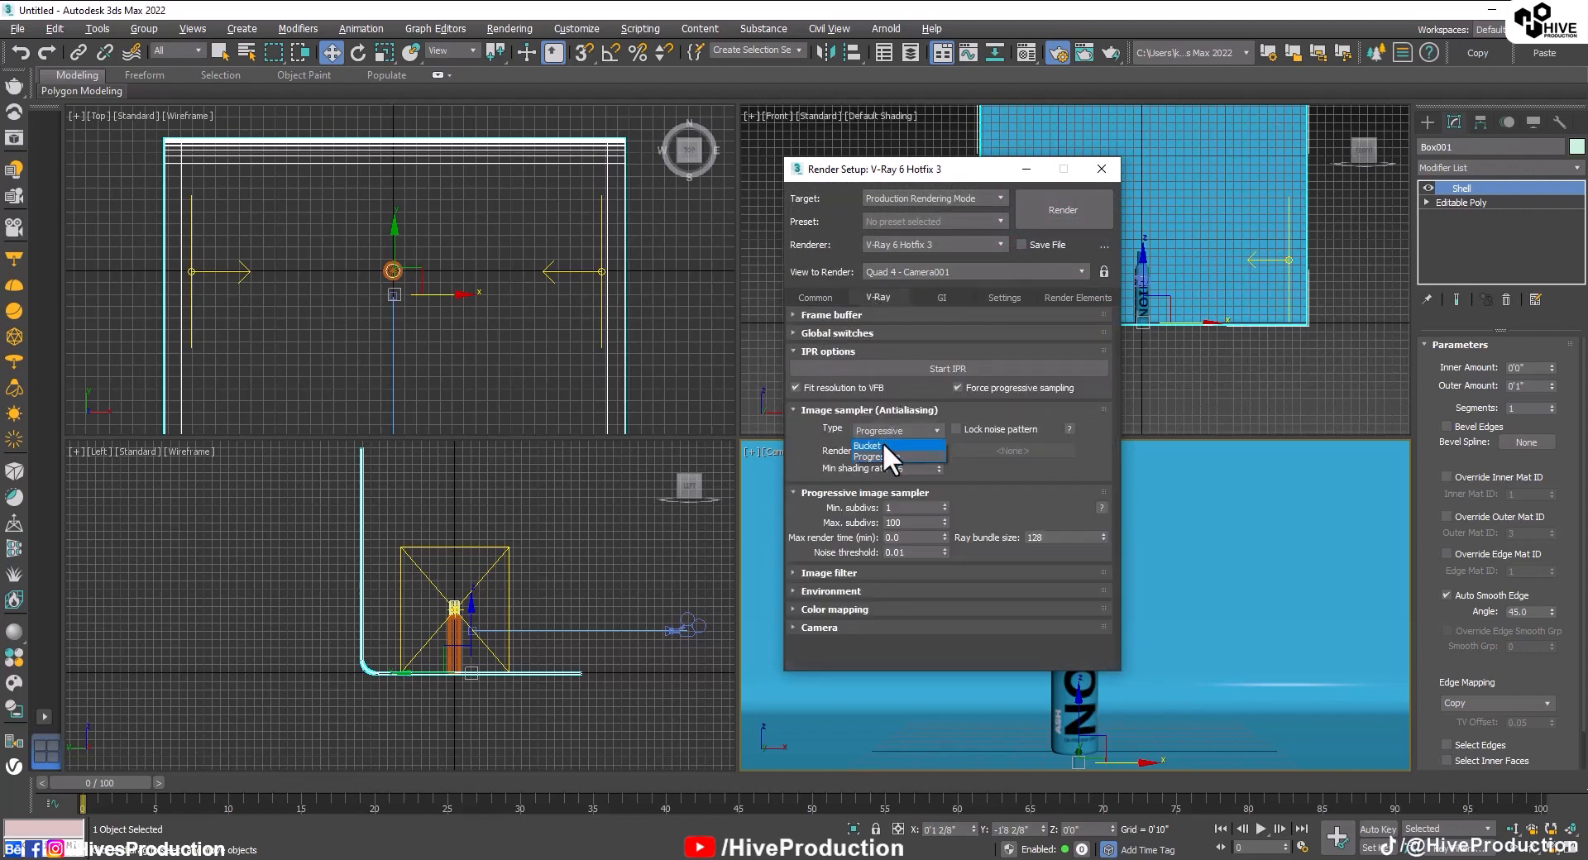
{"action": "left_click", "coordinate": [814, 297]}
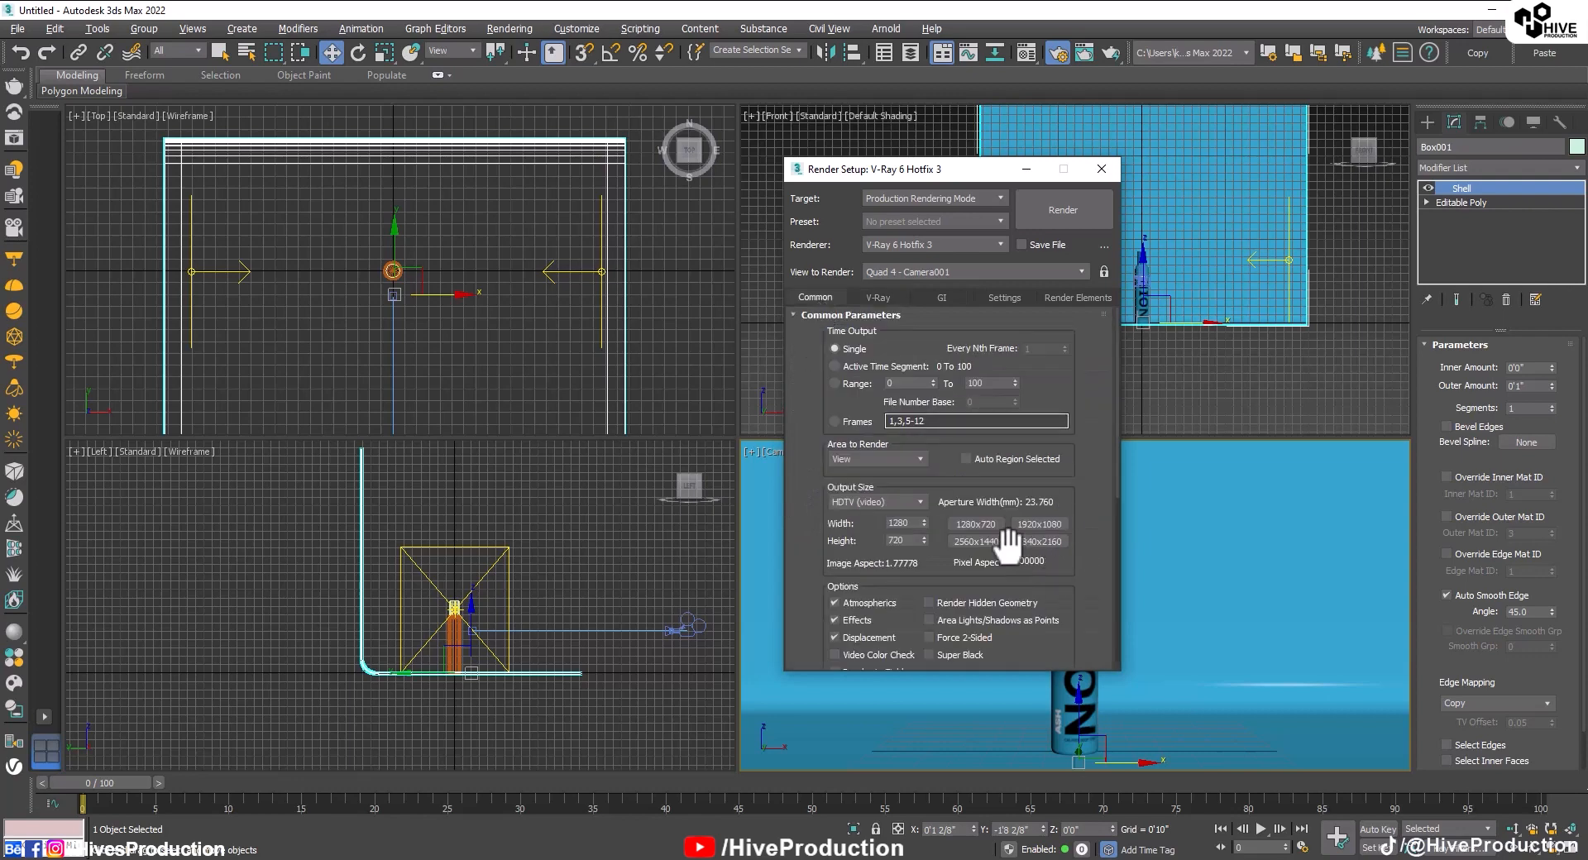
{"action": "left_click", "coordinate": [1037, 523]}
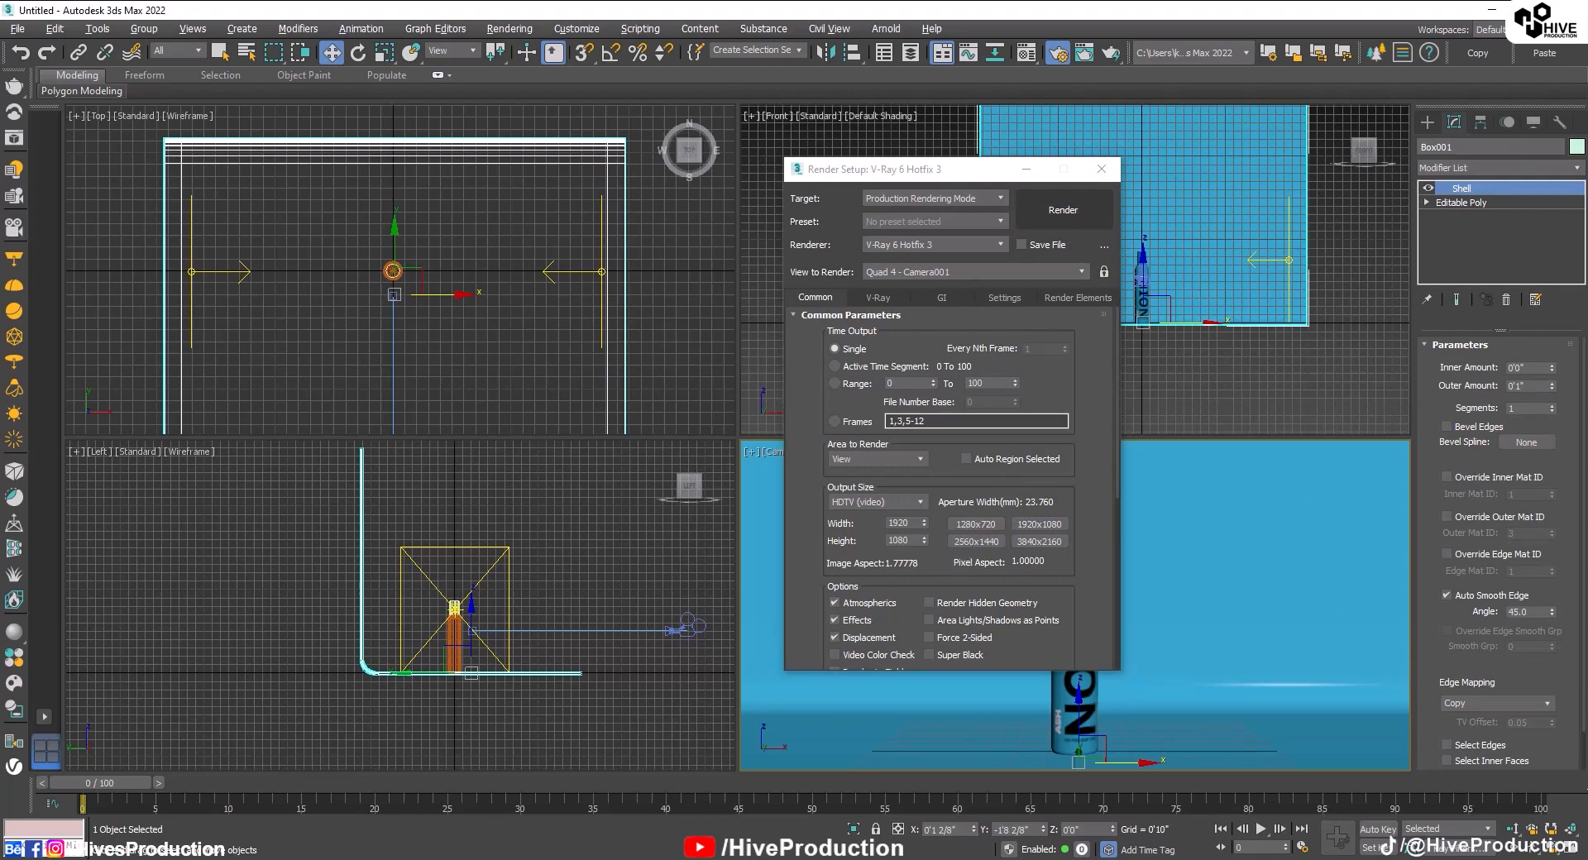
{"action": "mouse_move", "coordinate": [957, 292]}
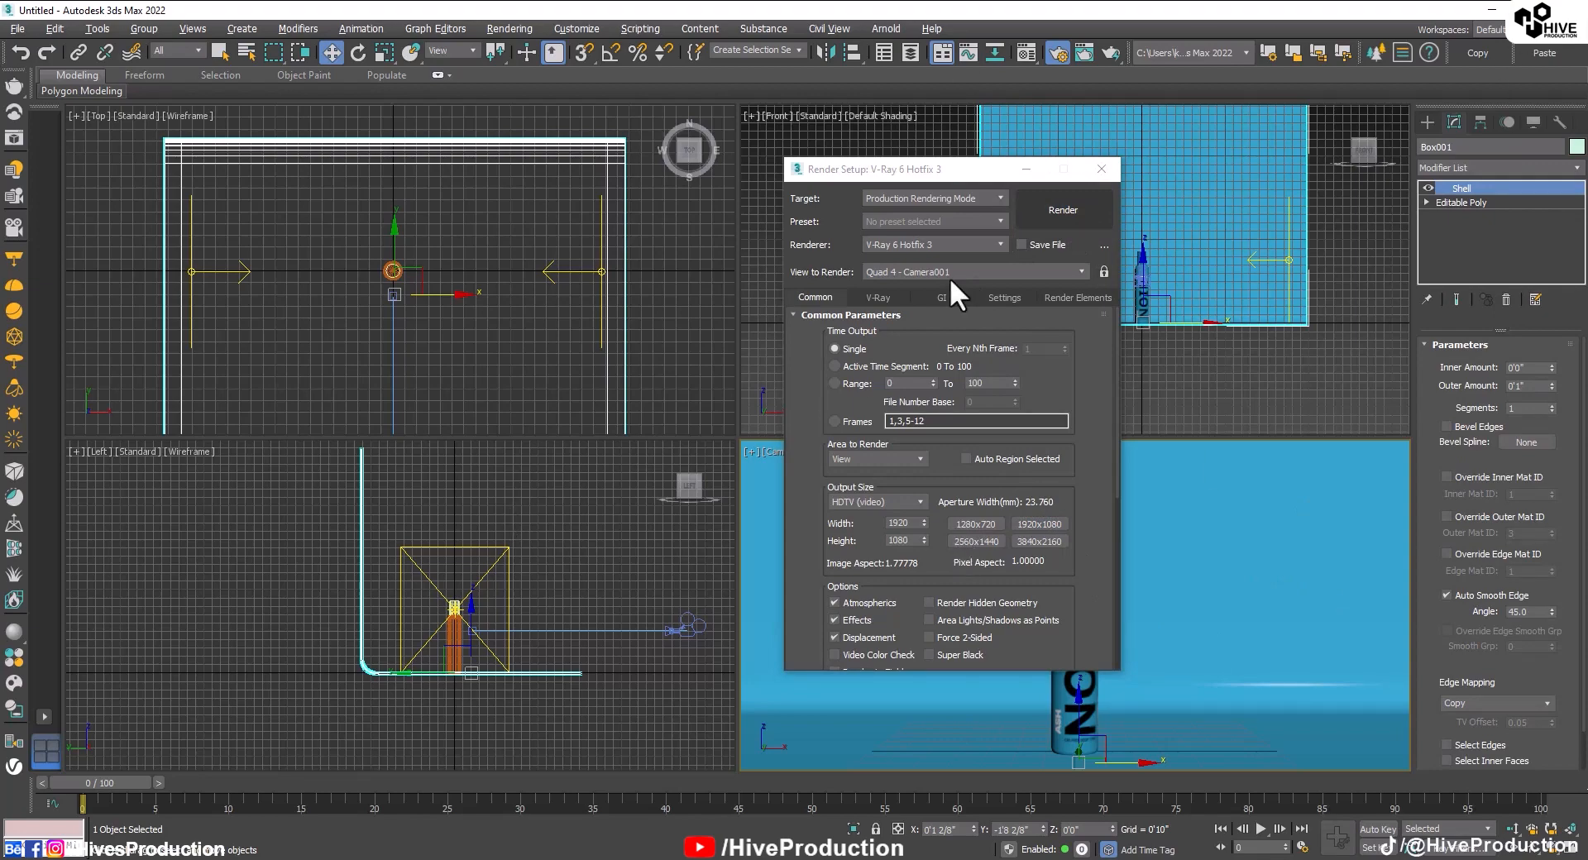
{"action": "left_click", "coordinate": [1061, 210]}
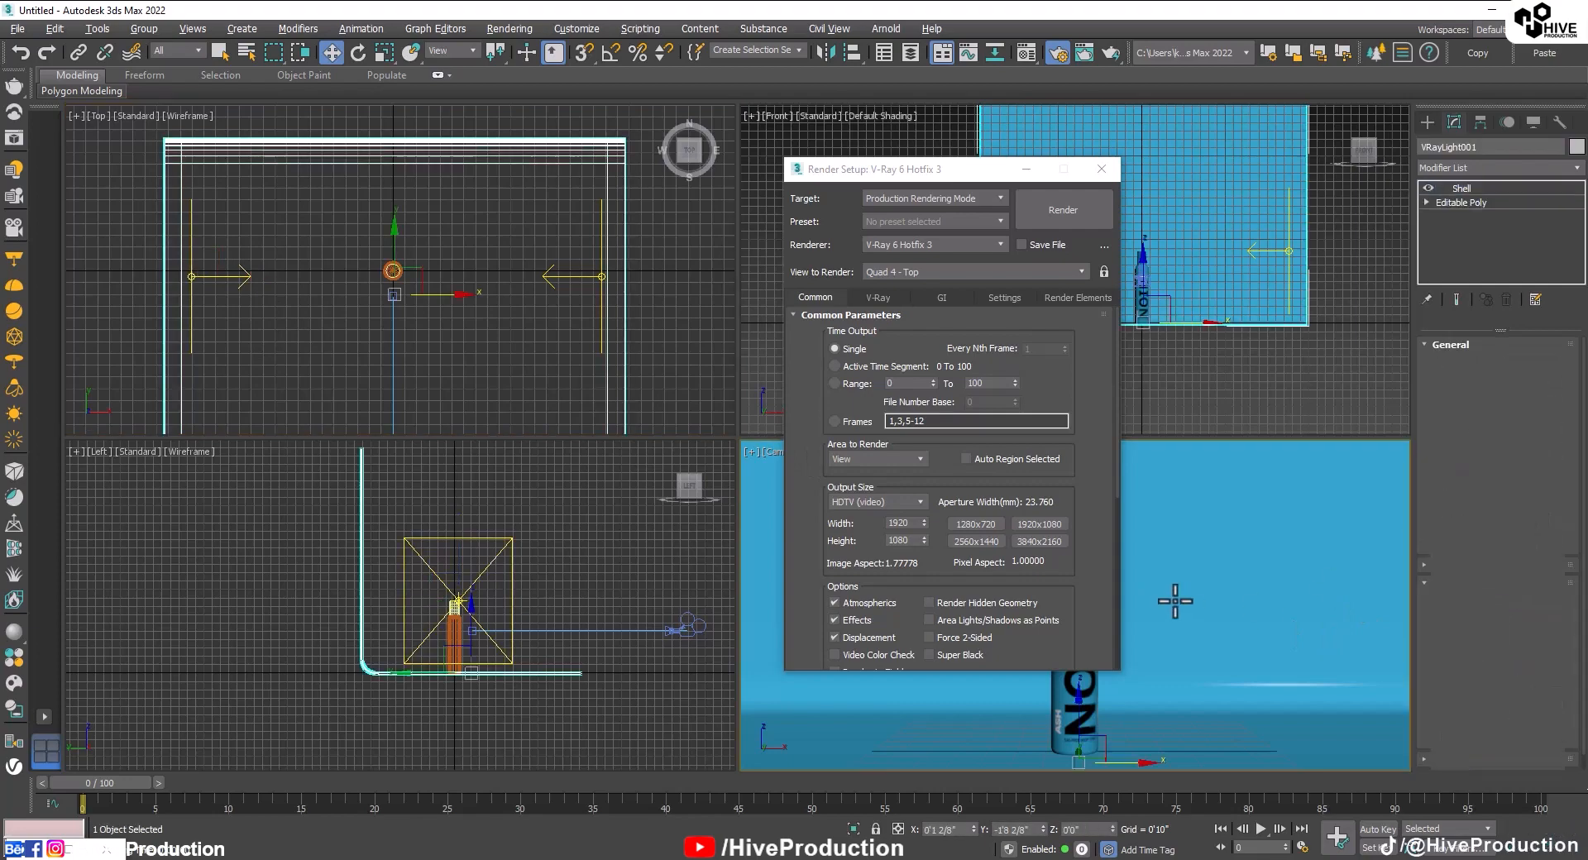
Set the render view to Quad 4 - Camera001.
{"action": "left_click", "coordinate": [1062, 209]}
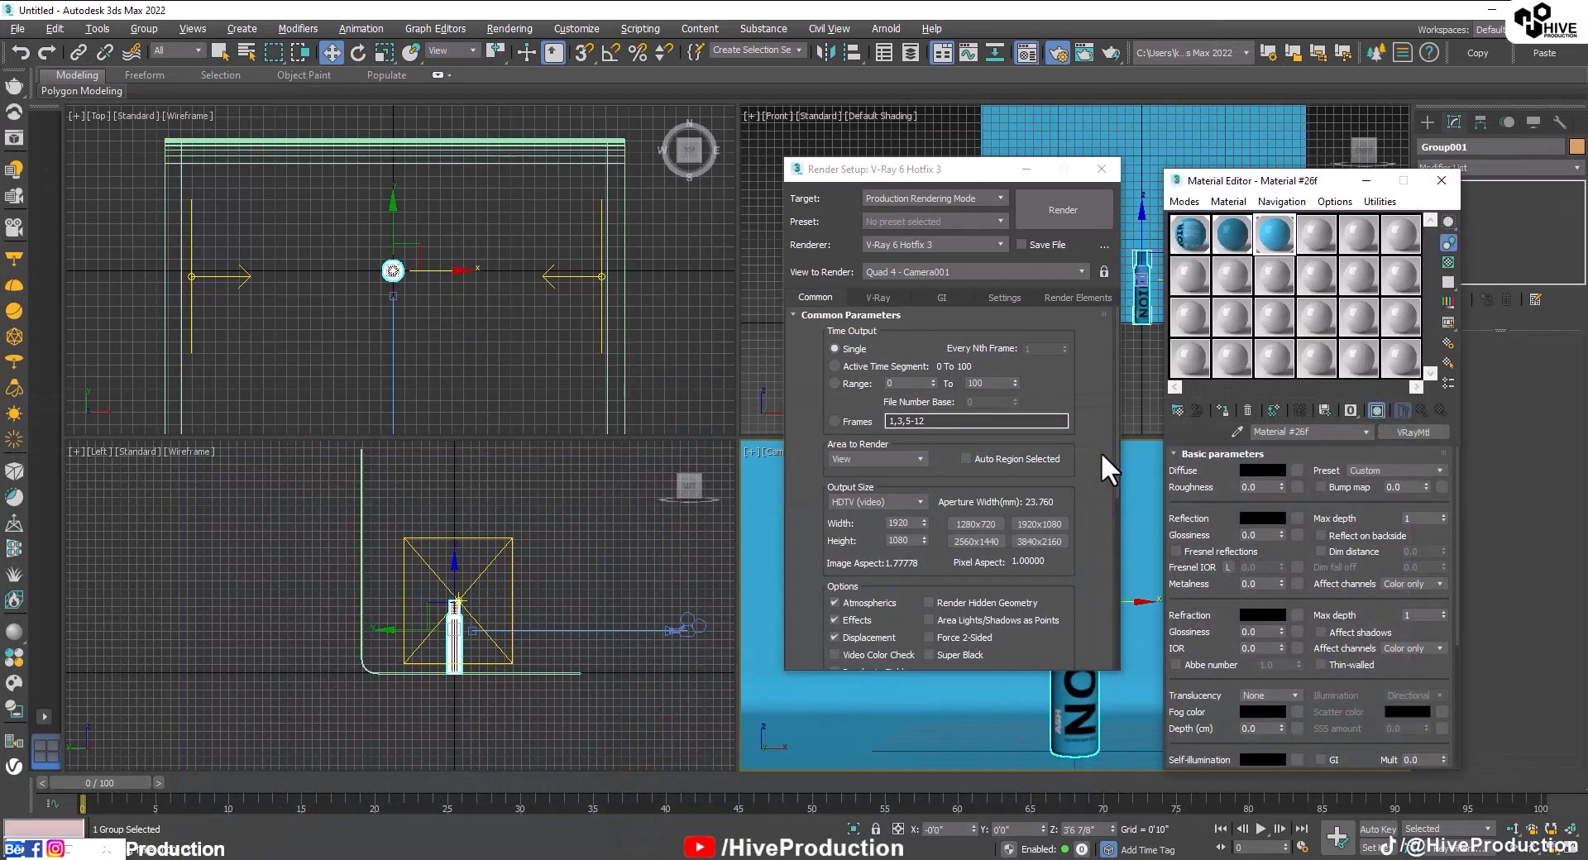
Render Camera001 into the V-Ray Frame Buffer and view the whole image.
{"action": "left_click", "coordinate": [1403, 410]}
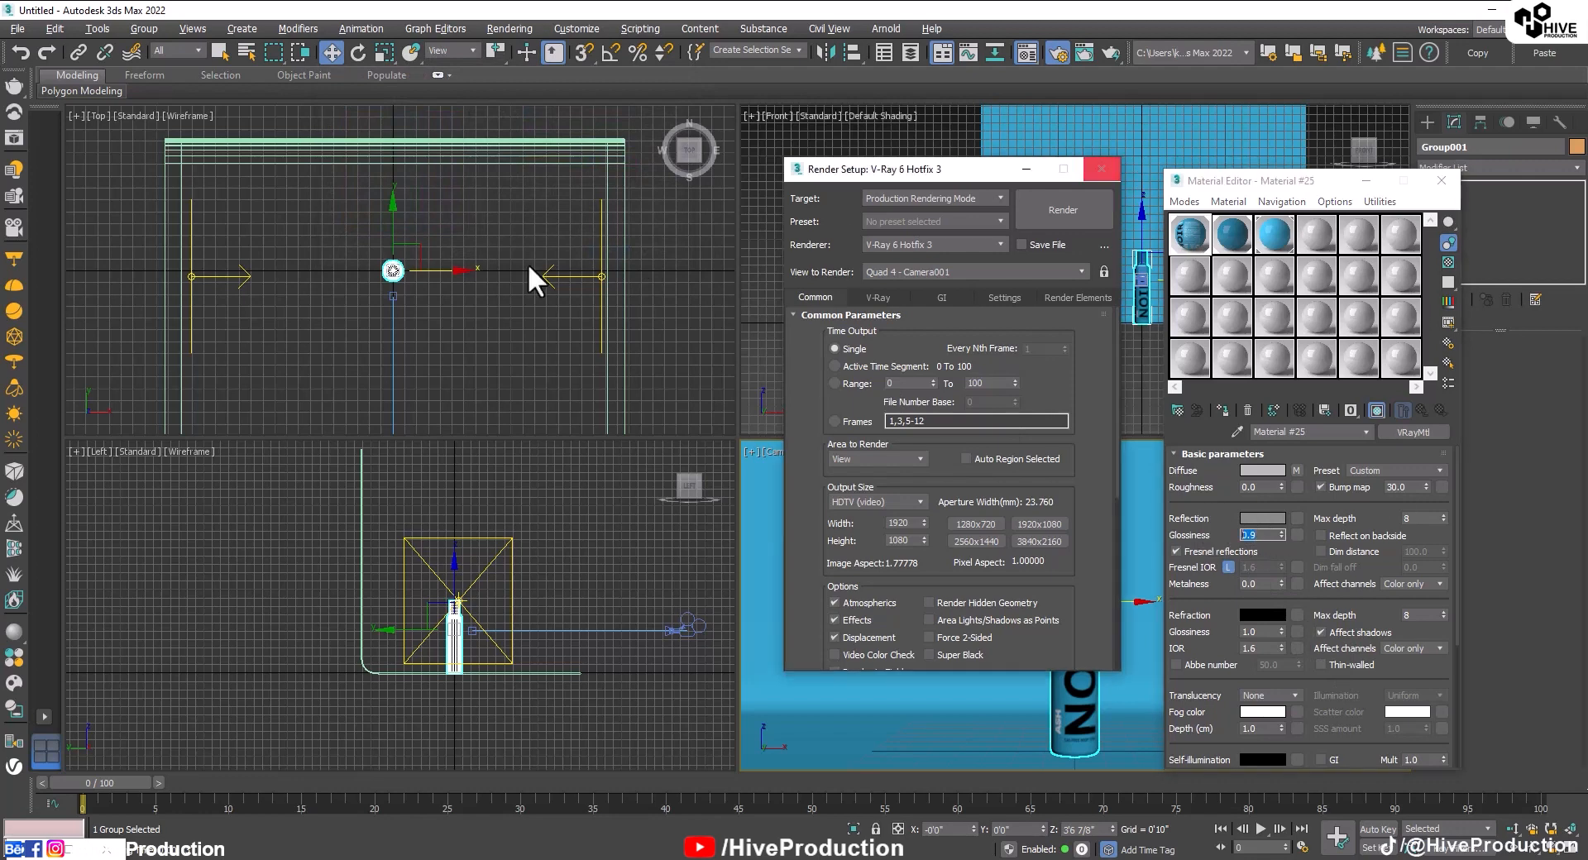
{"action": "left_click", "coordinate": [1100, 168]}
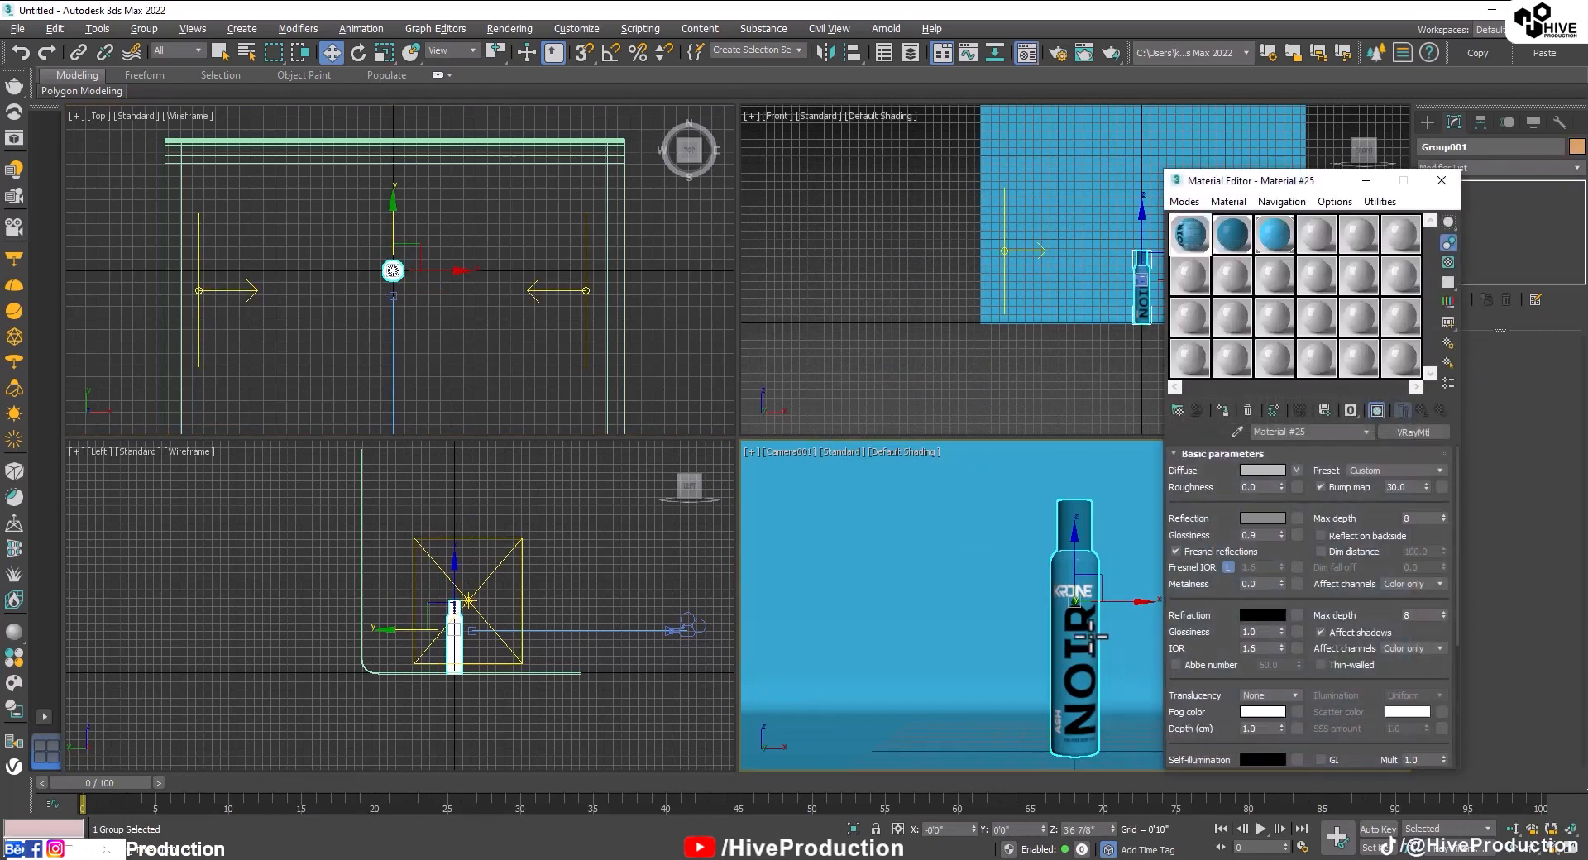
{"action": "left_click", "coordinate": [1260, 517]}
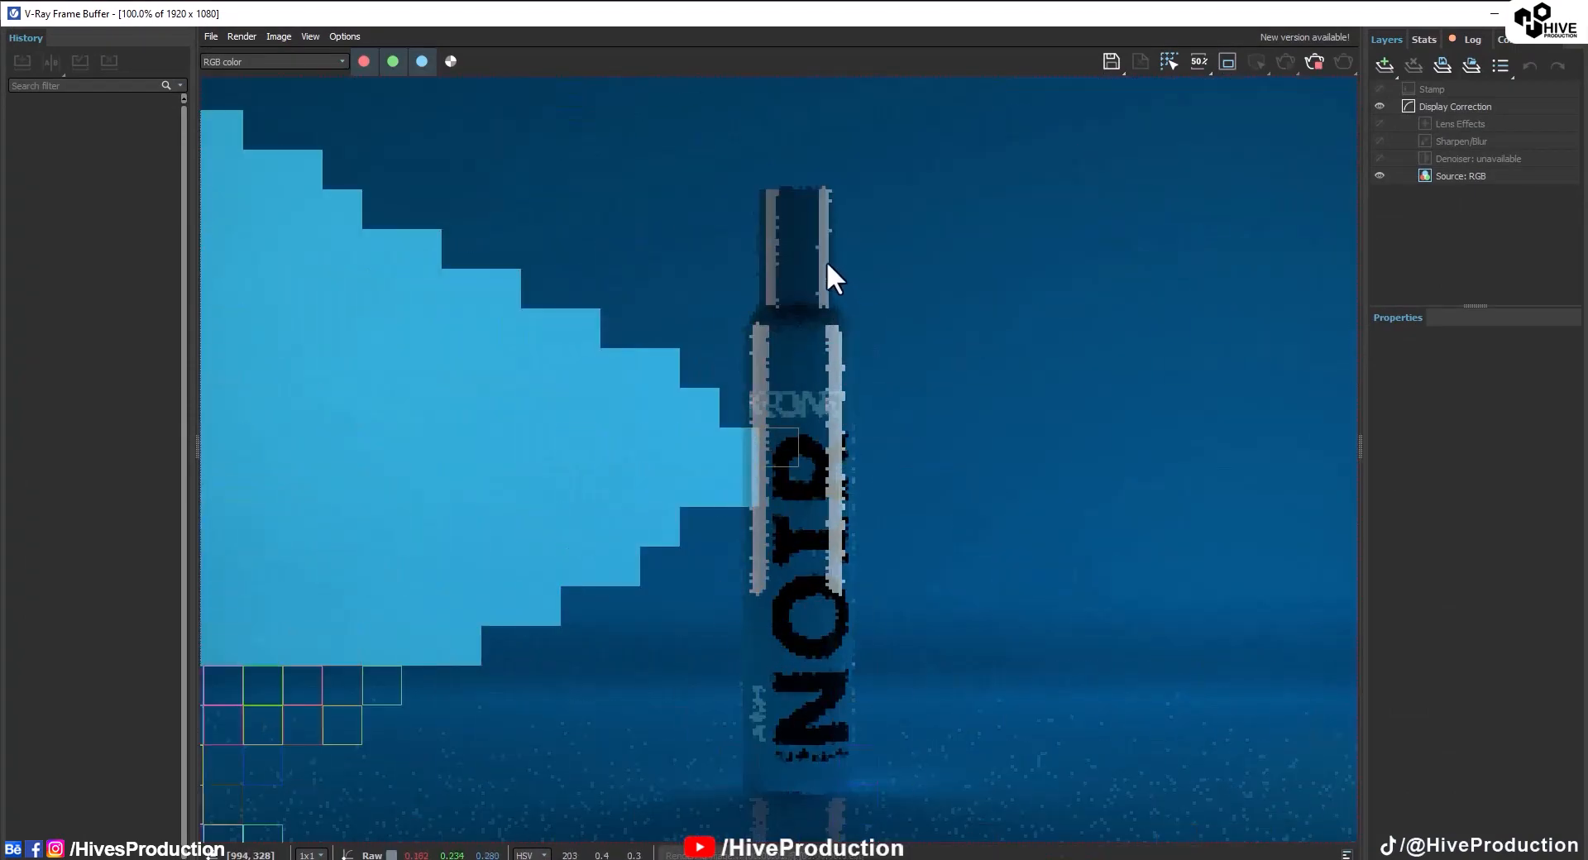
{"action": "left_click", "coordinate": [1199, 60]}
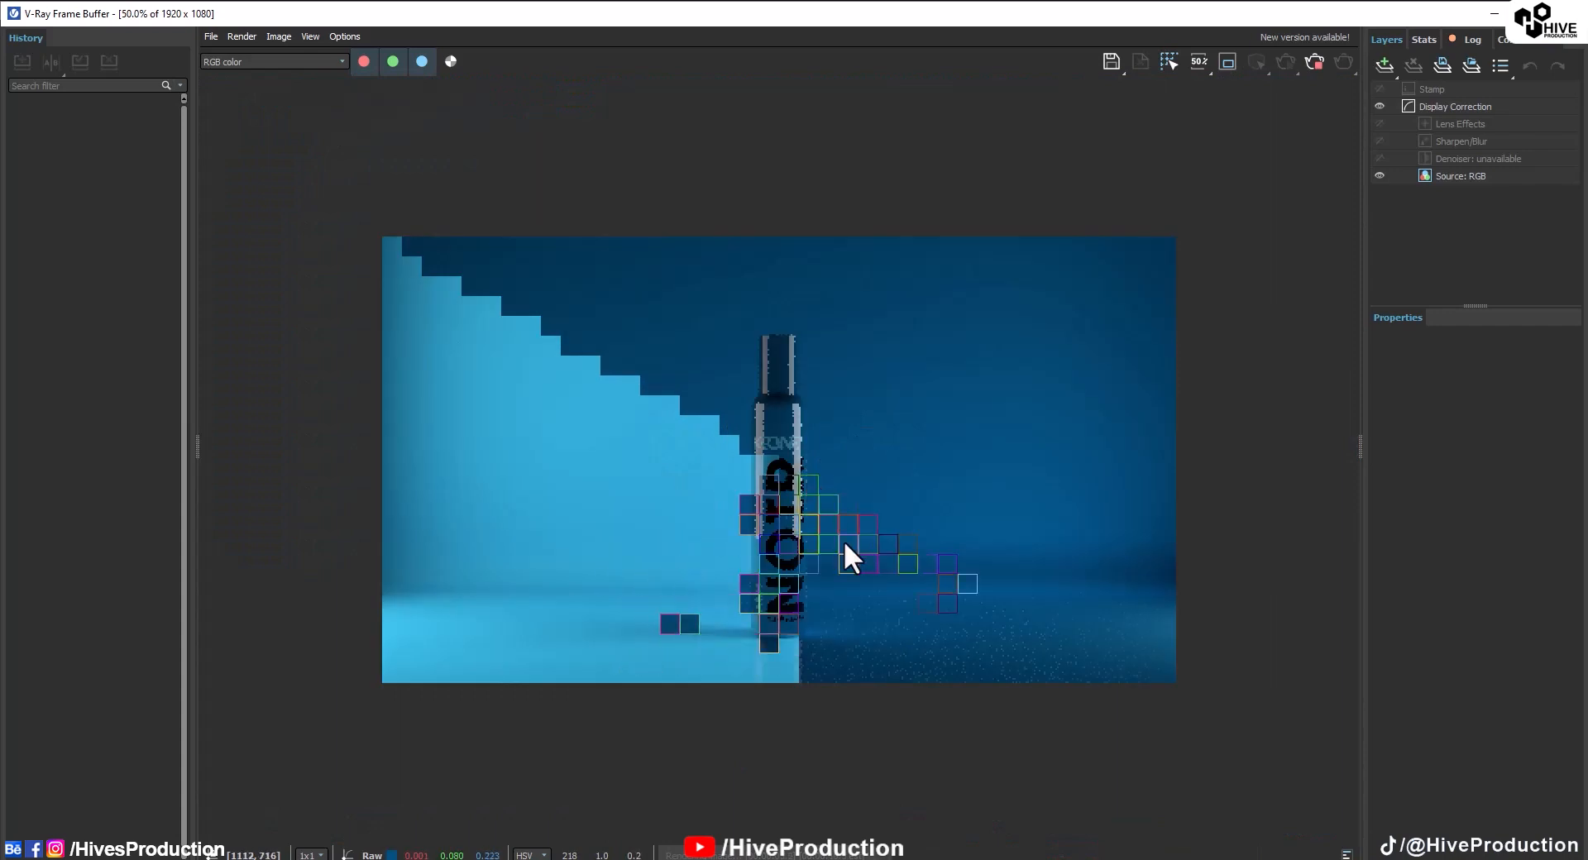